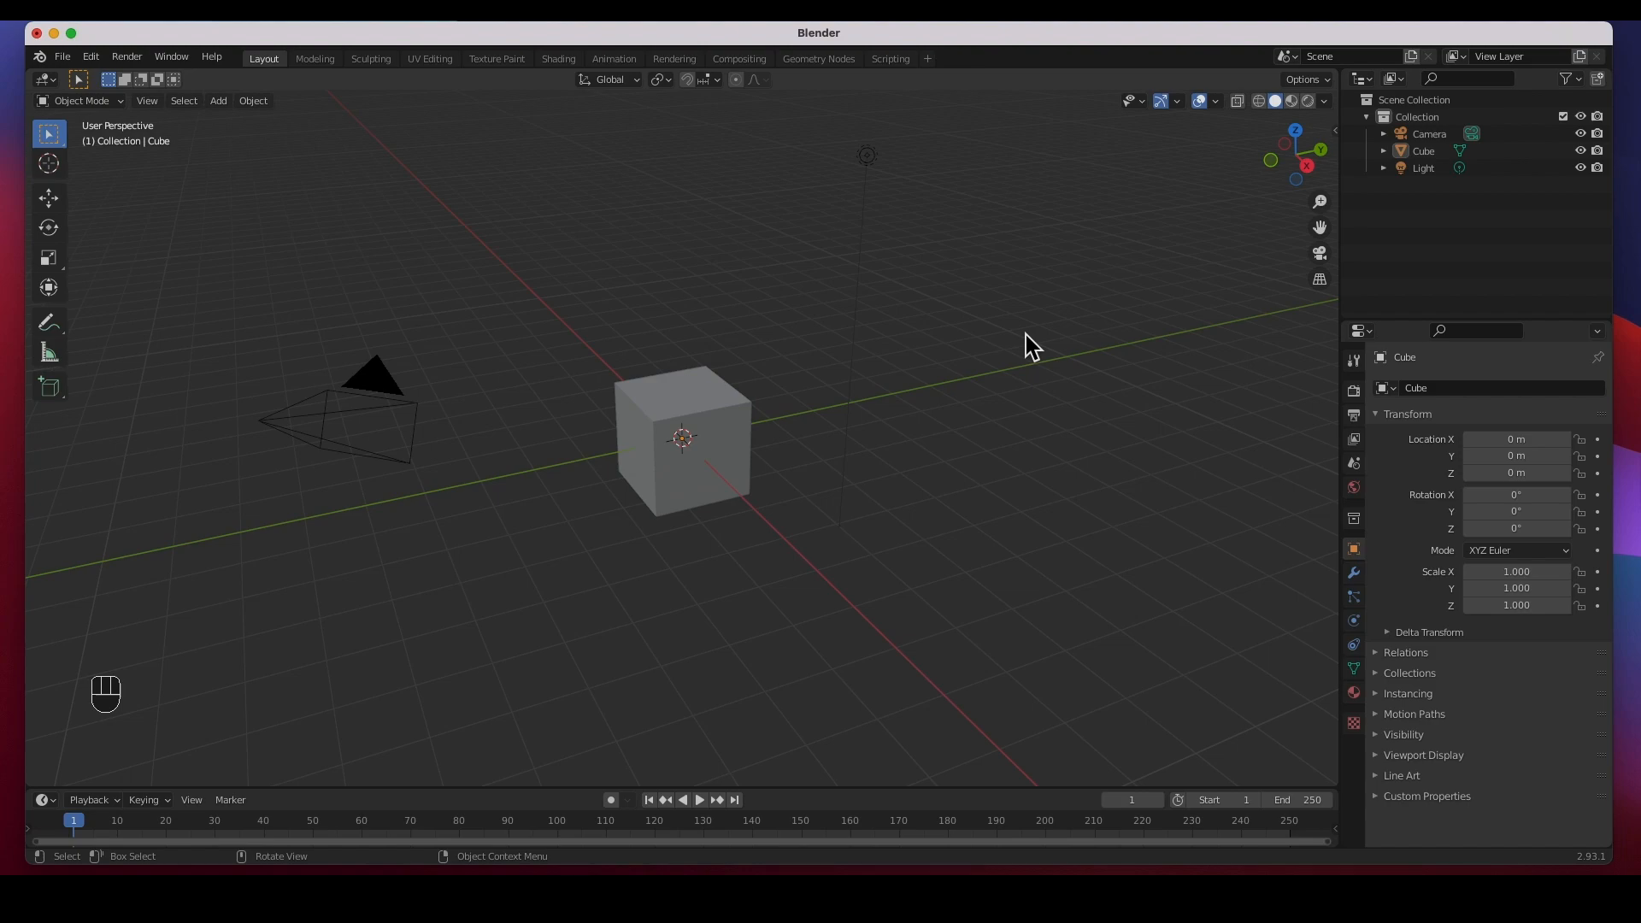
{"action": "mouse_move", "coordinate": [1024, 330]}
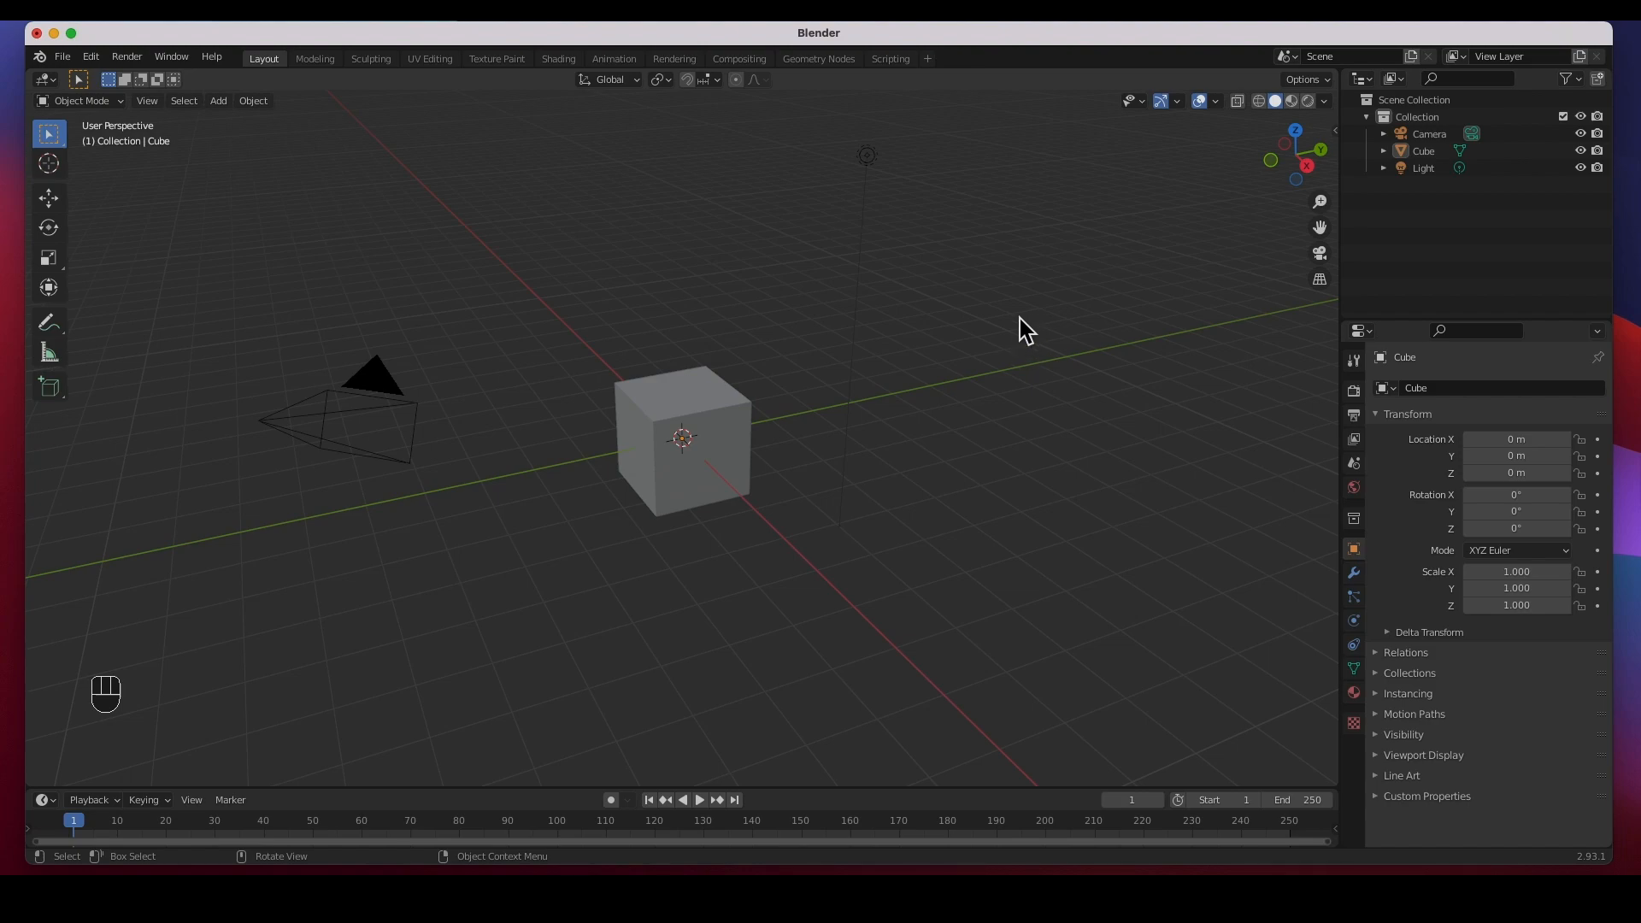
{"action": "mouse_move", "coordinate": [78, 84]}
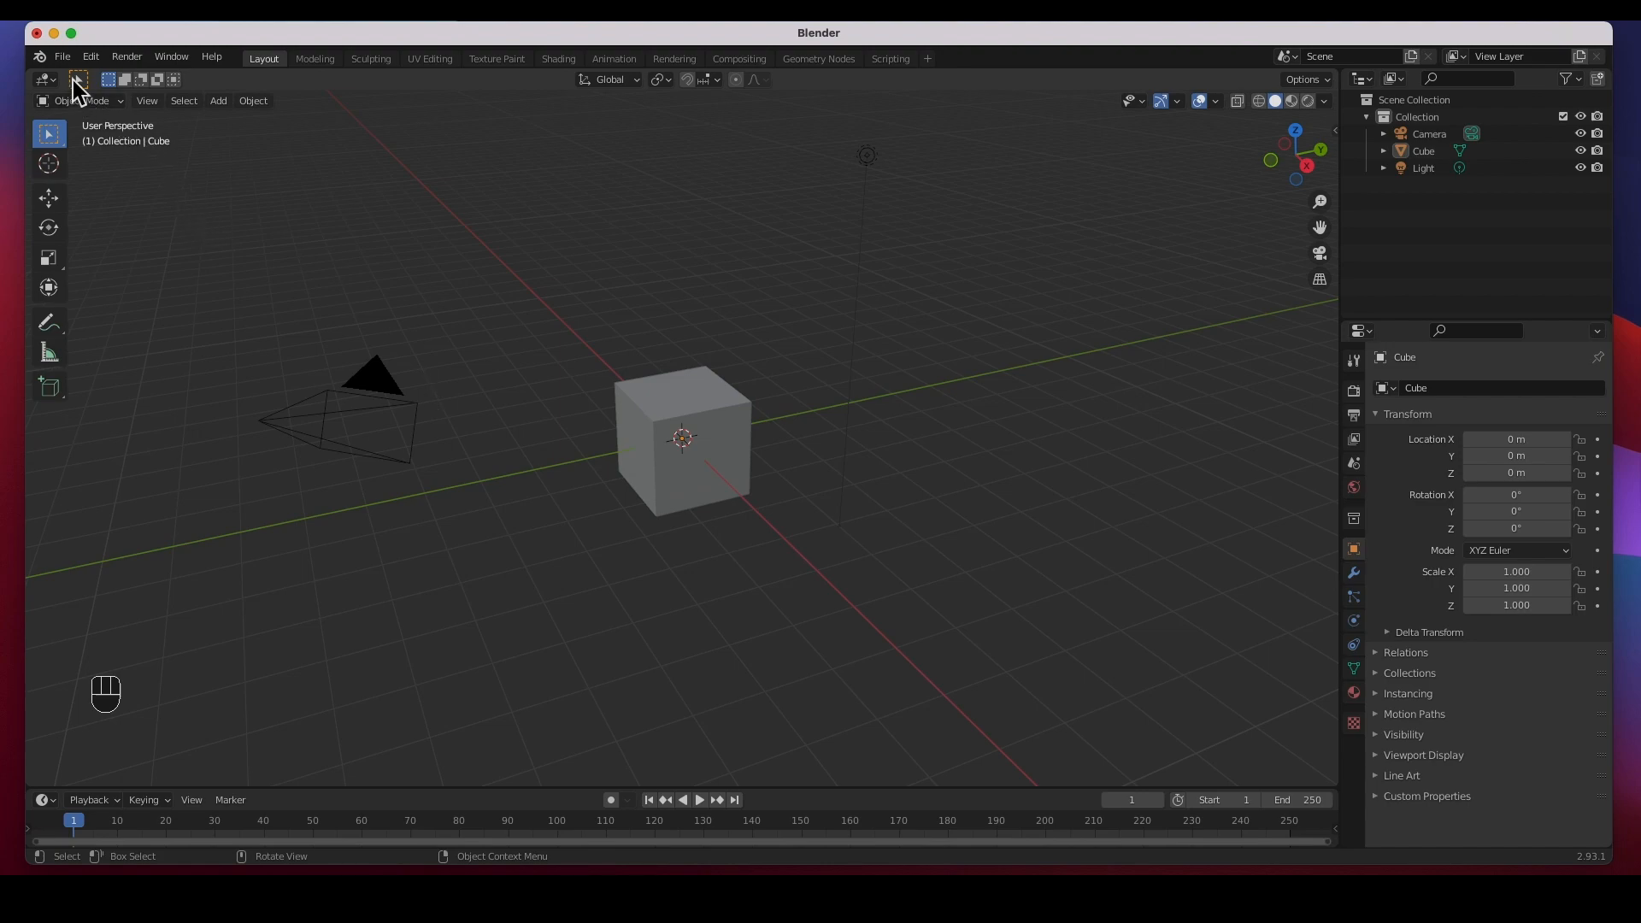
Step: Delete the default cube, hide the camera and light, and check the Viewport Overlays
{"action": "left_click", "coordinate": [63, 54]}
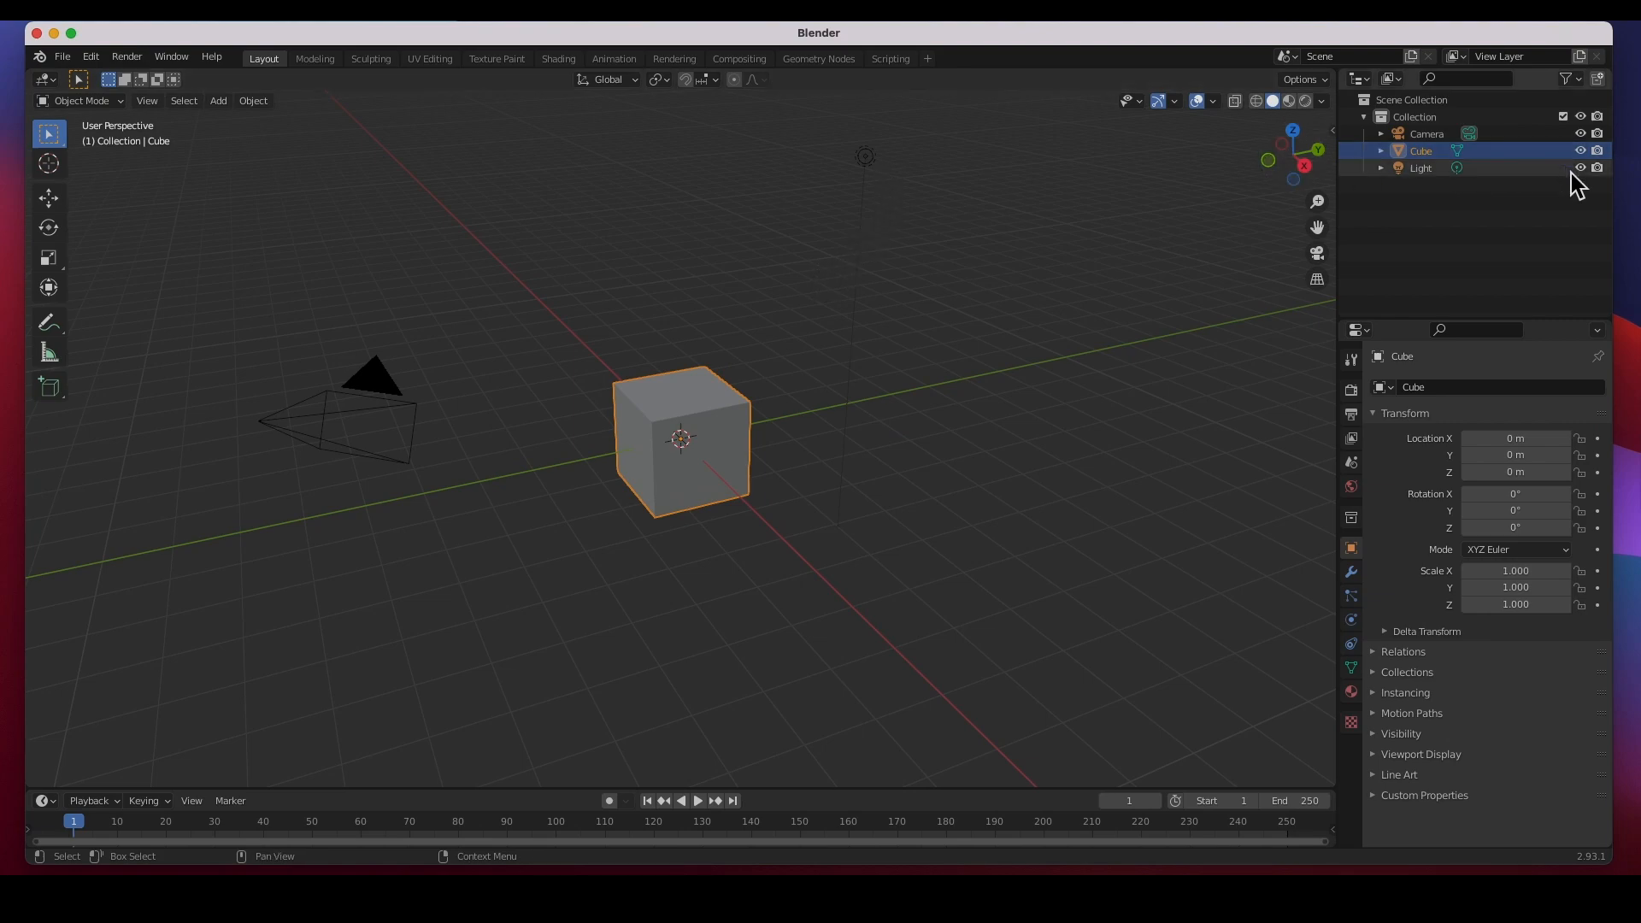
{"action": "left_click", "coordinate": [1578, 150]}
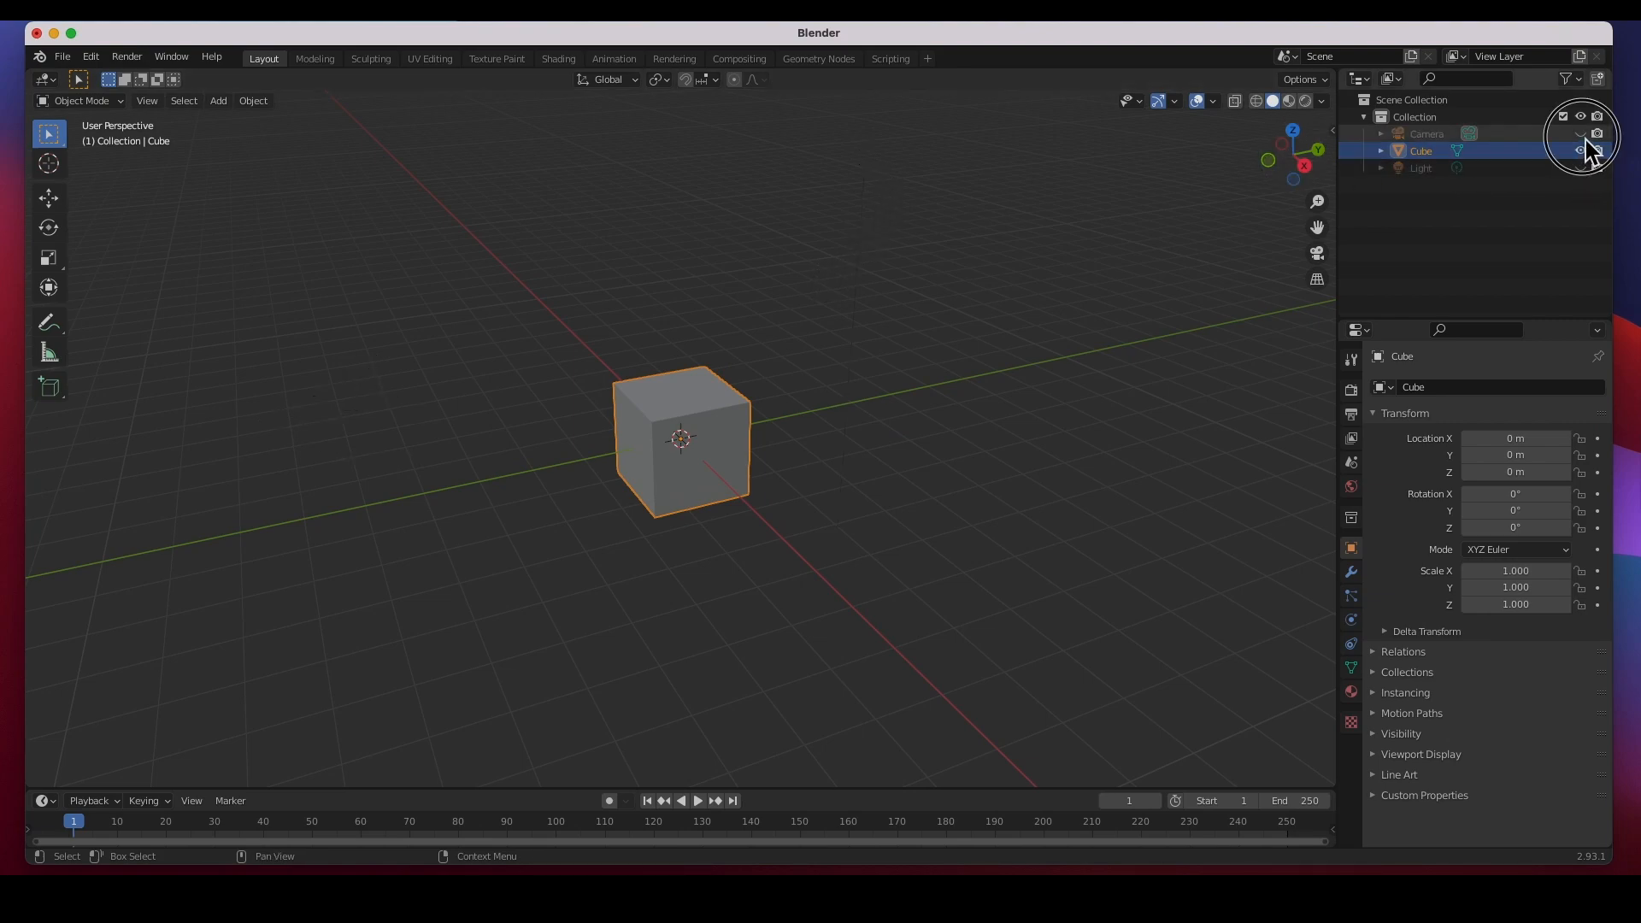
{"action": "left_click", "coordinate": [1212, 100]}
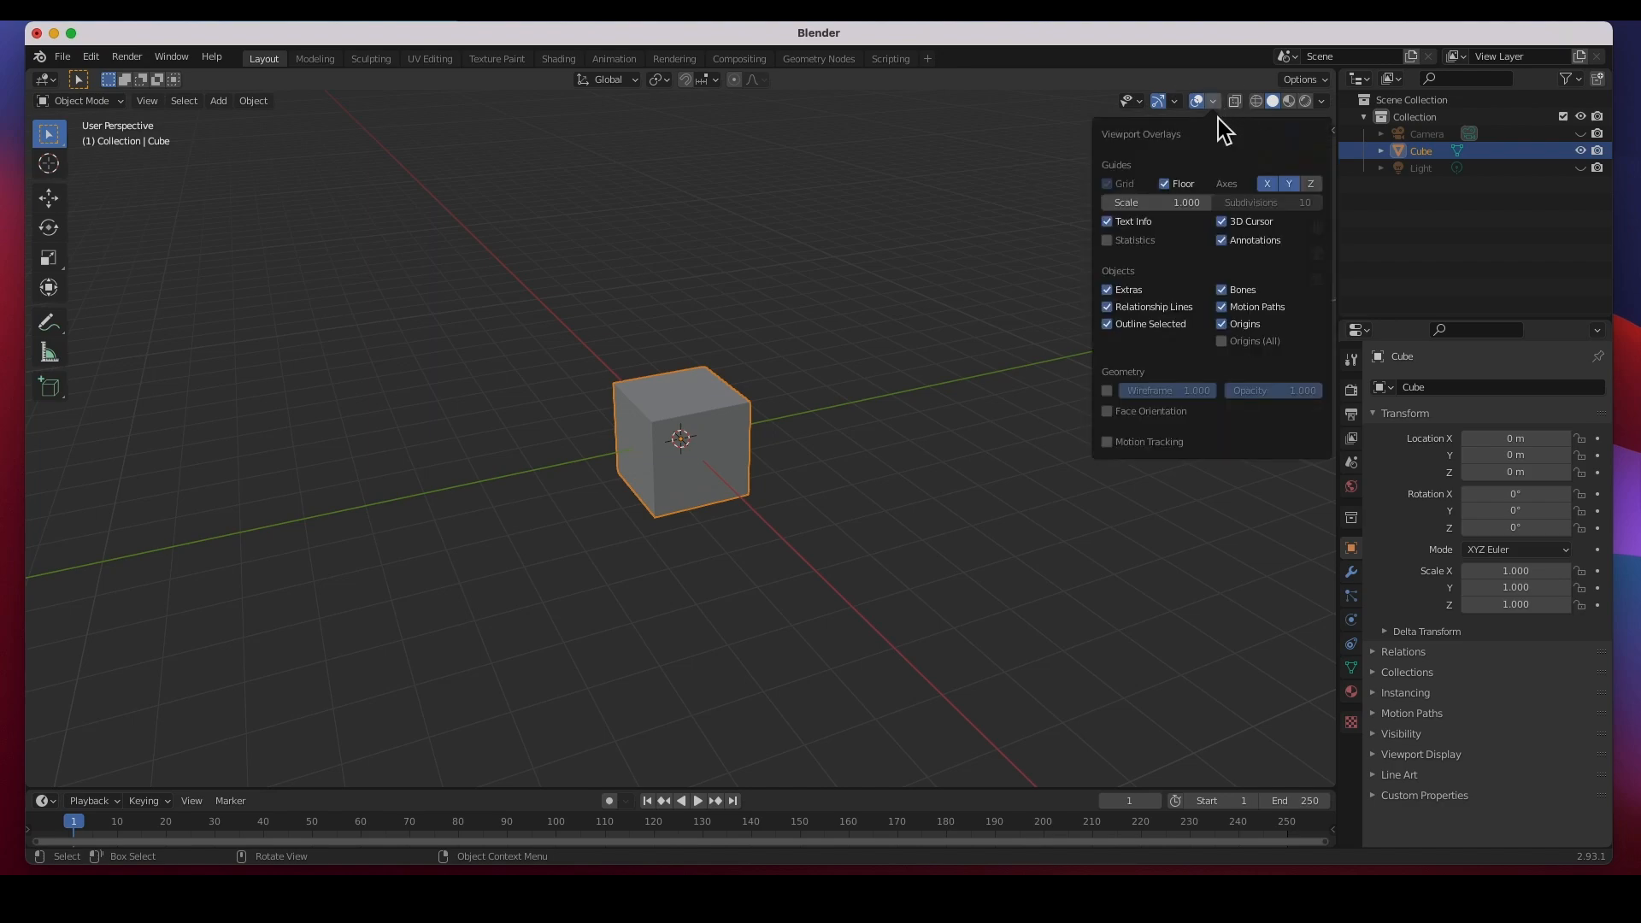
{"action": "left_click", "coordinate": [830, 336]}
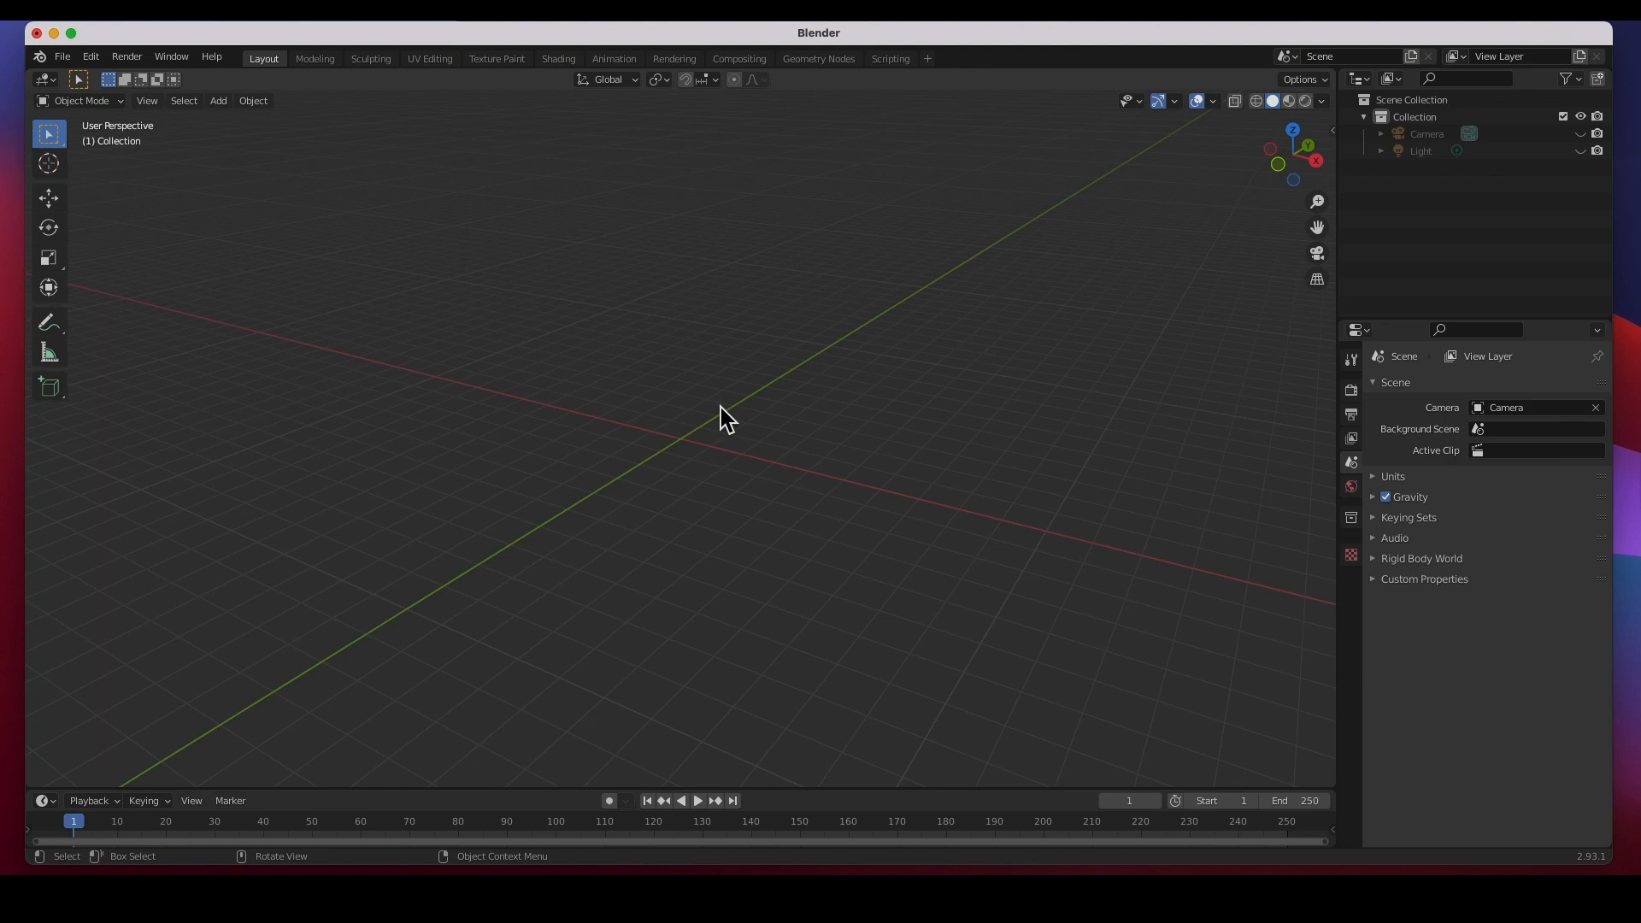
{"action": "mouse_move", "coordinate": [429, 345]}
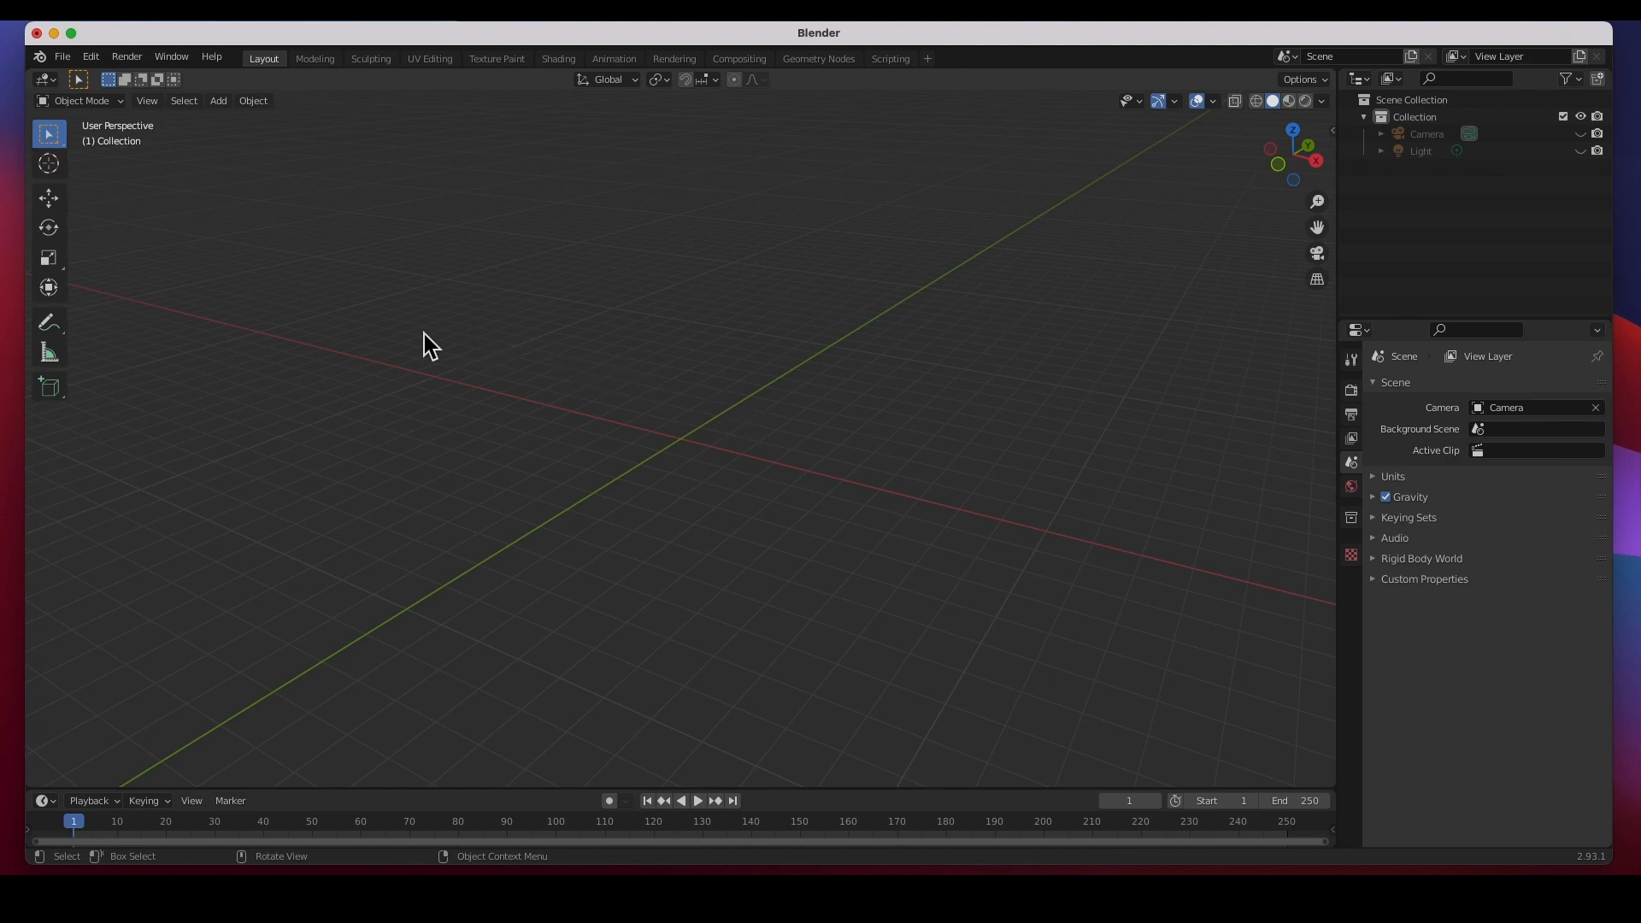
{"action": "mouse_move", "coordinate": [218, 101]}
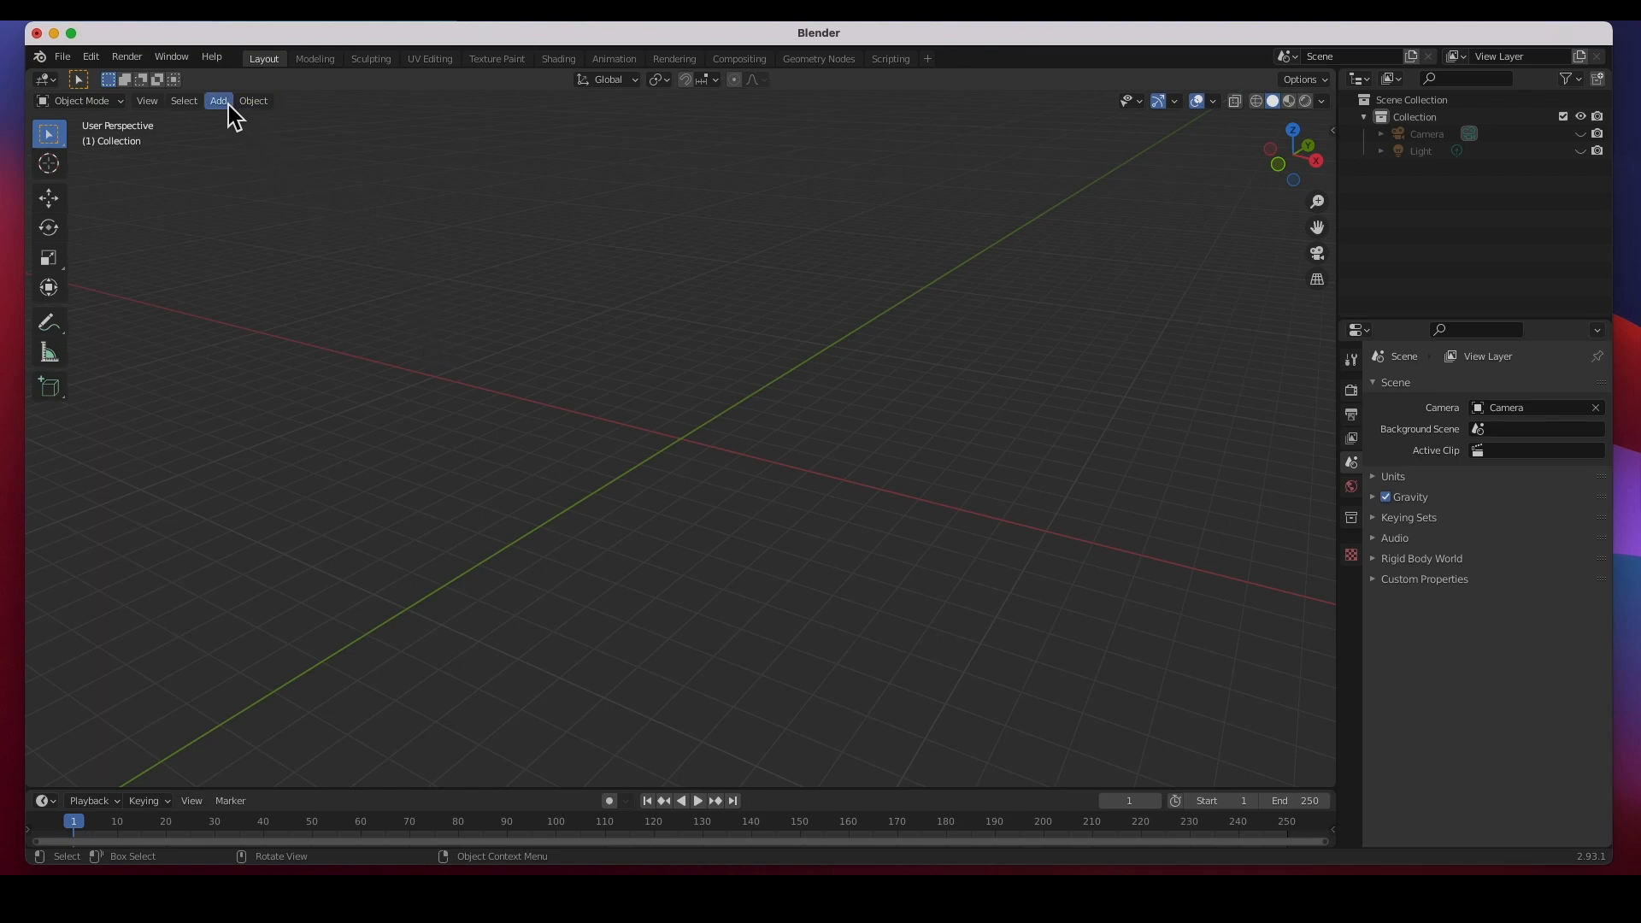
{"action": "mouse_move", "coordinate": [100, 113]}
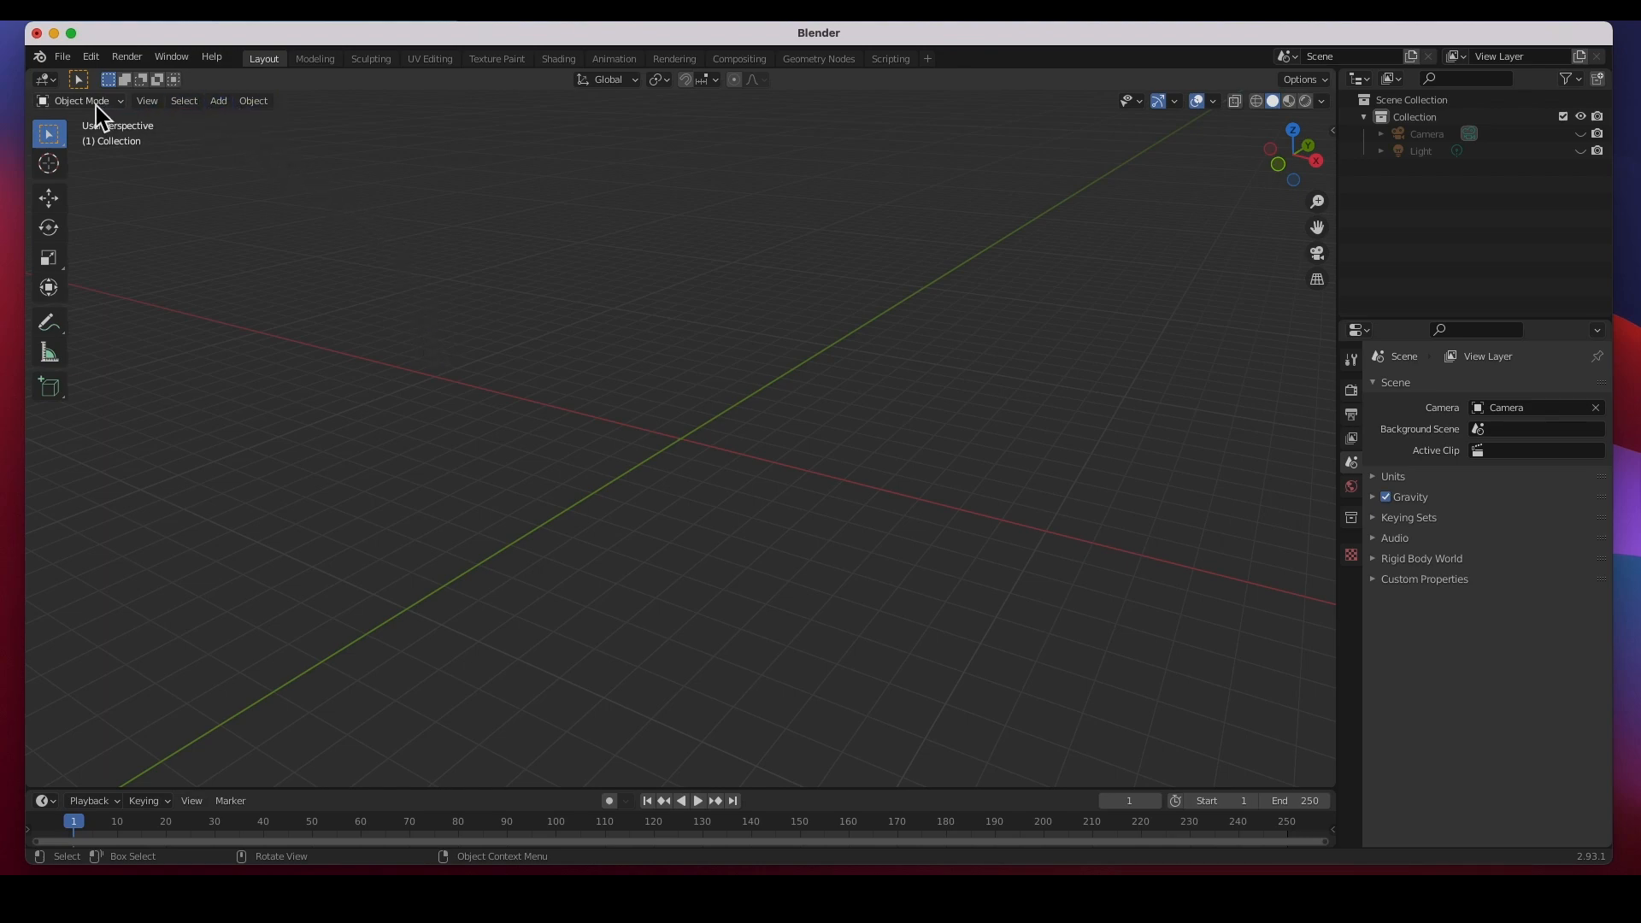
{"action": "mouse_move", "coordinate": [183, 101]}
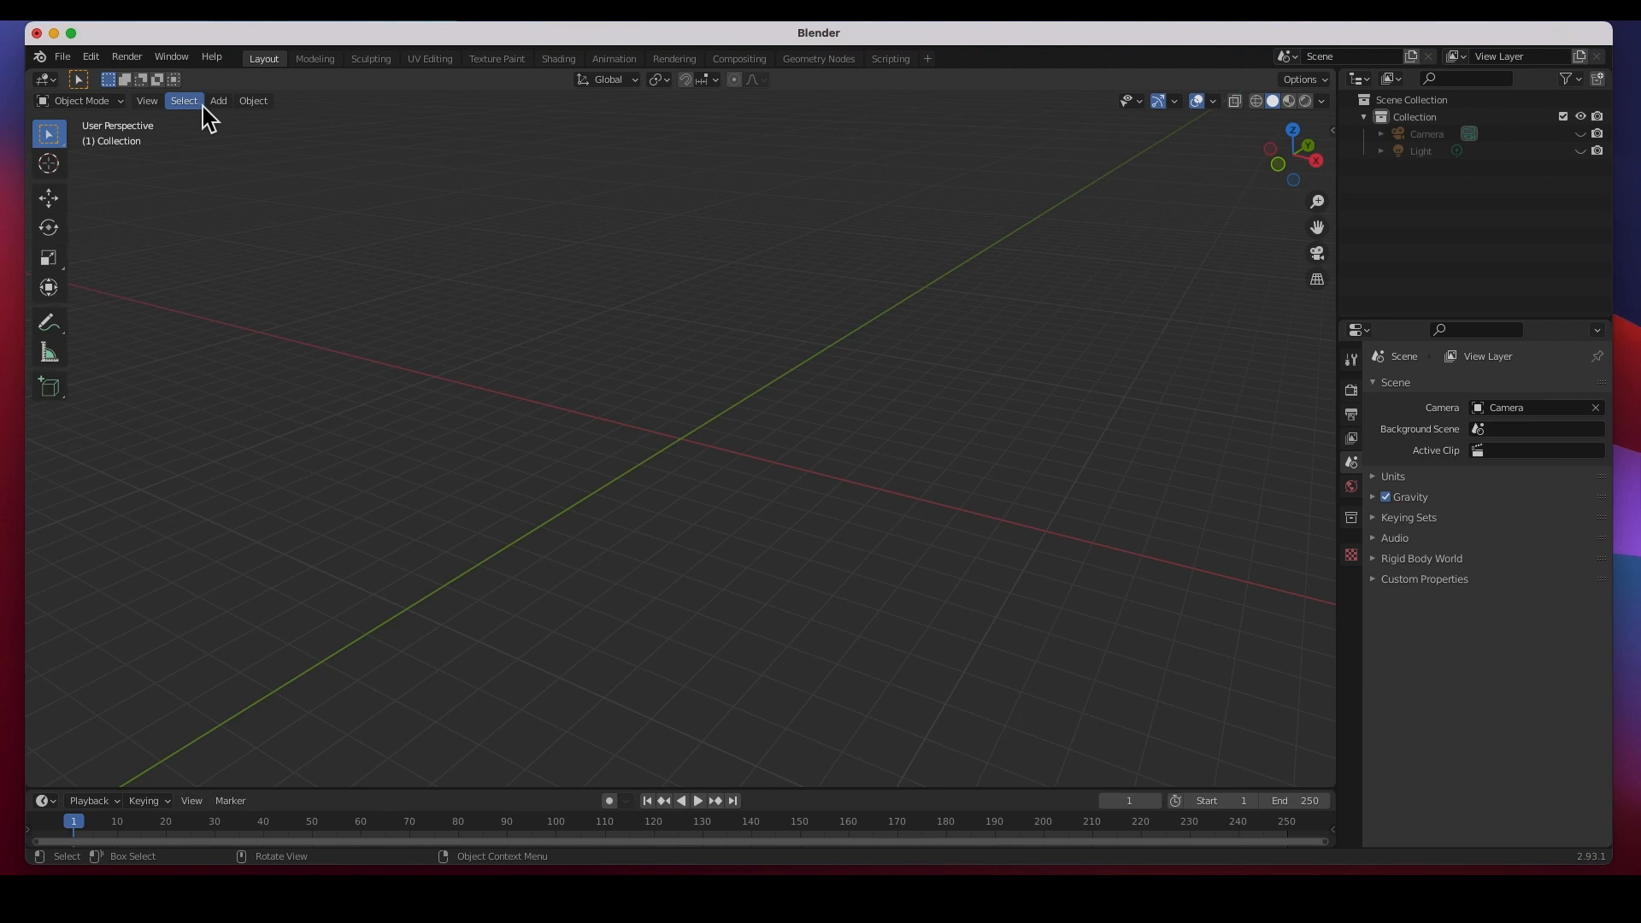
Step: Add a plane and a cube from the Add > Mesh menu, each moved along X beside the other
{"action": "left_click", "coordinate": [217, 101]}
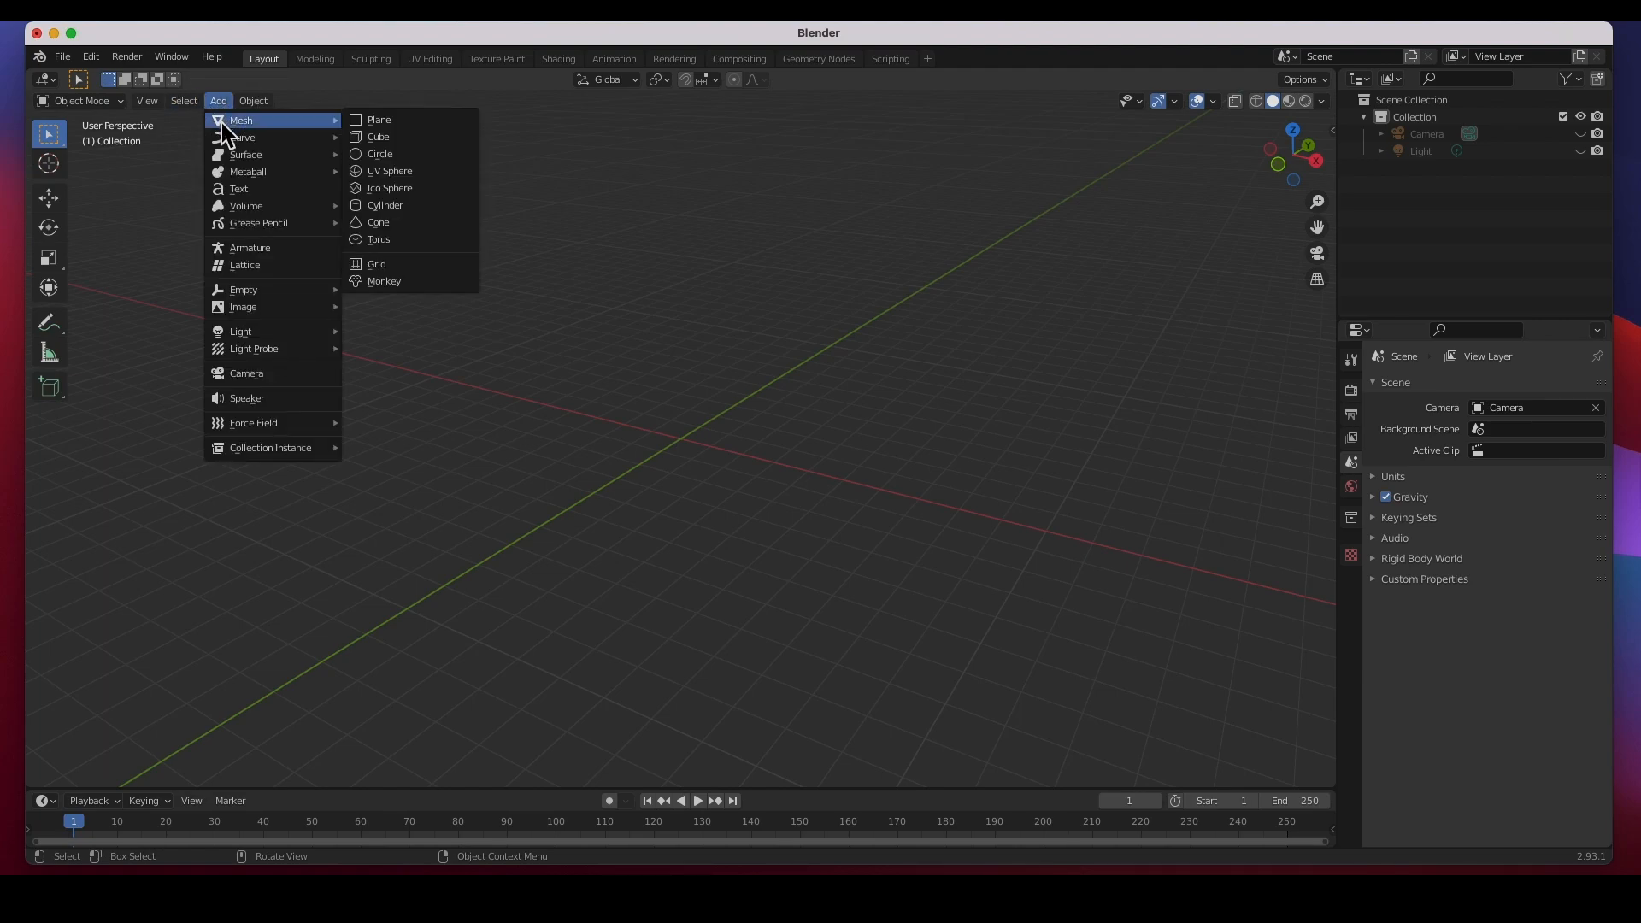
{"action": "mouse_move", "coordinate": [222, 136]}
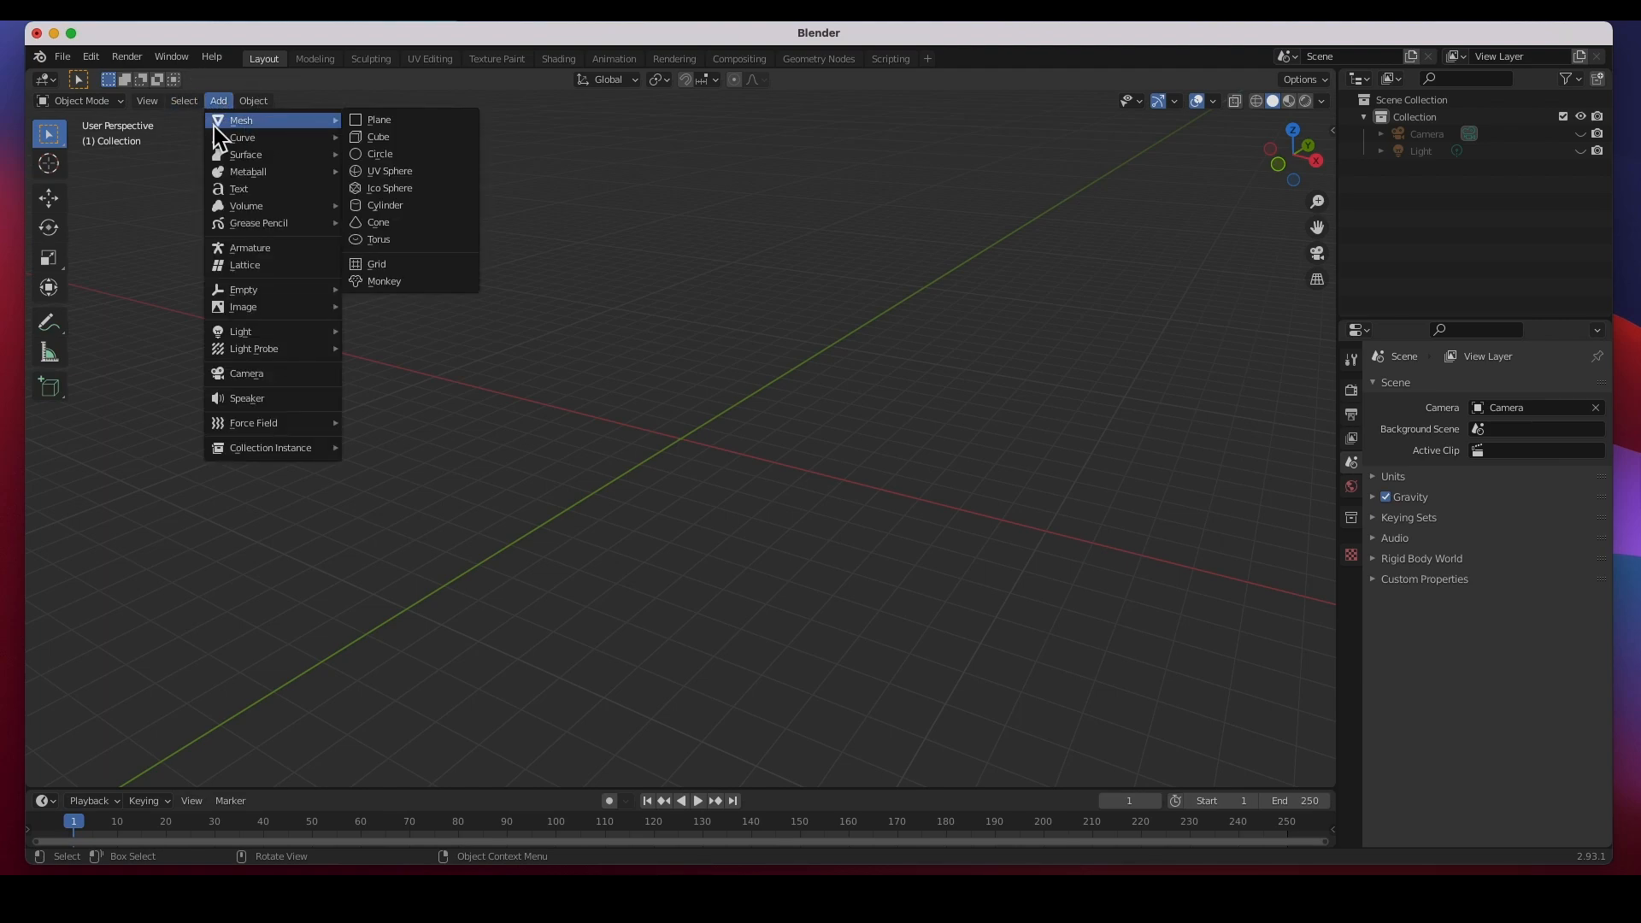
{"action": "mouse_move", "coordinate": [385, 119]}
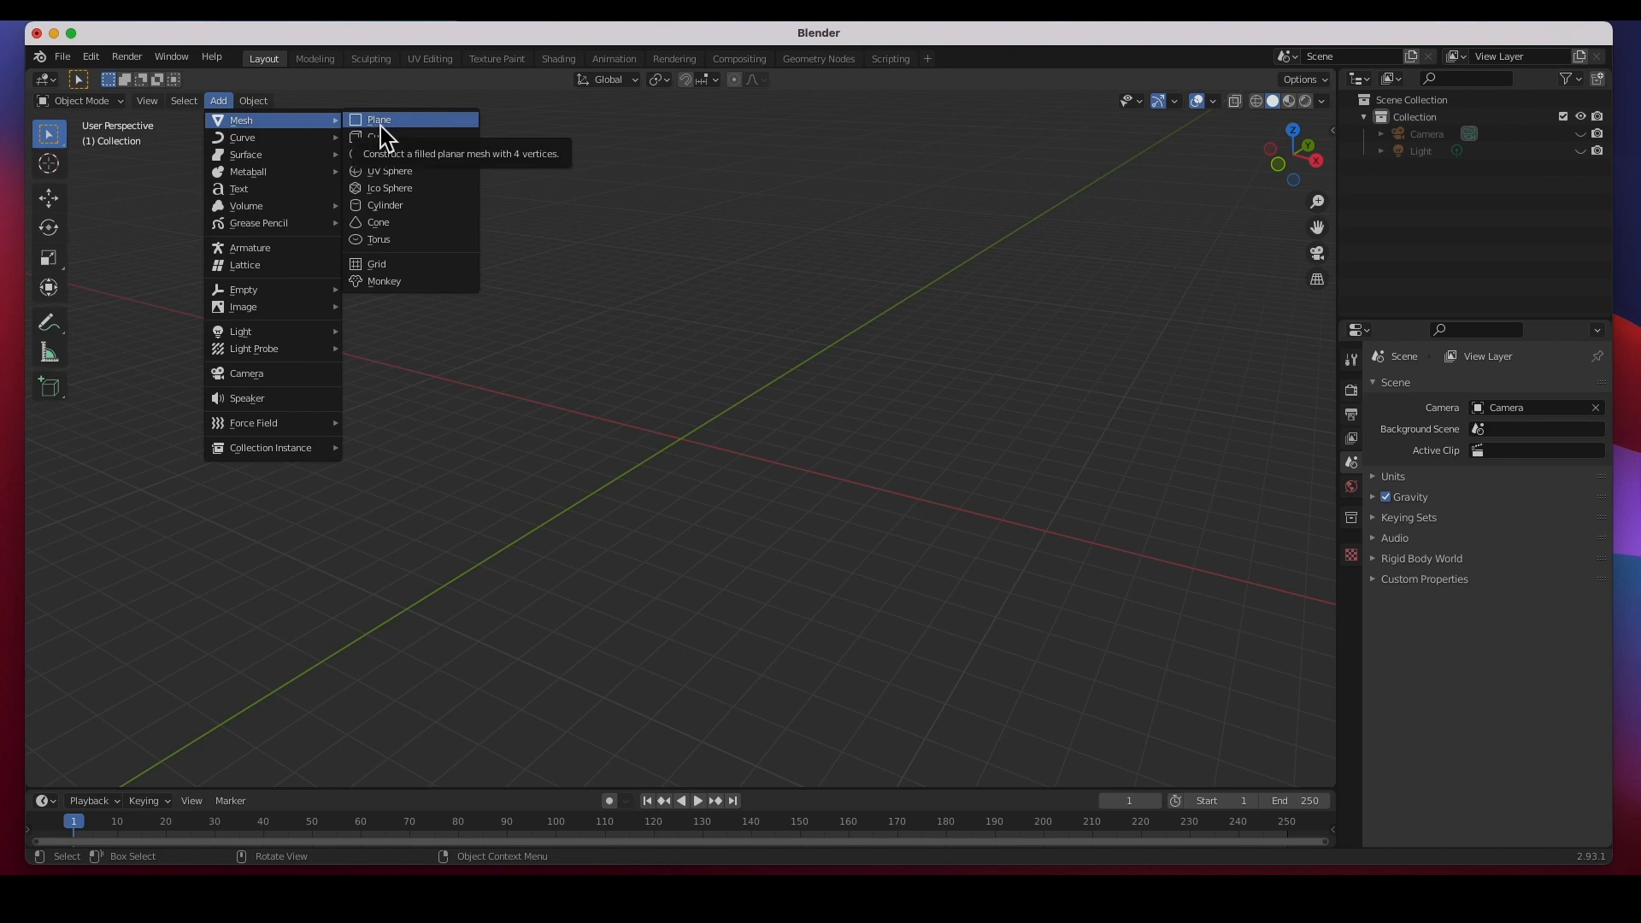
{"action": "left_click", "coordinate": [377, 118]}
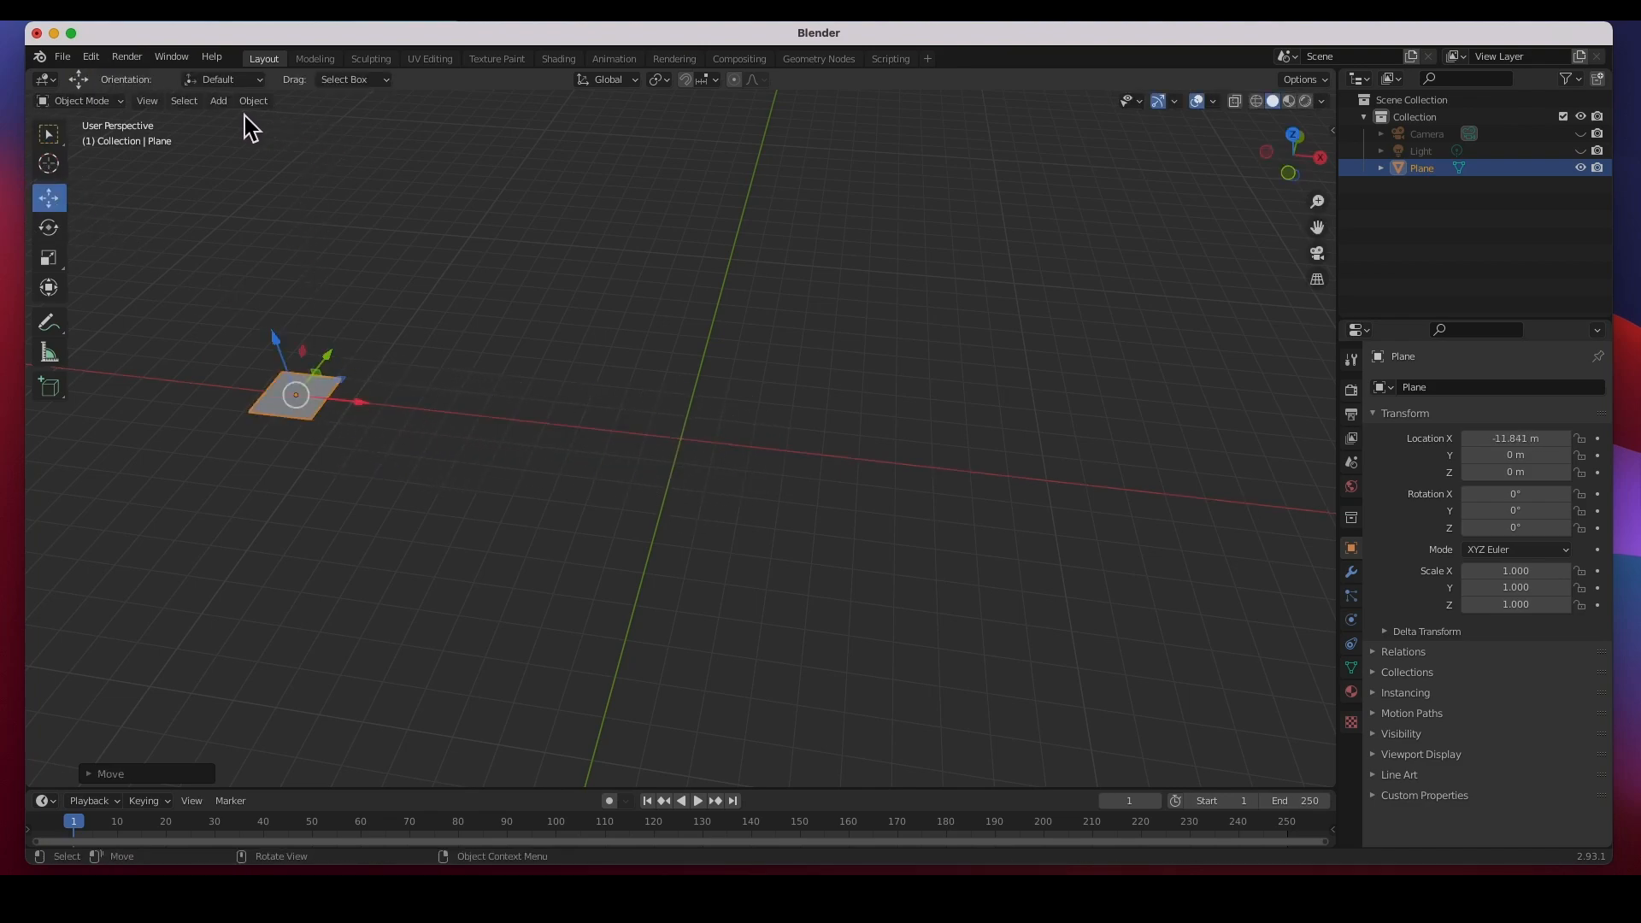
{"action": "left_click", "coordinate": [218, 100]}
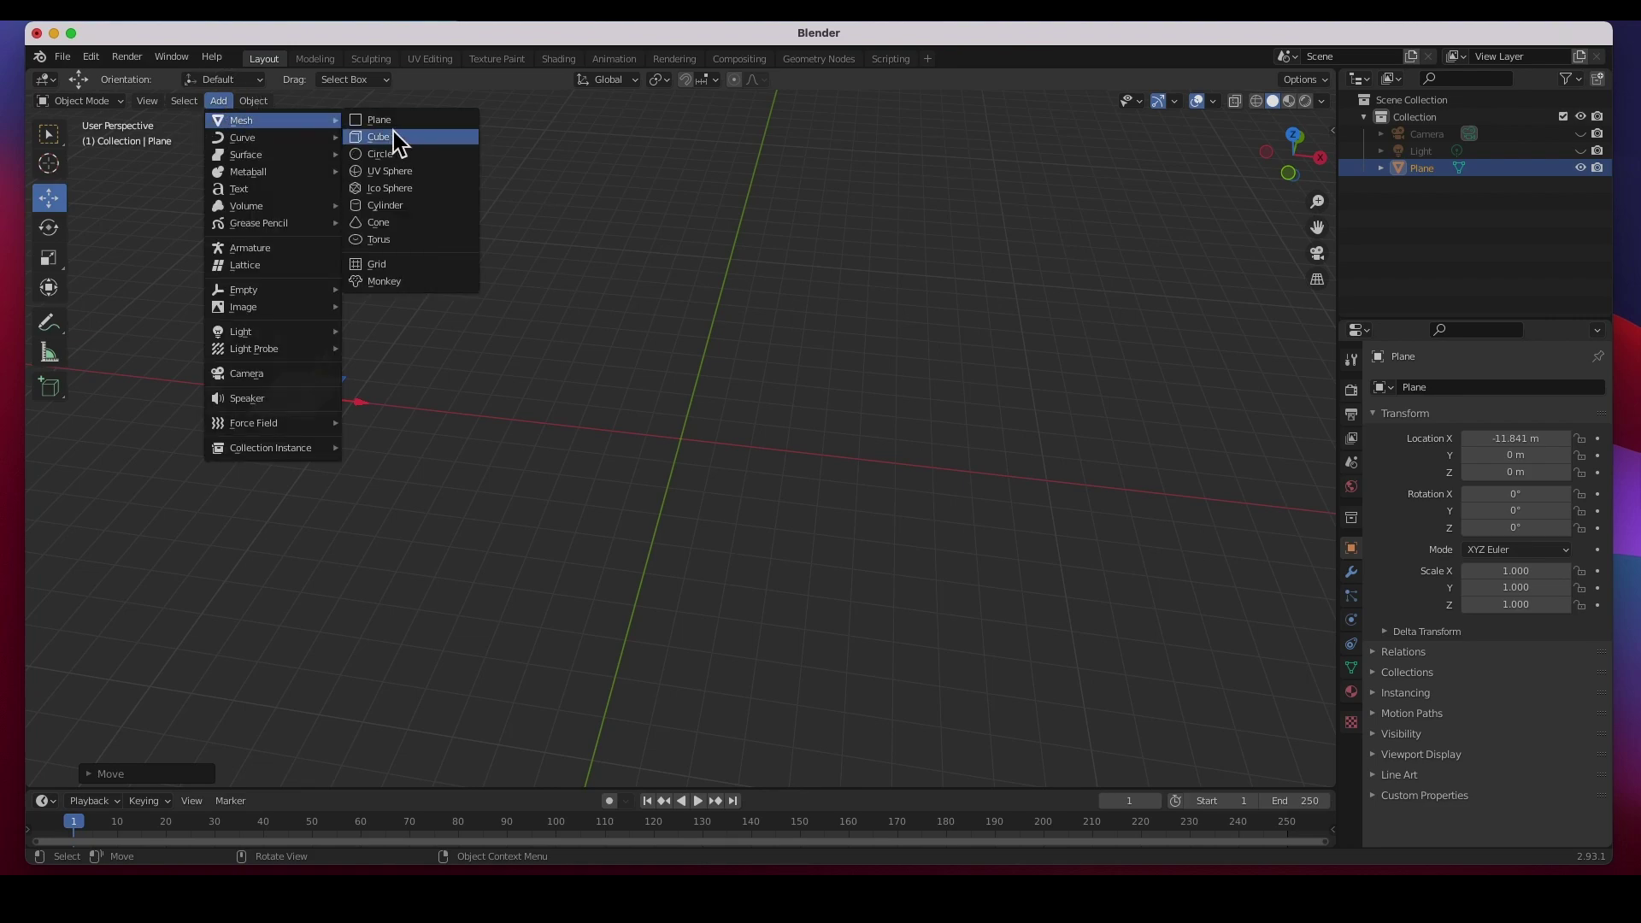
{"action": "left_click", "coordinate": [378, 136]}
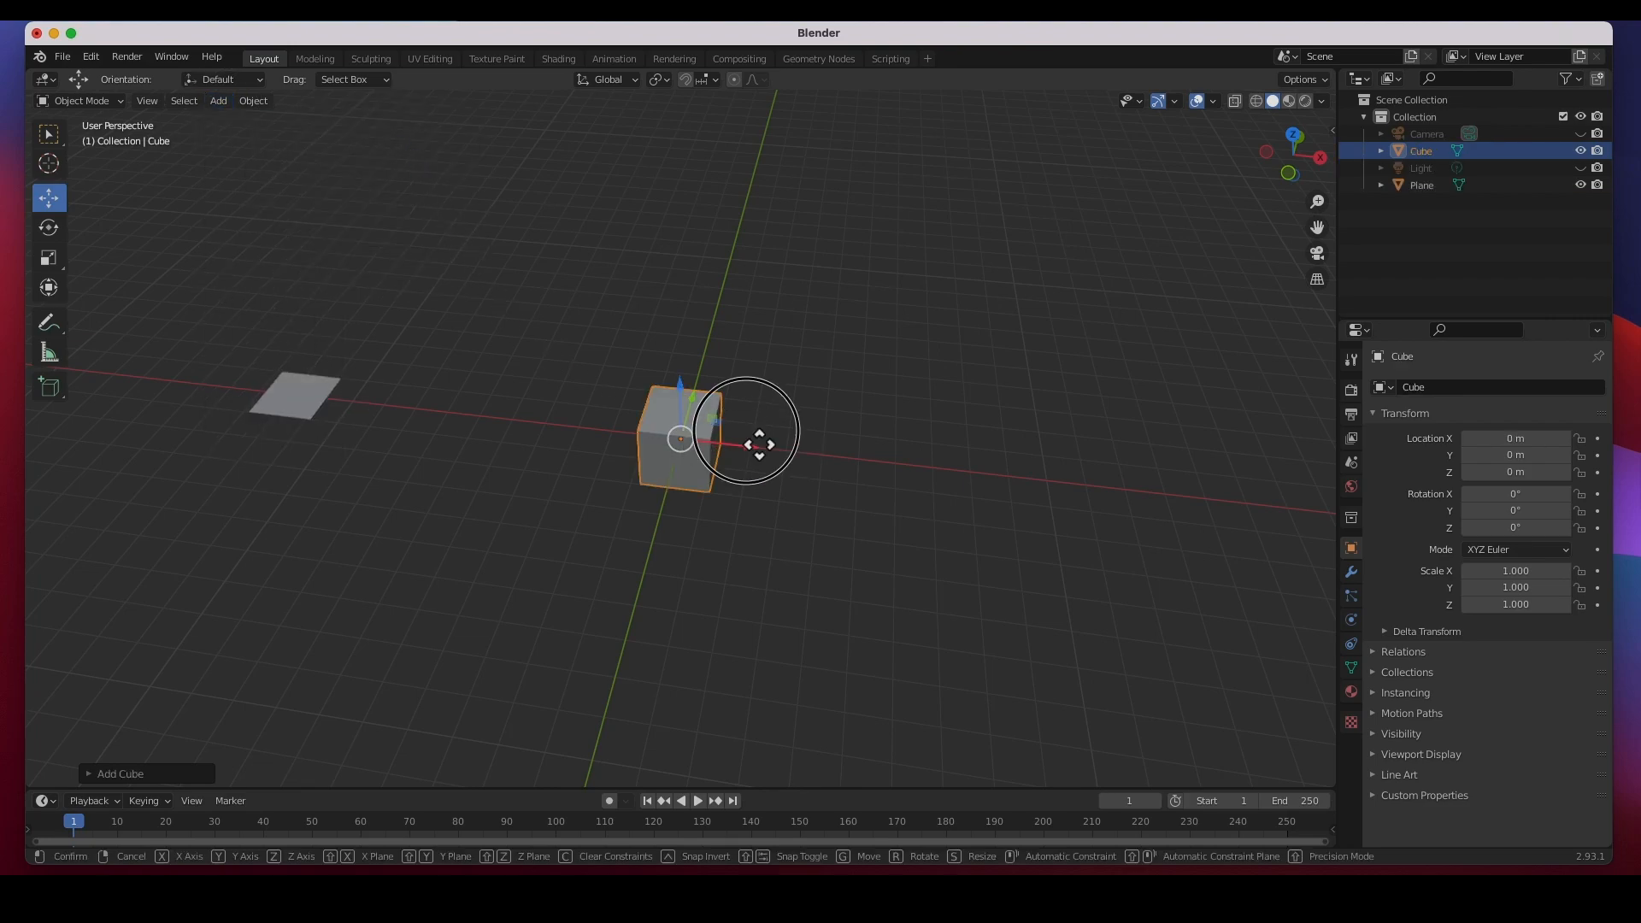
{"action": "mouse_move", "coordinate": [471, 444]}
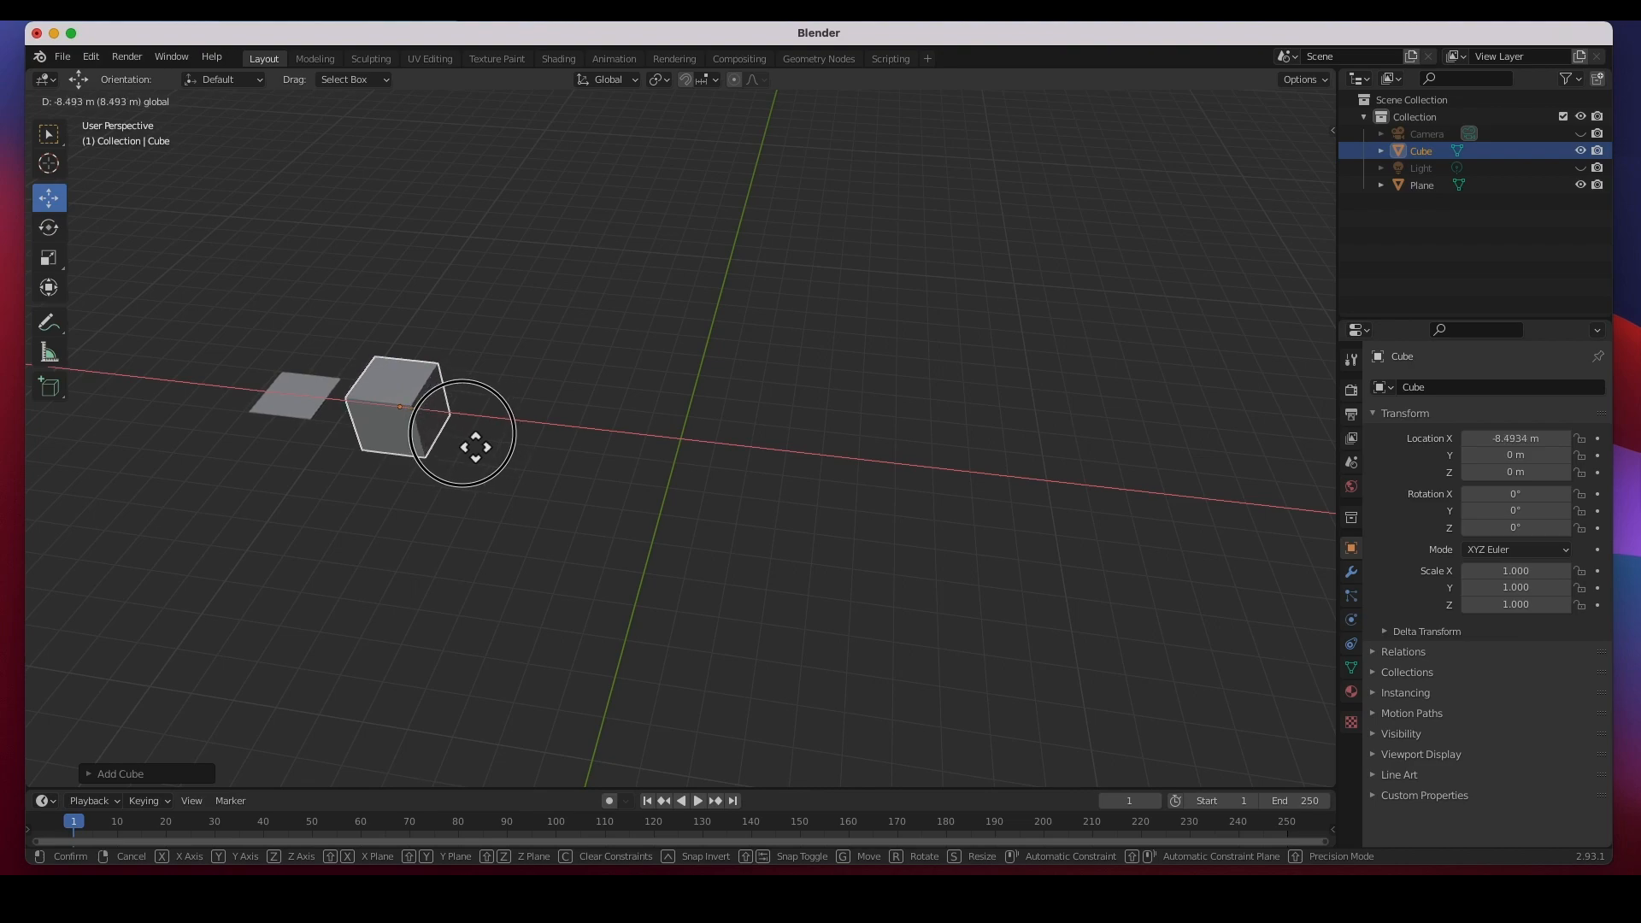
{"action": "left_click", "coordinate": [217, 101]}
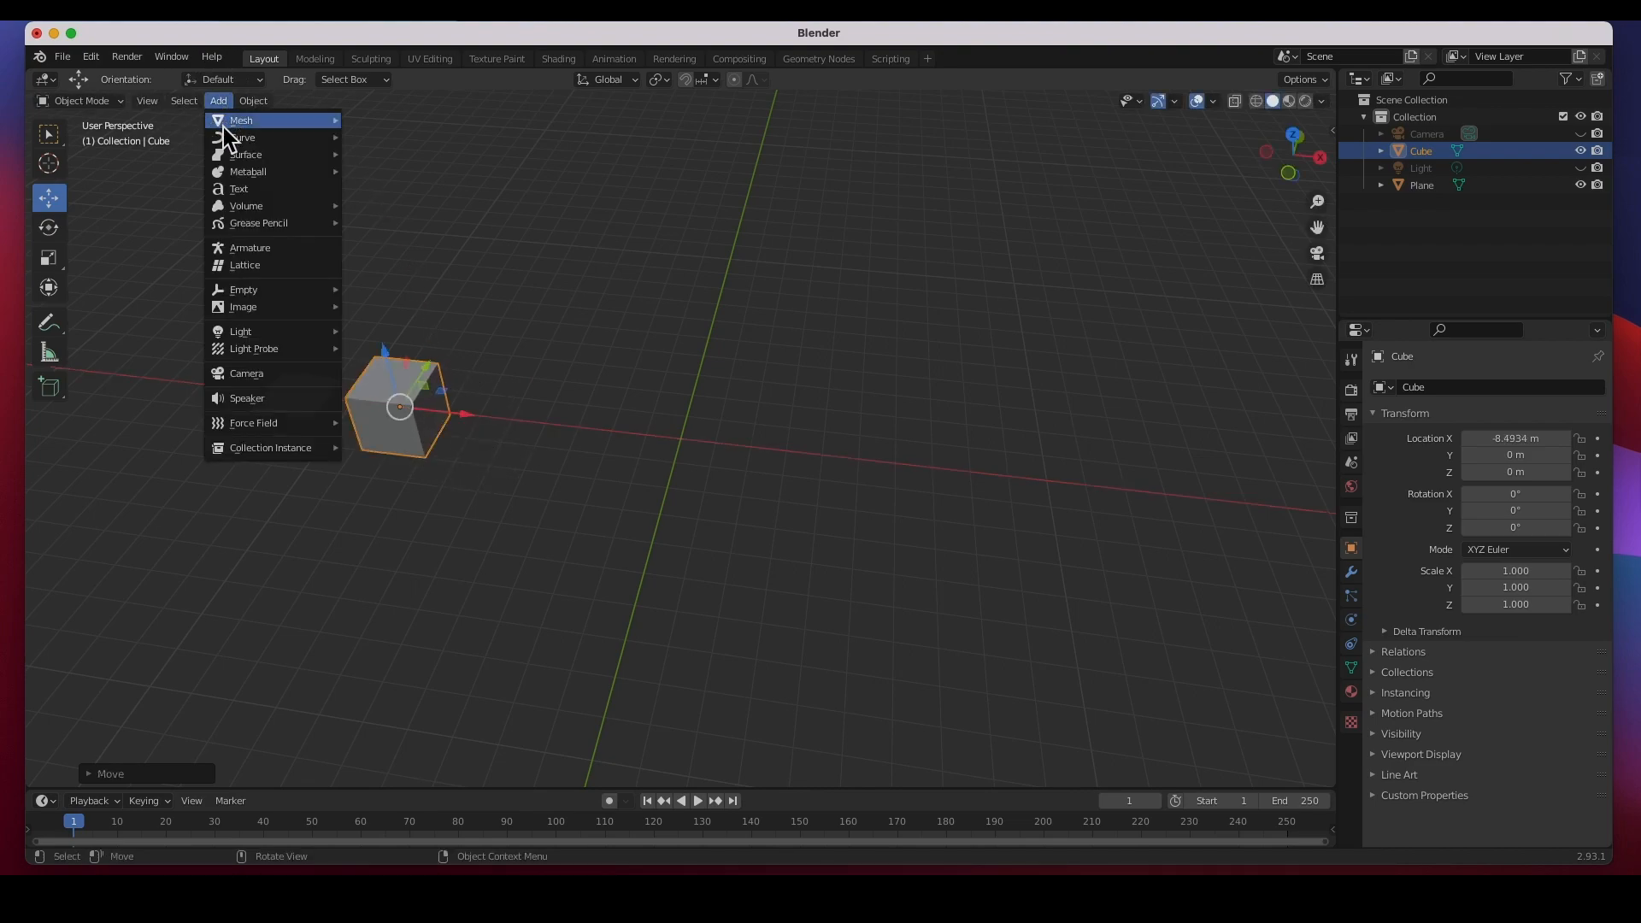
Step: Add a circle and a UV sphere, shifting each along X after the plane and cube
{"action": "left_click", "coordinate": [241, 120]}
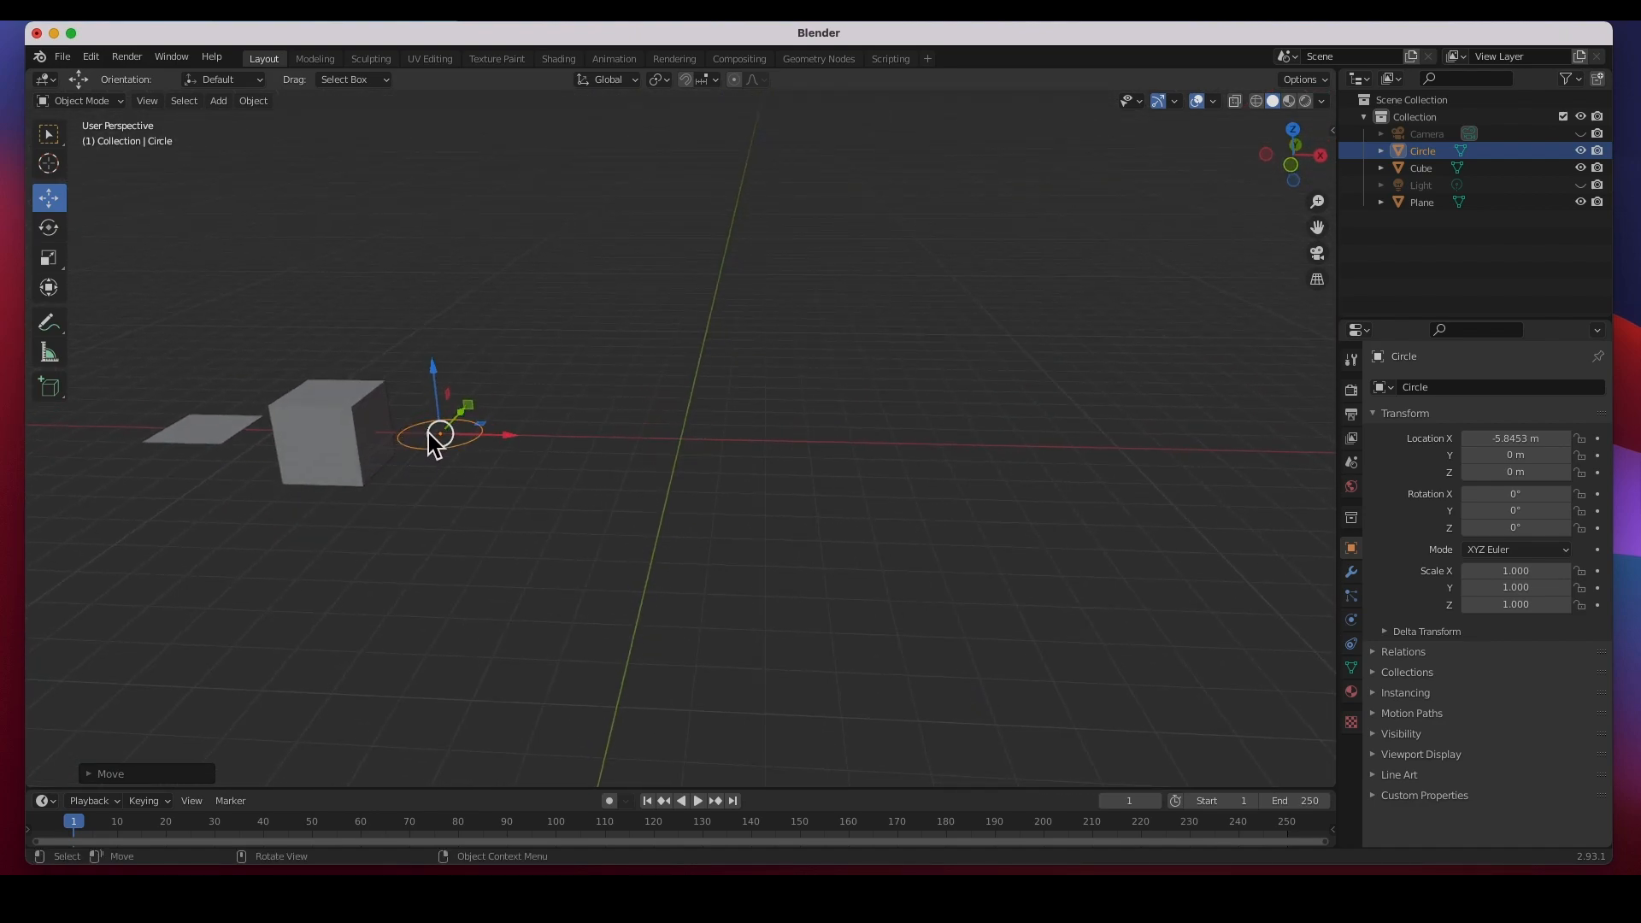
{"action": "mouse_move", "coordinate": [455, 454]}
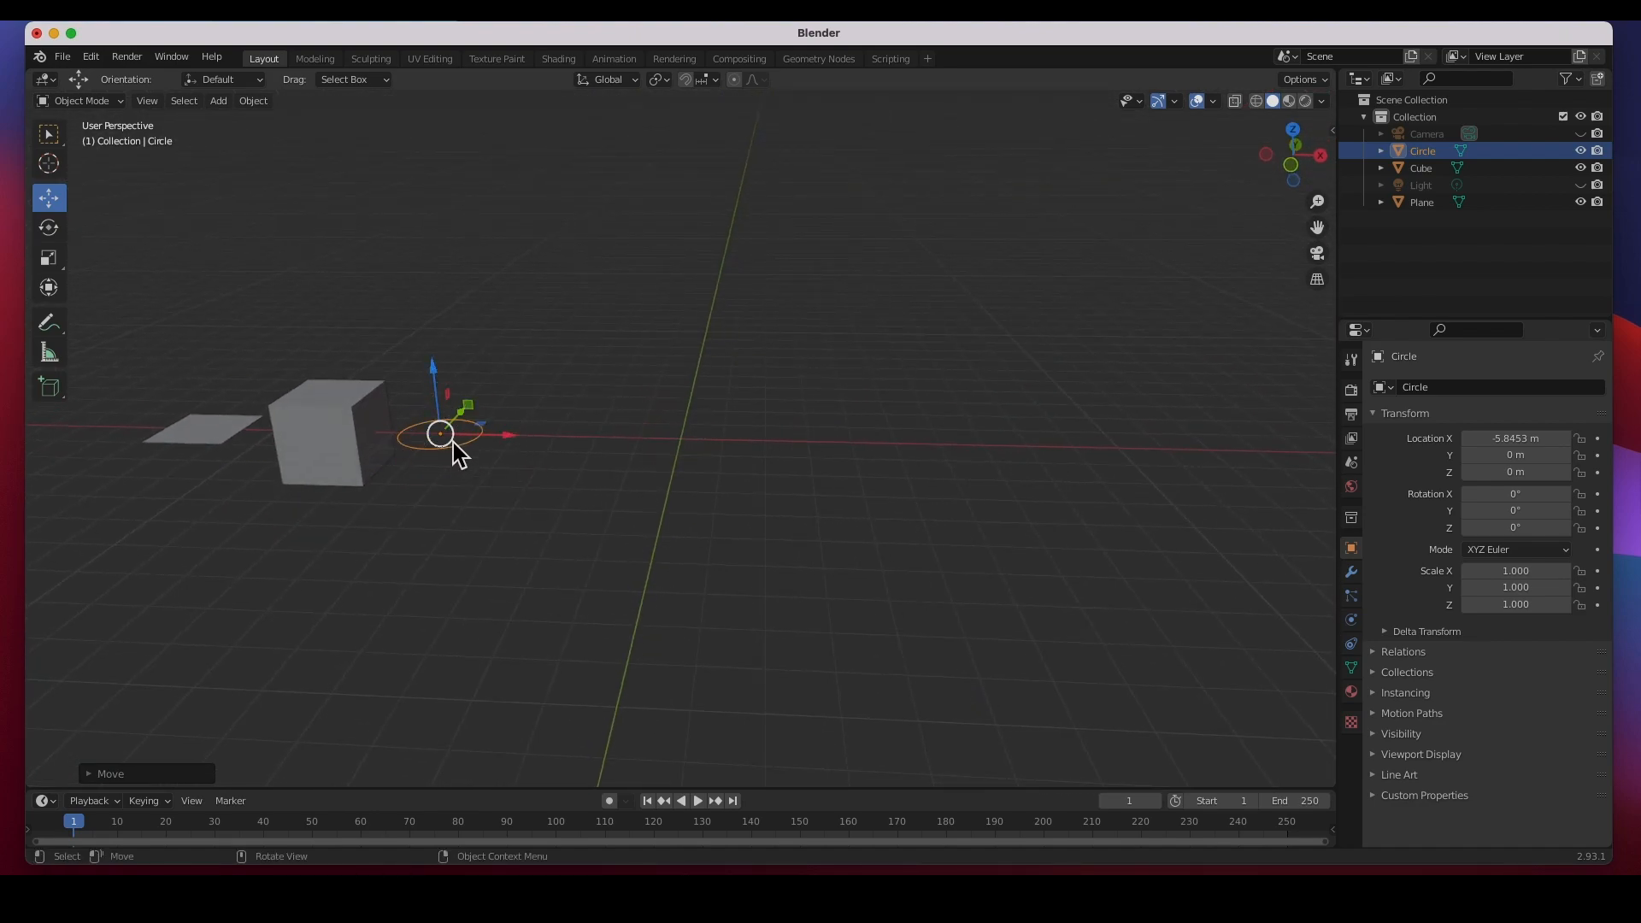
{"action": "mouse_move", "coordinate": [450, 265]}
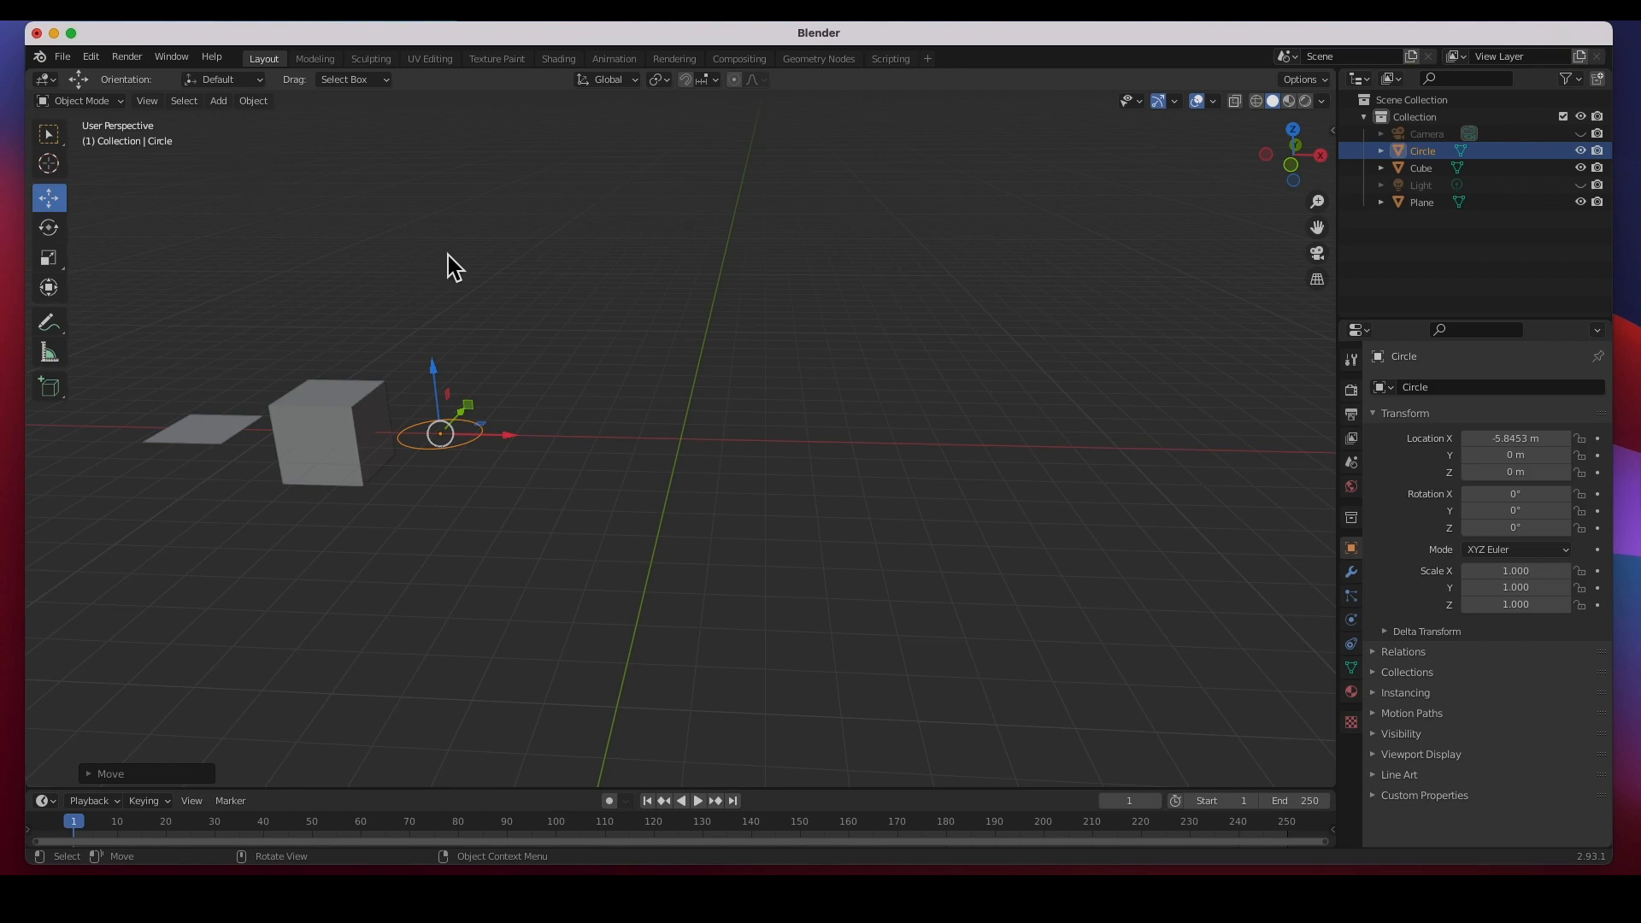
{"action": "mouse_move", "coordinate": [552, 362]}
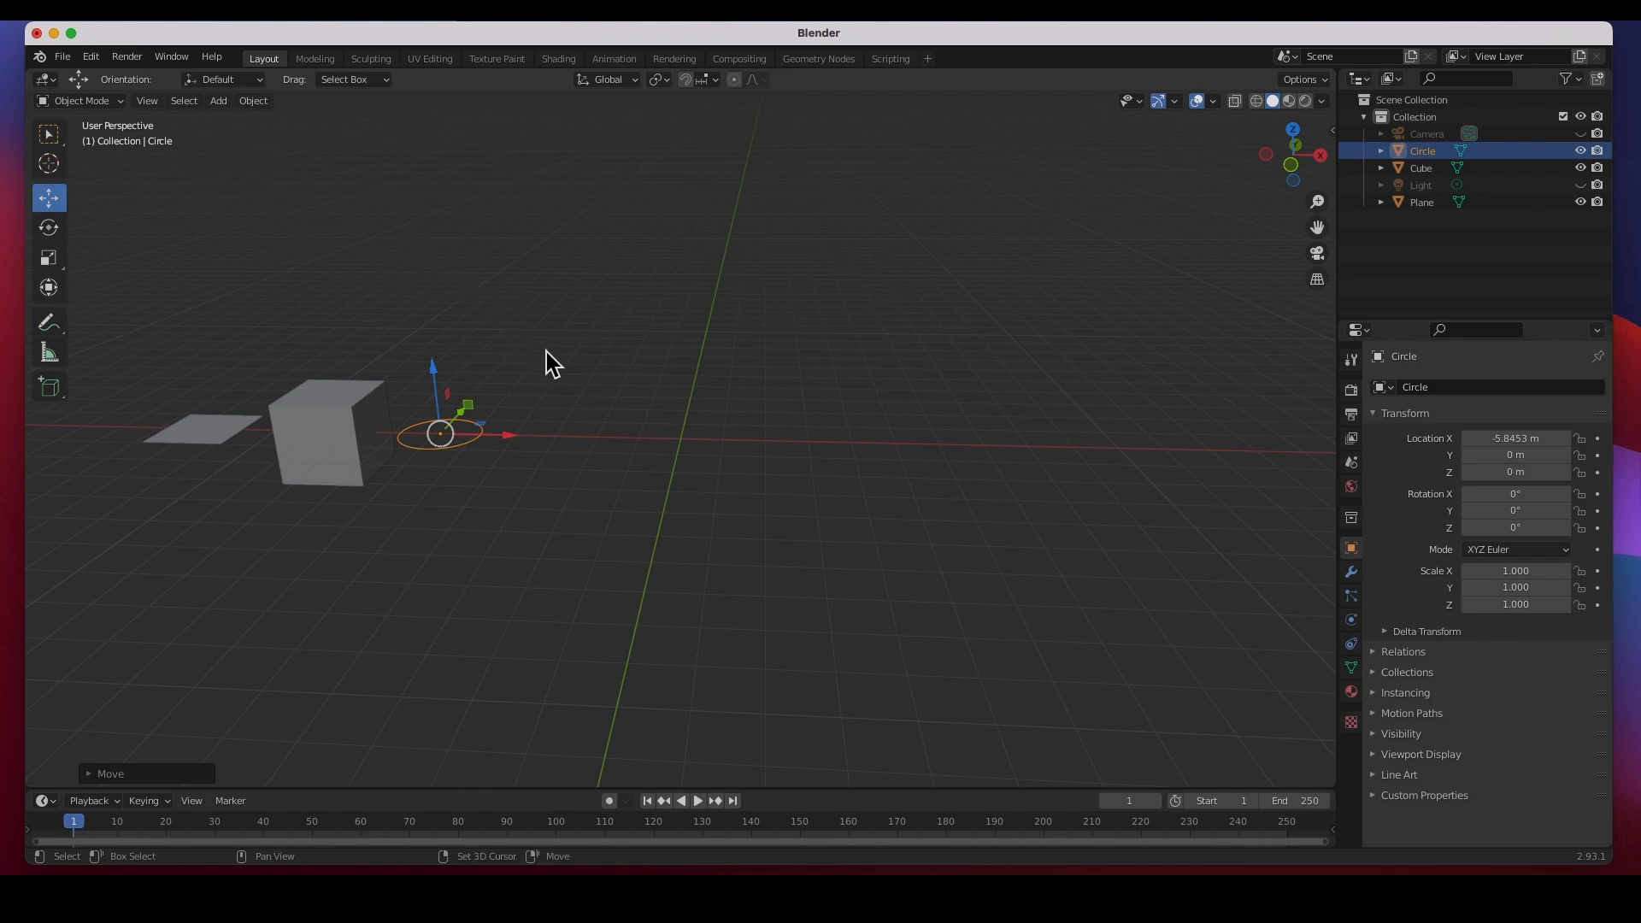
{"action": "left_click", "coordinate": [217, 101]}
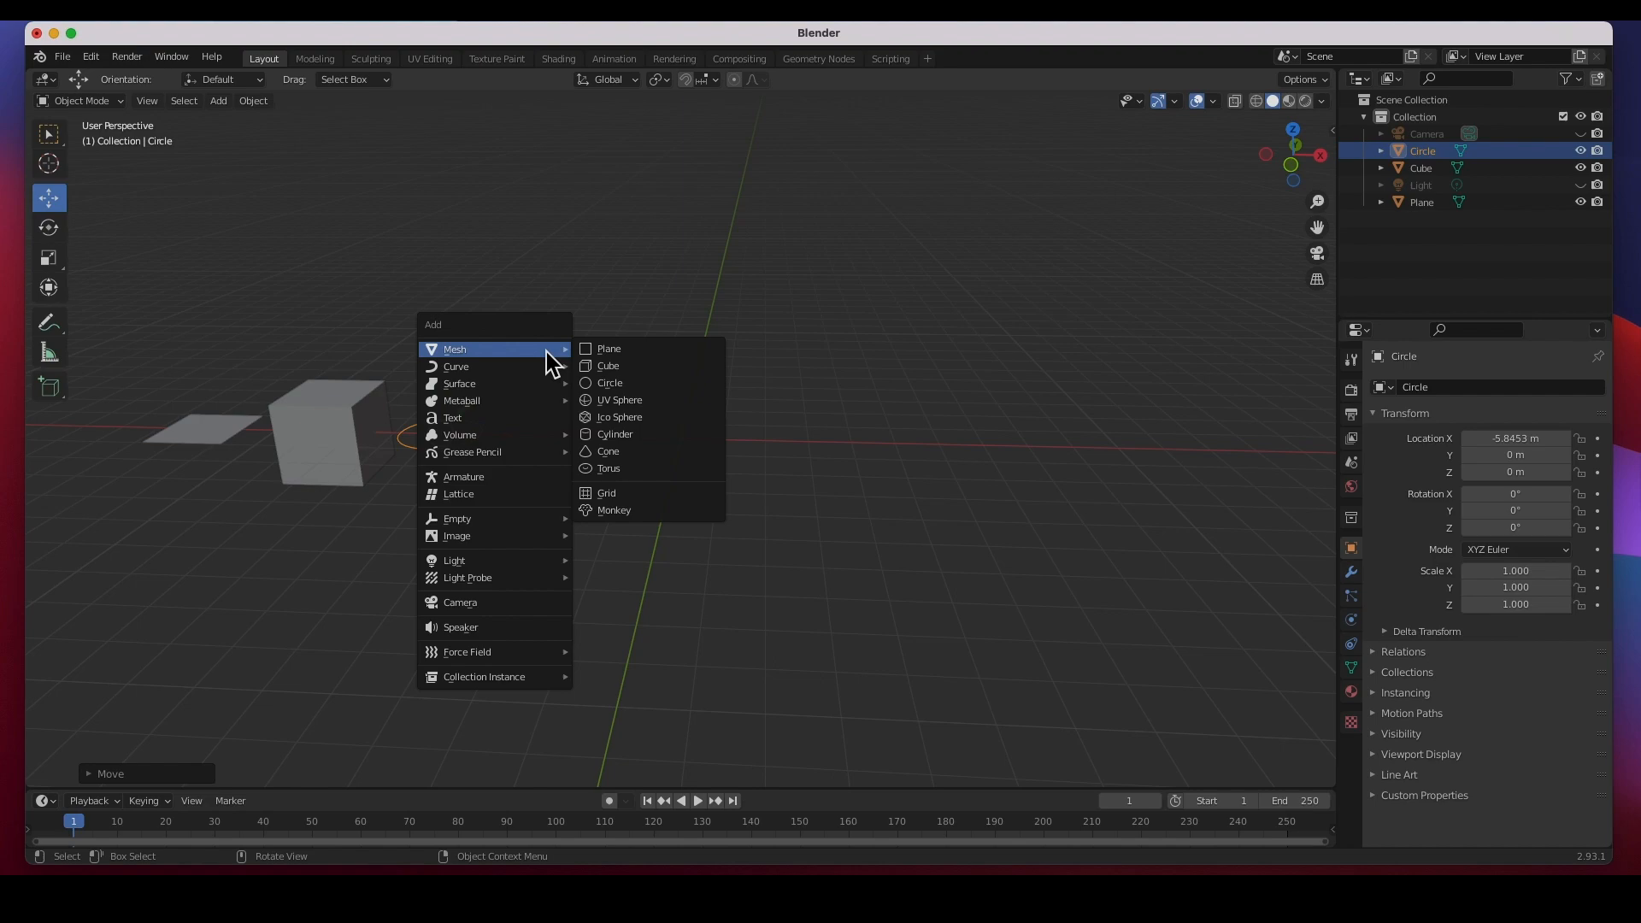
{"action": "mouse_move", "coordinate": [649, 400]}
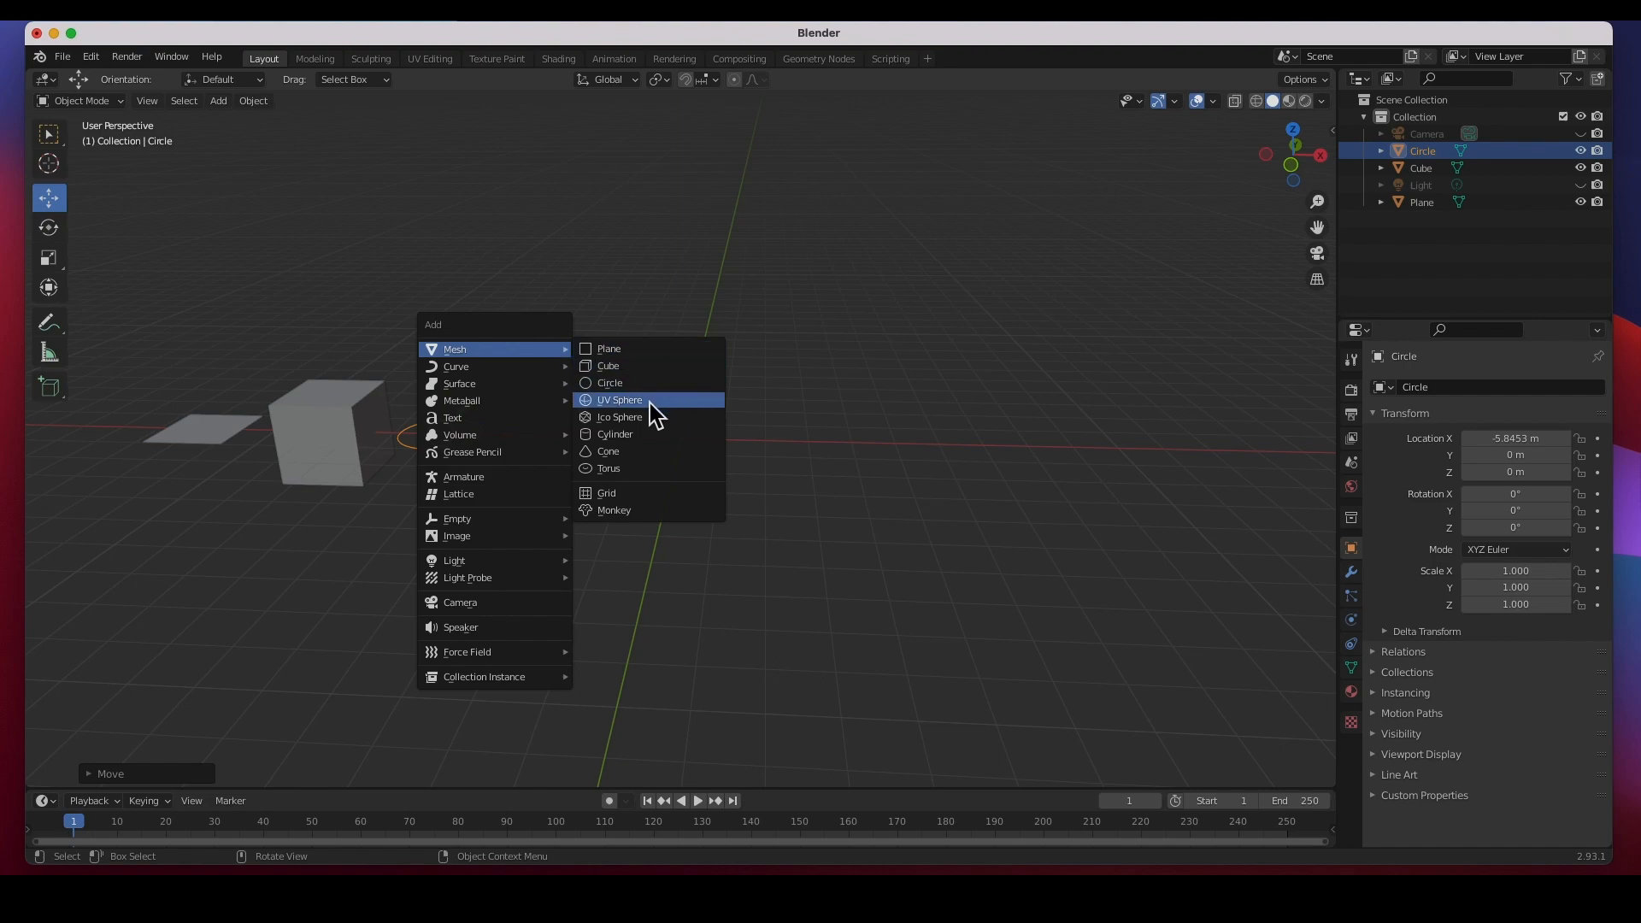
{"action": "left_click", "coordinate": [618, 400]}
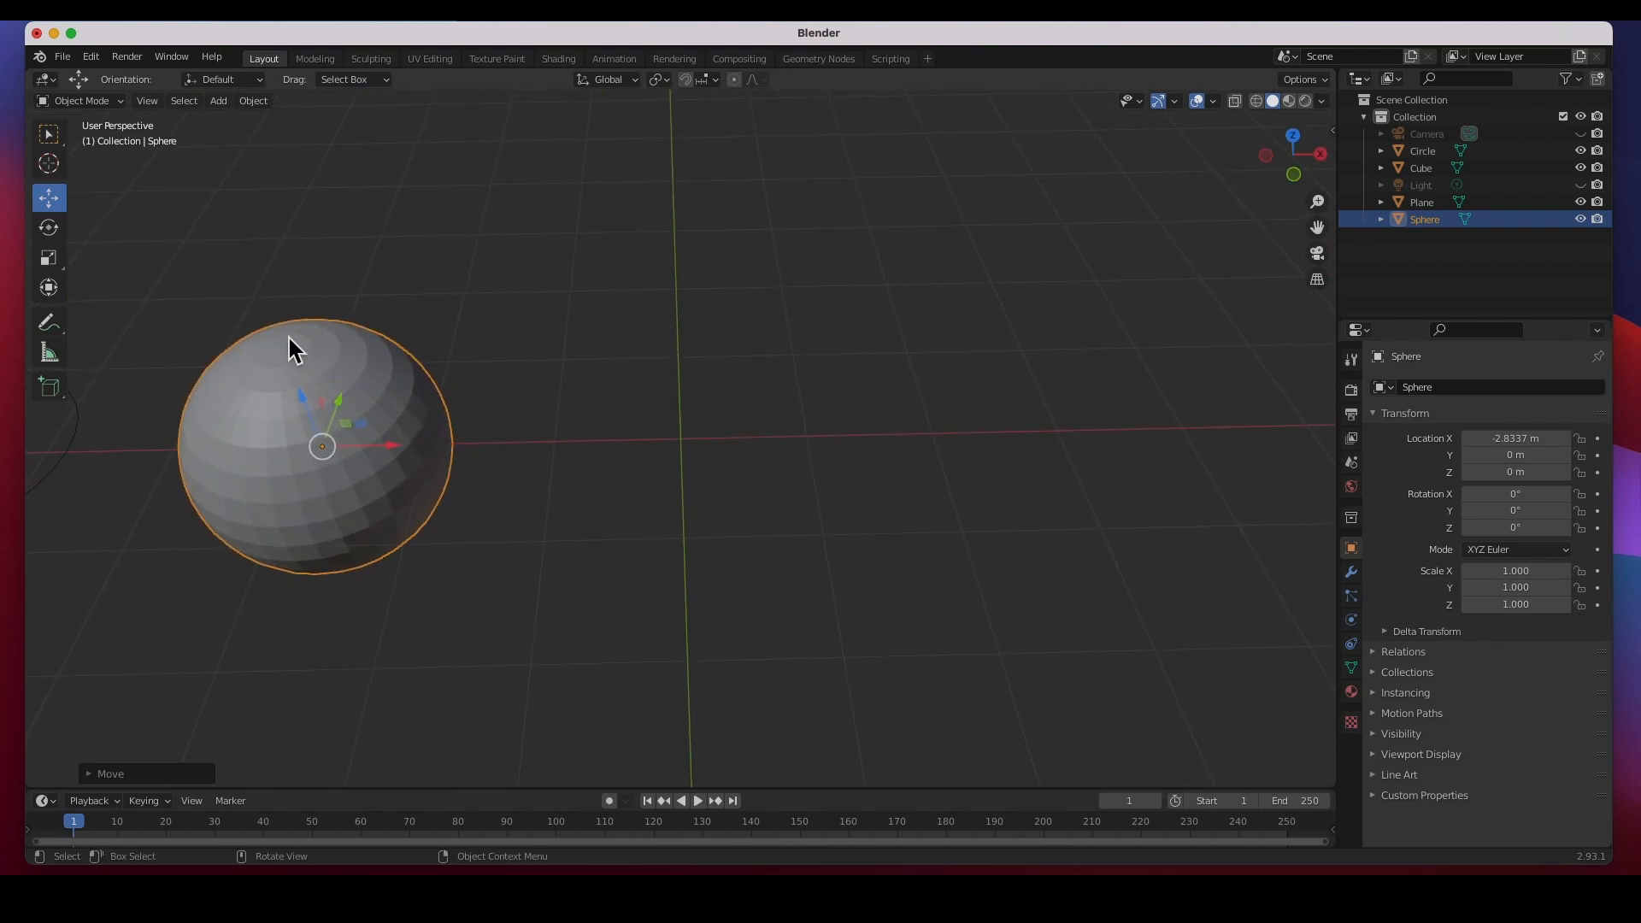
{"action": "mouse_move", "coordinate": [329, 503]}
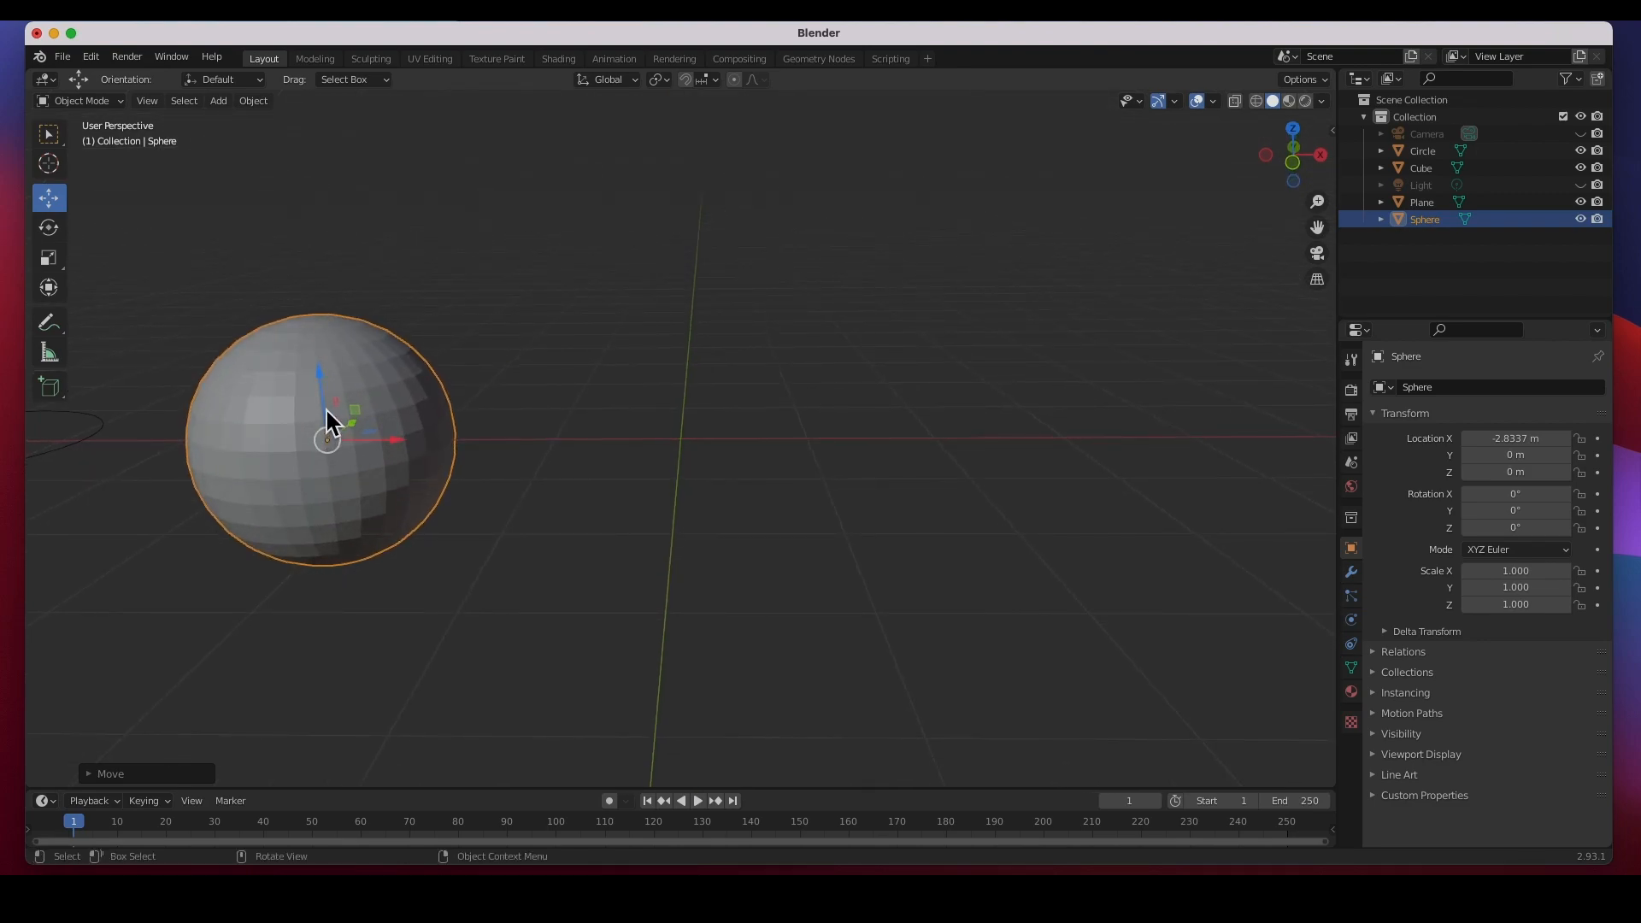
{"action": "mouse_move", "coordinate": [267, 124]}
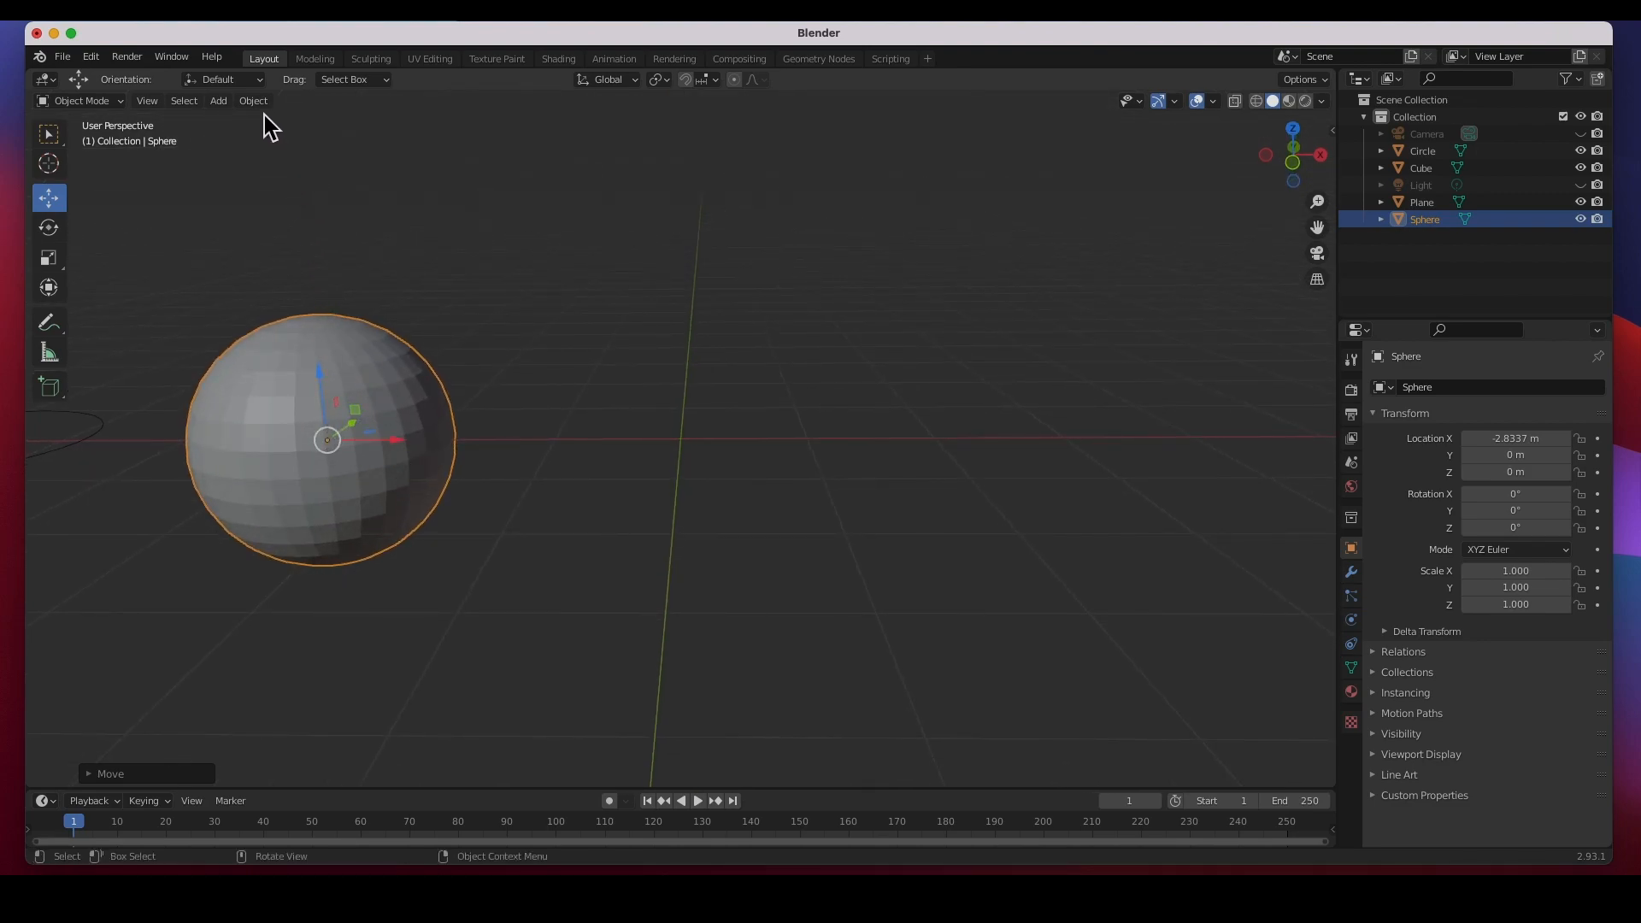
Step: Add an icosphere and move it out along X to about 10 m, right of the sphere
{"action": "left_click", "coordinate": [217, 101]}
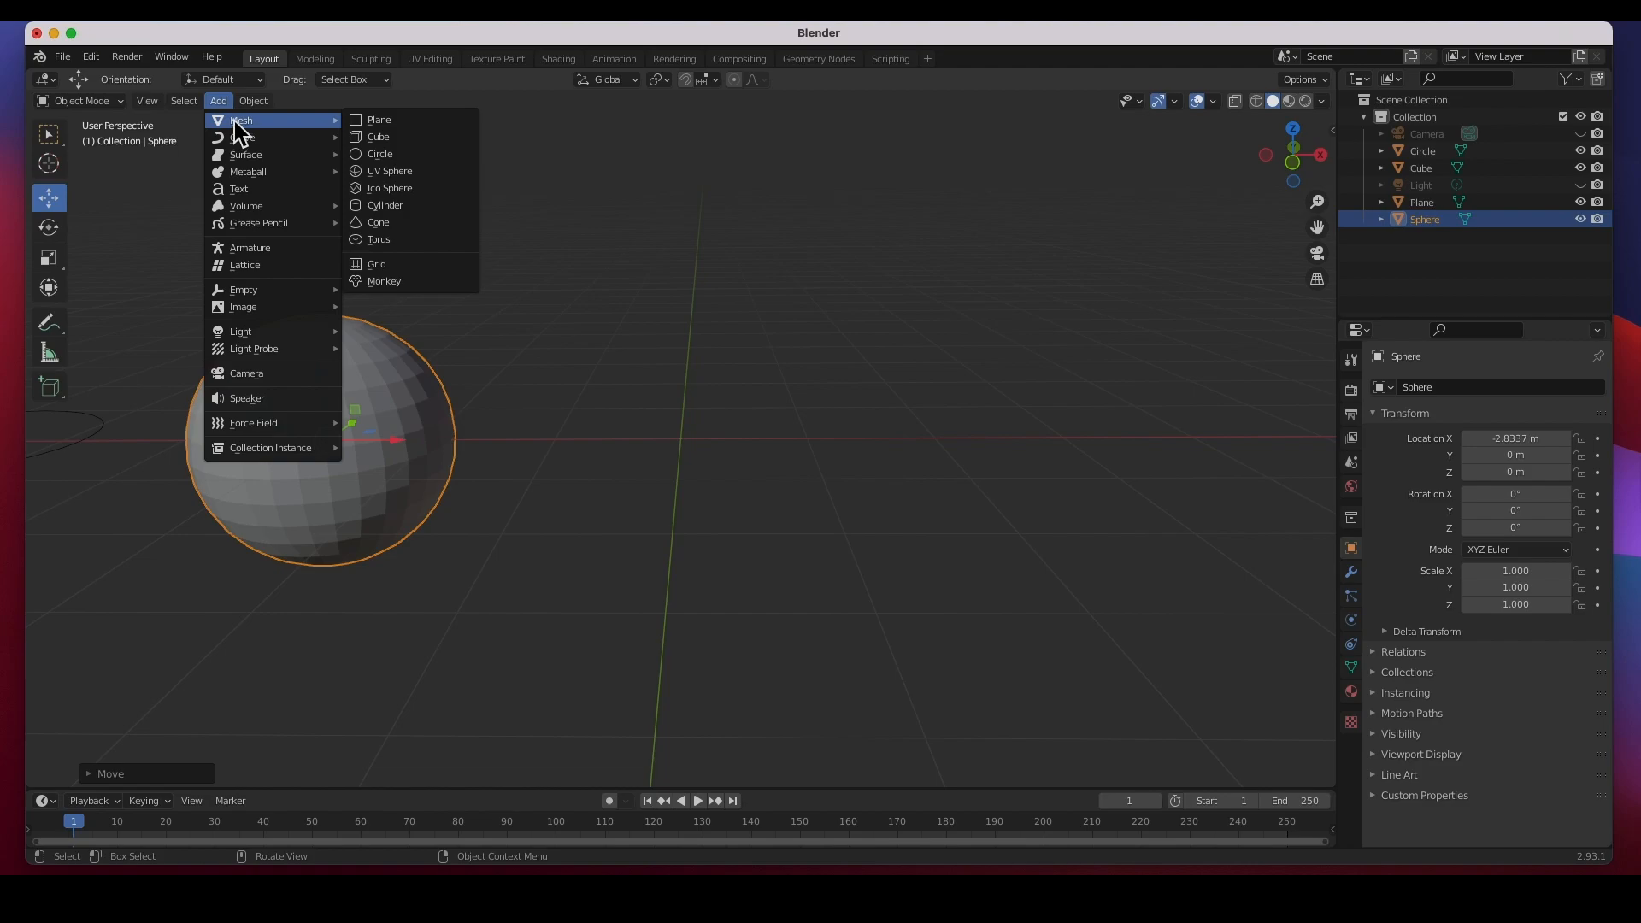
{"action": "mouse_move", "coordinate": [390, 188]}
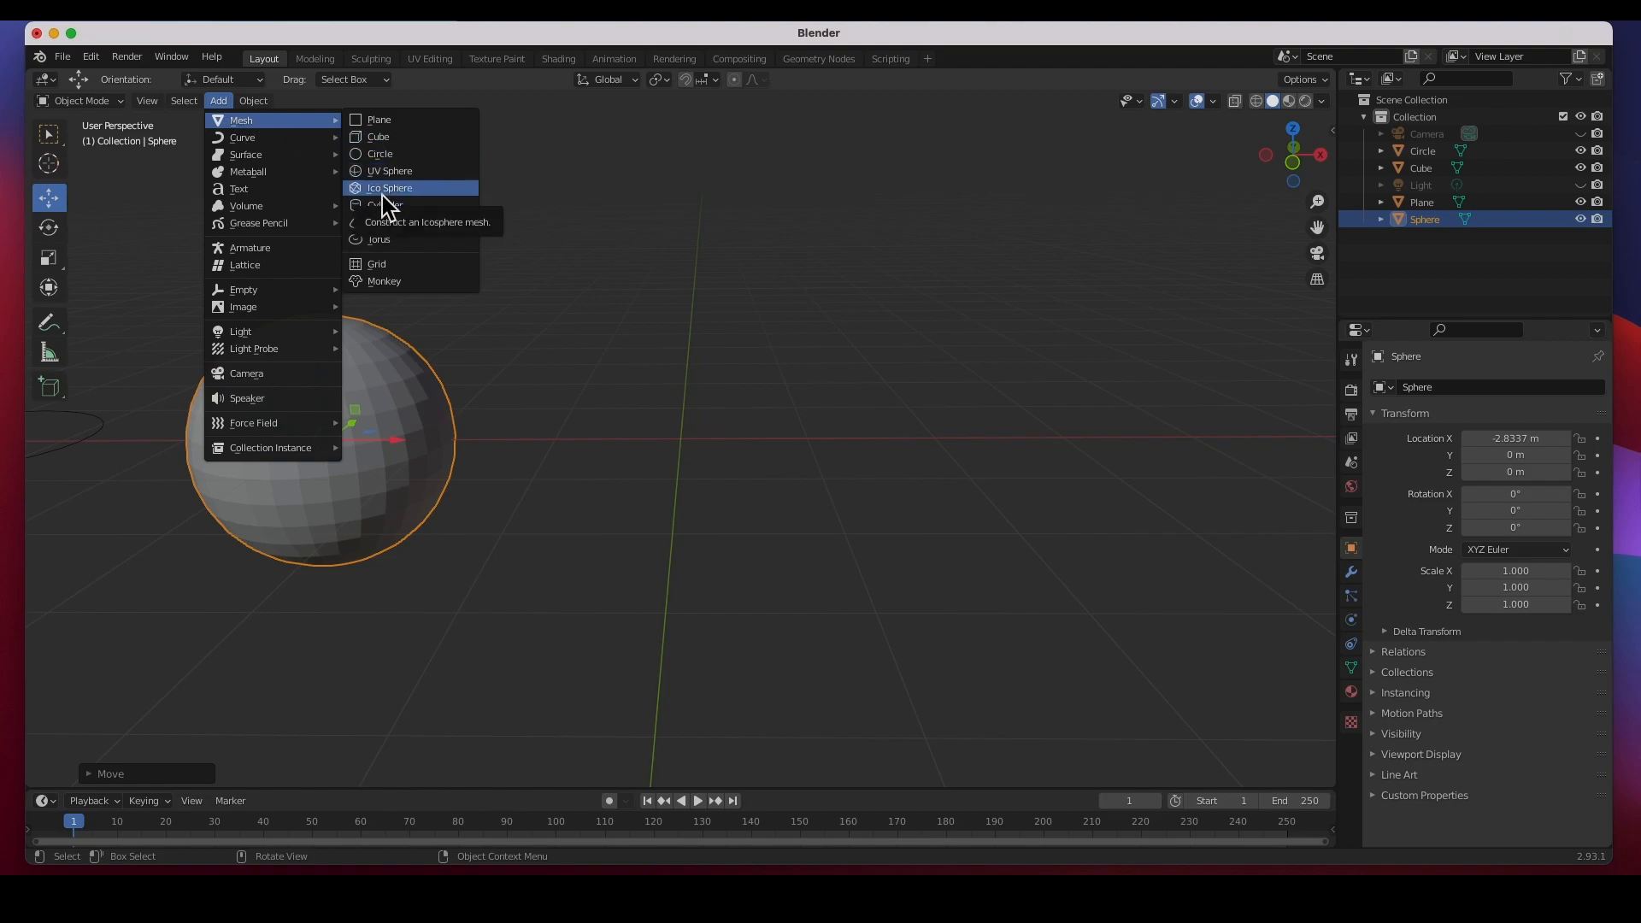
{"action": "left_click", "coordinate": [389, 188]}
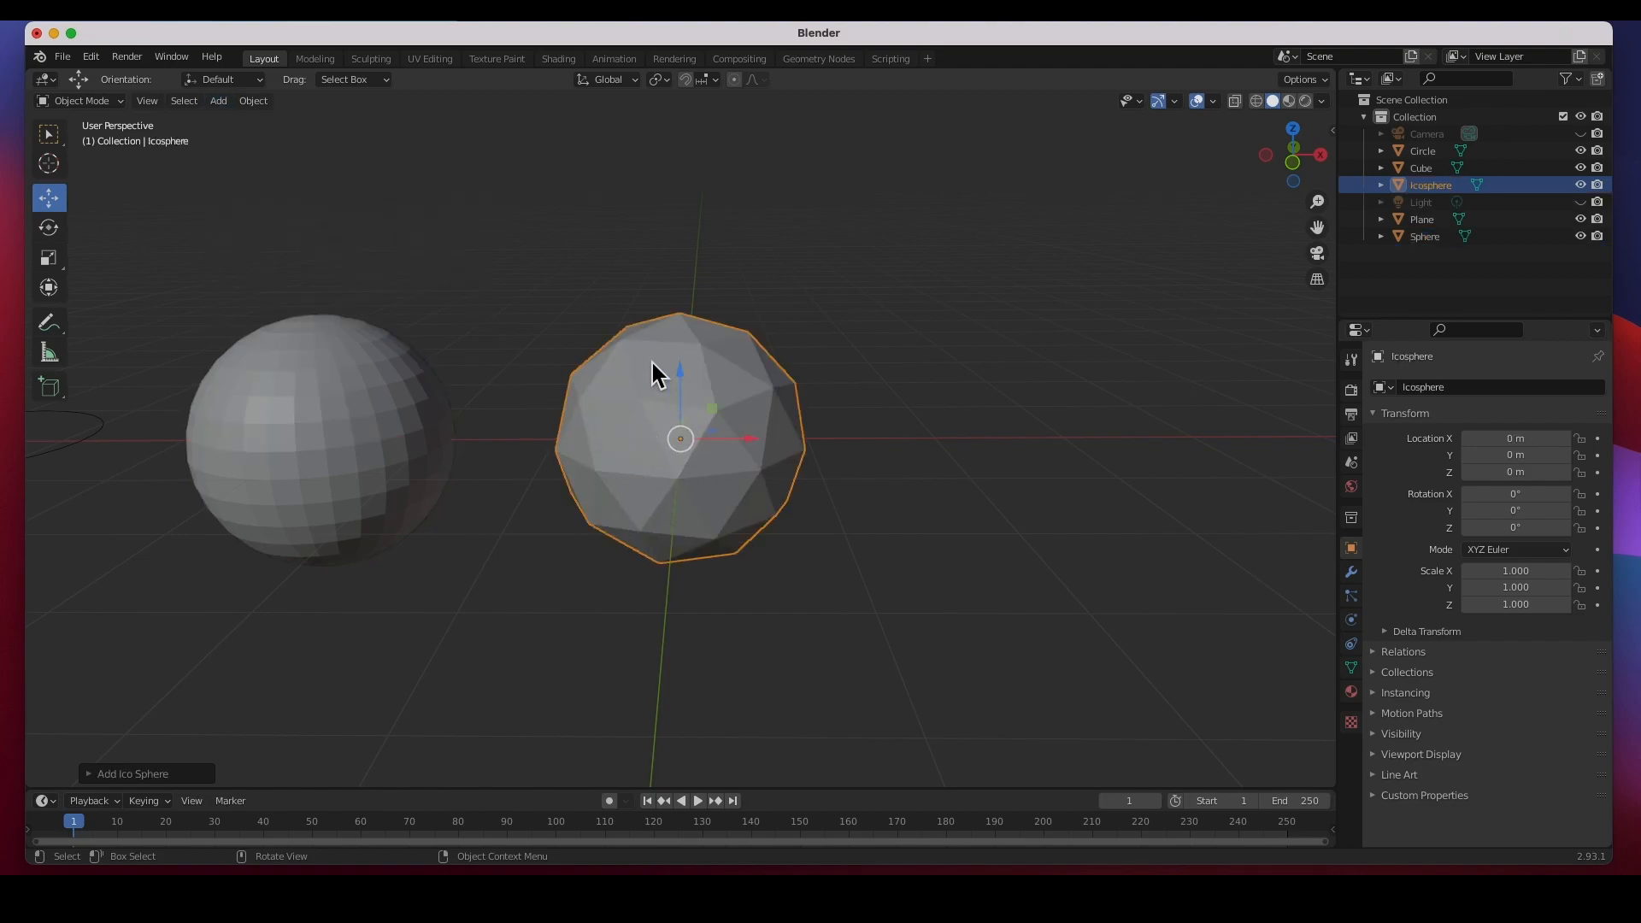
{"action": "scroll", "scroll_direction": "down", "scroll_amount": 3}
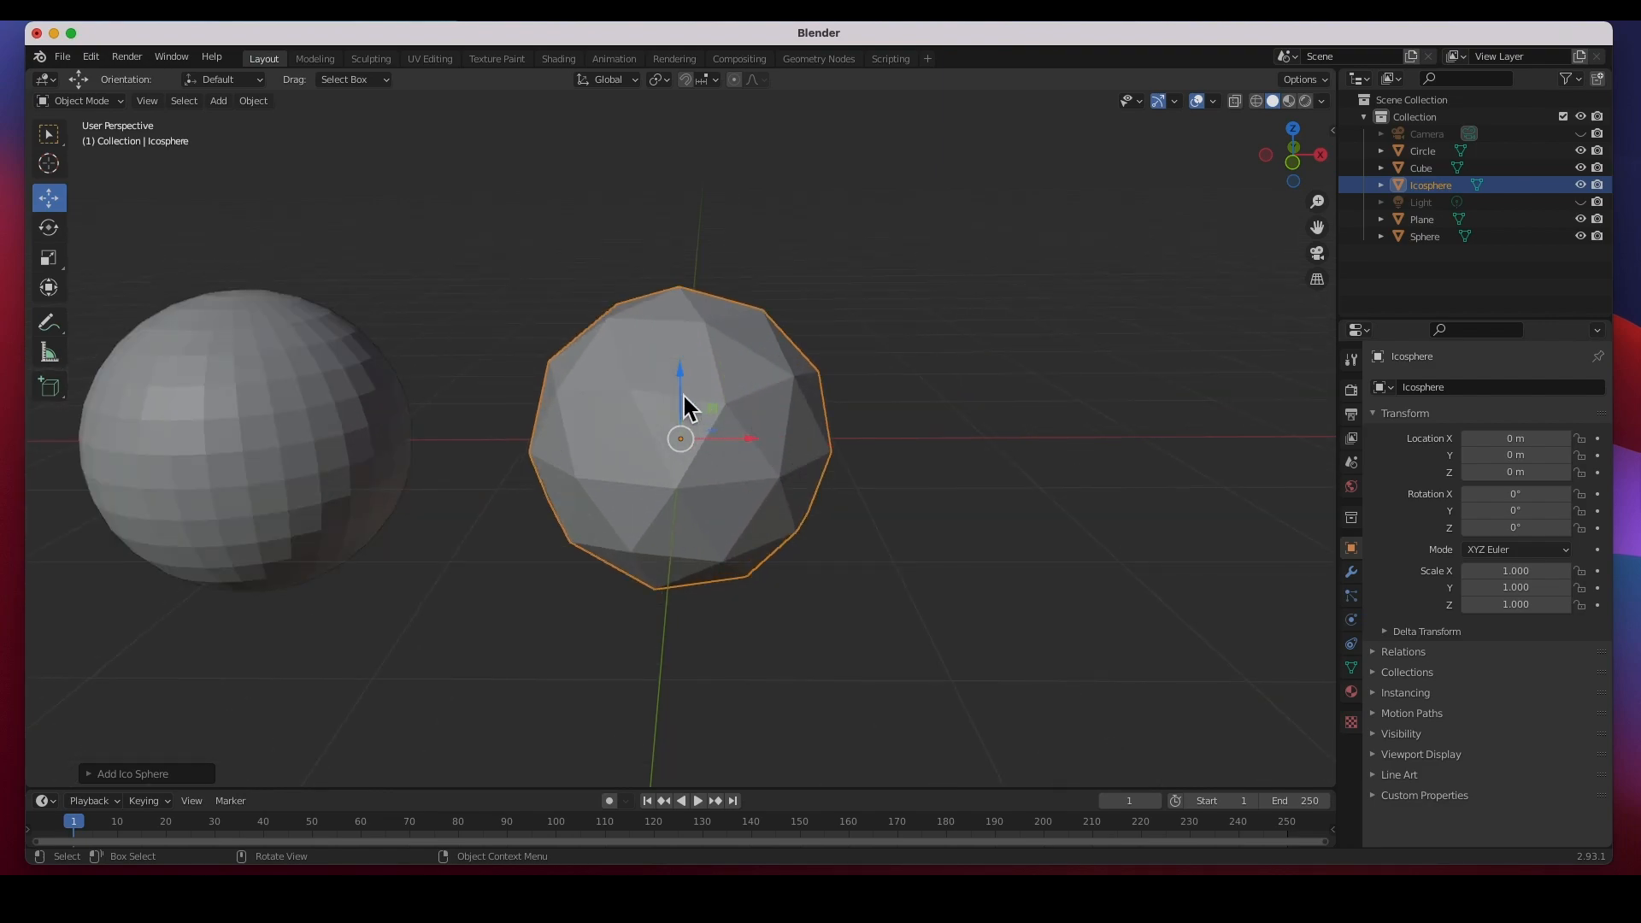
{"action": "scroll", "scroll_direction": "down", "scroll_amount": 3}
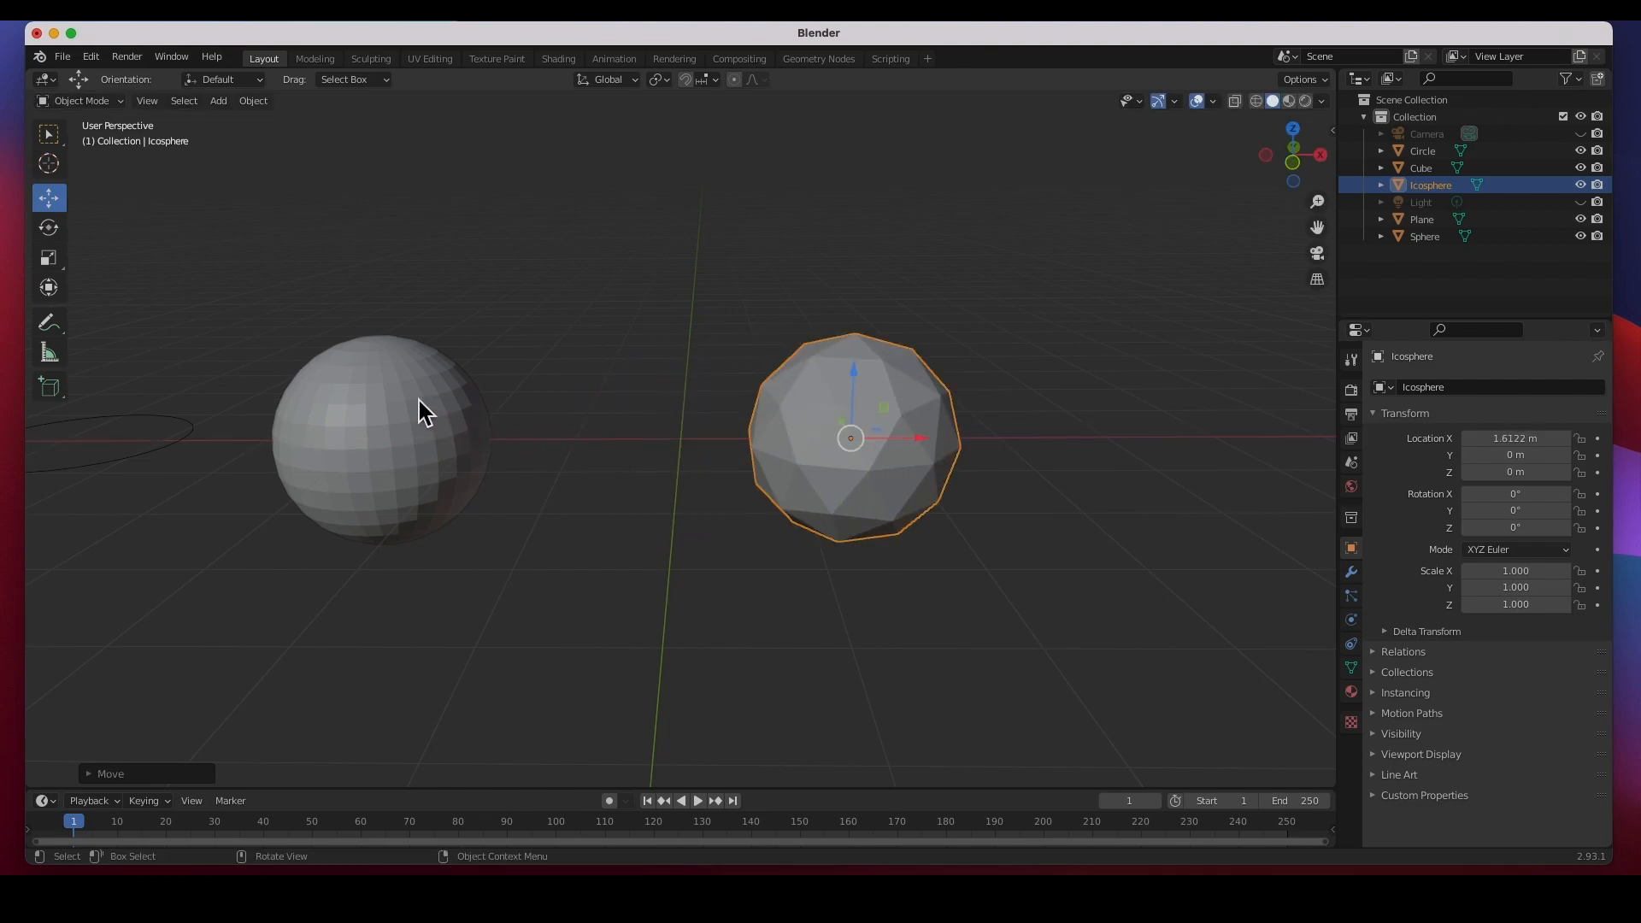
{"action": "mouse_move", "coordinate": [837, 473]}
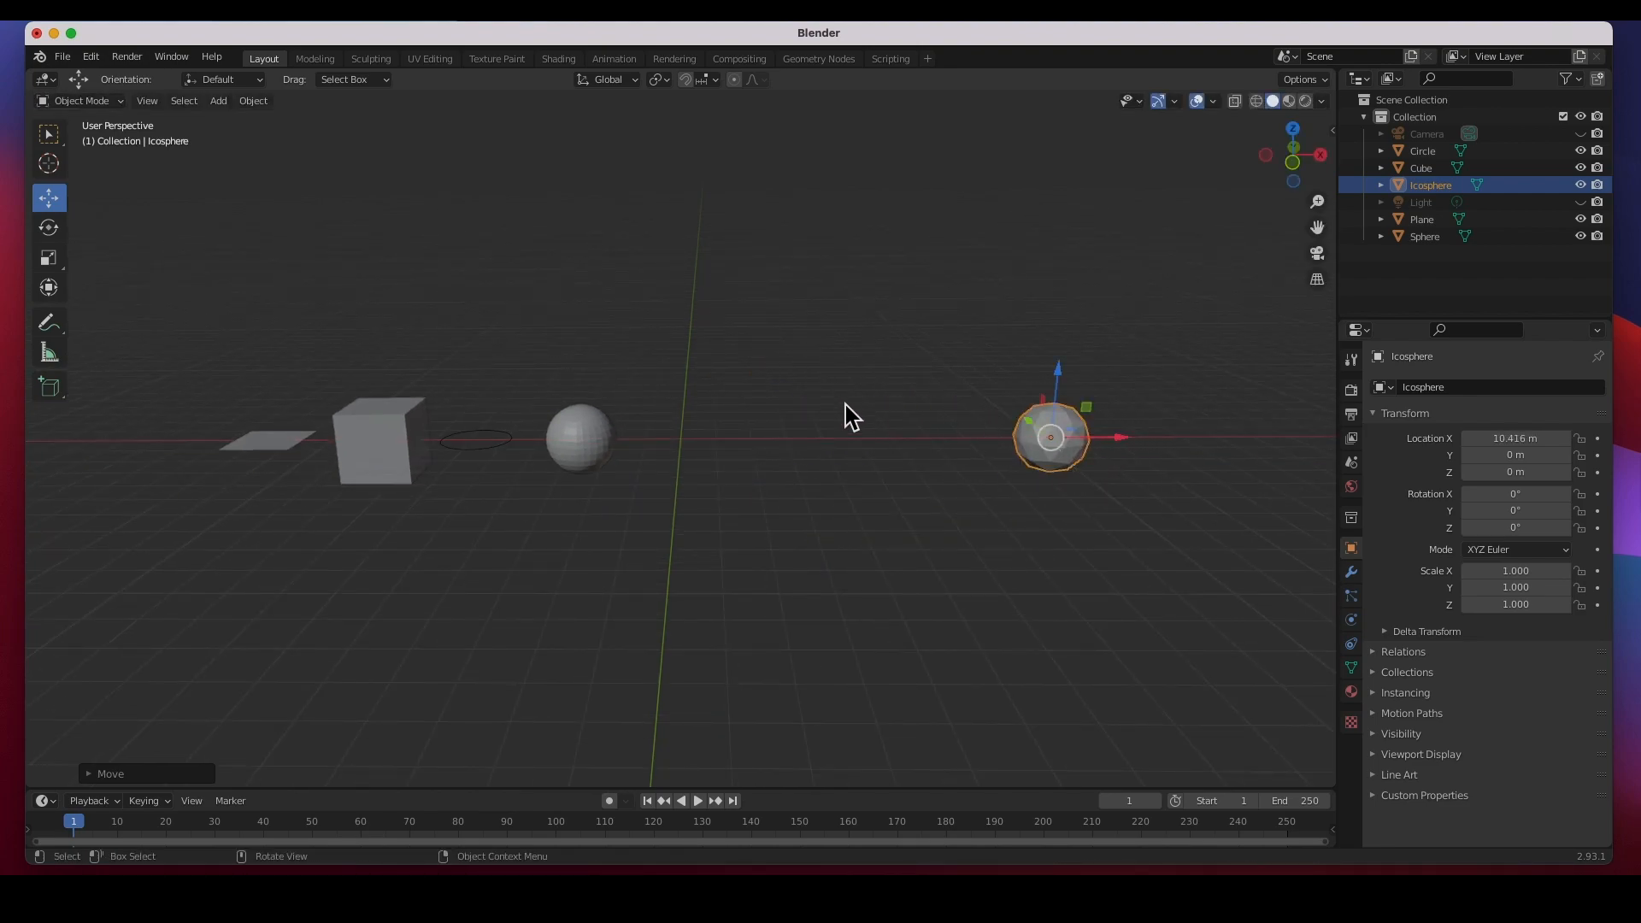
Step: Add a cylinder, cone and torus, placing each in the row along X
{"action": "left_click", "coordinate": [217, 101]}
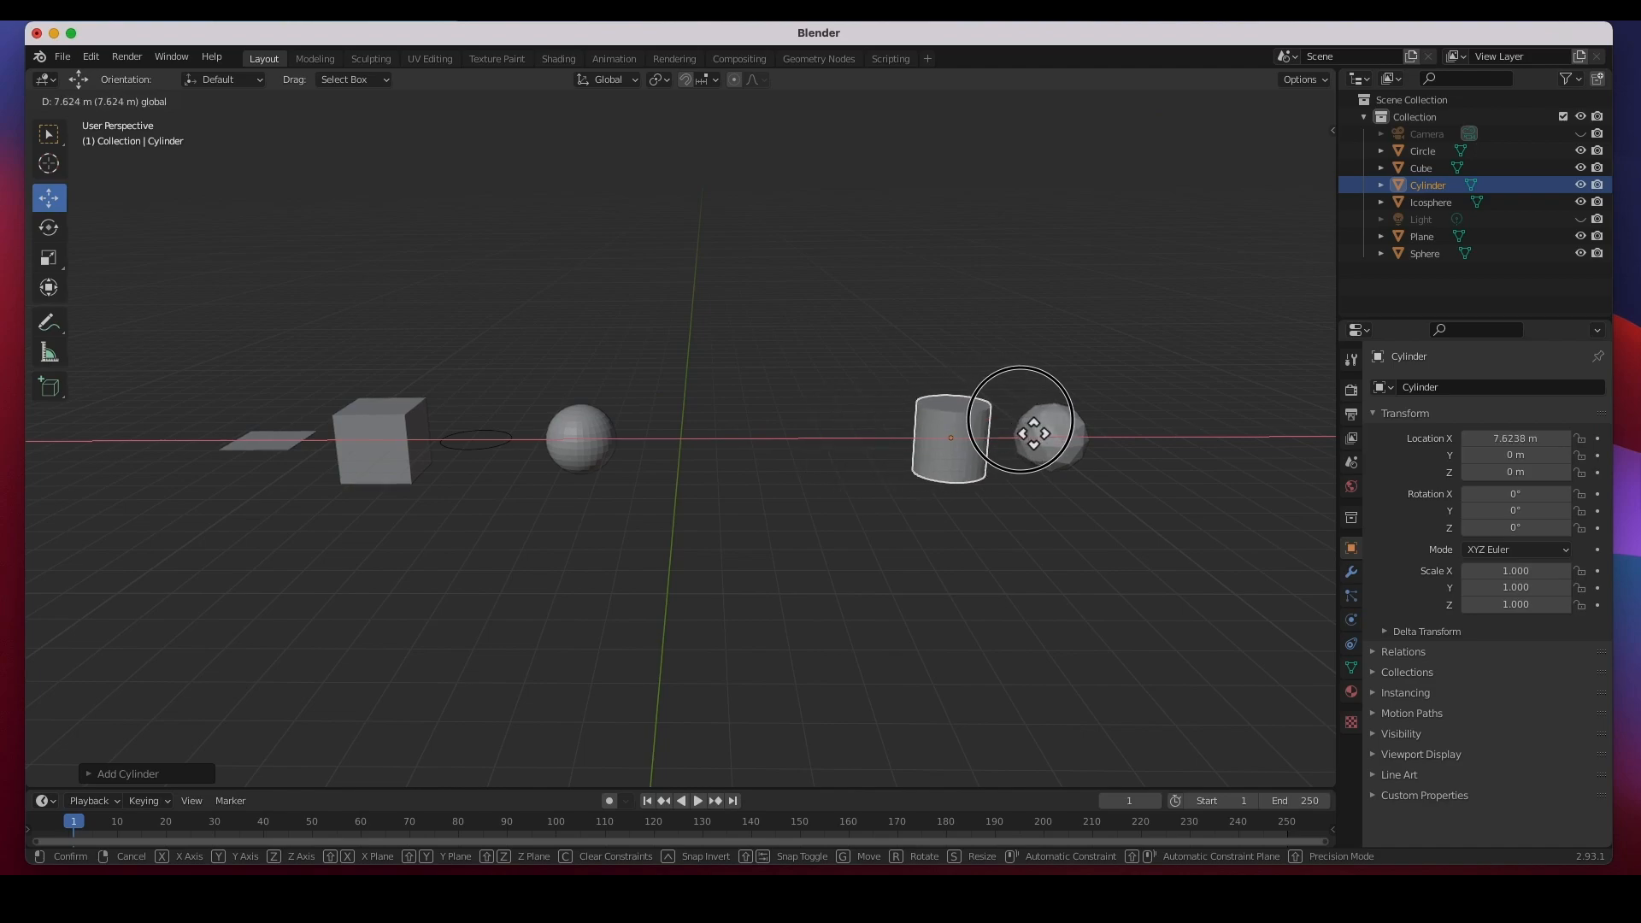
{"action": "left_click", "coordinate": [217, 101]}
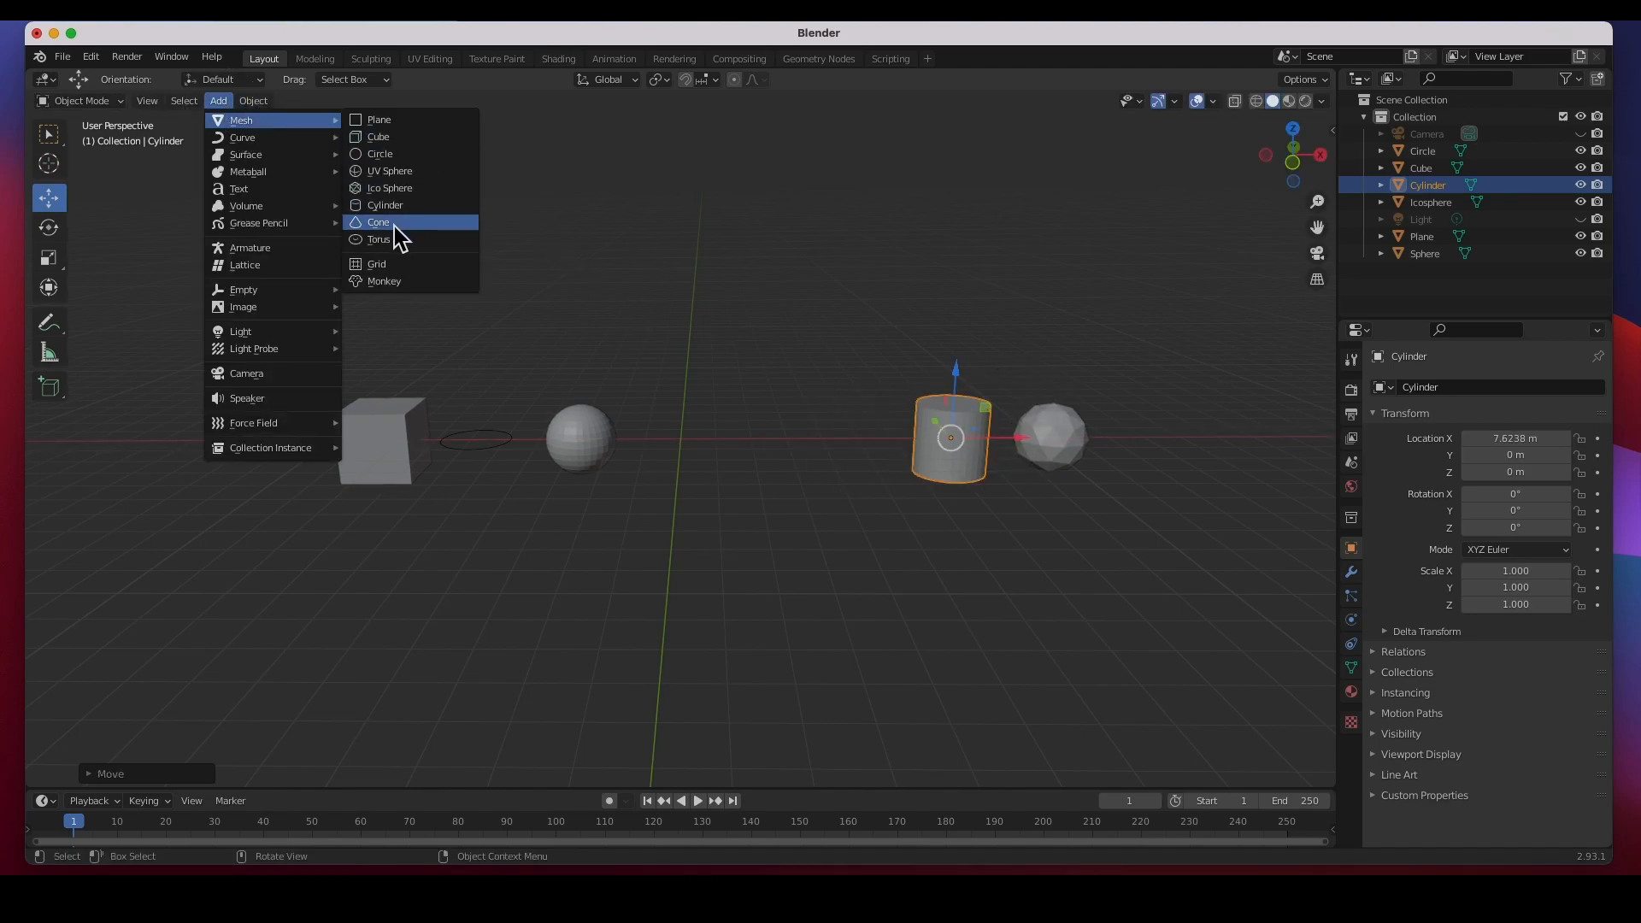
{"action": "left_click", "coordinate": [378, 222]}
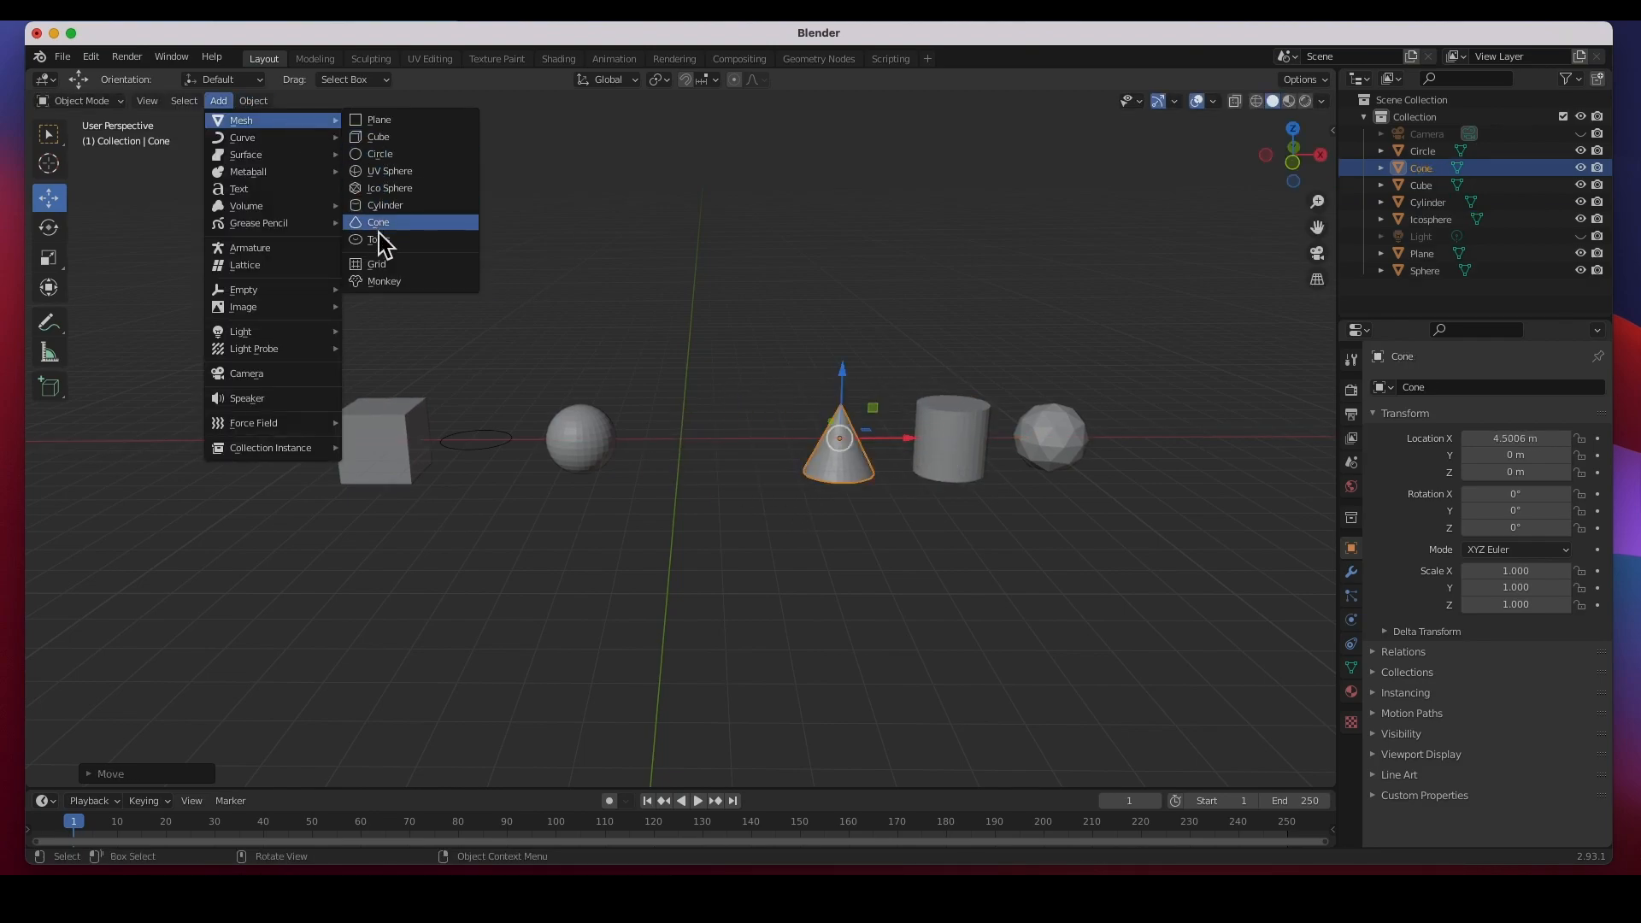
{"action": "left_click", "coordinate": [374, 239]}
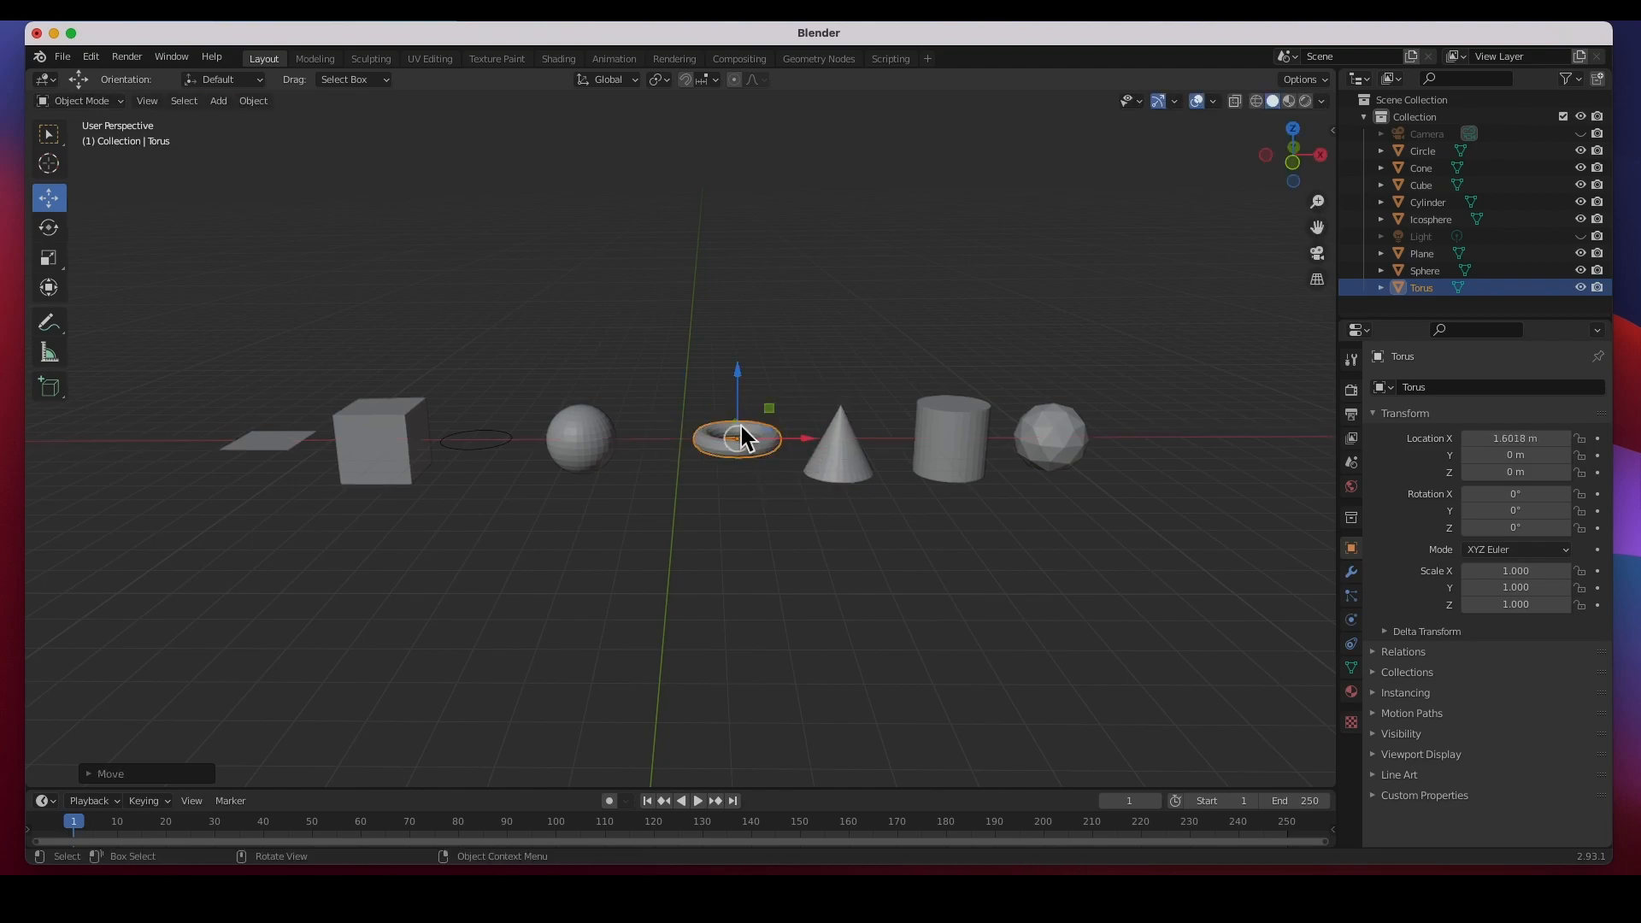
{"action": "mouse_move", "coordinate": [345, 215]}
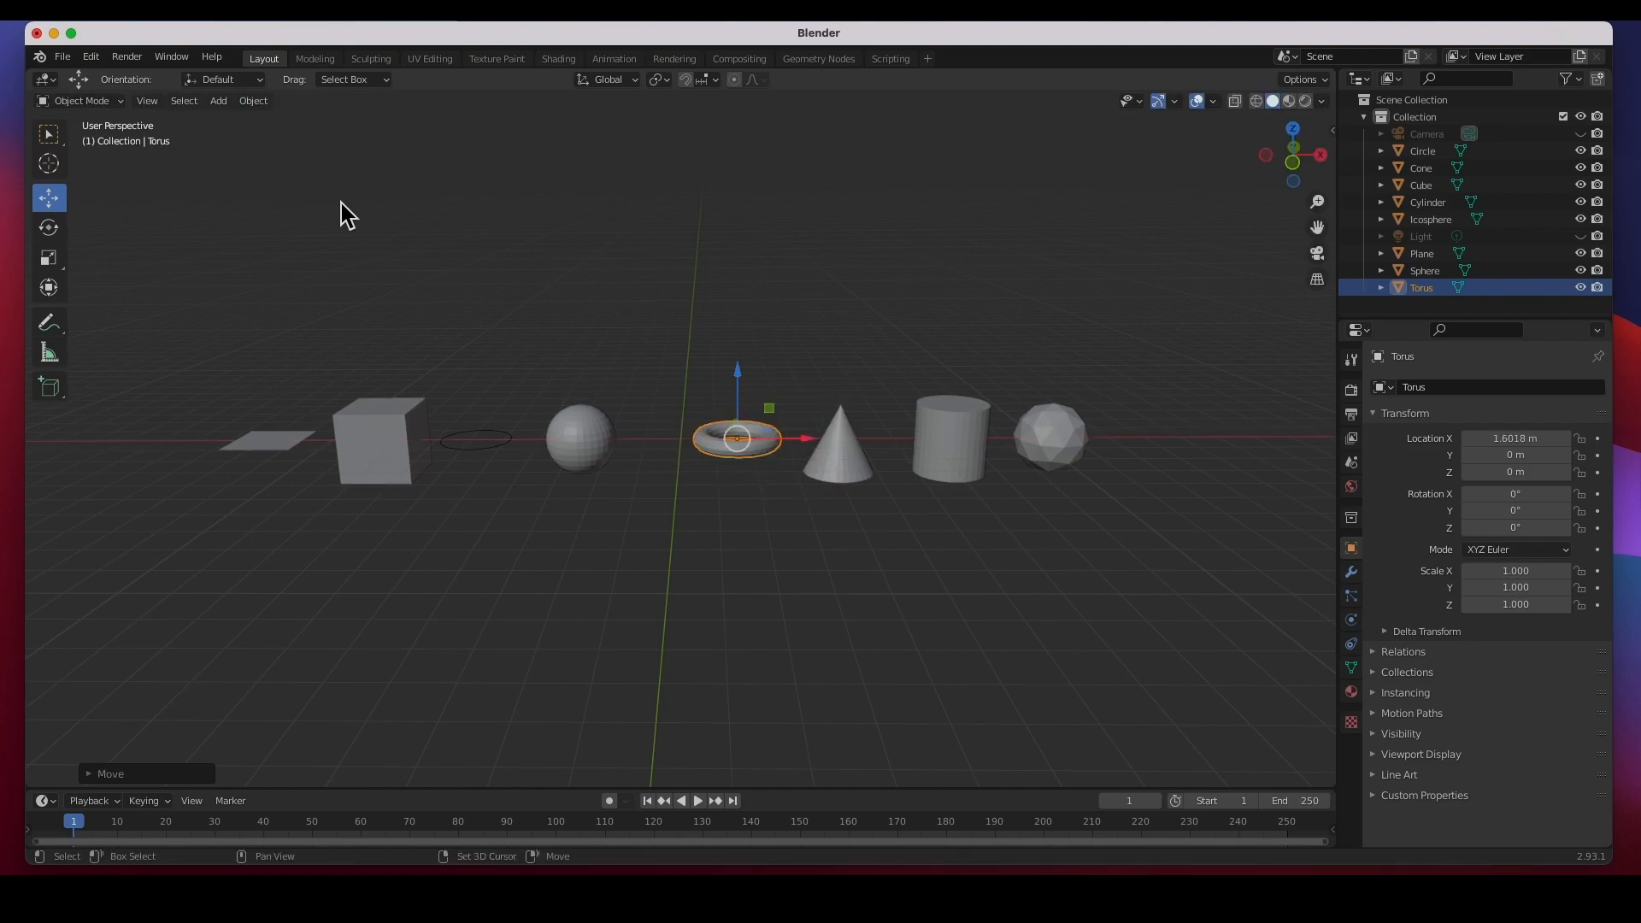
Step: Add a grid to the row and a monkey head raised above it
{"action": "left_click", "coordinate": [217, 101]}
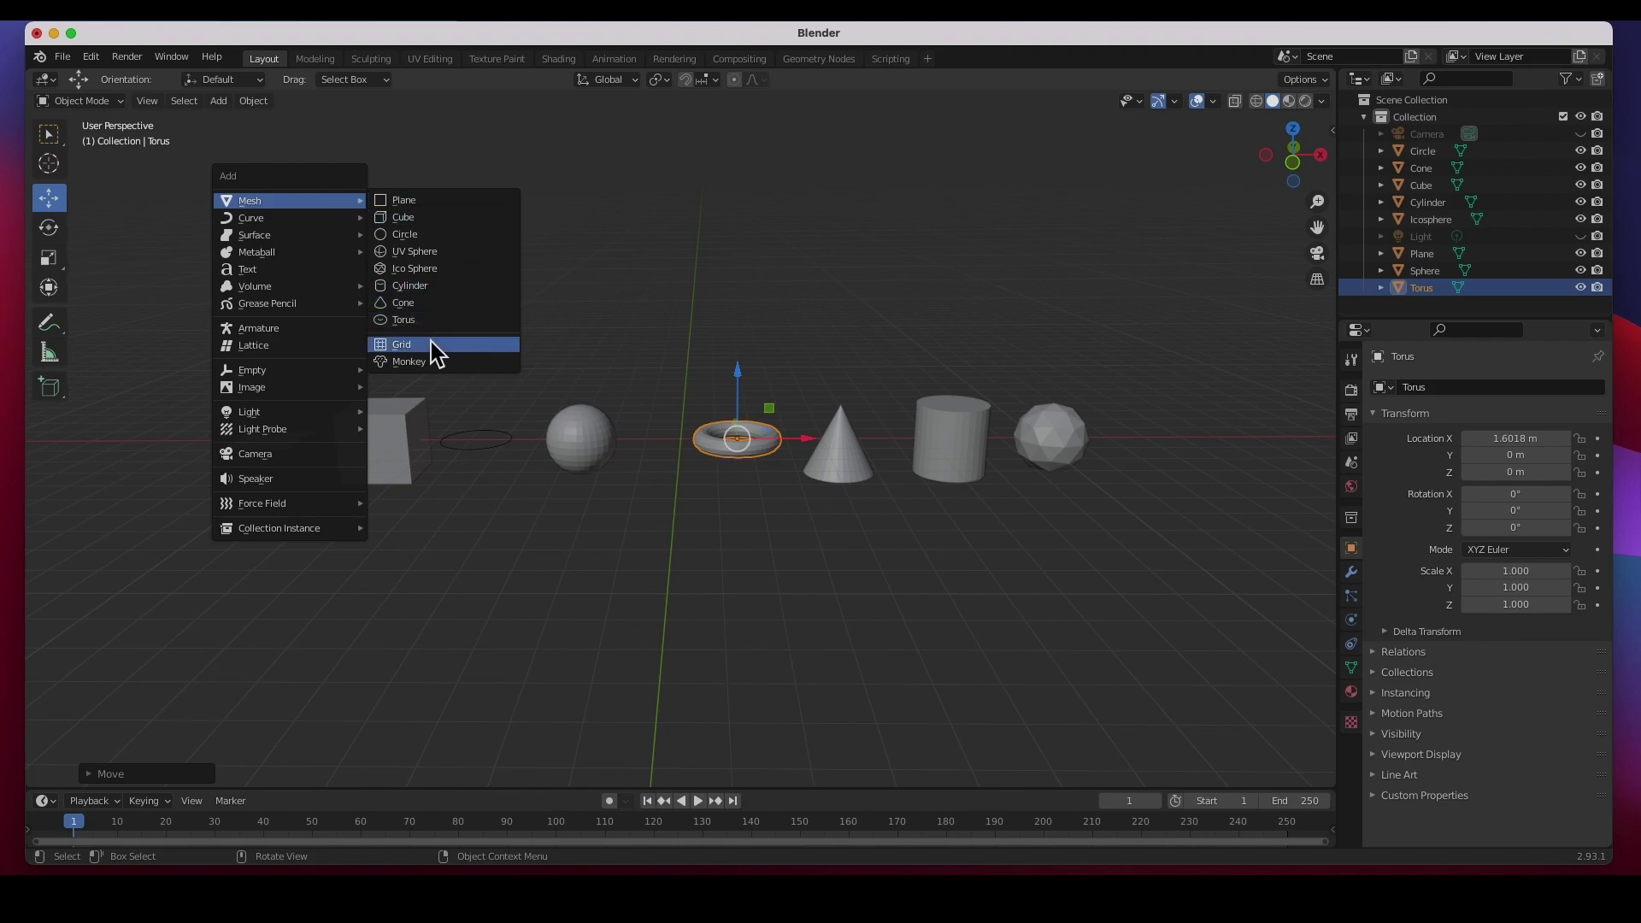
{"action": "left_click", "coordinate": [400, 344]}
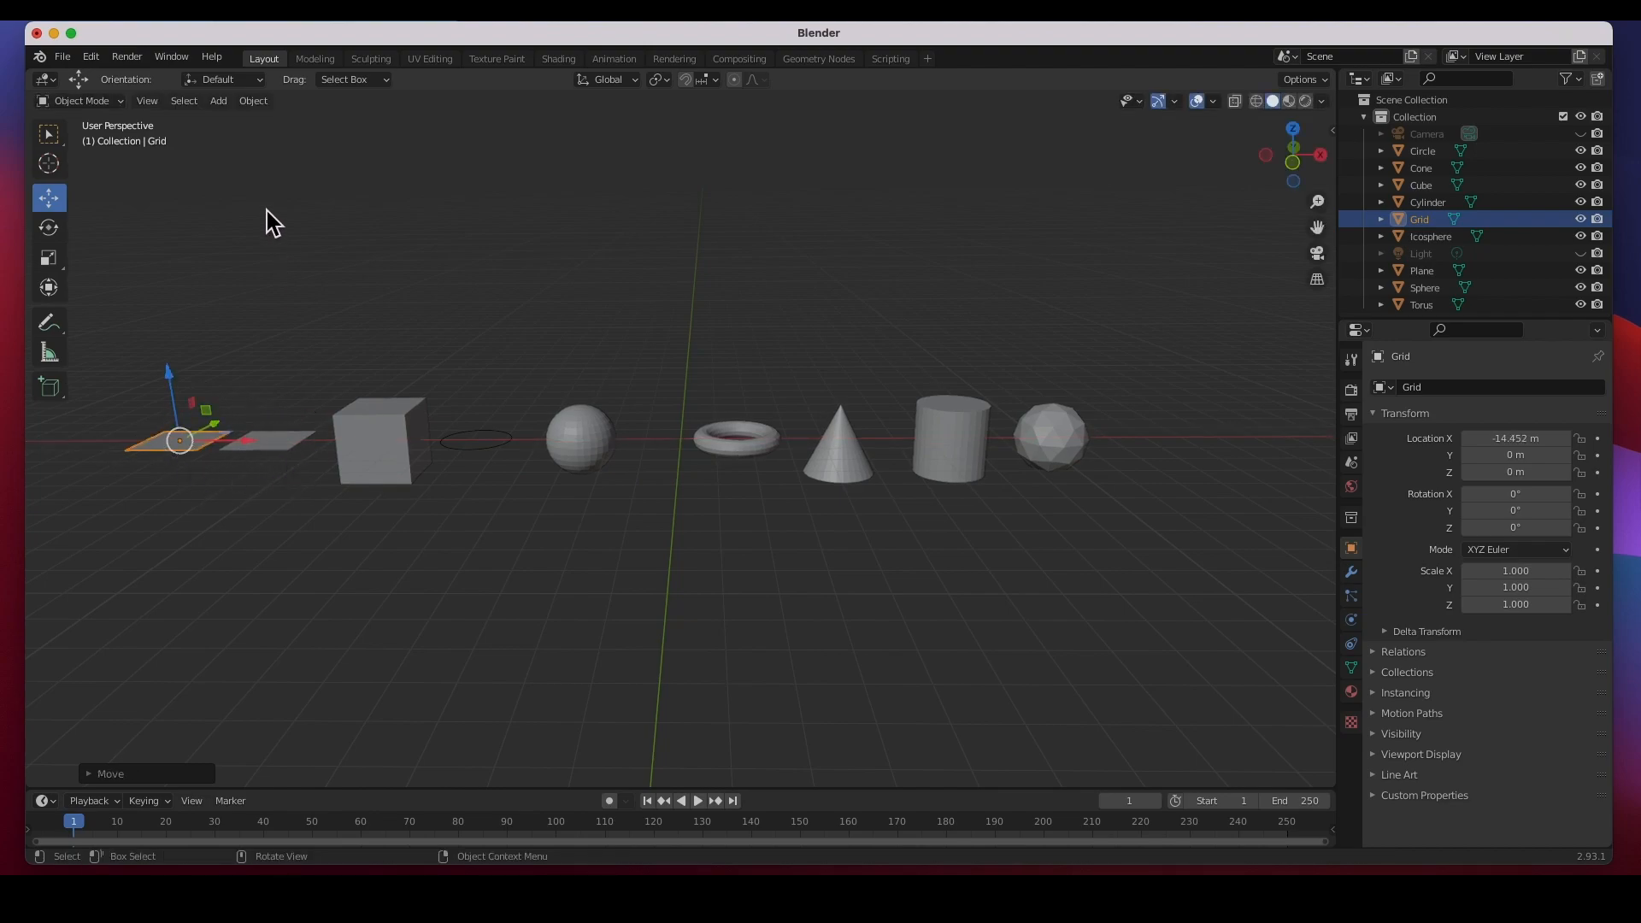
{"action": "left_click", "coordinate": [217, 101]}
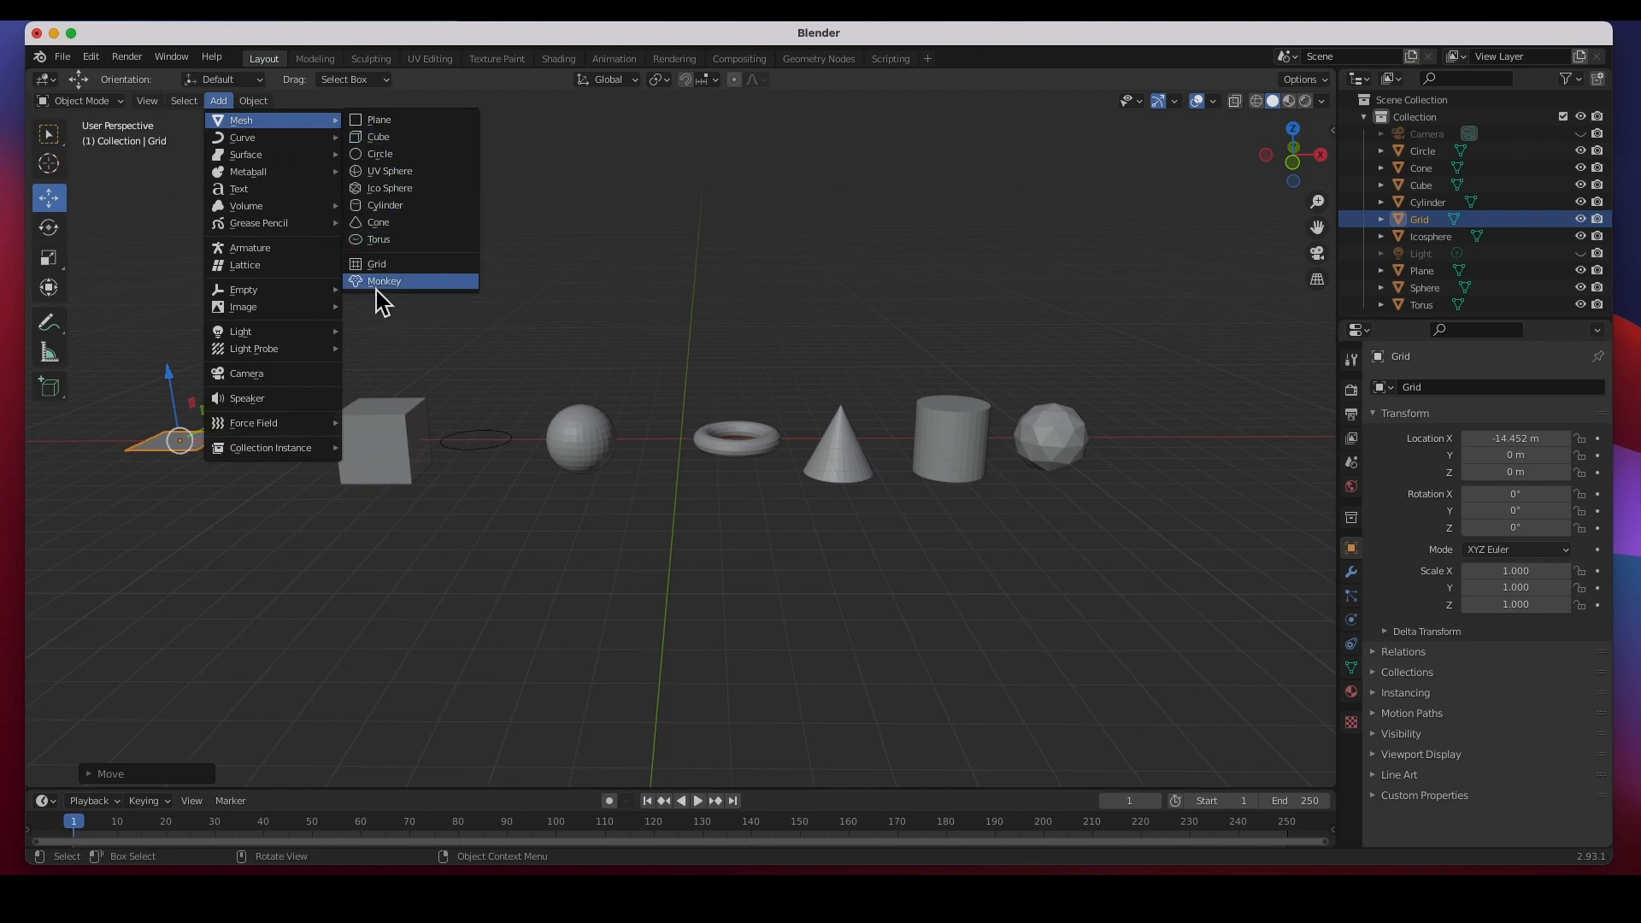
{"action": "left_click", "coordinate": [383, 280]}
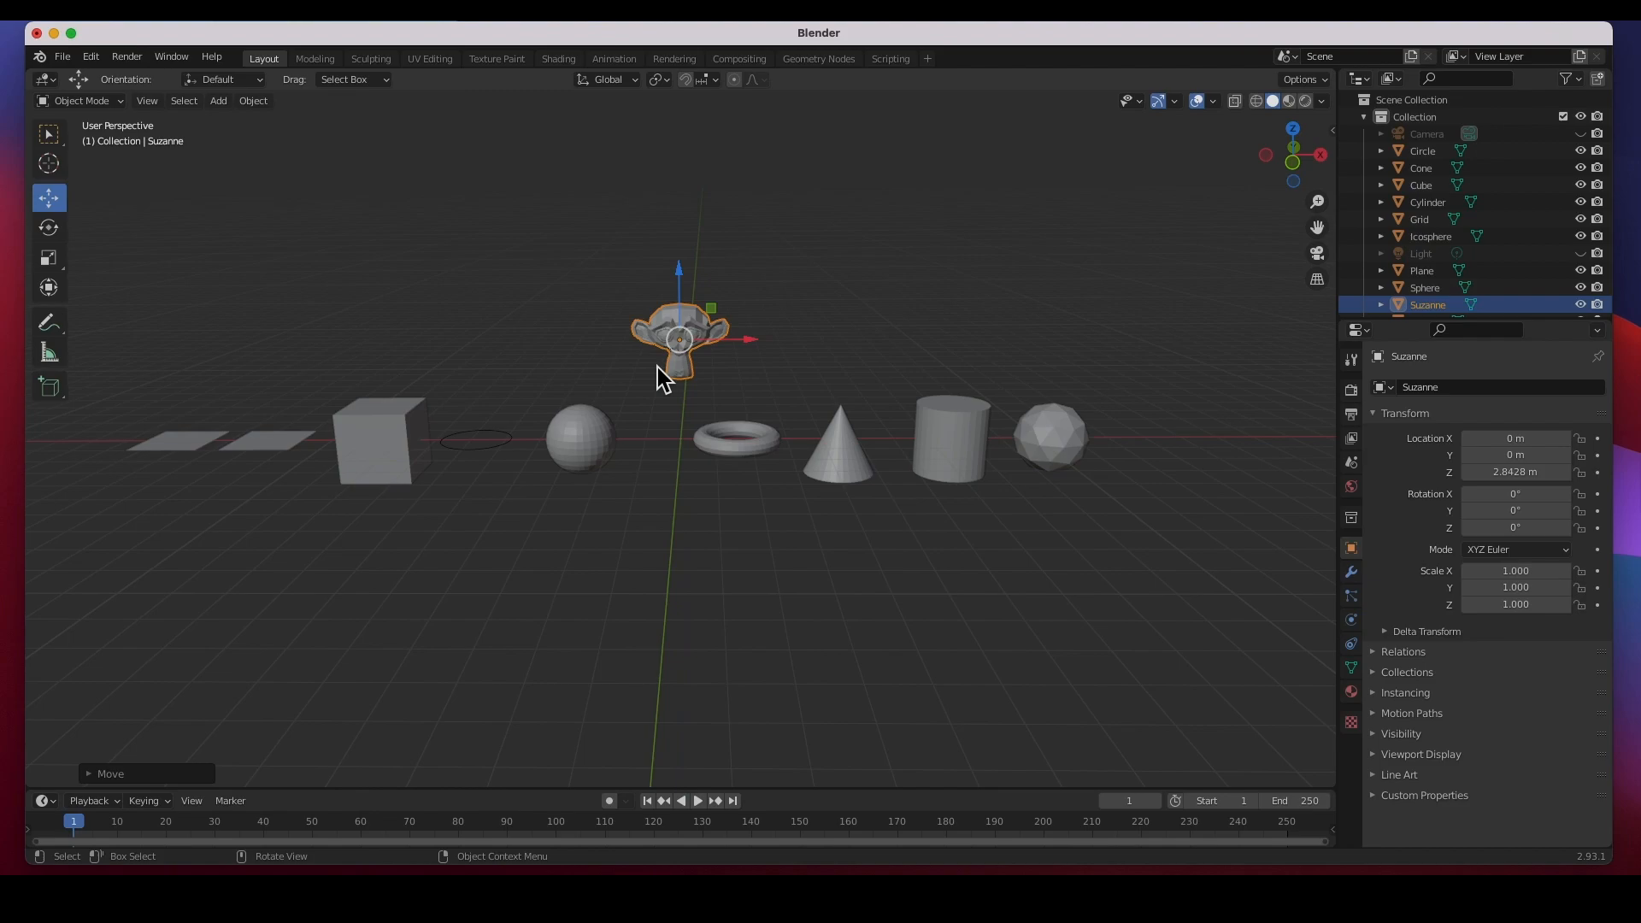
{"action": "mouse_move", "coordinate": [798, 435]}
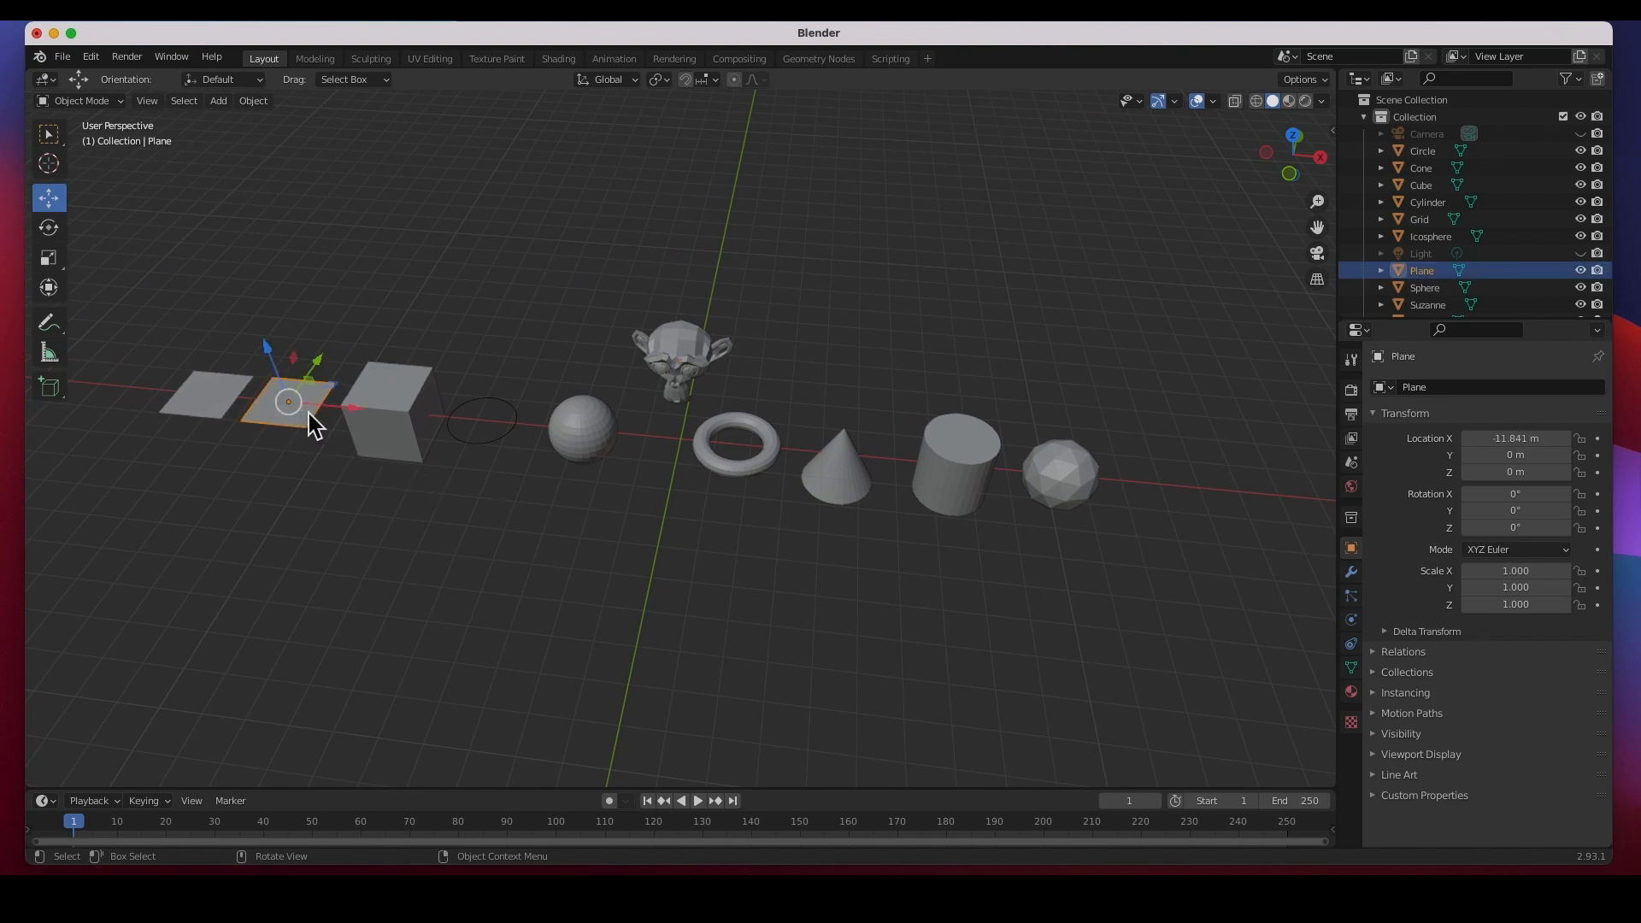
{"action": "left_click", "coordinate": [482, 419]}
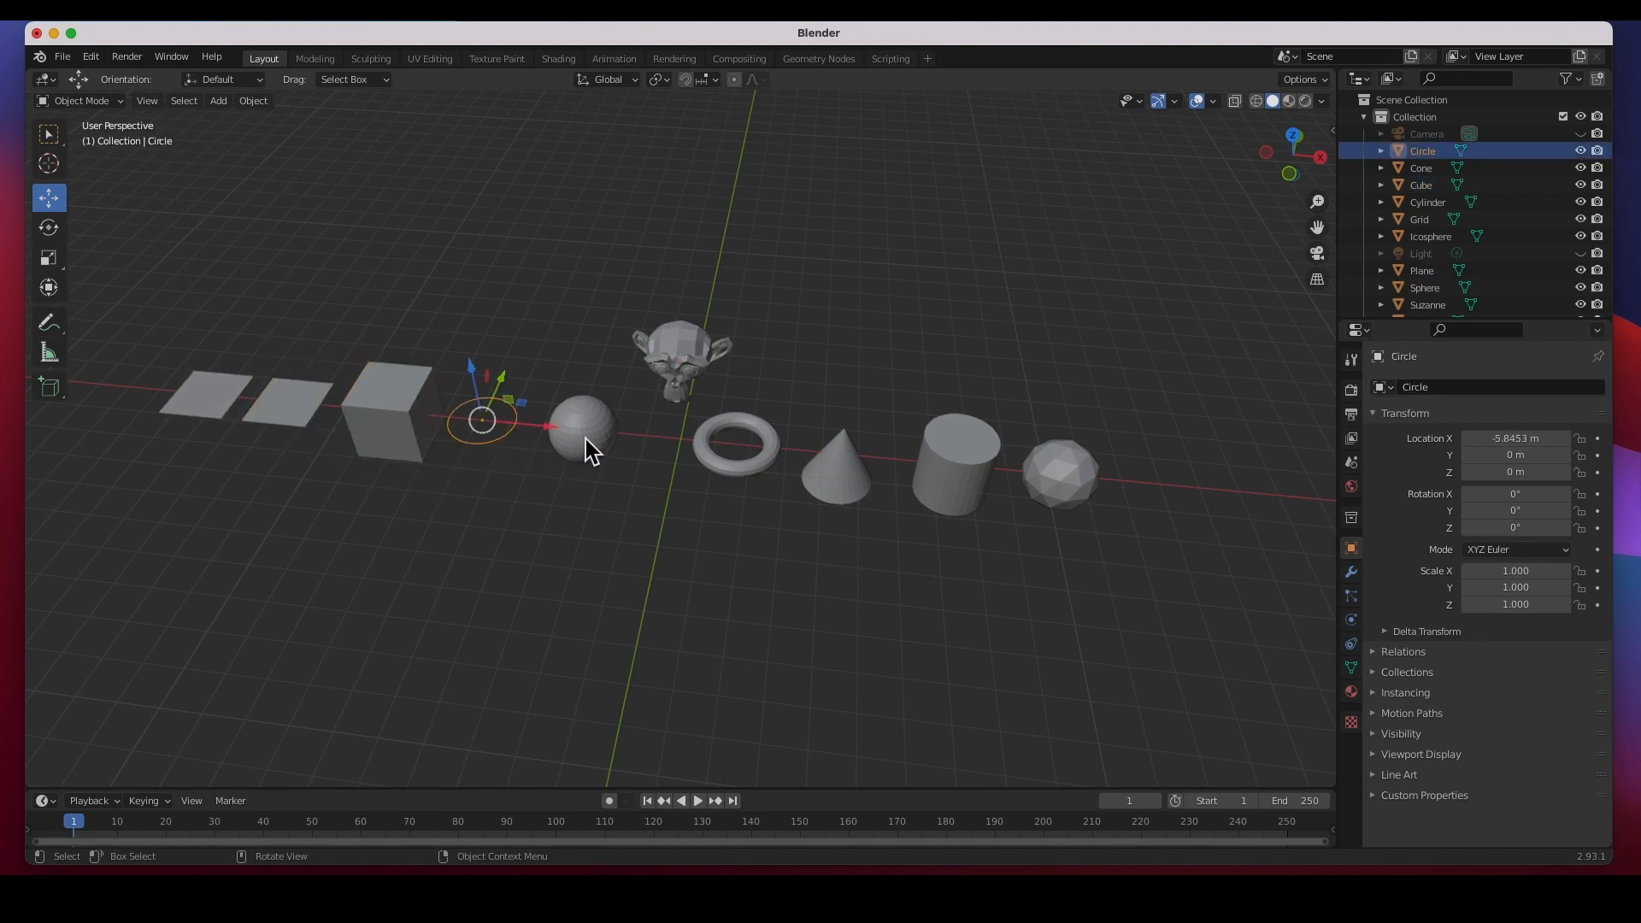
{"action": "left_click", "coordinate": [581, 429]}
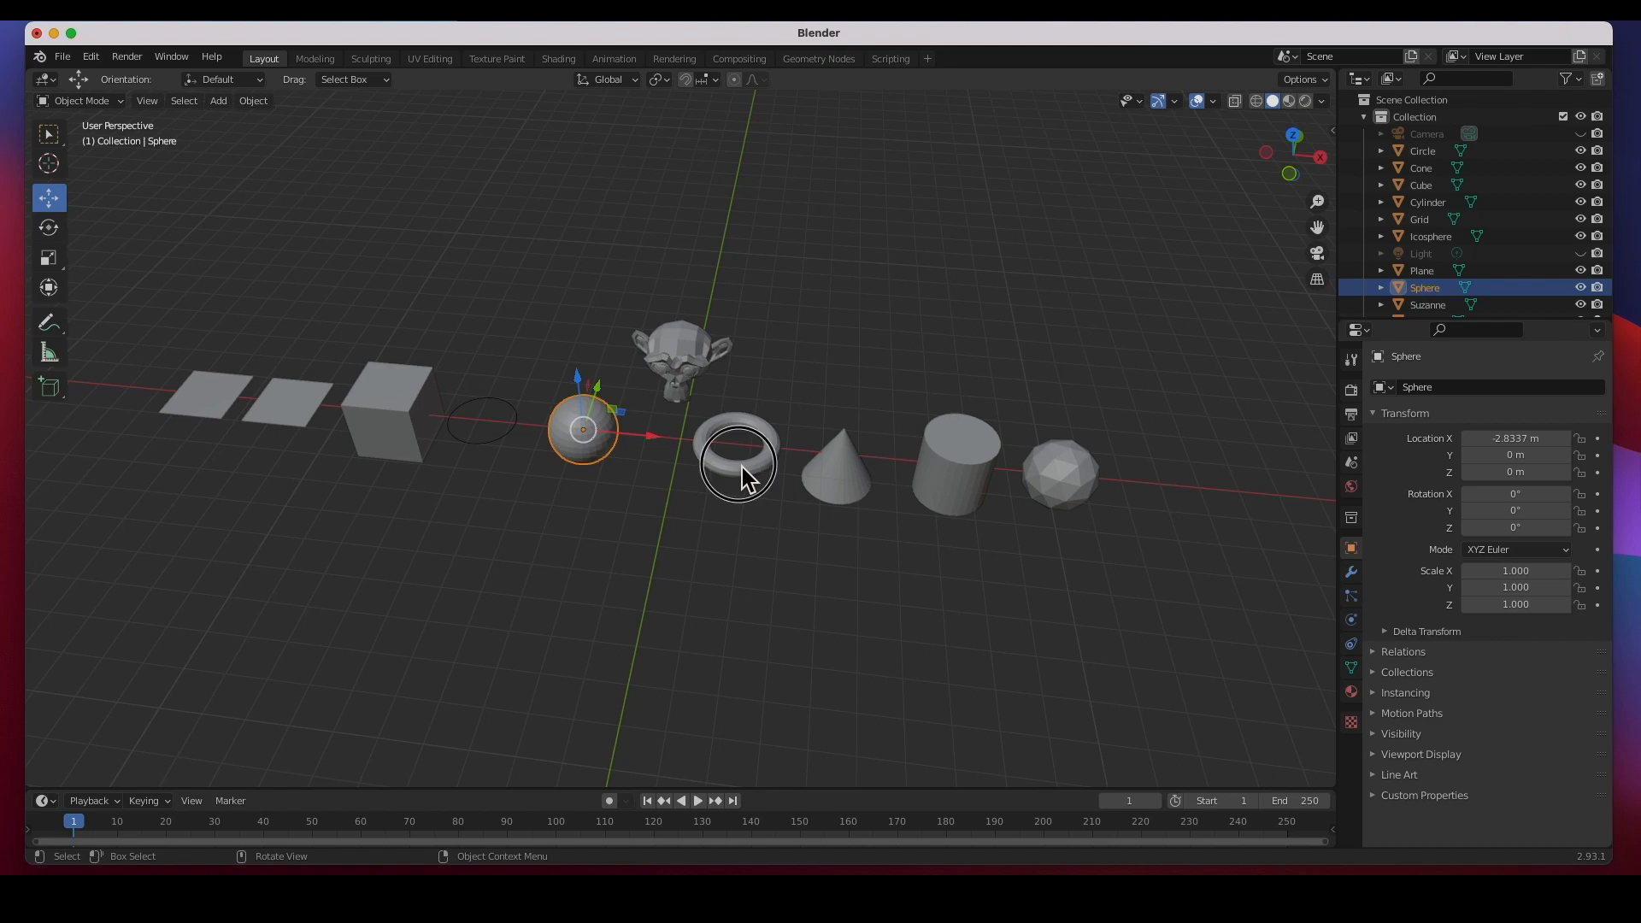
{"action": "left_click", "coordinate": [835, 472]}
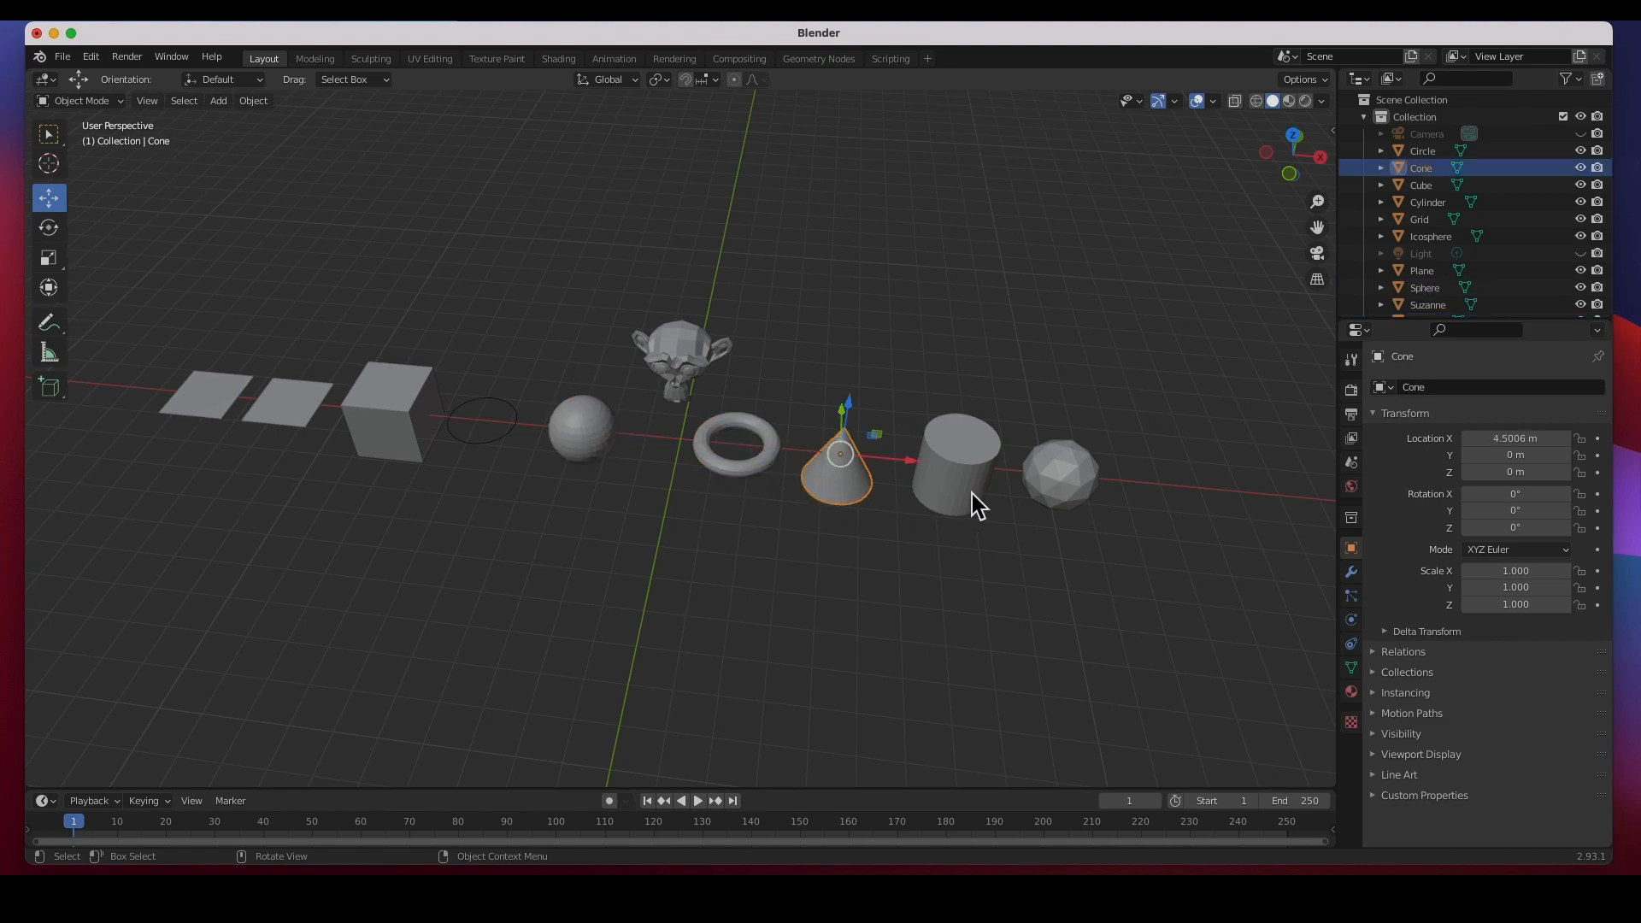
{"action": "left_click", "coordinate": [1060, 474]}
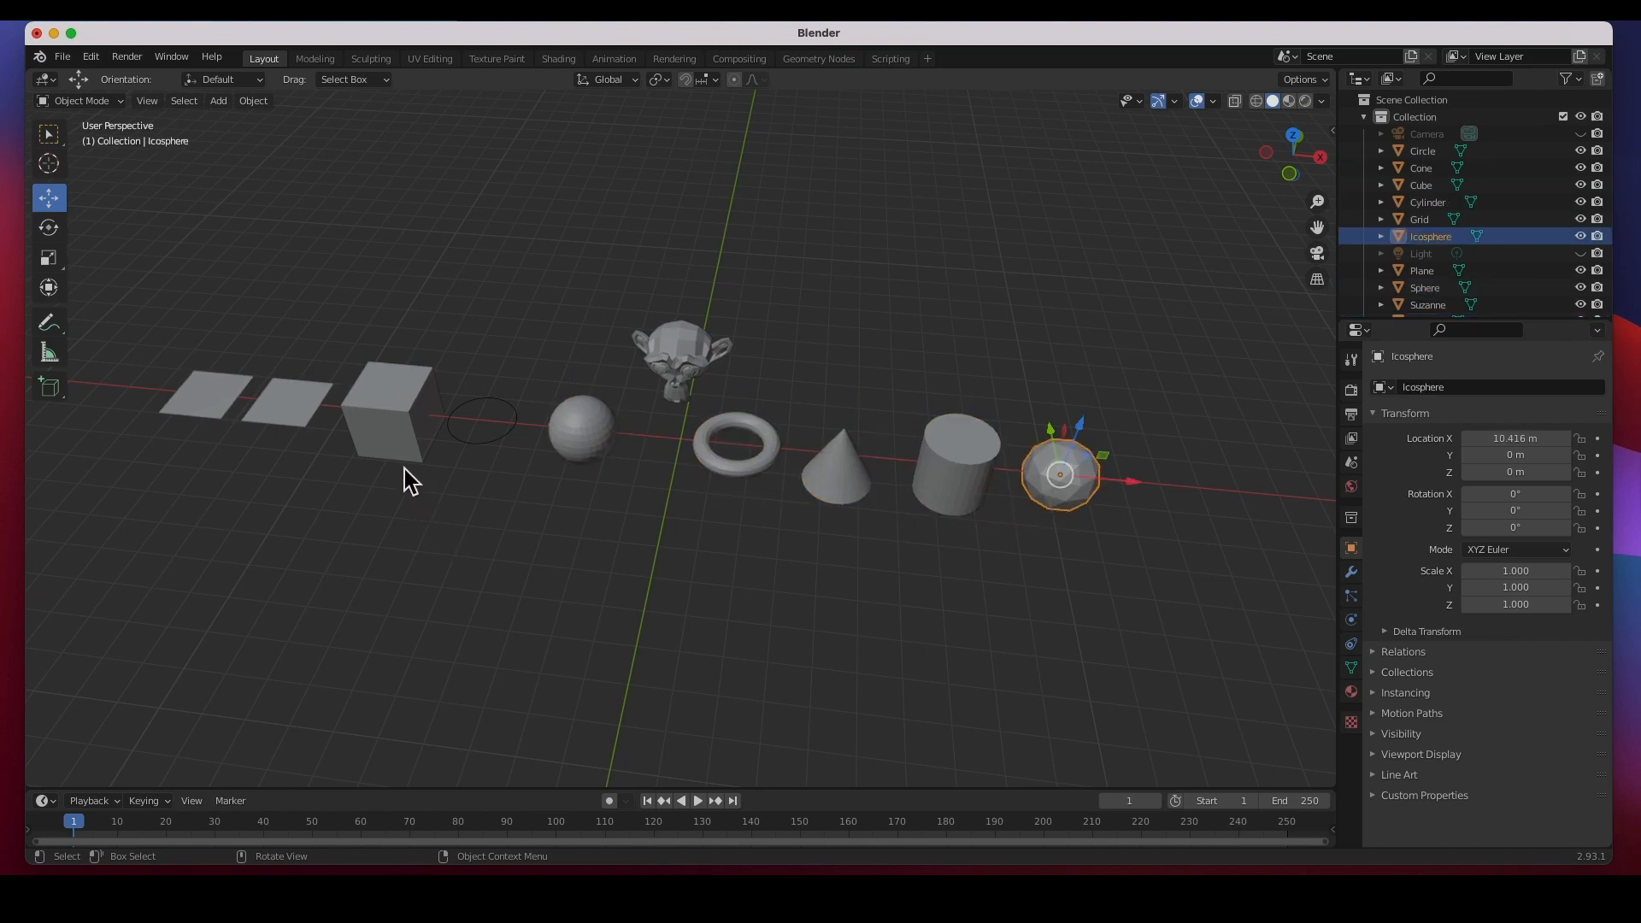
{"action": "left_click", "coordinate": [207, 393]}
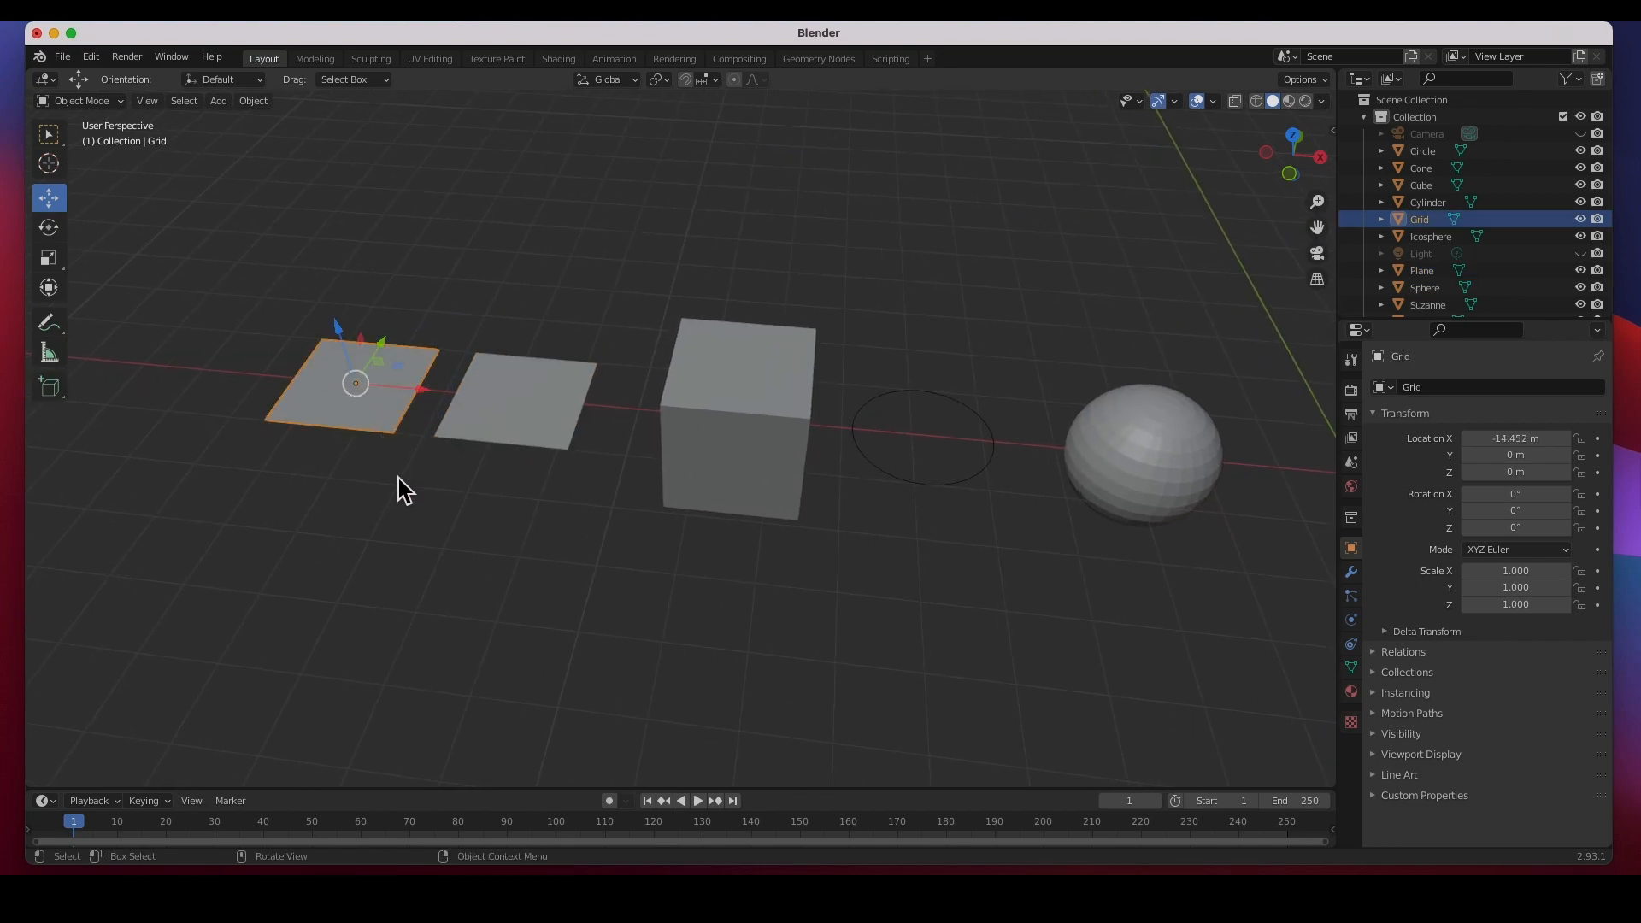
Step: Switch the viewport to wireframe shading and select the grid
{"action": "left_click", "coordinate": [1251, 101]}
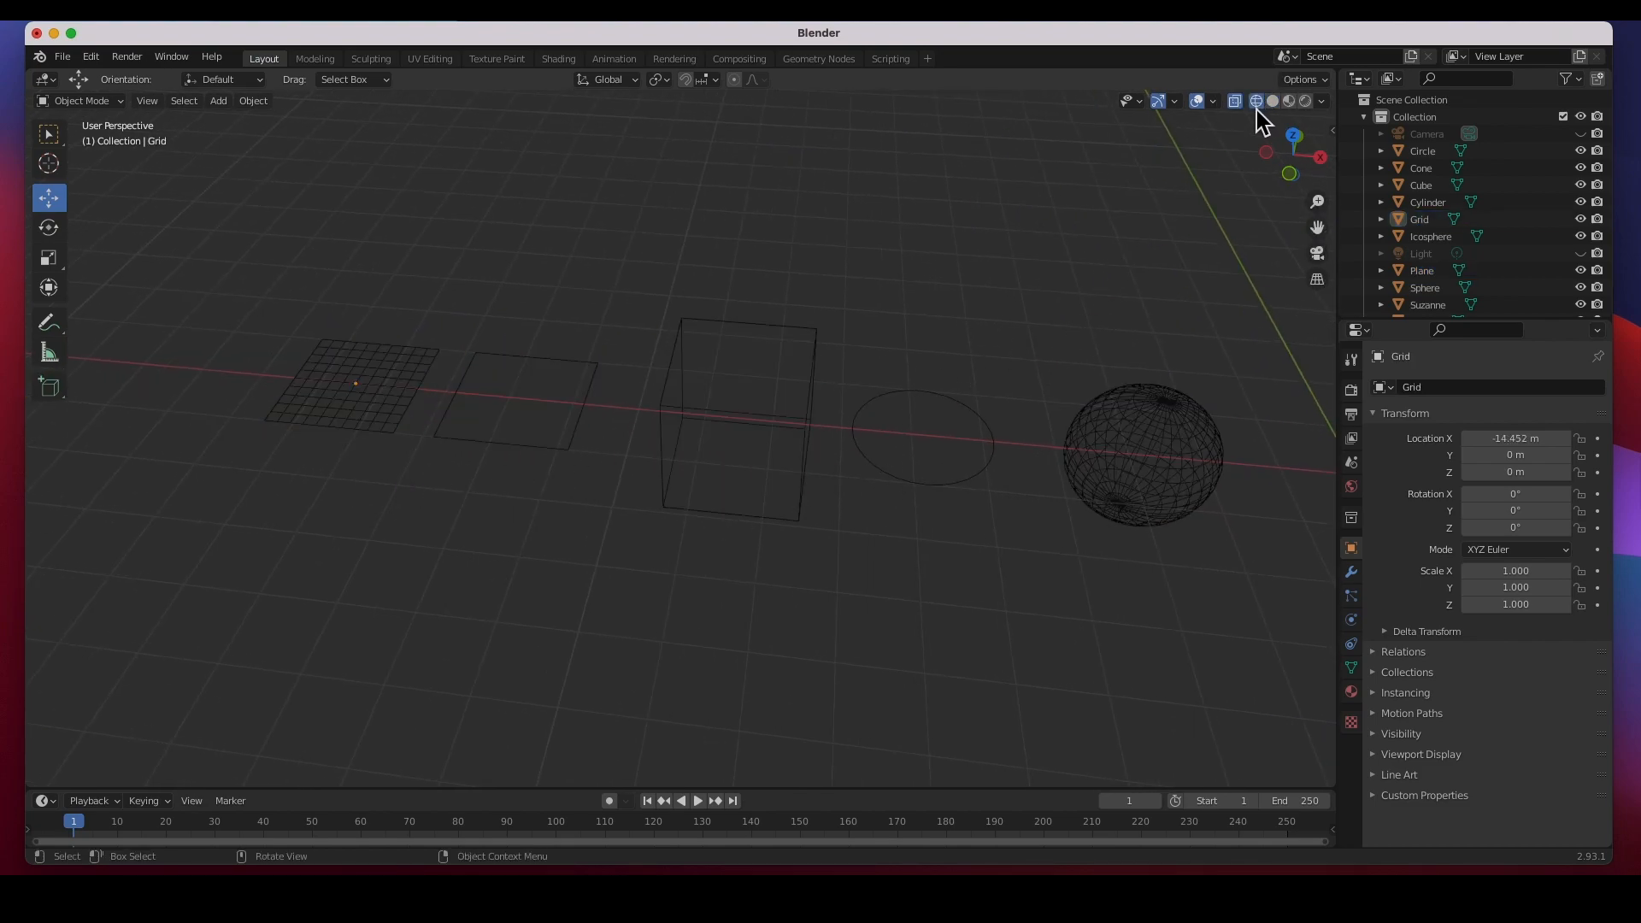
{"action": "left_click", "coordinate": [356, 381]}
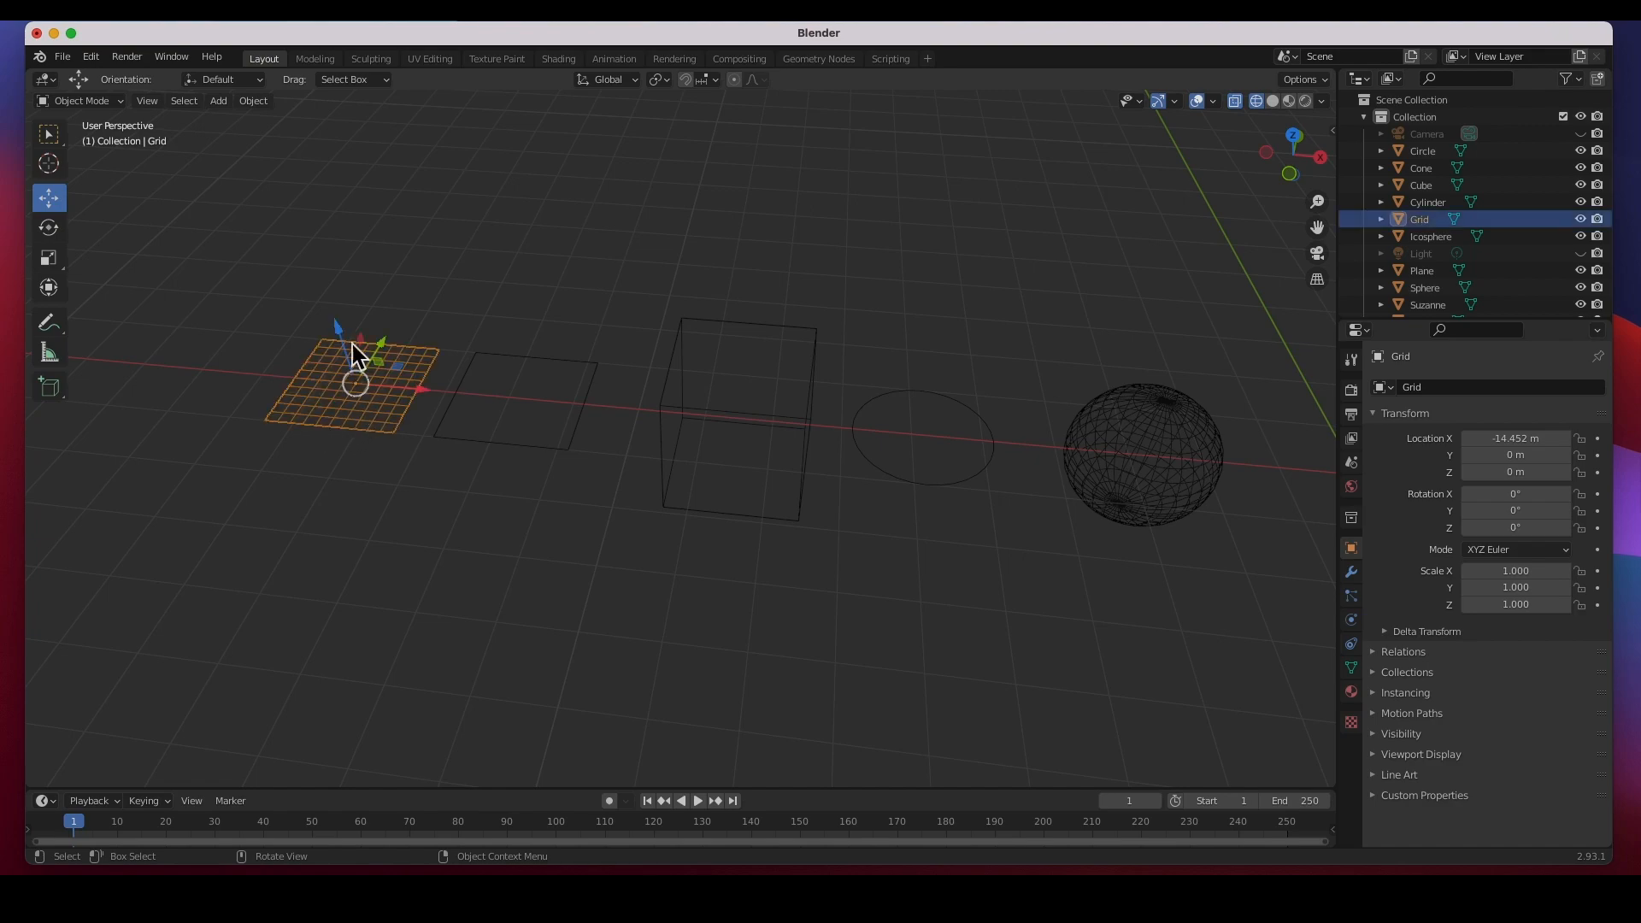
{"action": "mouse_move", "coordinate": [492, 463]}
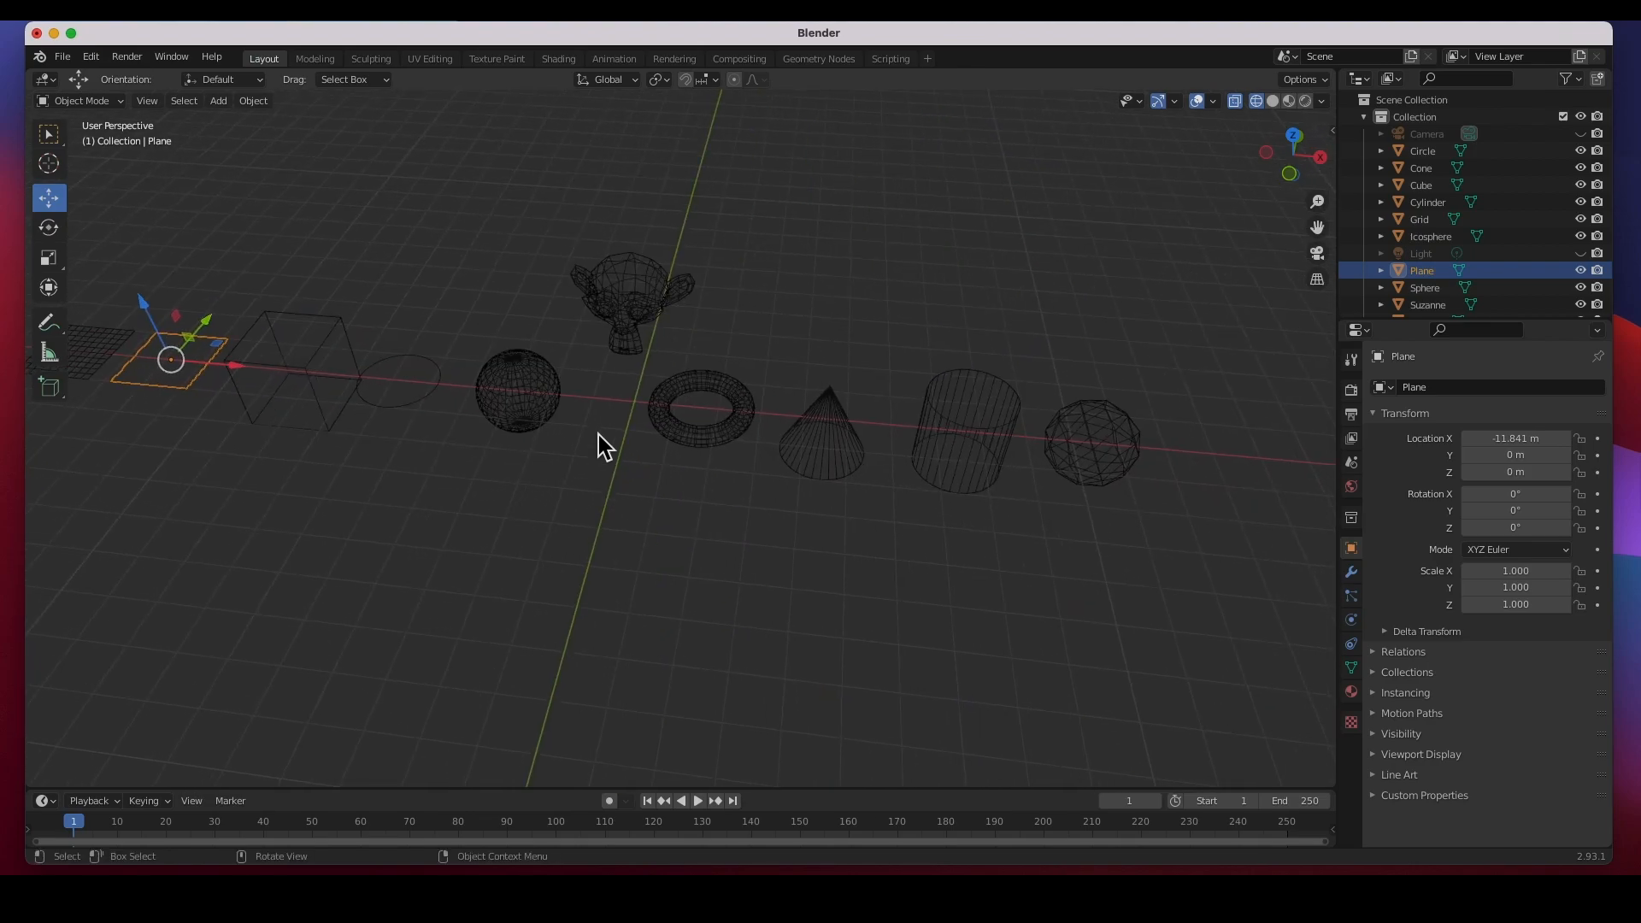
{"action": "mouse_move", "coordinate": [83, 386]}
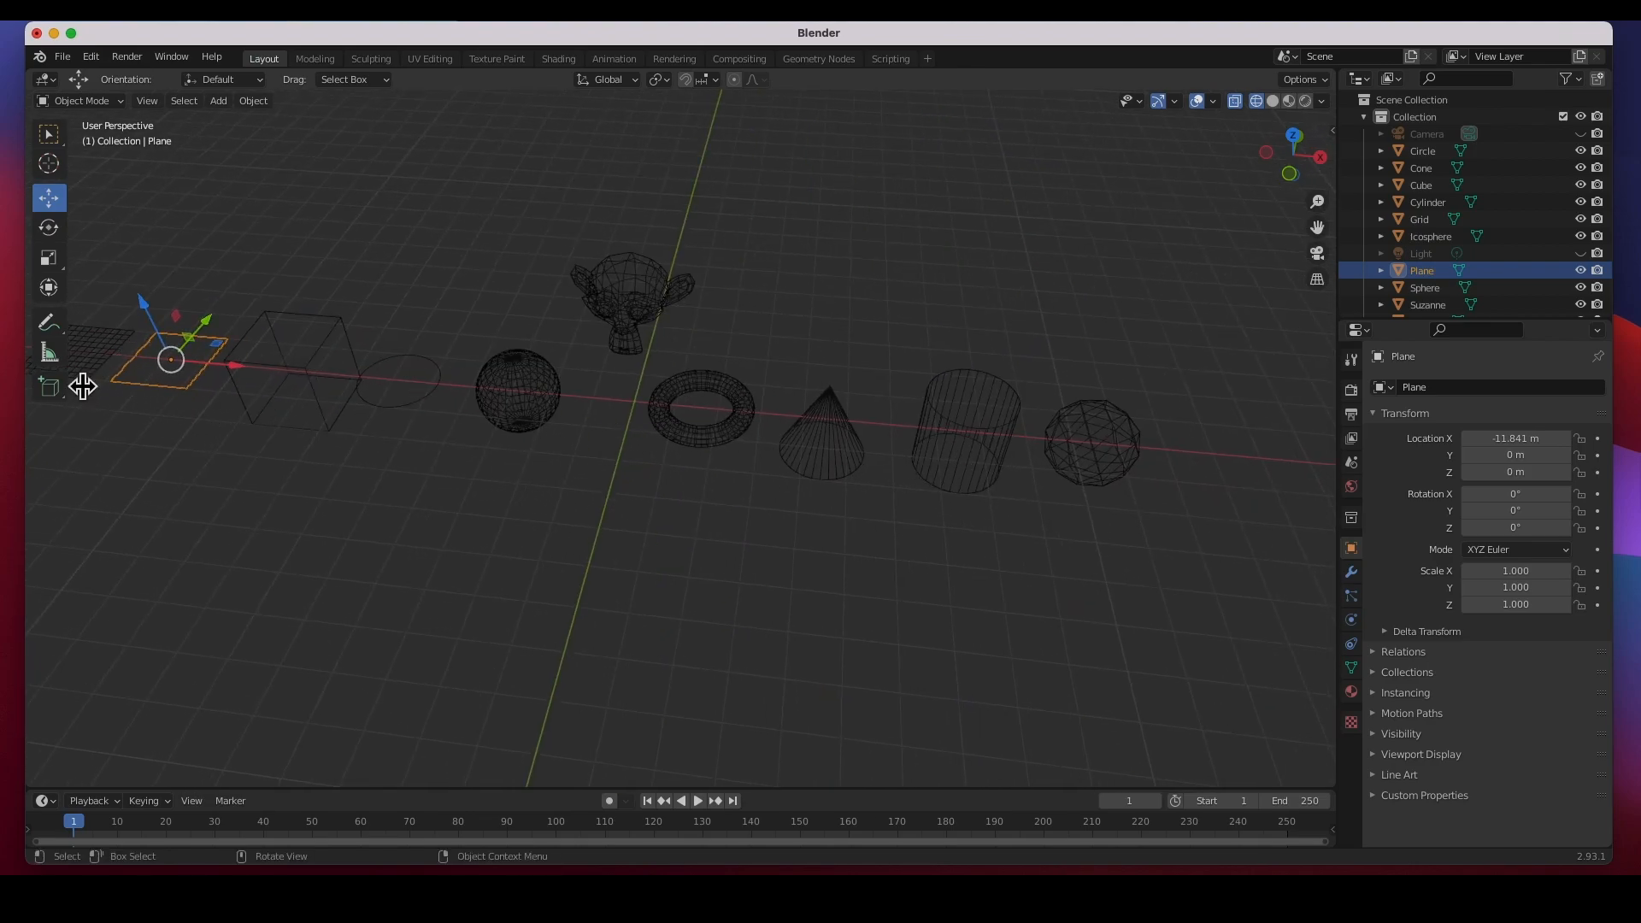
{"action": "mouse_move", "coordinate": [48, 388]}
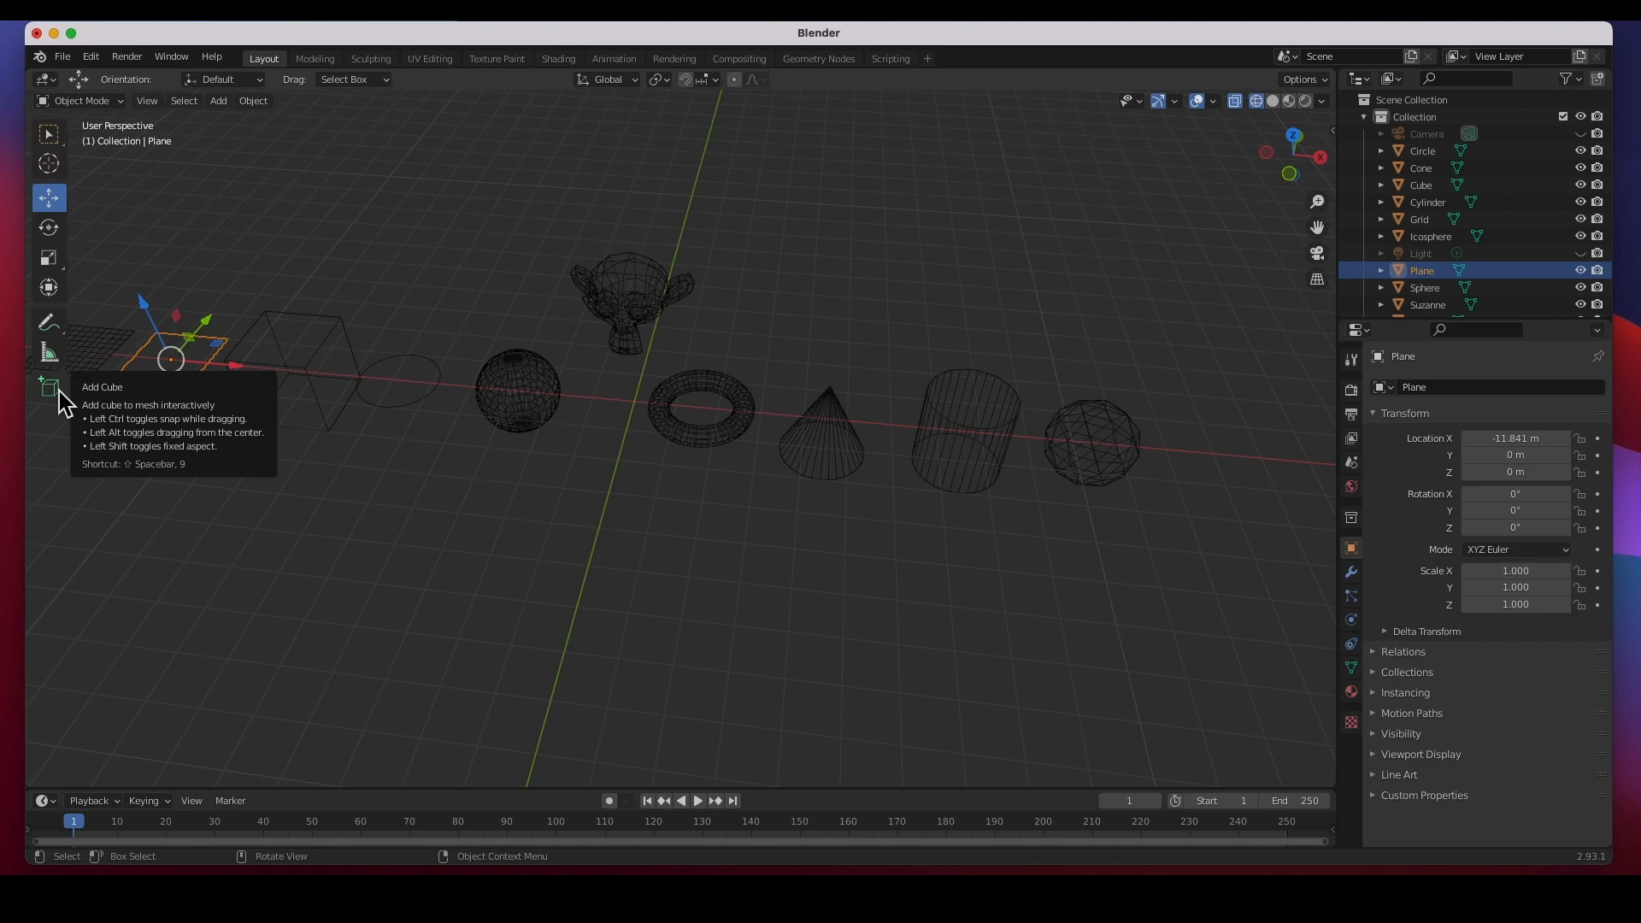
Step: Add a cube at the origin, delete it, and return the viewport to solid shading
{"action": "left_click", "coordinate": [217, 101]}
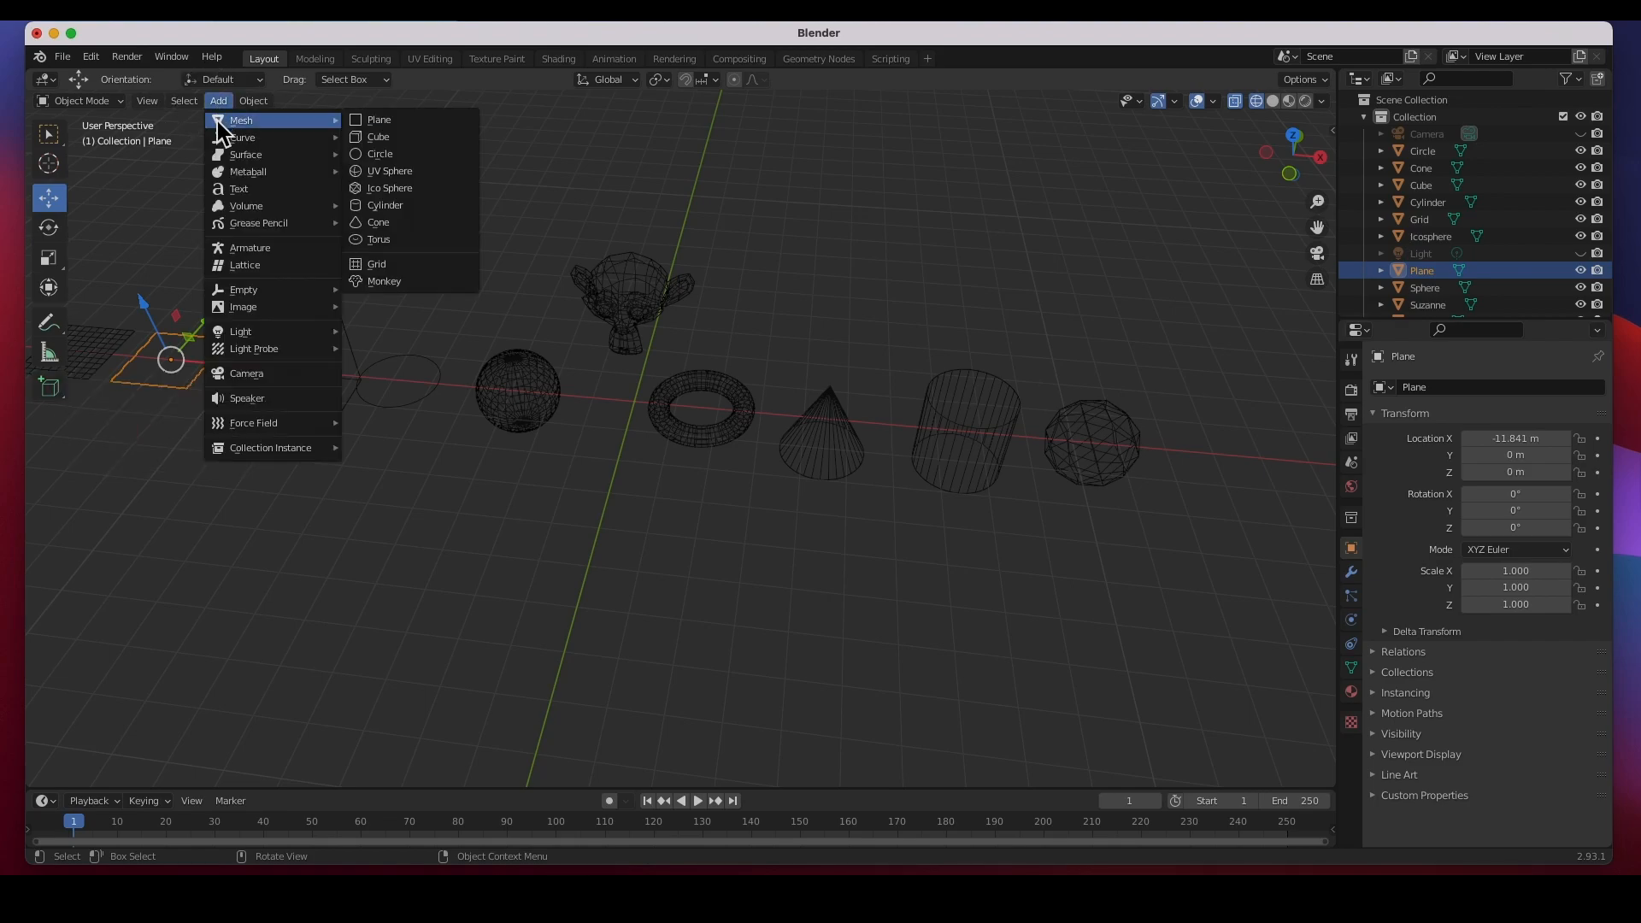
{"action": "mouse_move", "coordinate": [376, 137]}
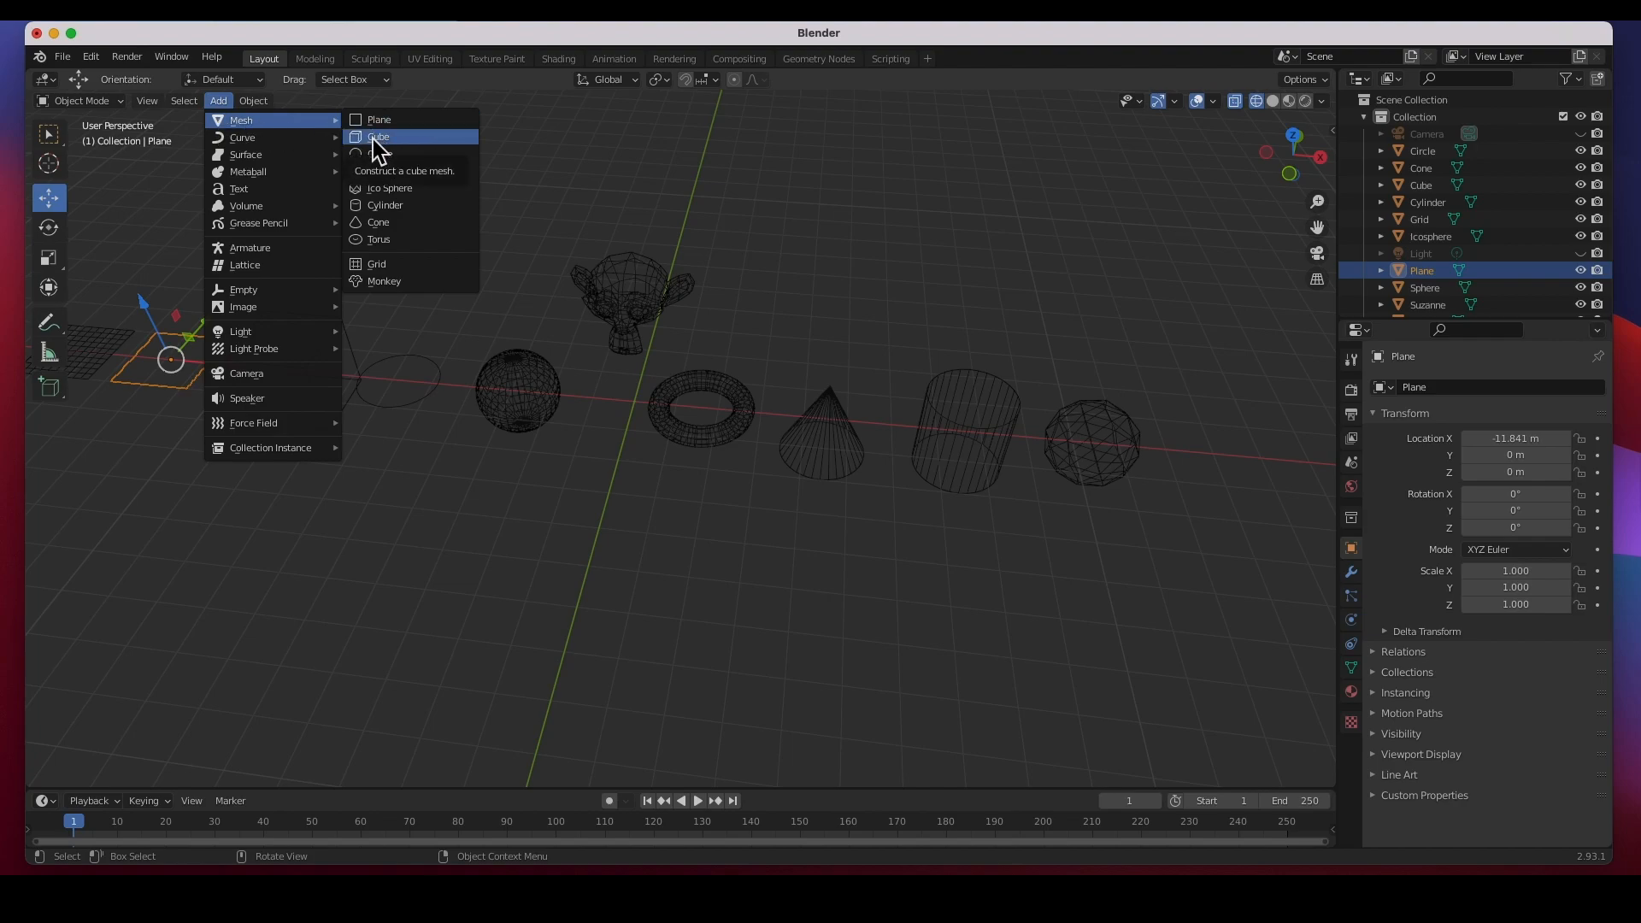
{"action": "mouse_move", "coordinate": [385, 154]}
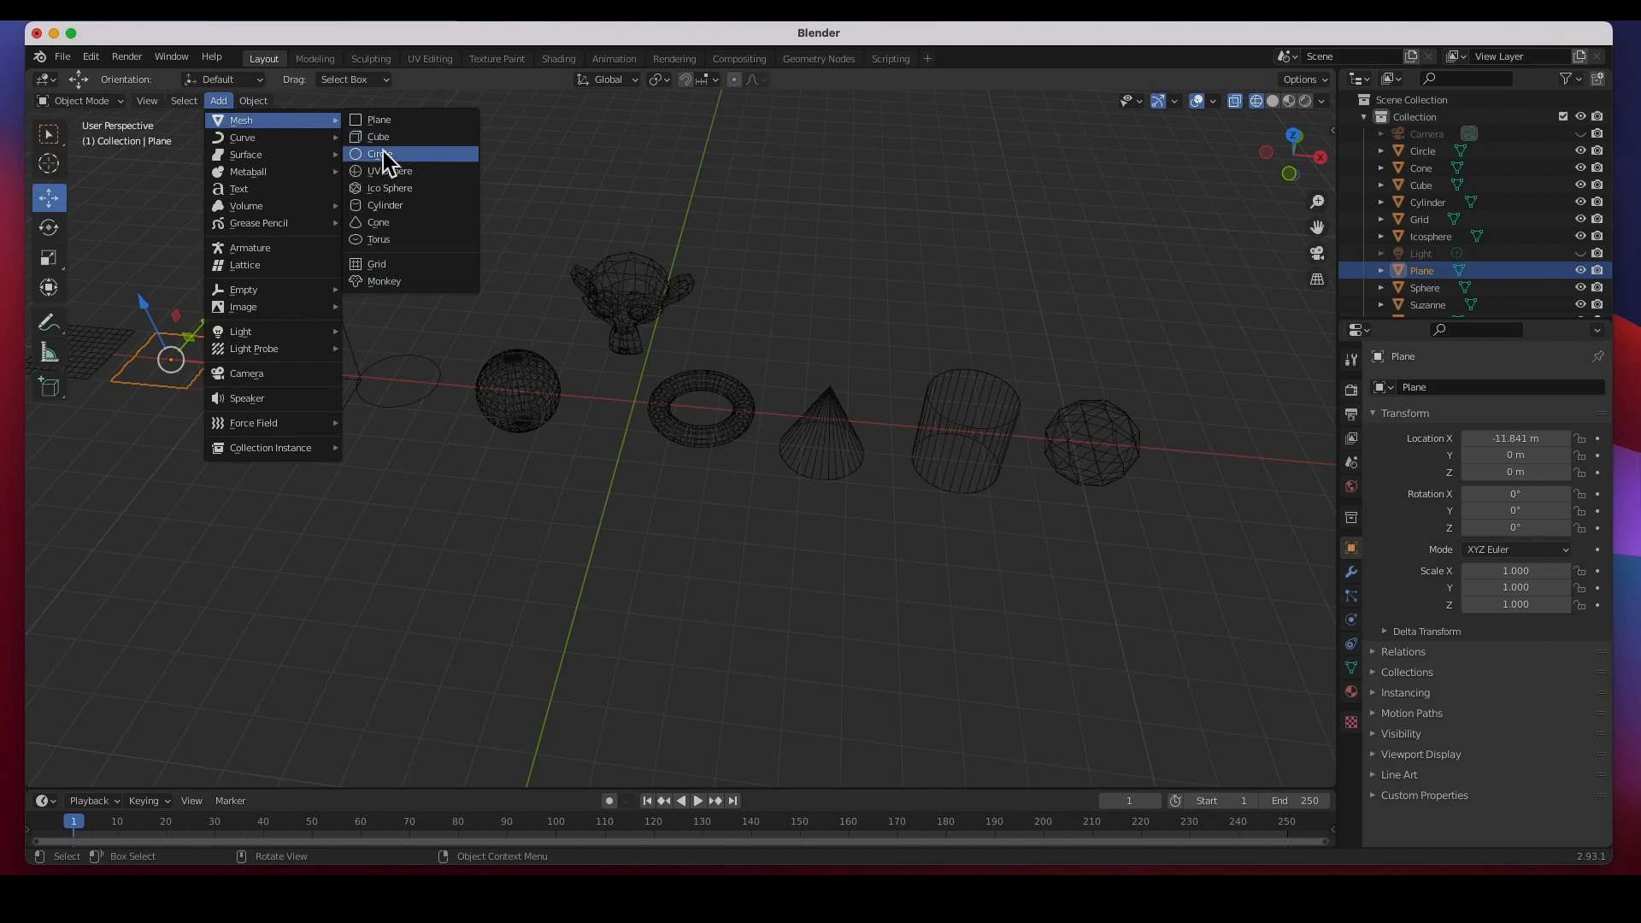
{"action": "left_click", "coordinate": [378, 137]}
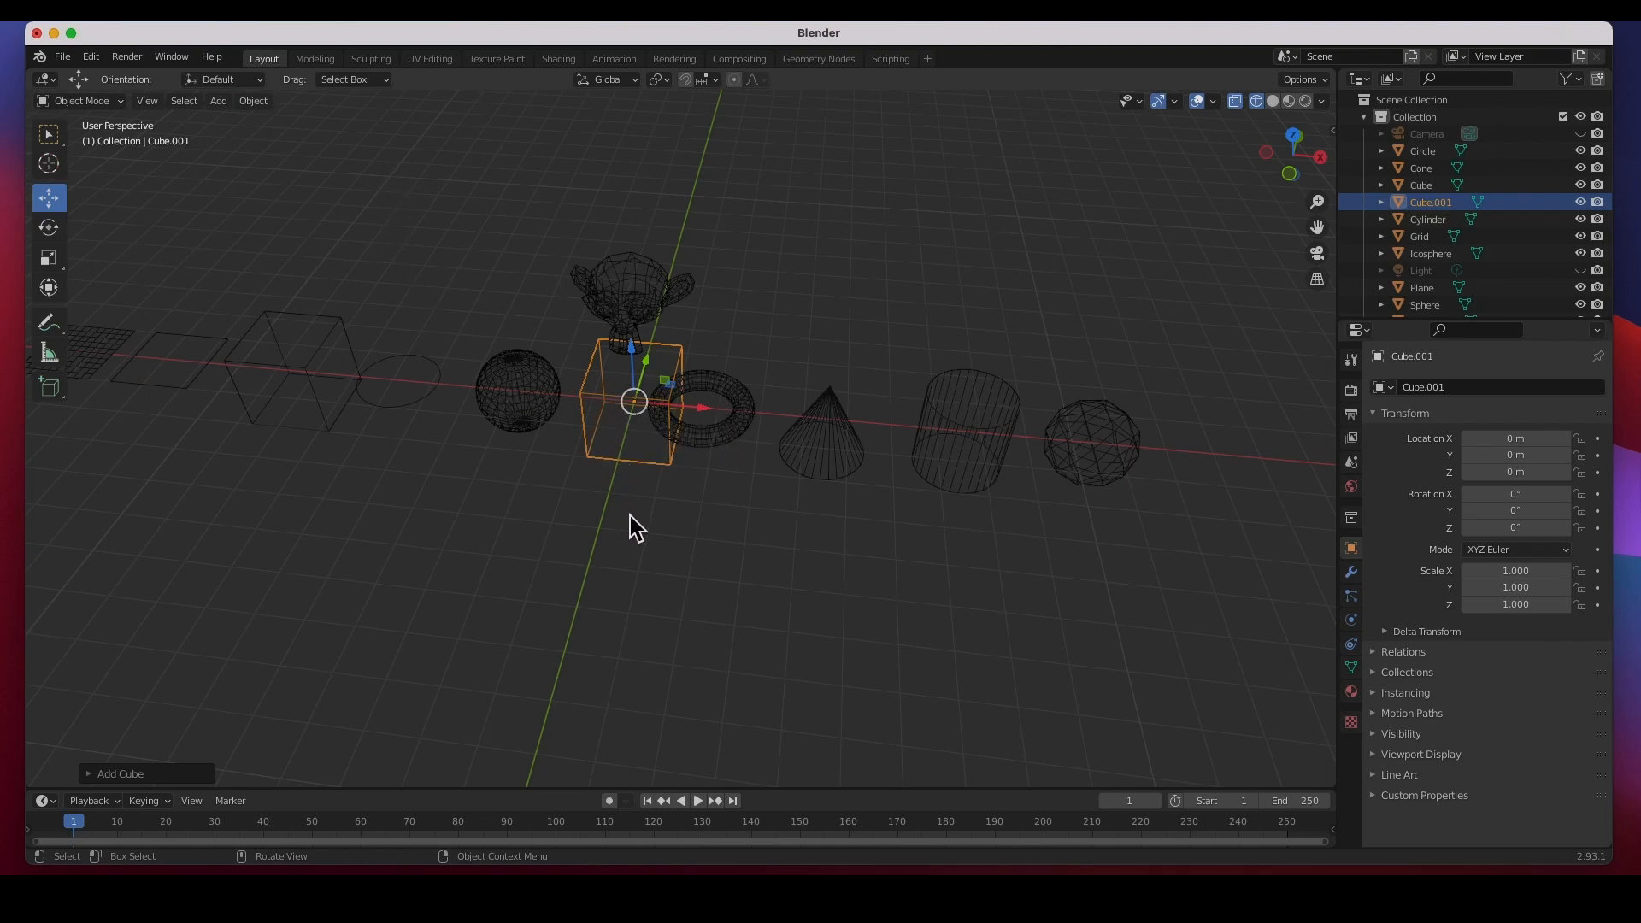
{"action": "mouse_move", "coordinate": [635, 534]}
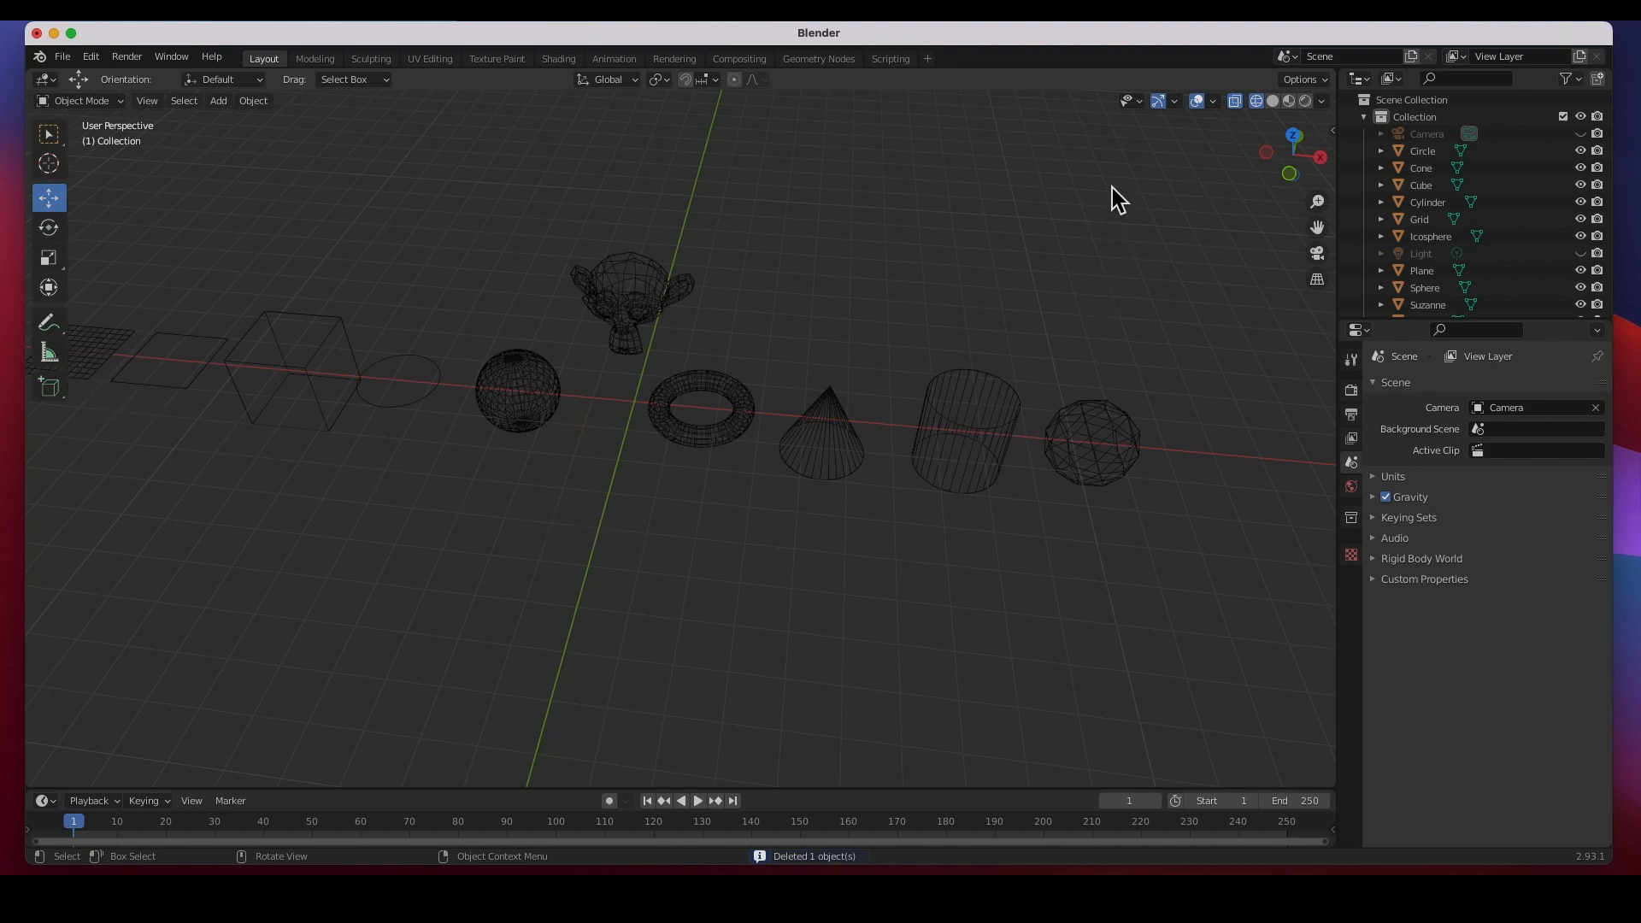
{"action": "left_click", "coordinate": [1289, 101]}
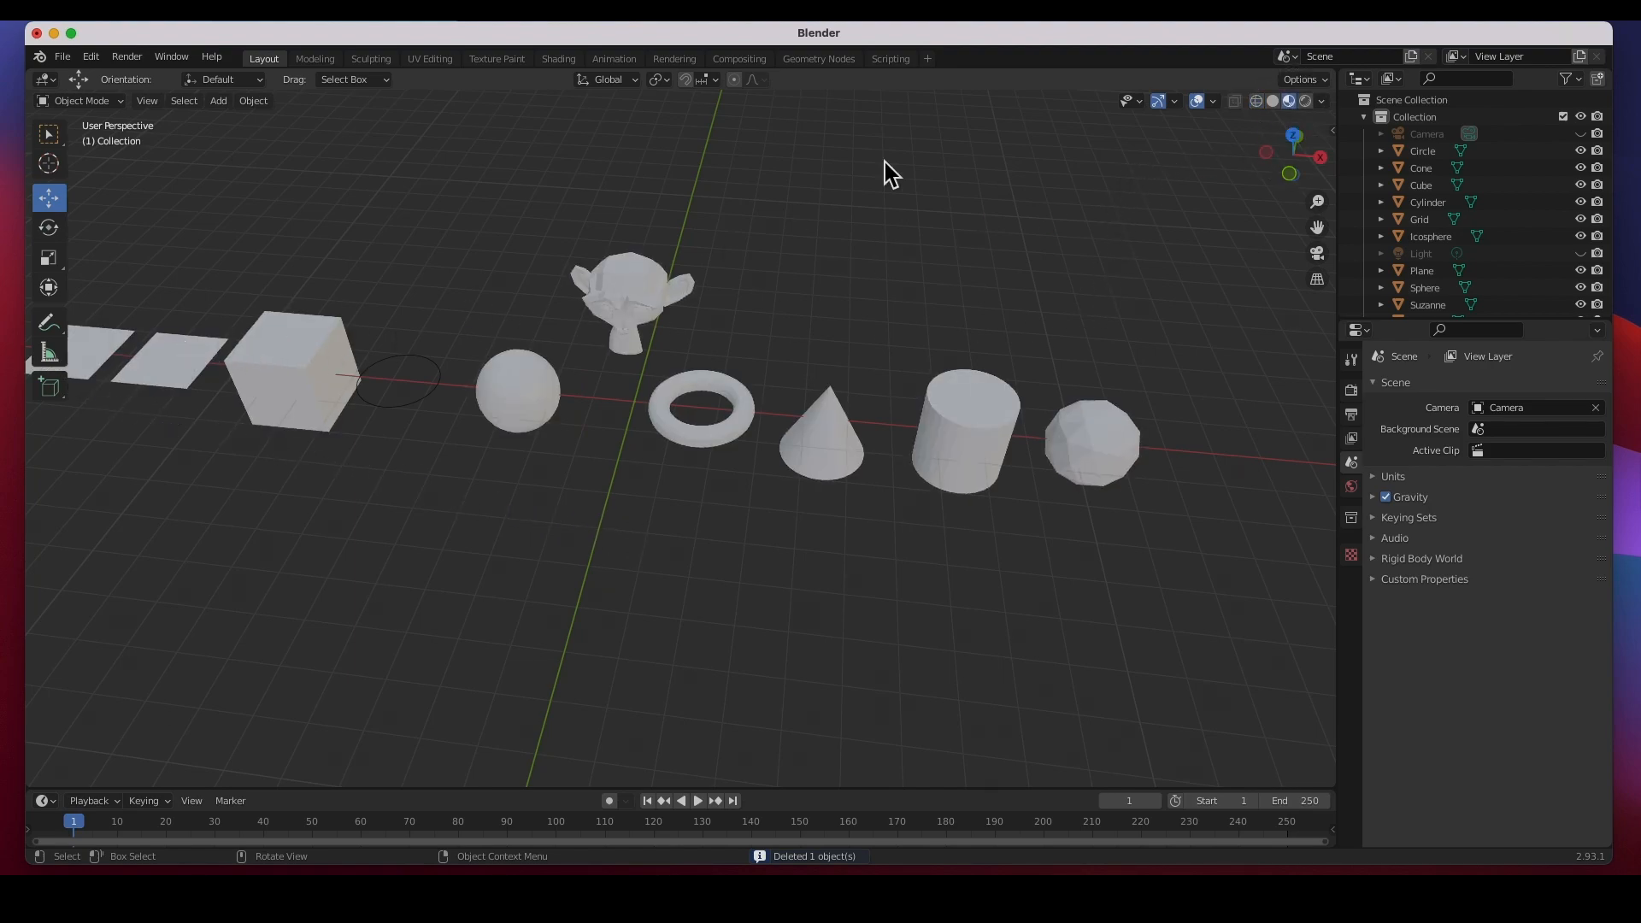
{"action": "mouse_move", "coordinate": [49, 388]}
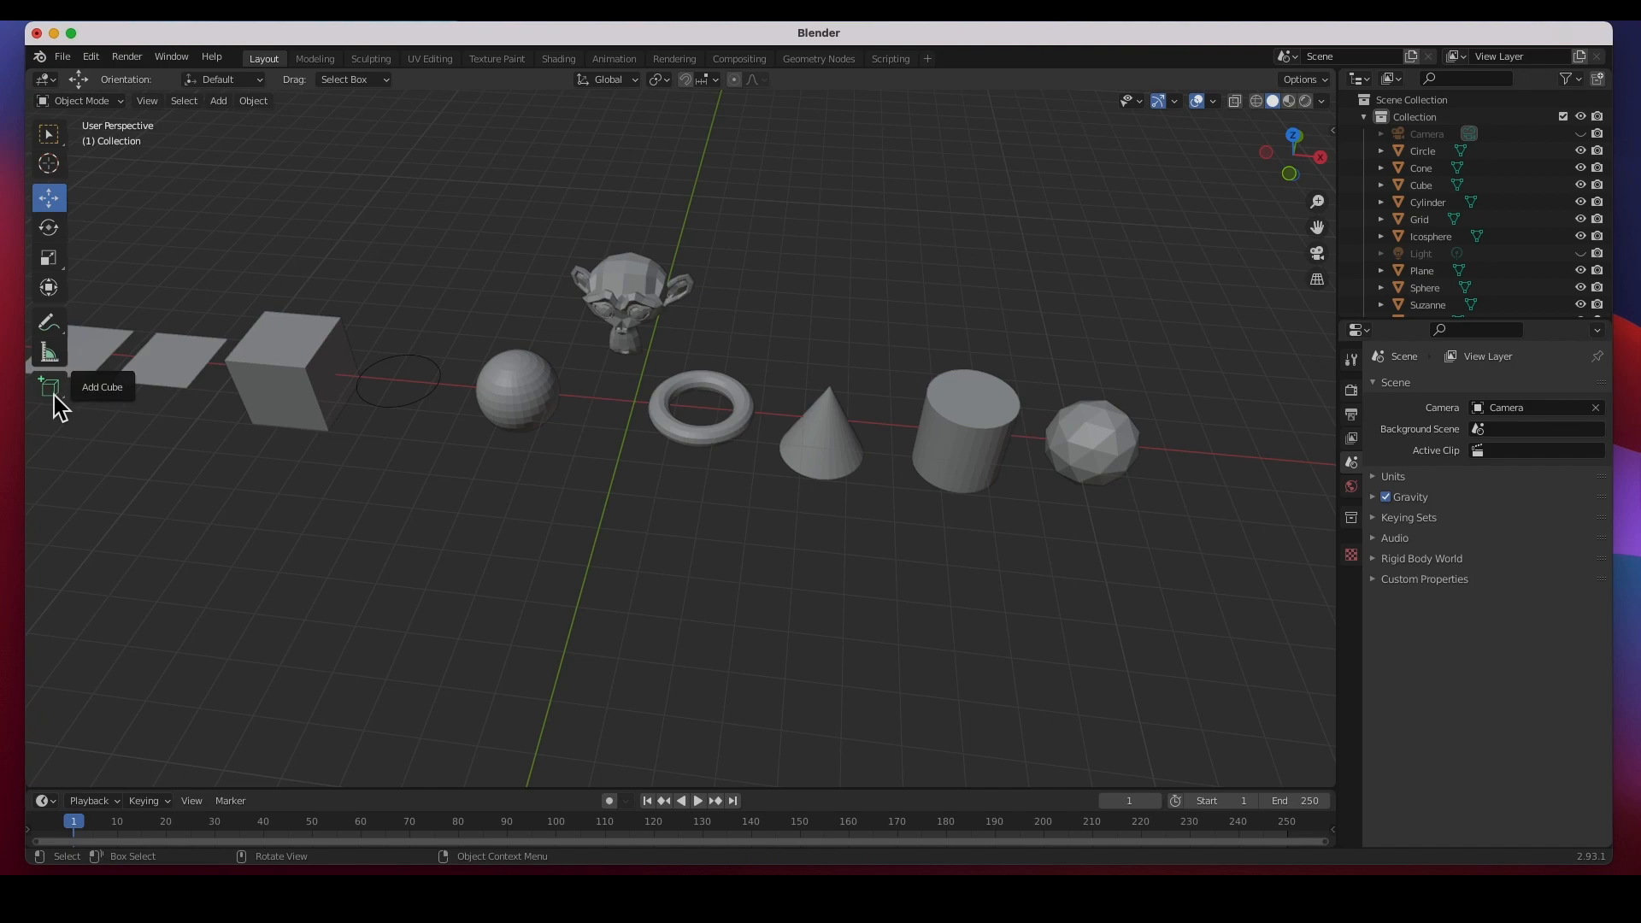
{"action": "mouse_move", "coordinate": [136, 460]}
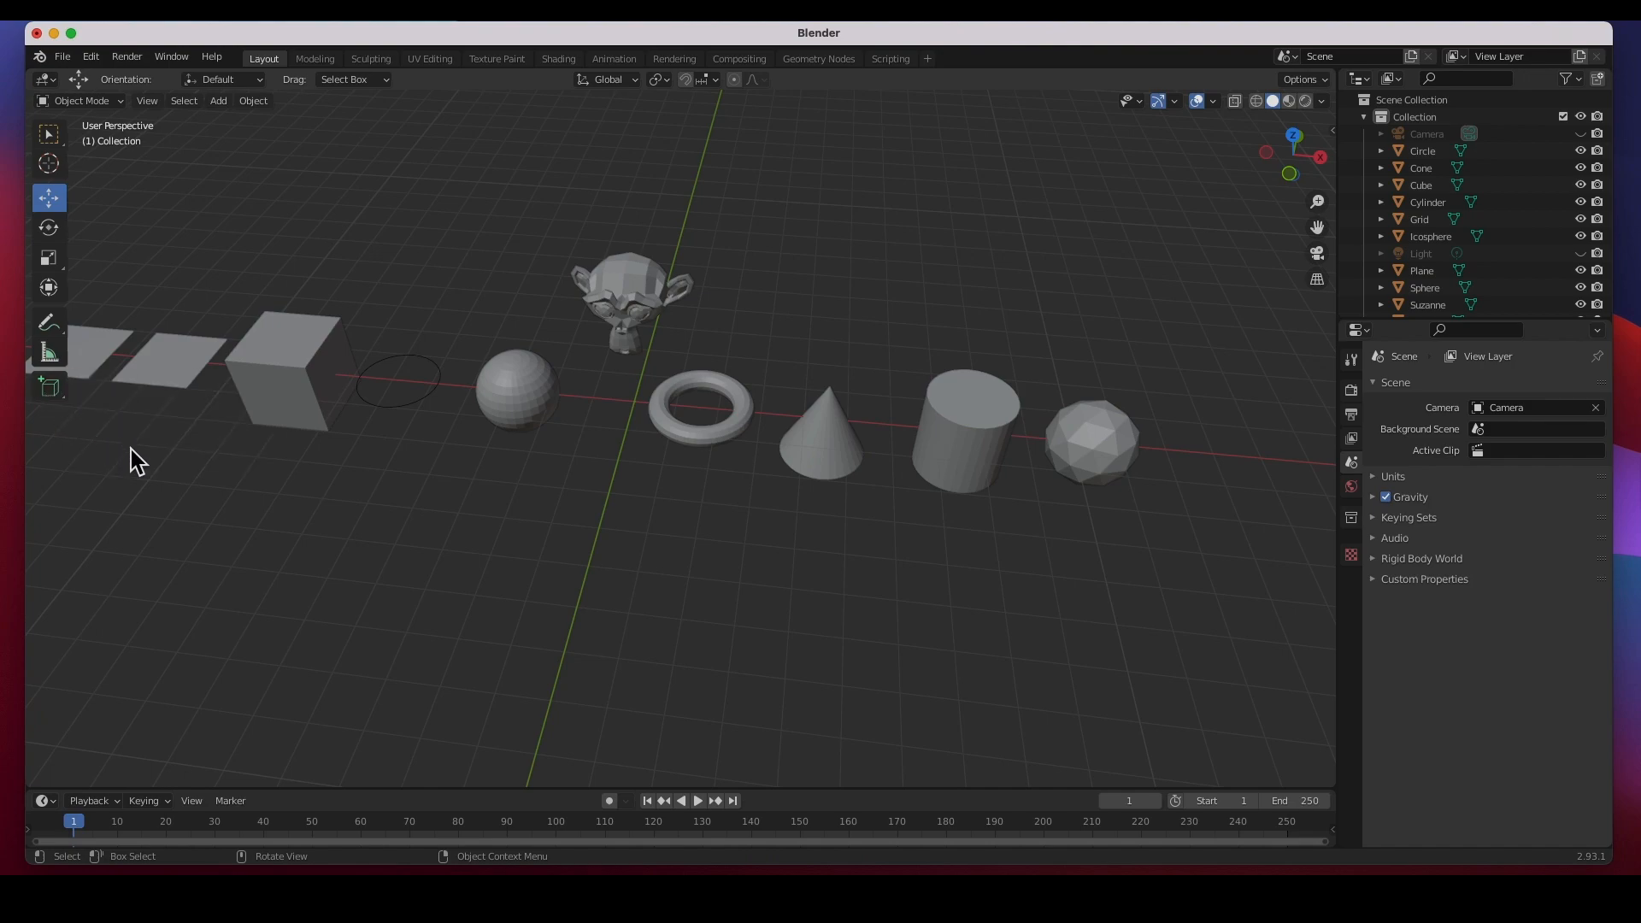
Step: Drag out a new cube on the floor with Add Cube, then place a cone with Add Cone
{"action": "left_click", "coordinate": [48, 386]}
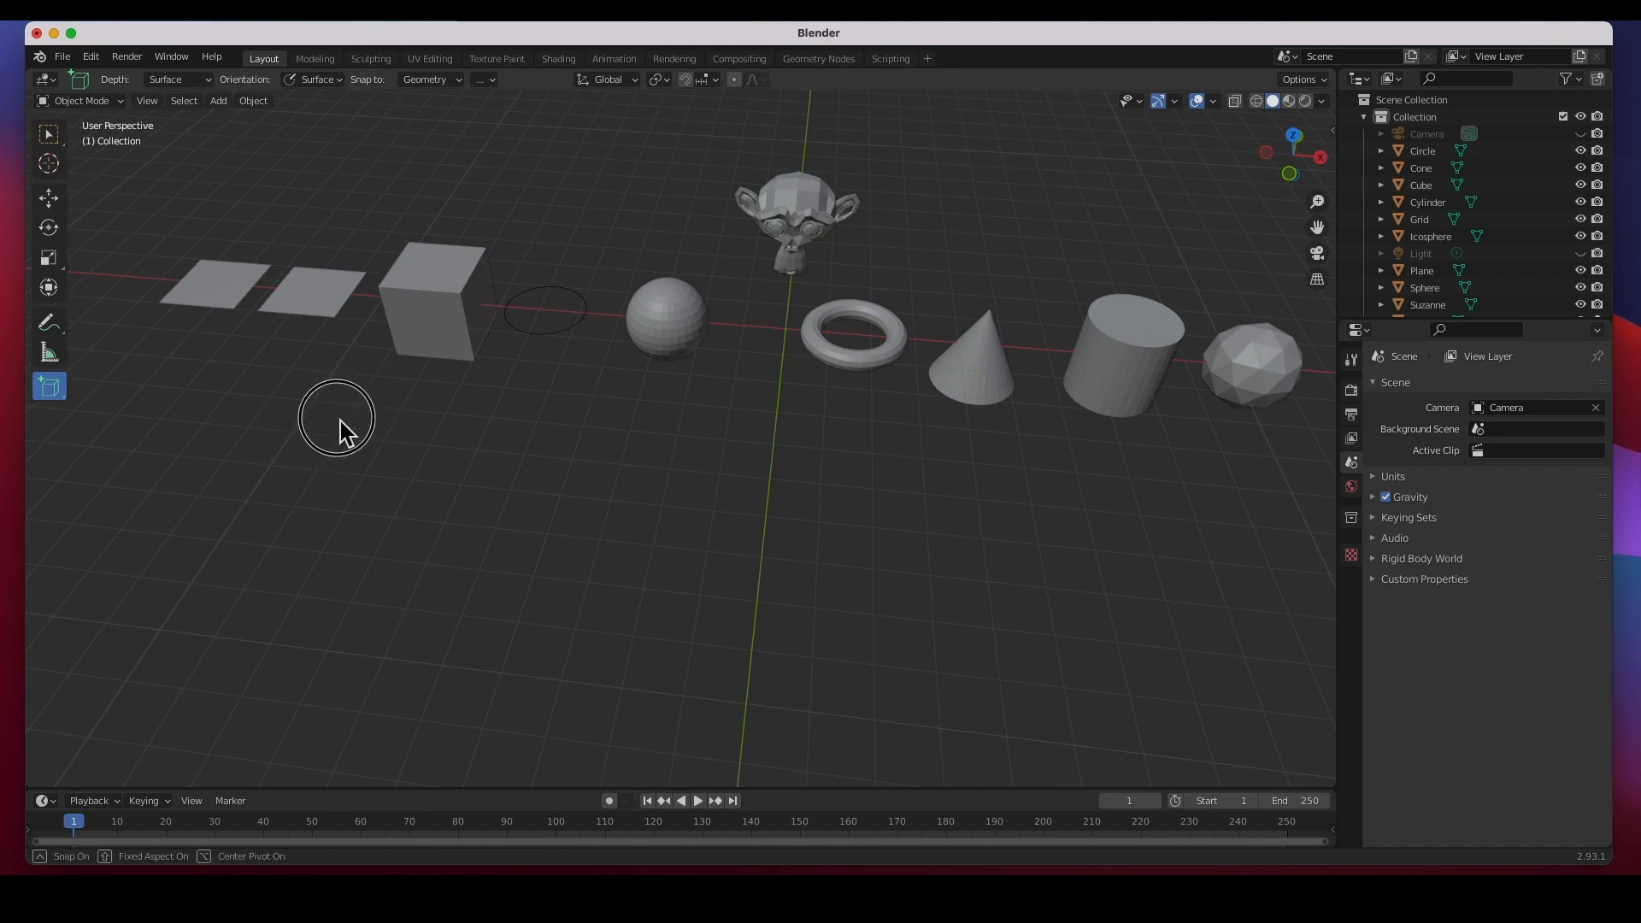
{"action": "left_click_drag", "start_coordinate": [337, 417], "coordinate": [416, 496]}
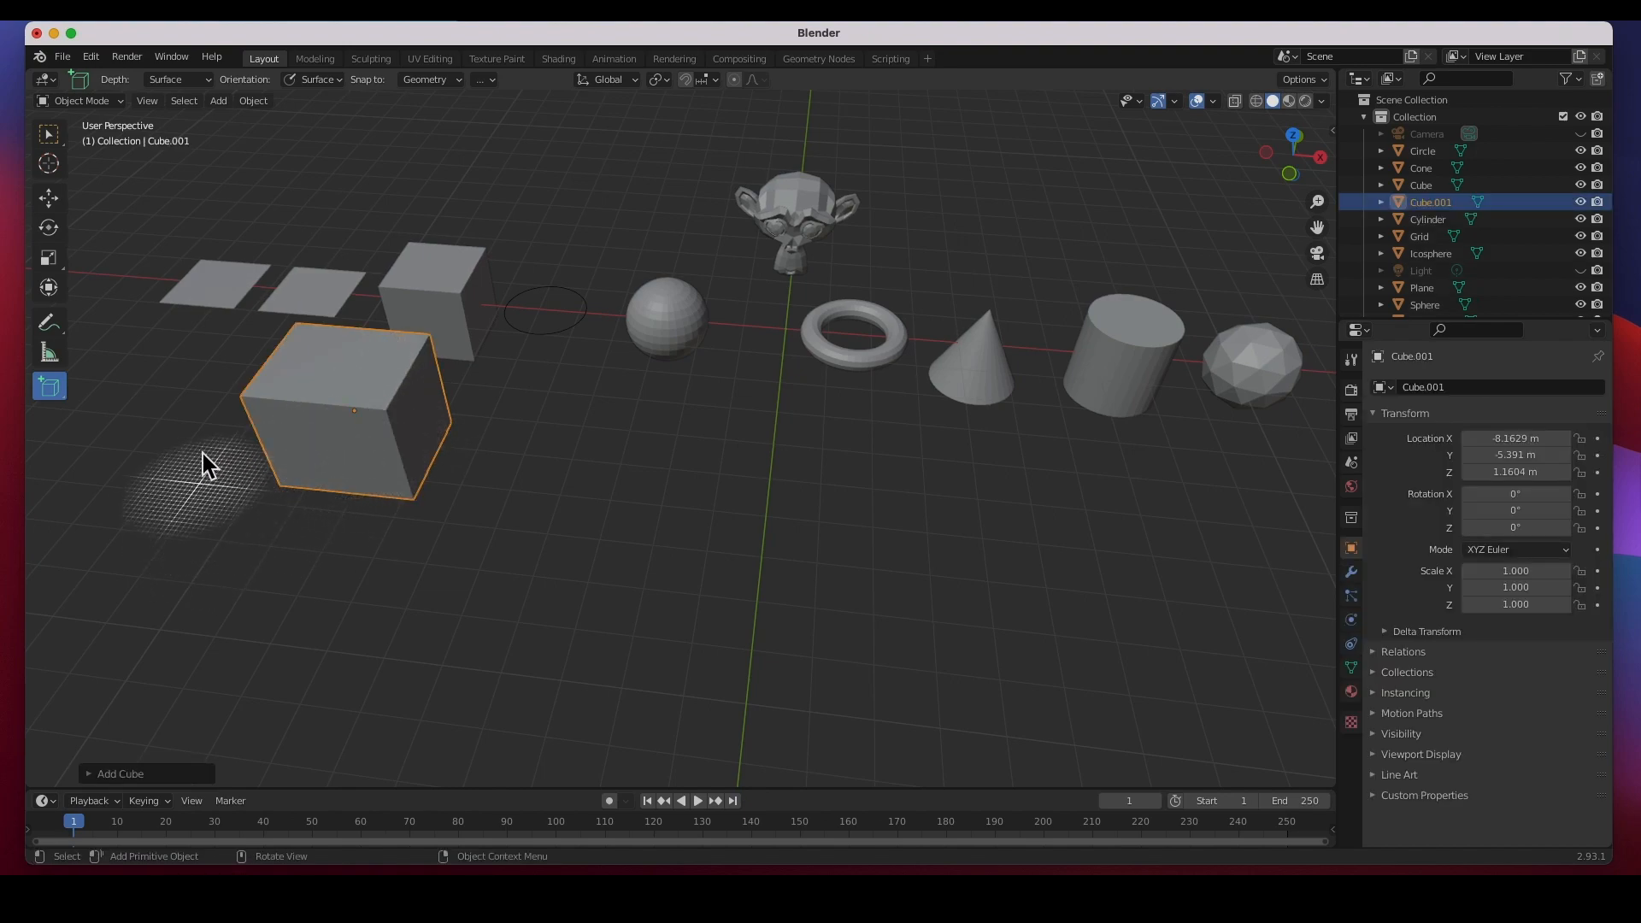
{"action": "left_click", "coordinate": [48, 385]}
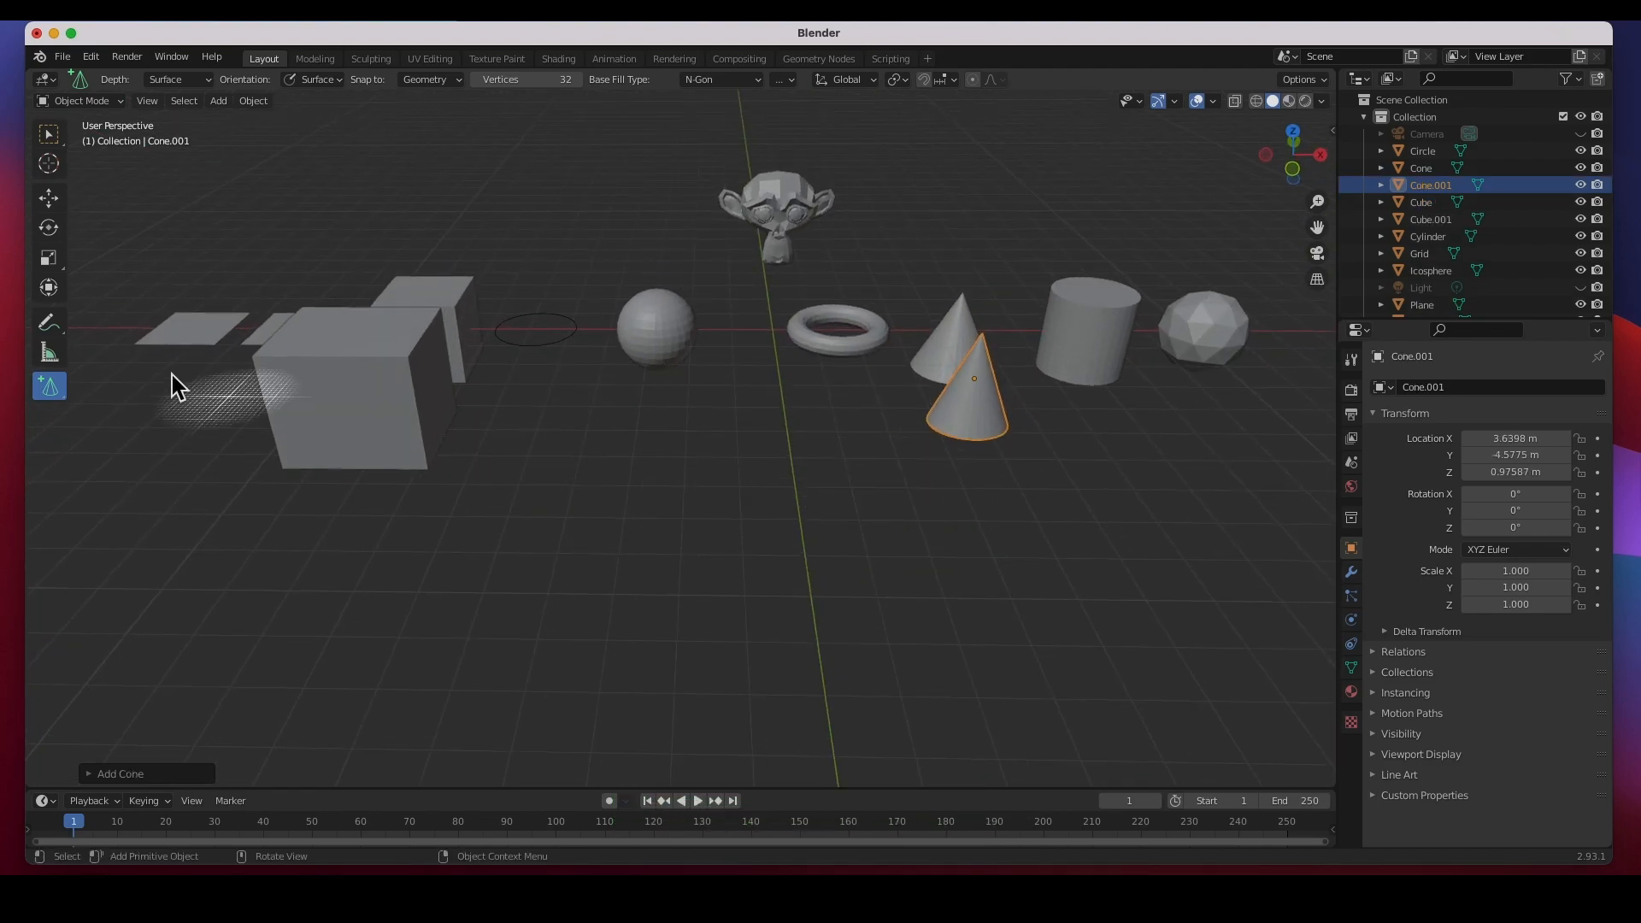
{"action": "mouse_move", "coordinate": [55, 395]}
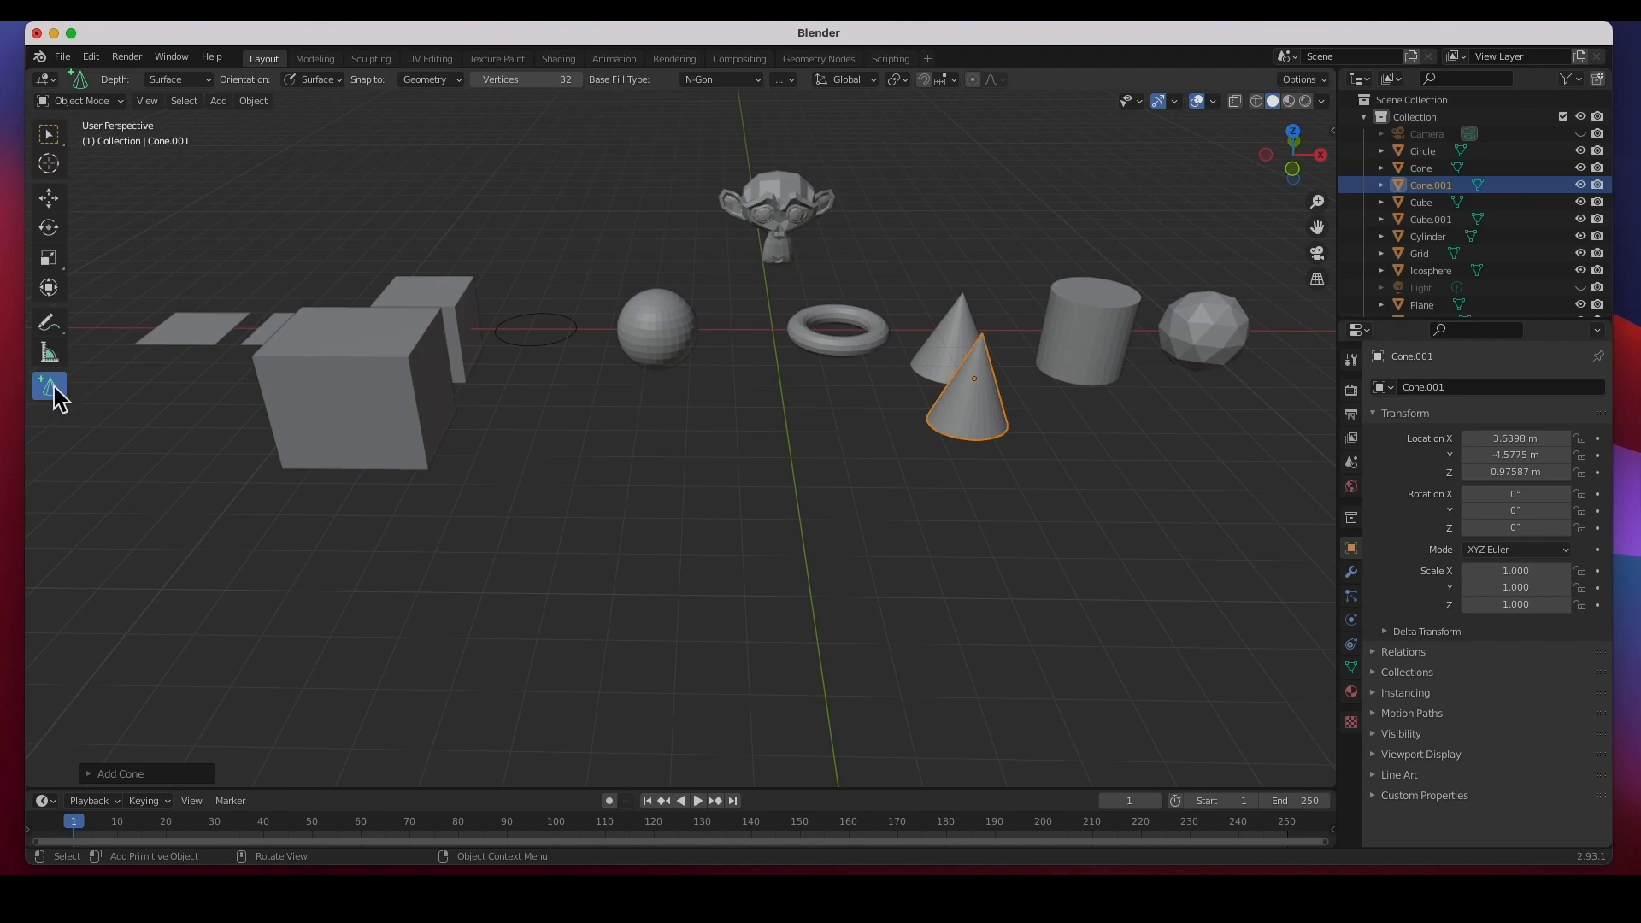
Step: Draw a second cylinder in front of the first and a second UV sphere before the sphere
{"action": "left_click", "coordinate": [48, 384]}
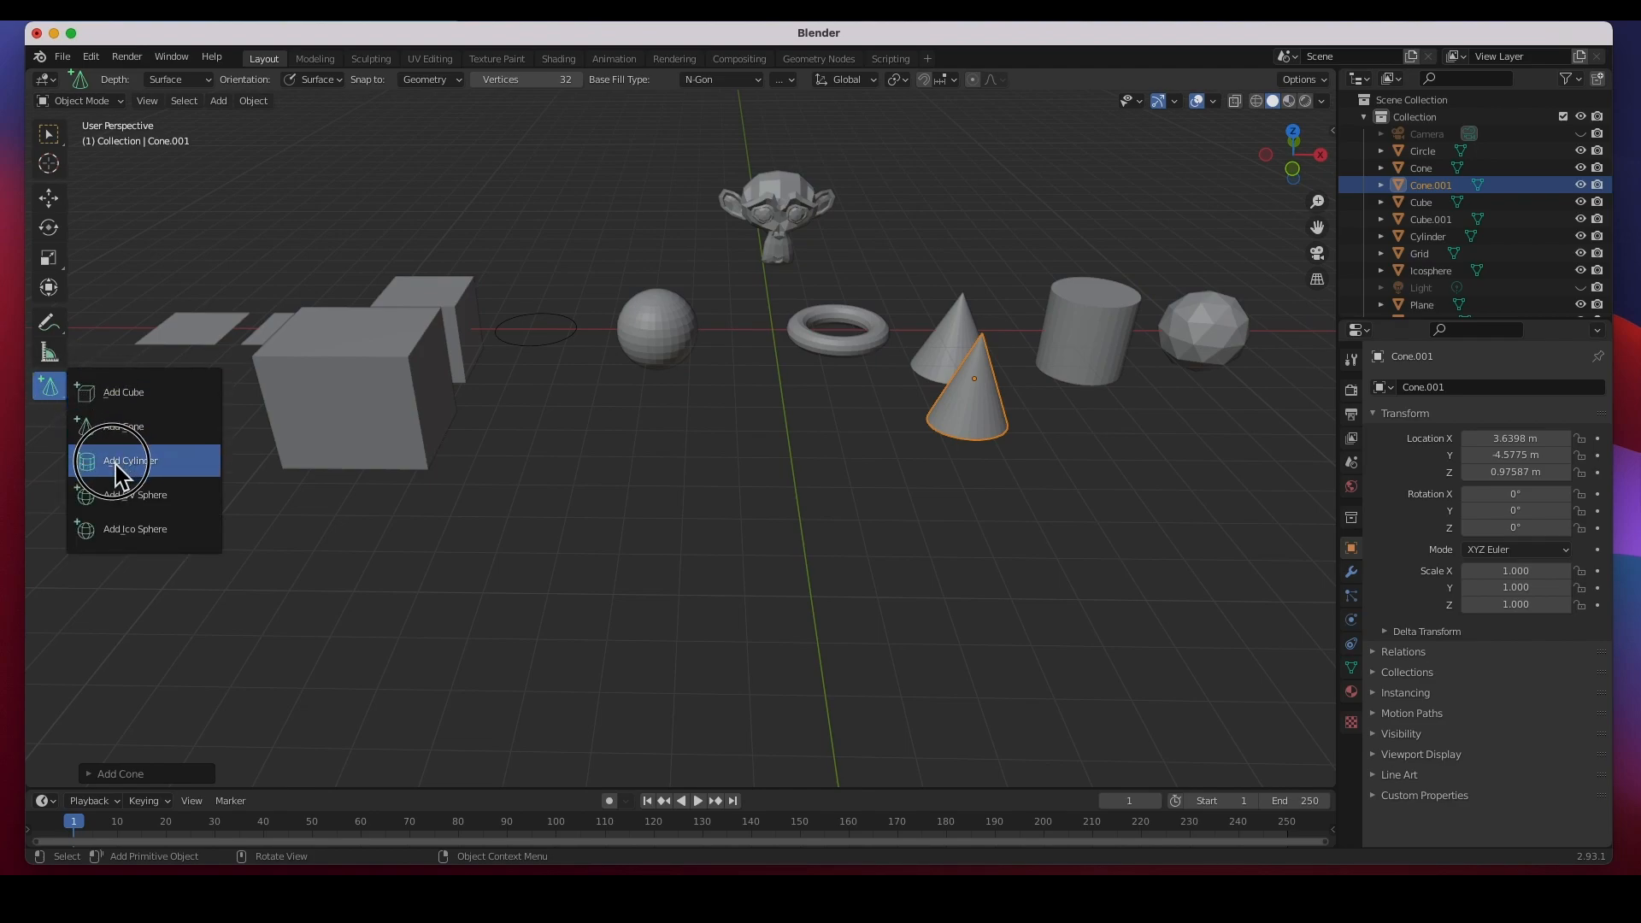
{"action": "left_click", "coordinate": [130, 460]}
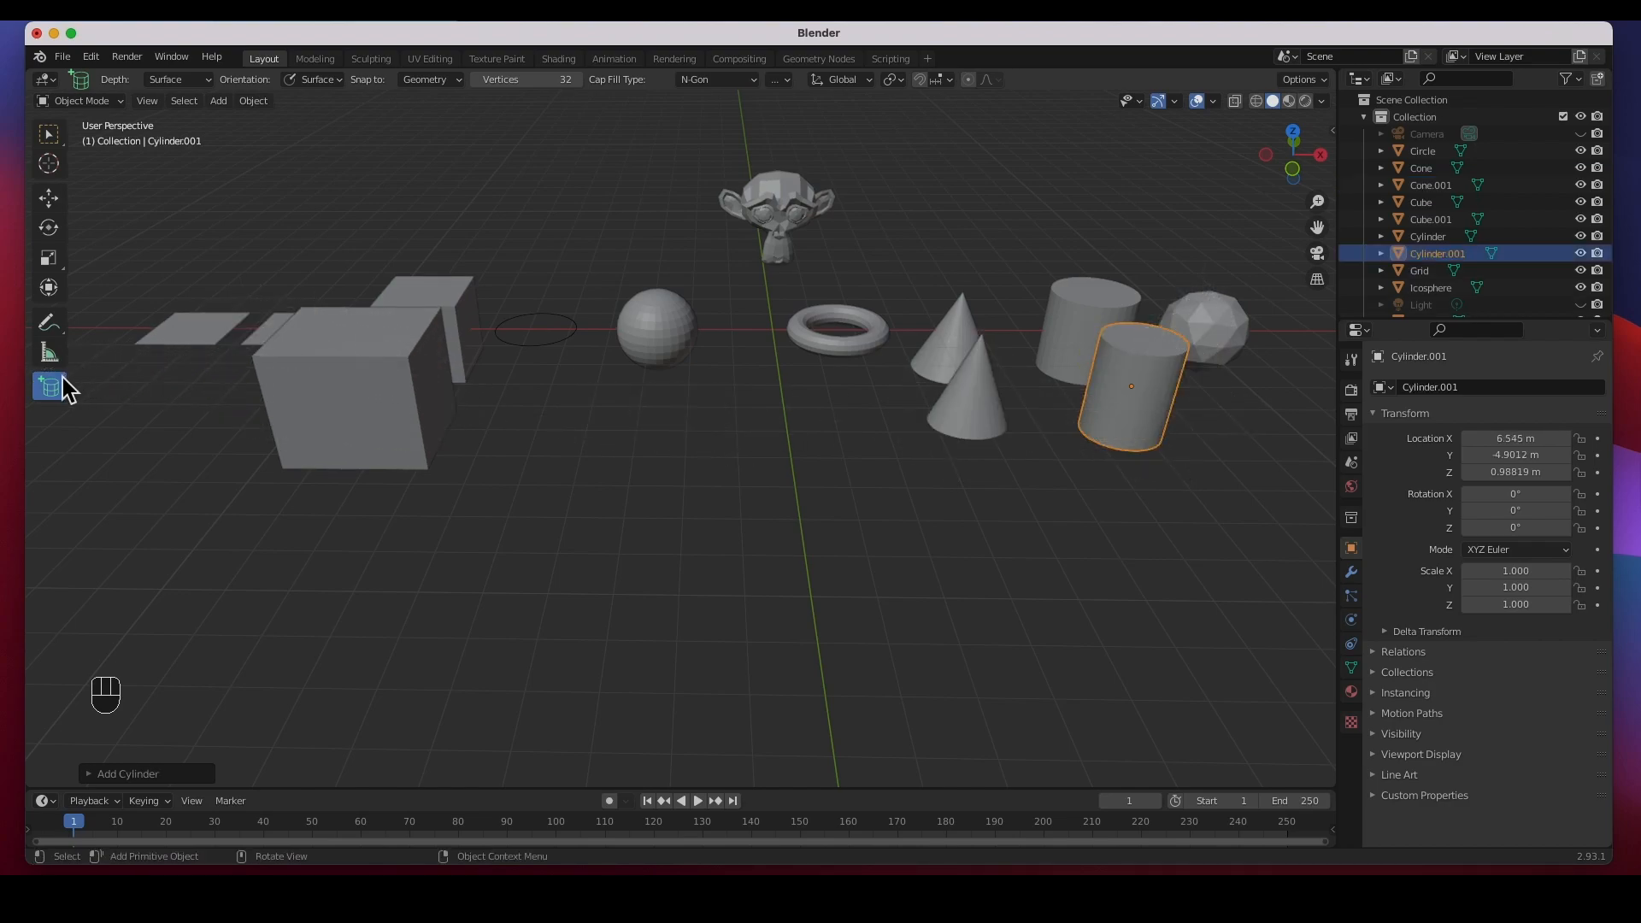
{"action": "left_click", "coordinate": [47, 385]}
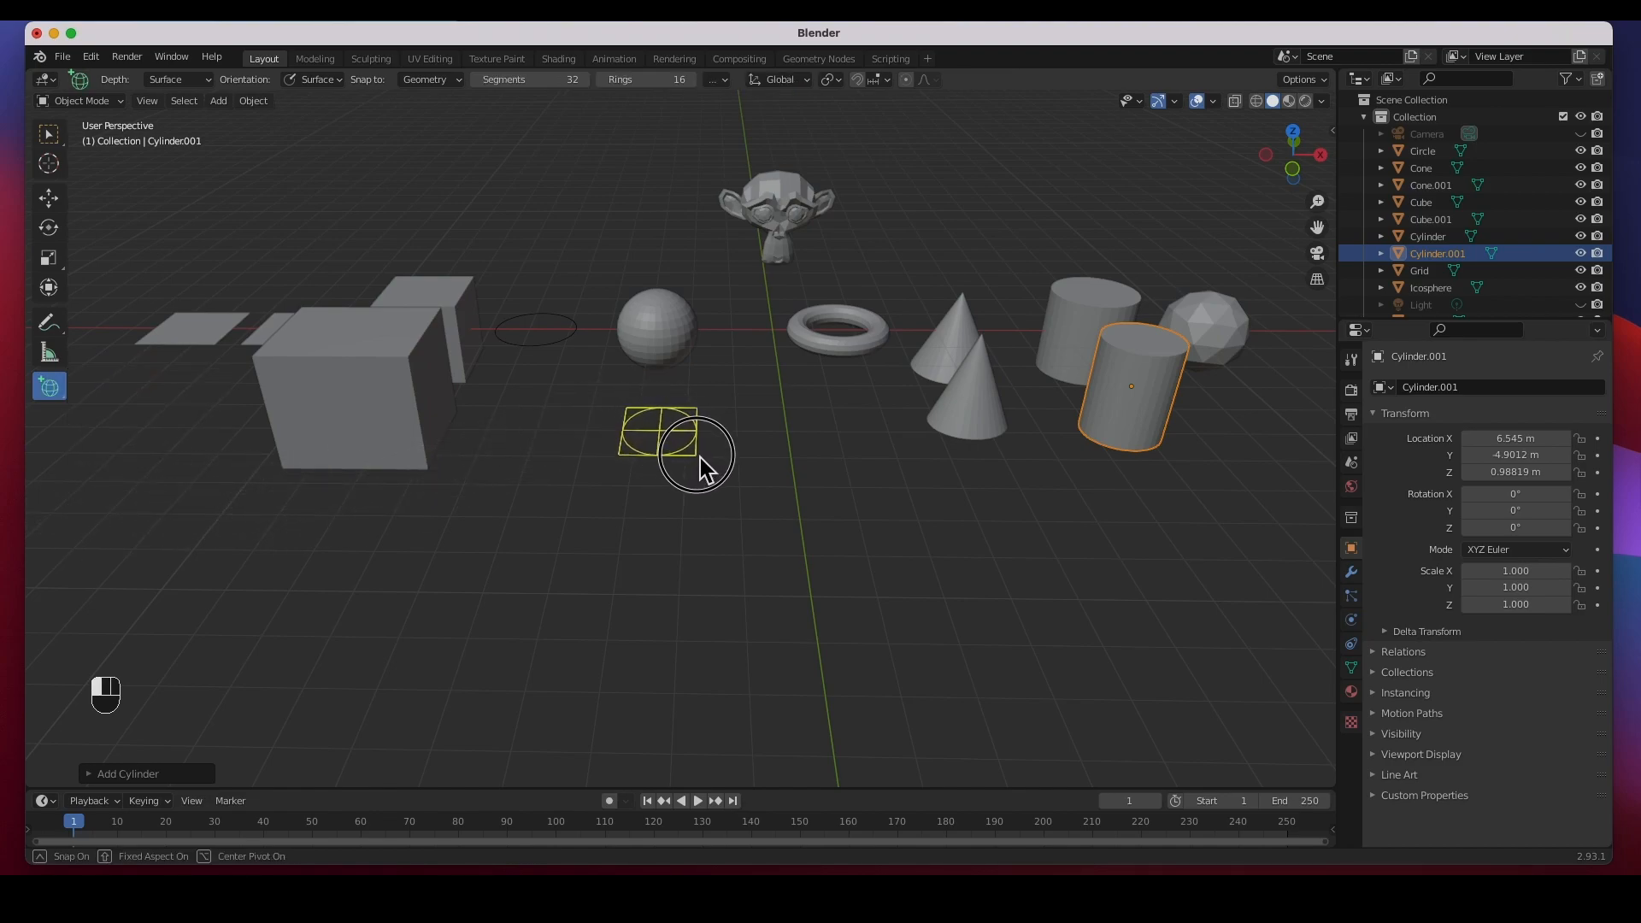
{"action": "left_click", "coordinate": [685, 403]}
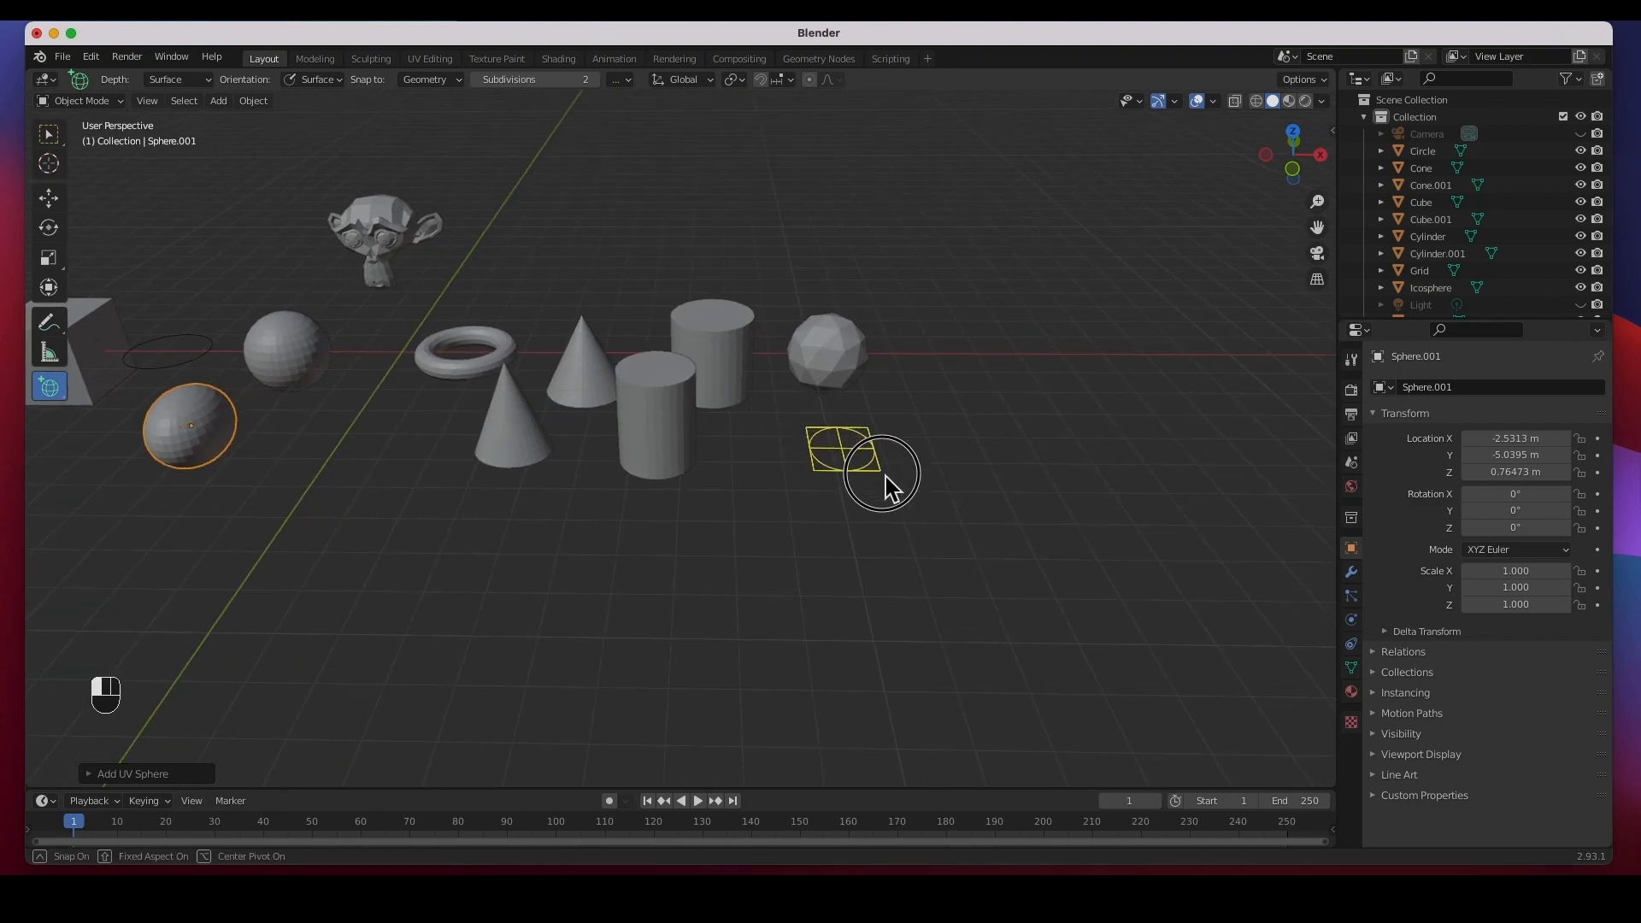
Step: Shift-drag a second icosphere in front of the first and frame all objects in view
{"action": "key", "text": "shift"}
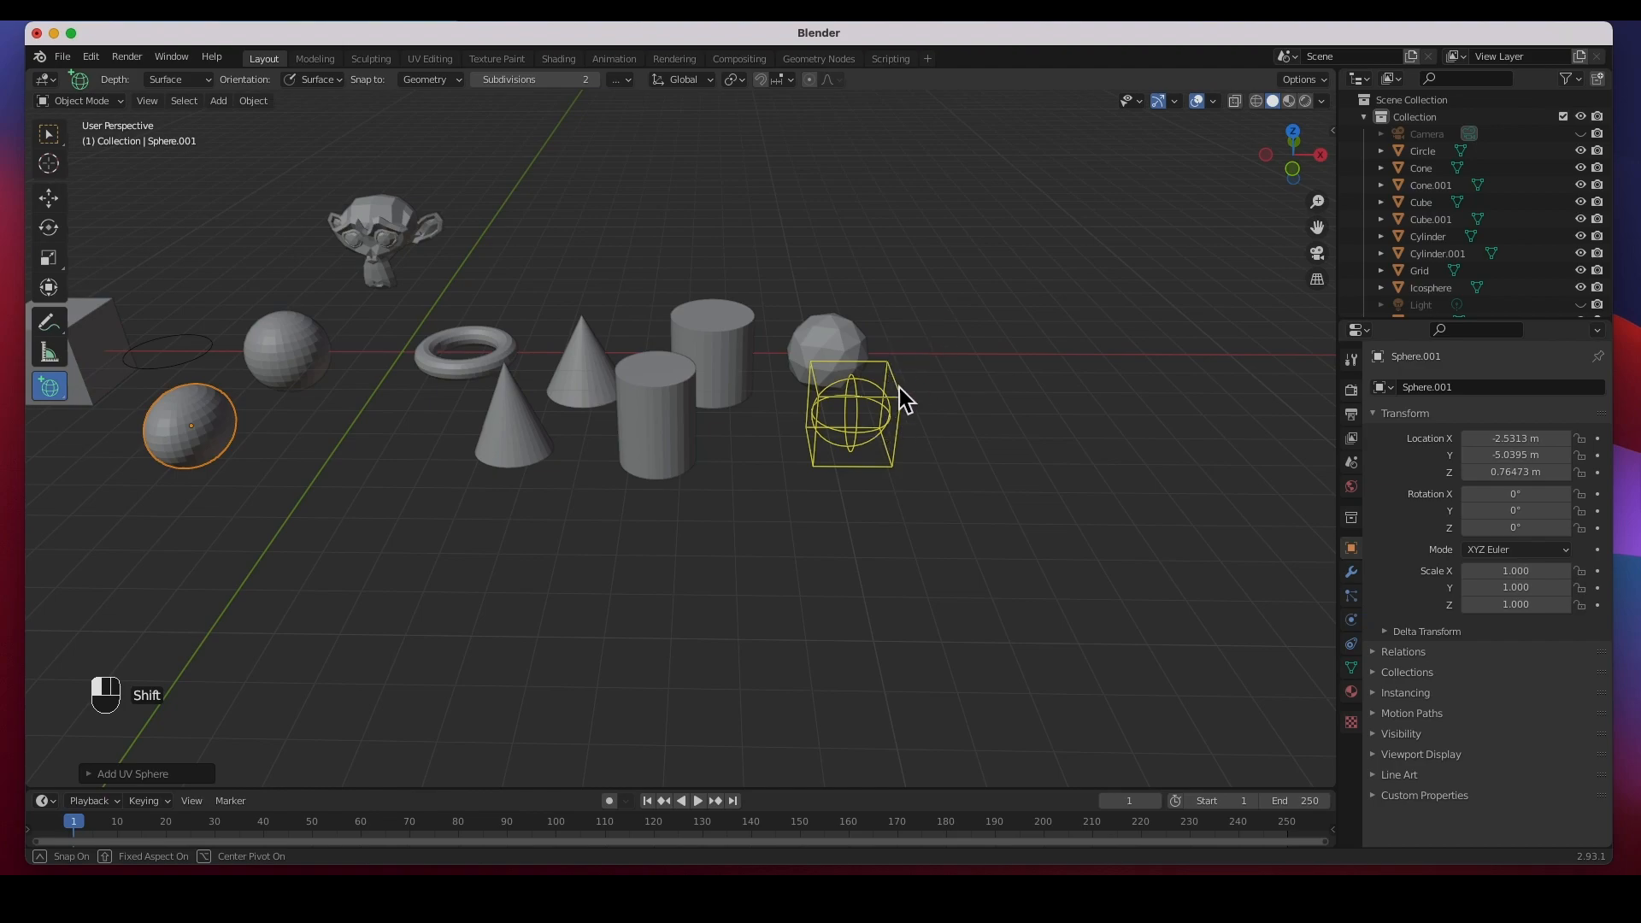
{"action": "mouse_move", "coordinate": [836, 413]}
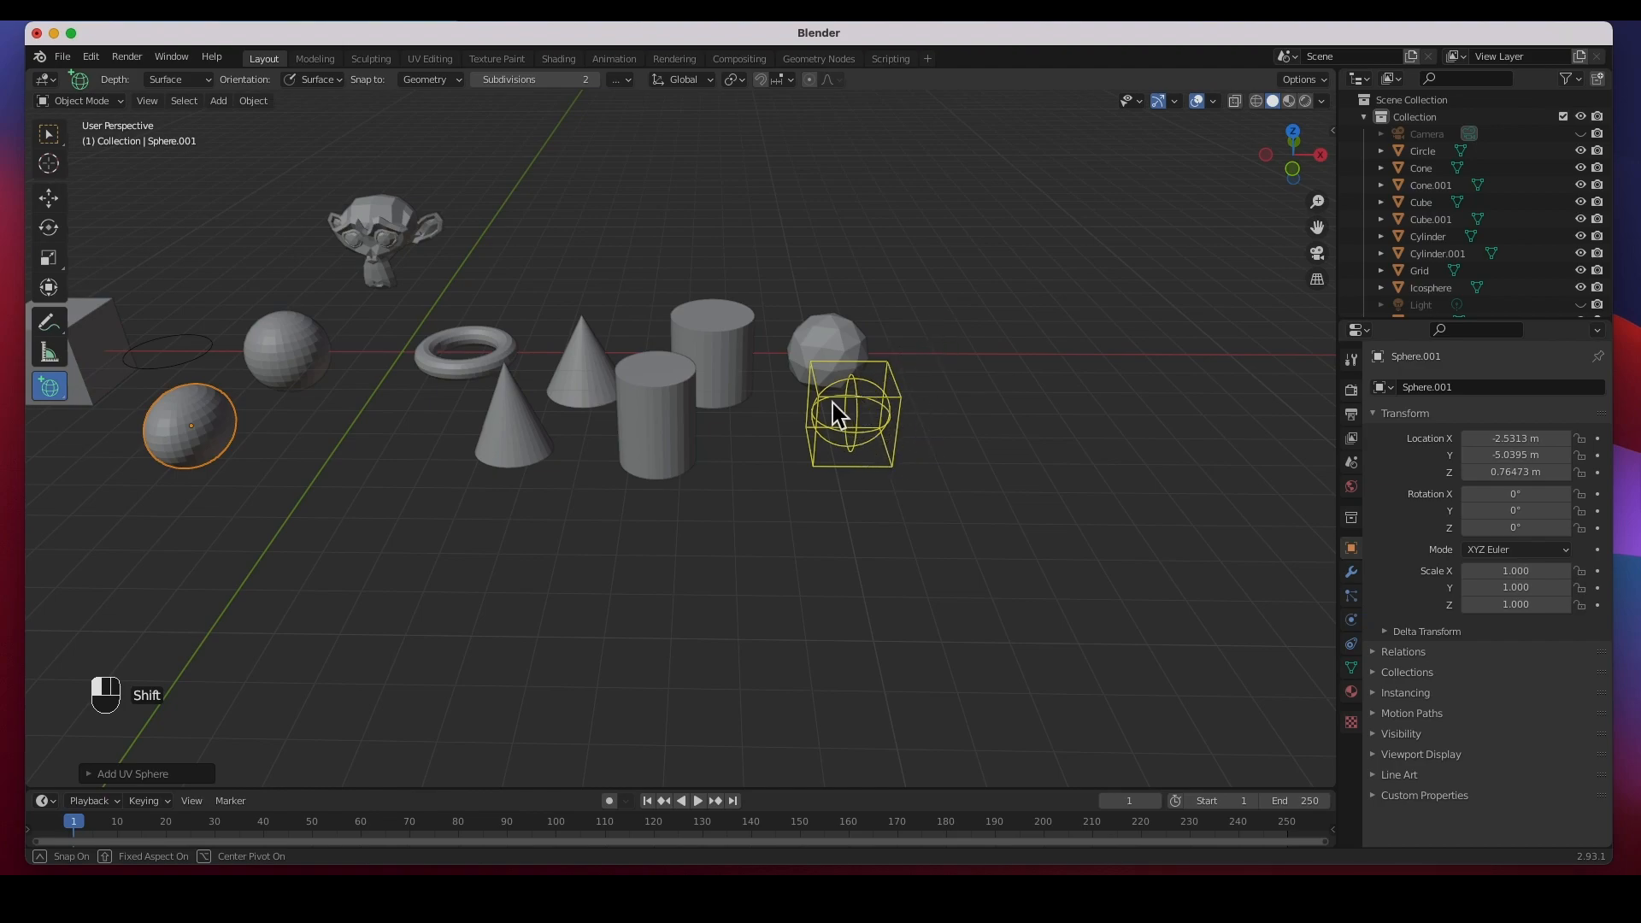
{"action": "mouse_move", "coordinate": [902, 393]}
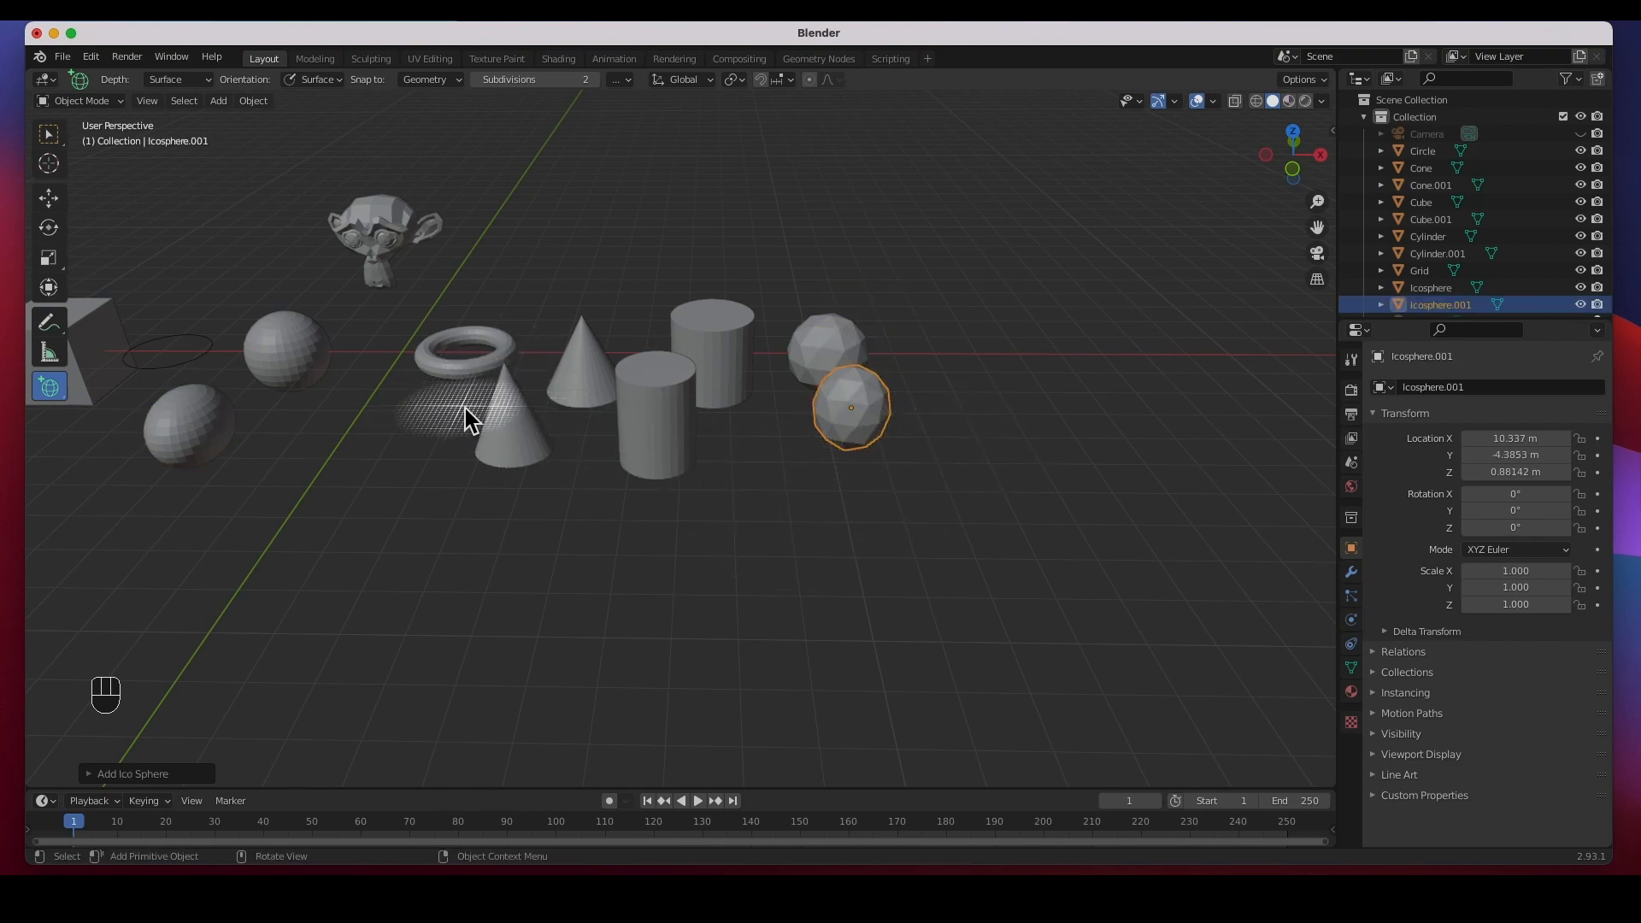
{"action": "key", "text": "shift"}
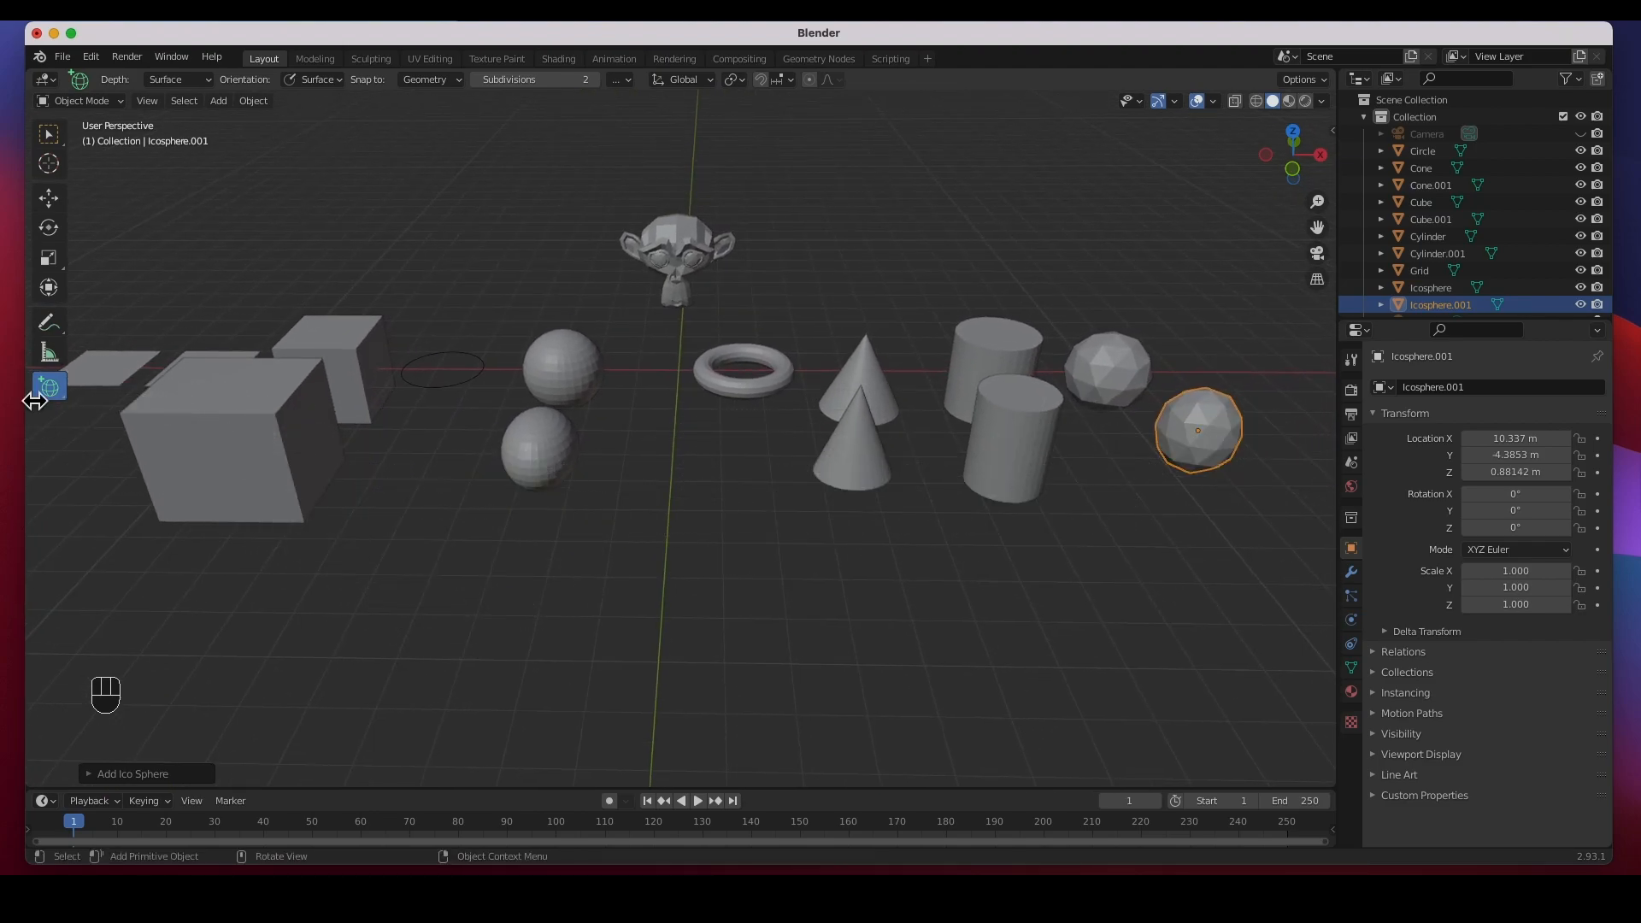
{"action": "left_click", "coordinate": [48, 384]}
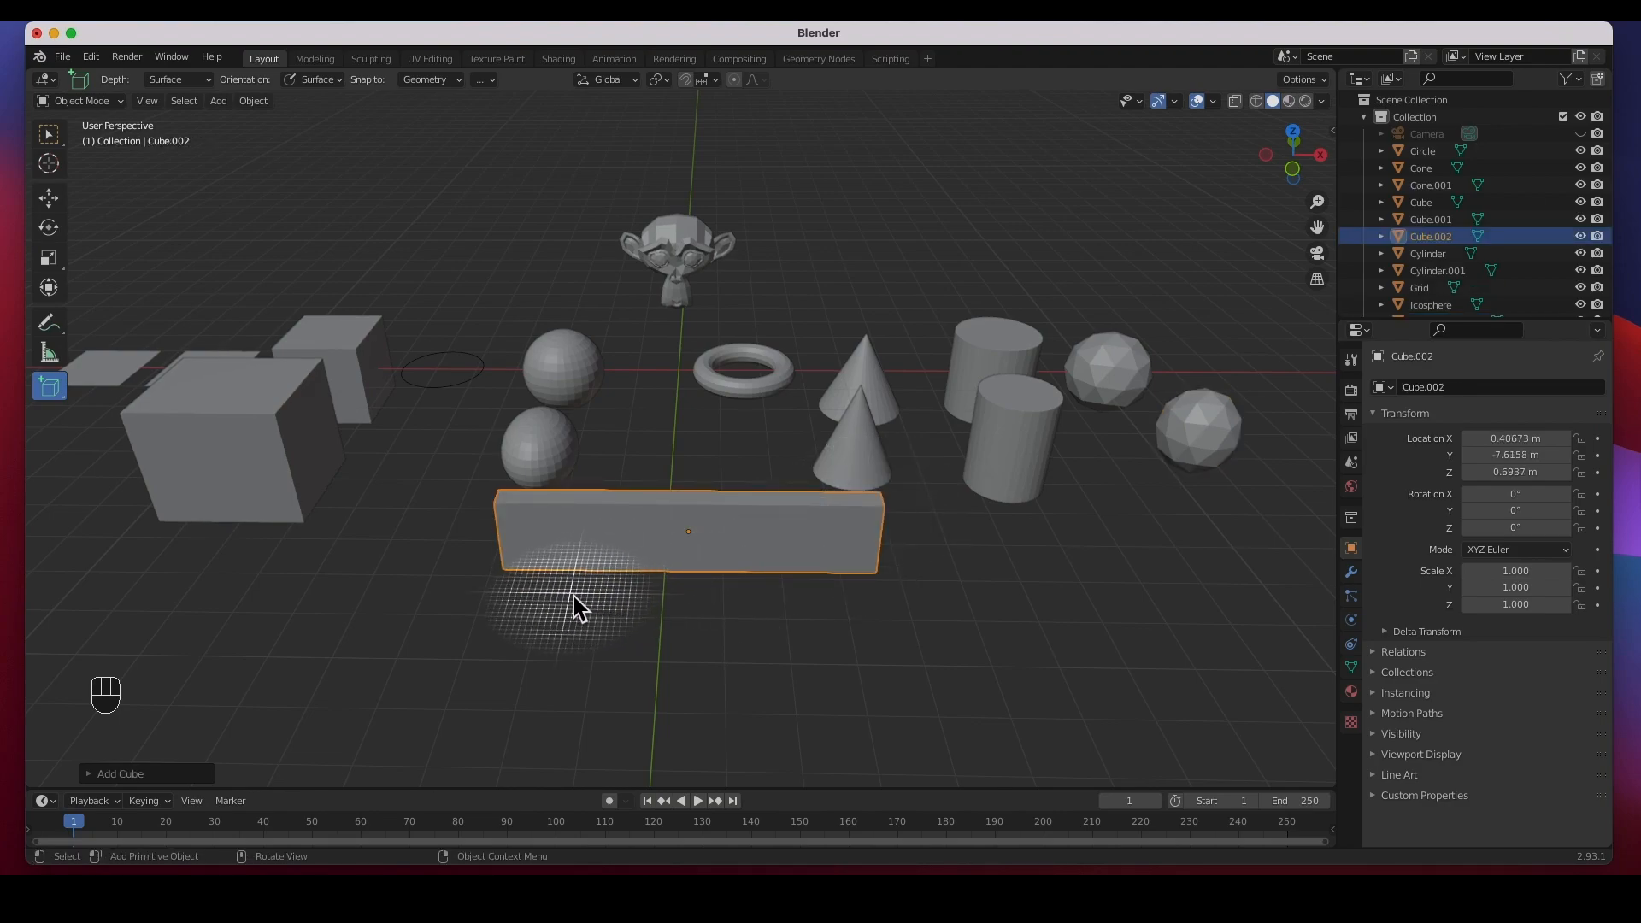
{"action": "mouse_move", "coordinate": [554, 605]}
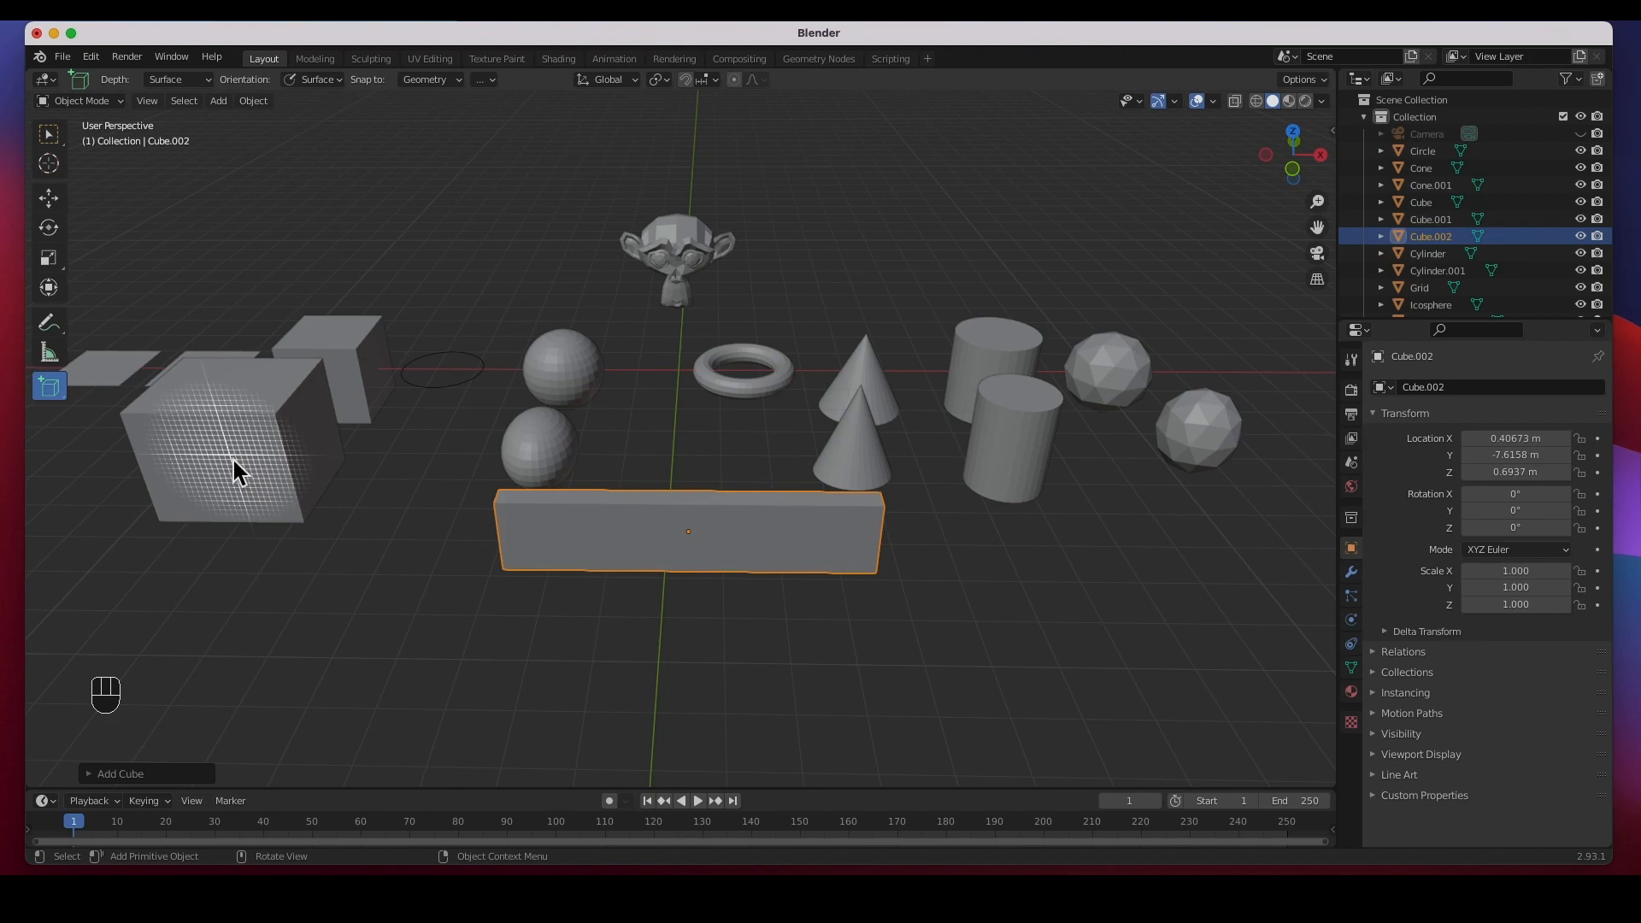
{"action": "mouse_move", "coordinate": [207, 398]}
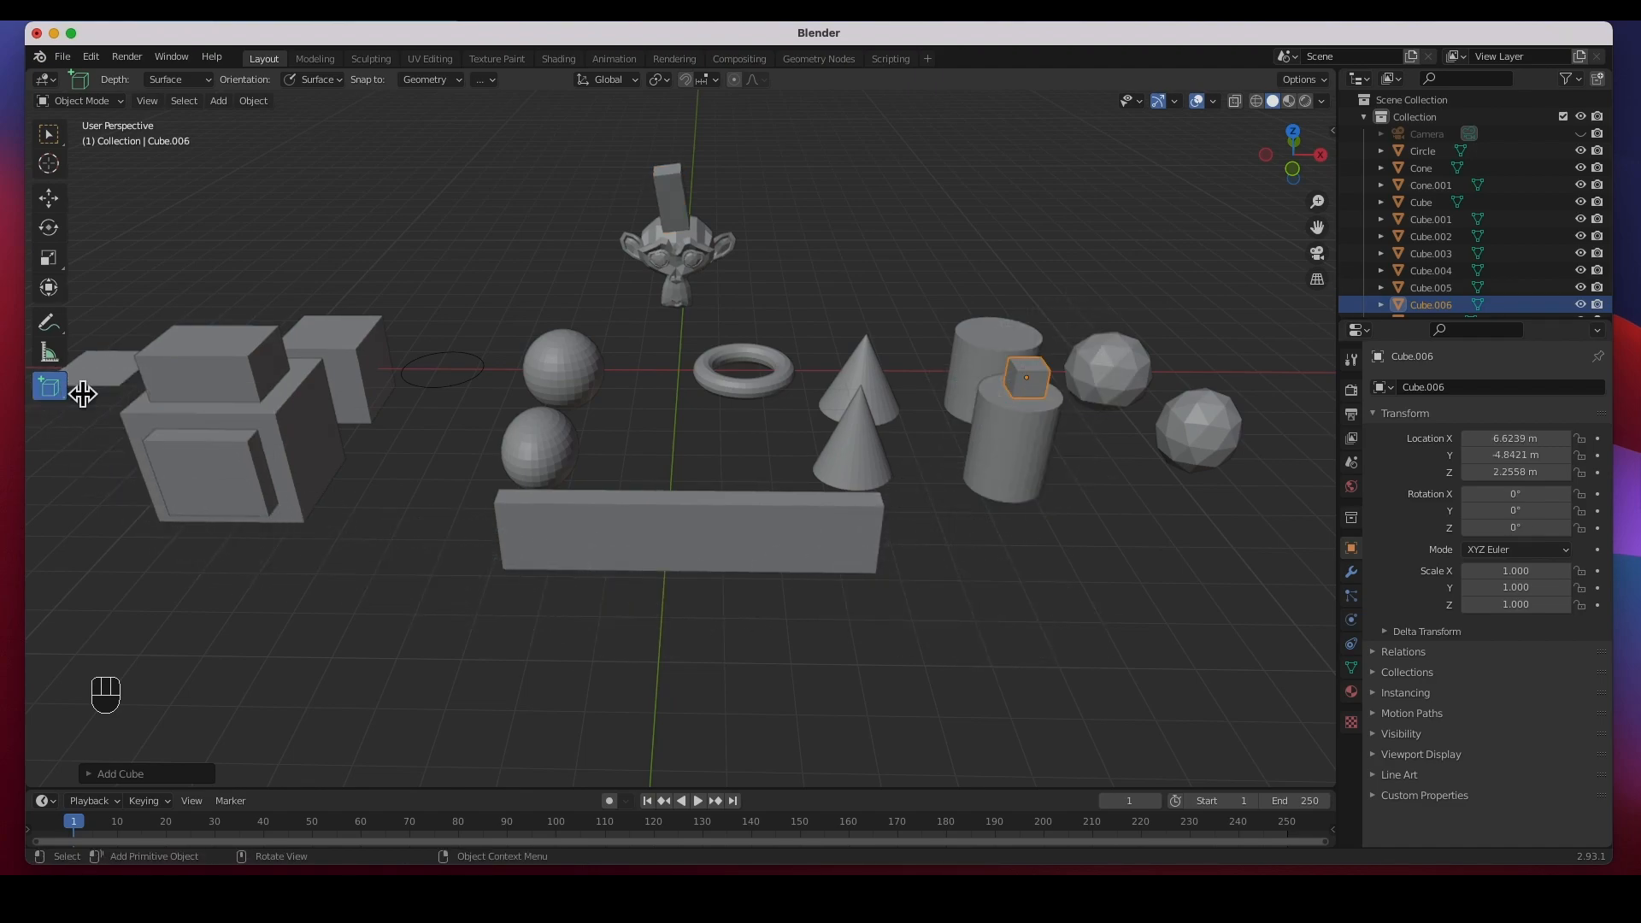
Step: Select the torus, move it to the far right beyond the icospheres, and bring up Add > Mesh
{"action": "left_click", "coordinate": [48, 133]}
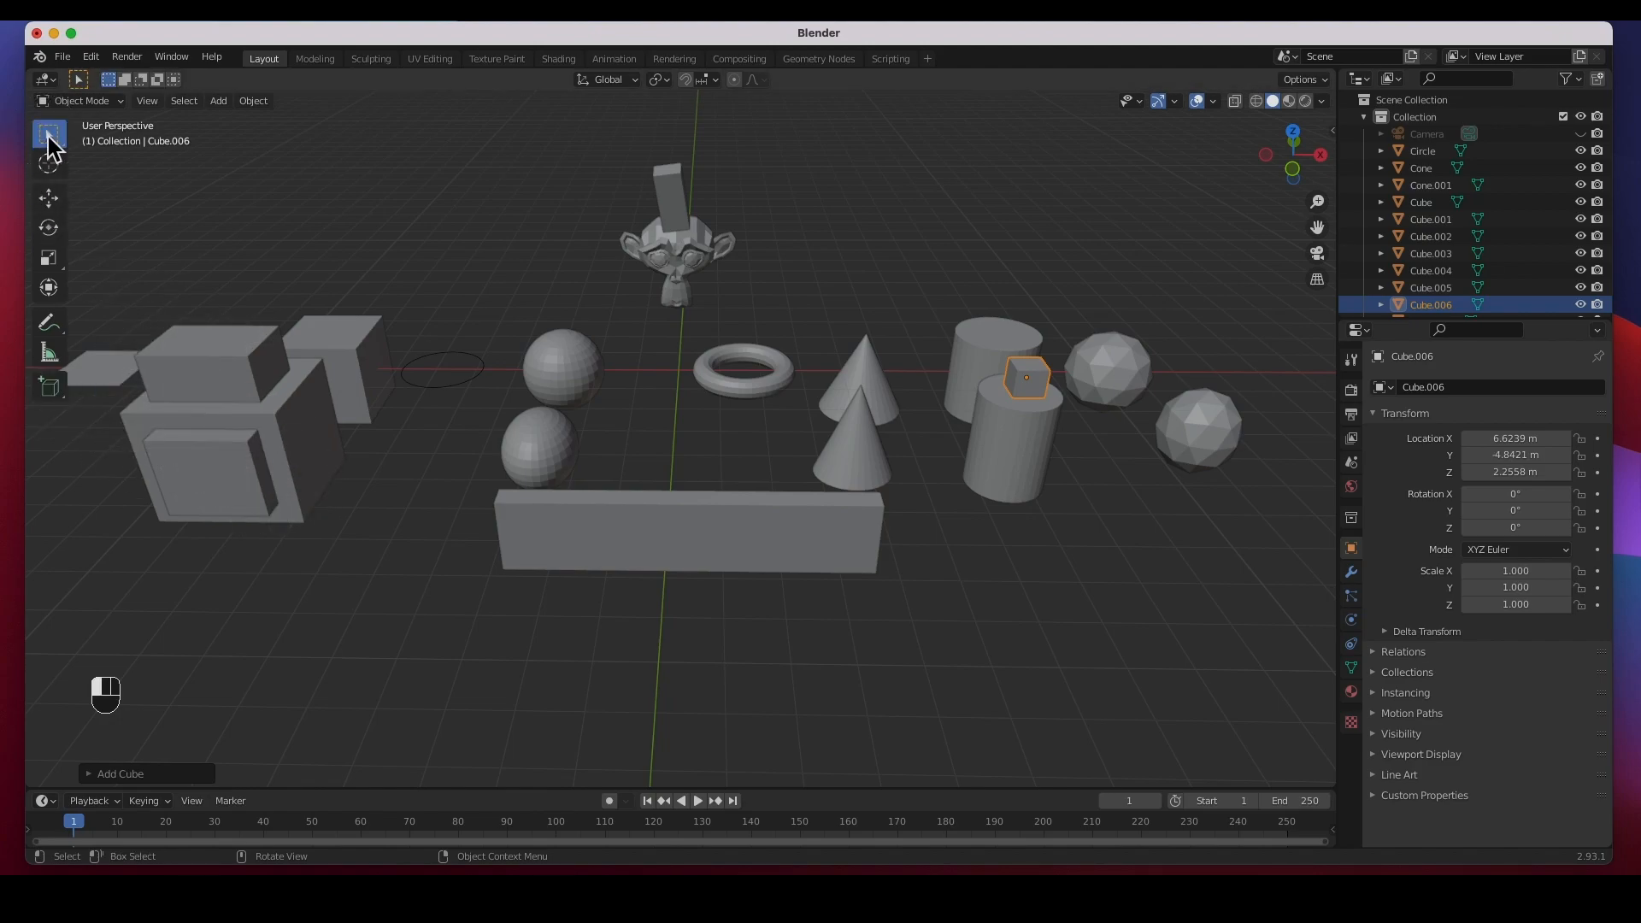
{"action": "mouse_move", "coordinate": [220, 432]}
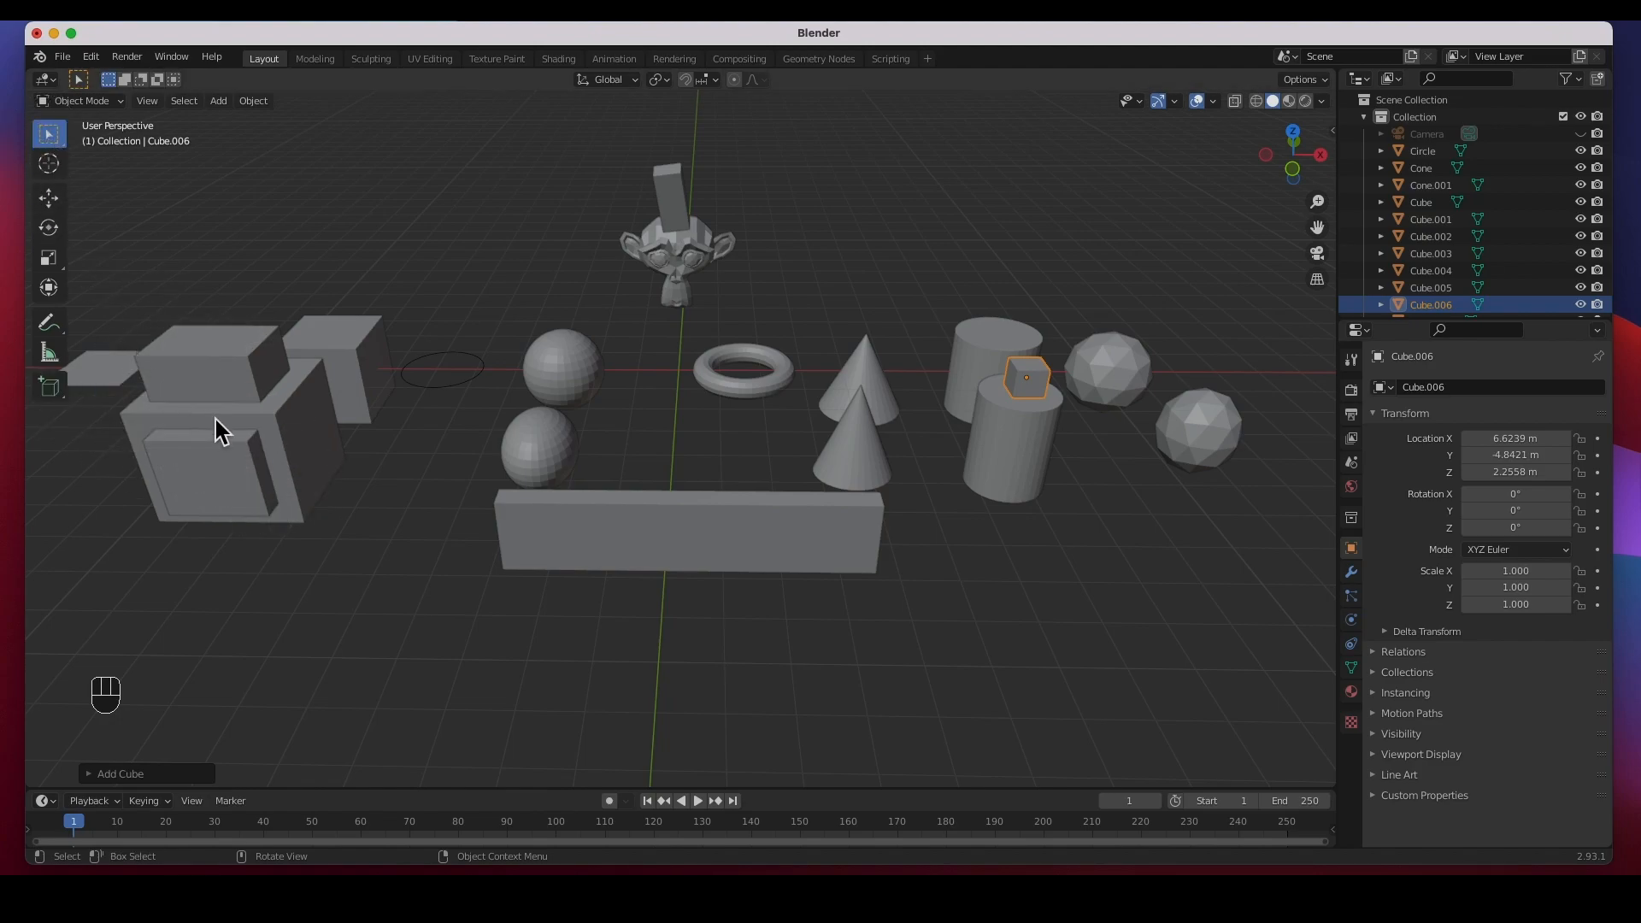
{"action": "left_click", "coordinate": [743, 369]}
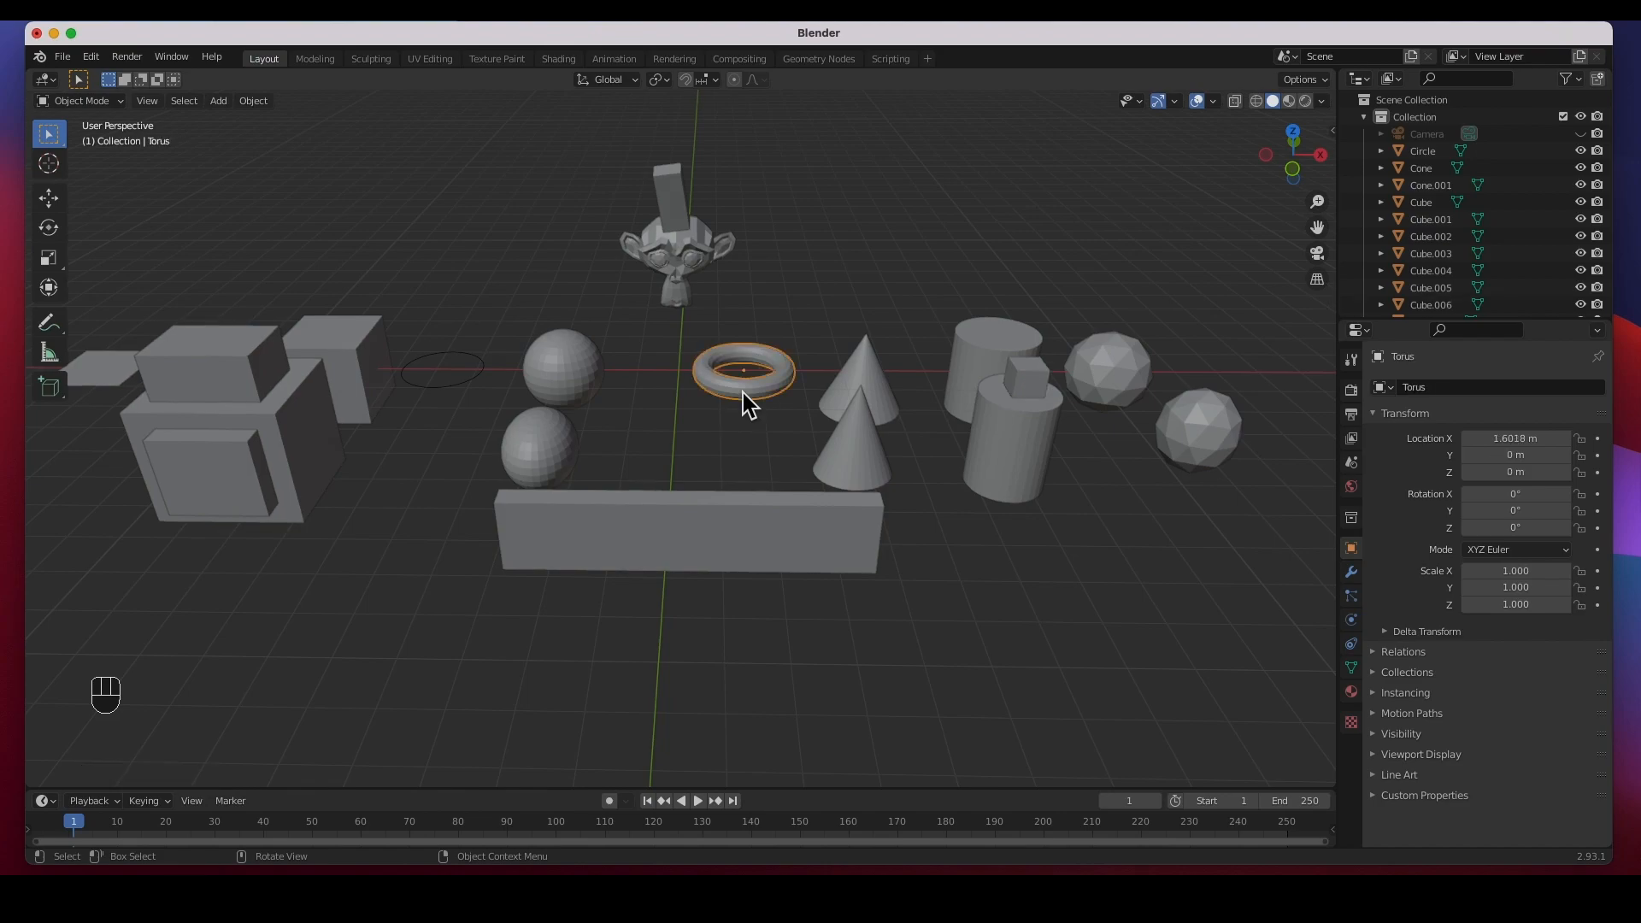
{"action": "mouse_move", "coordinate": [713, 469]}
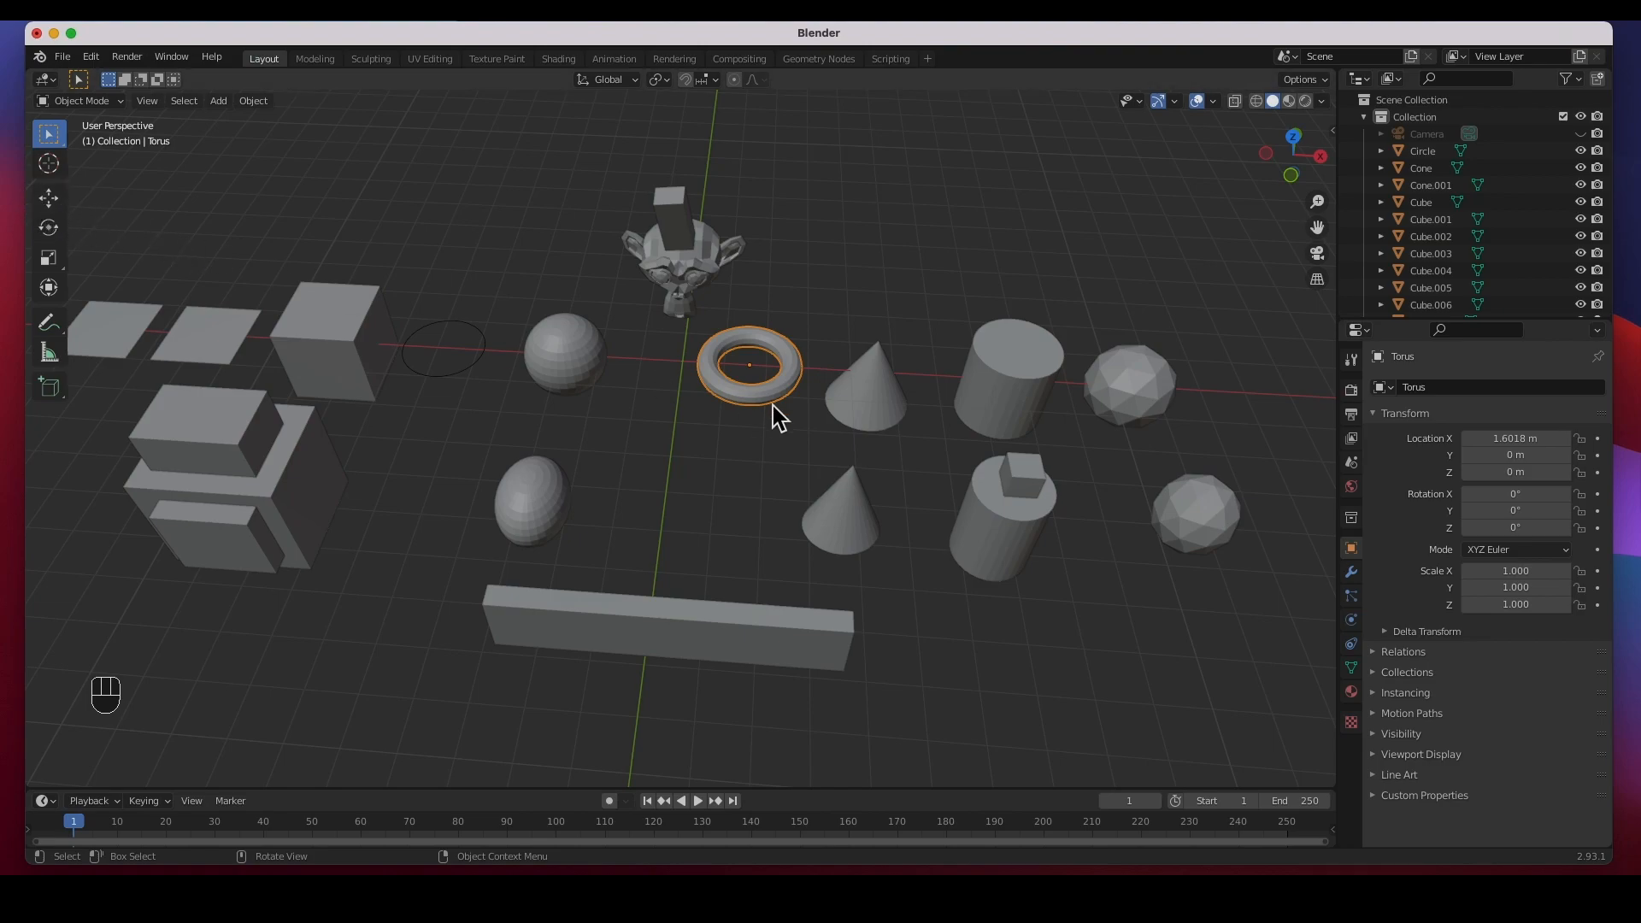
{"action": "left_click", "coordinate": [48, 198]}
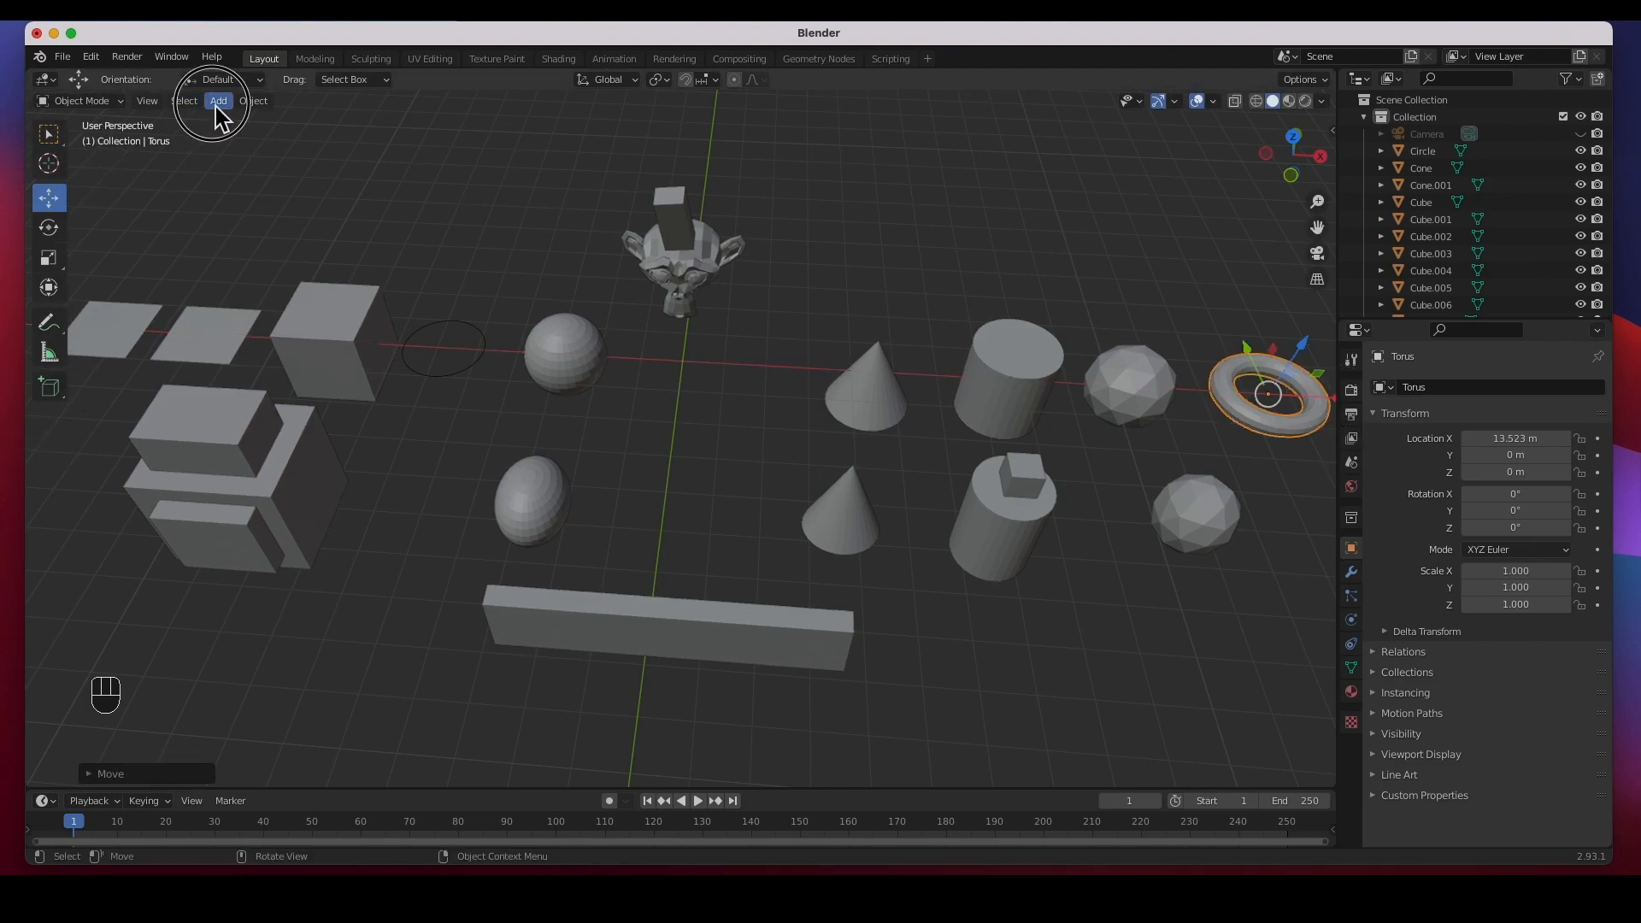
{"action": "left_click", "coordinate": [217, 101]}
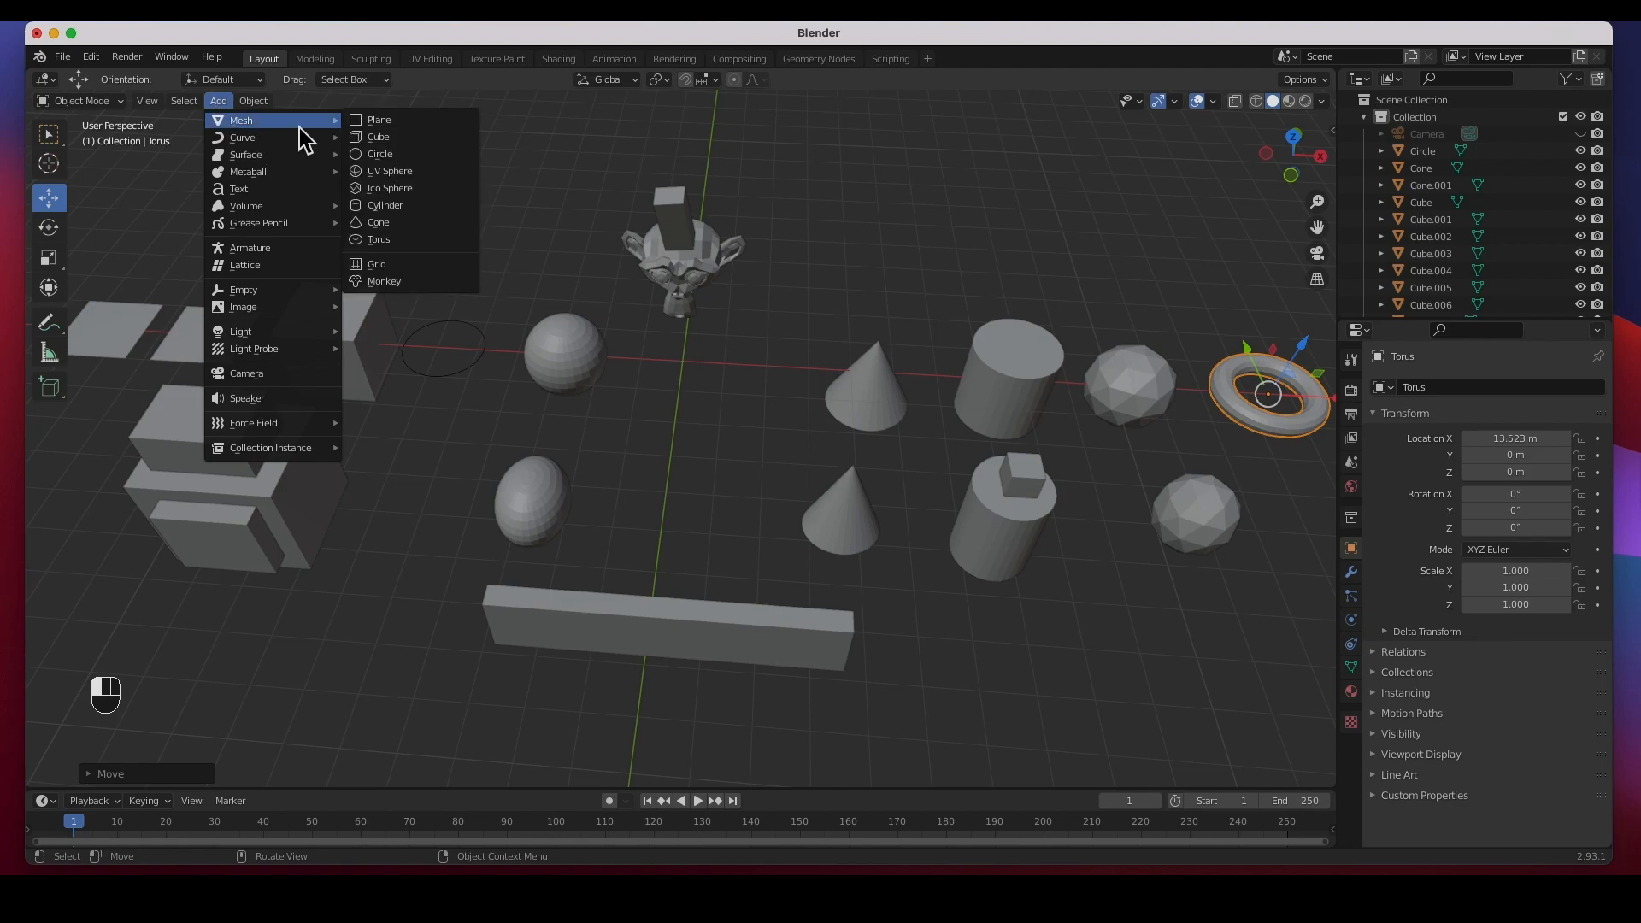
Step: Add a cylinder at the origin and set it to 5 vertices, radius 2.09 m, depth 0.81 m, rotation Z -32°
{"action": "left_click", "coordinate": [385, 205]}
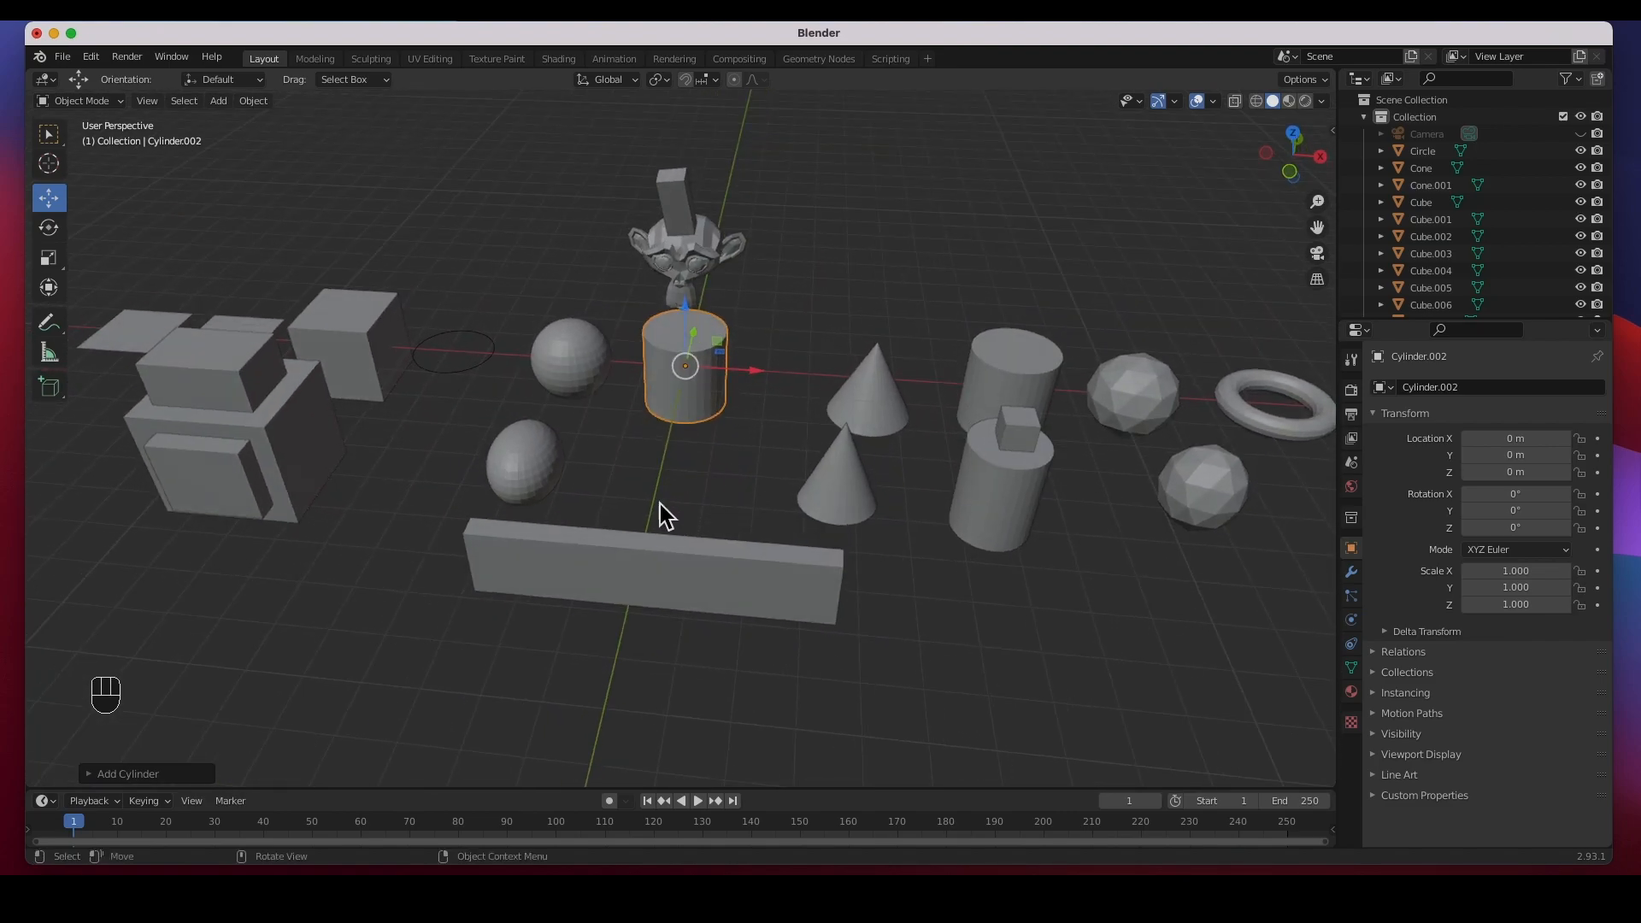
{"action": "mouse_move", "coordinate": [67, 819]}
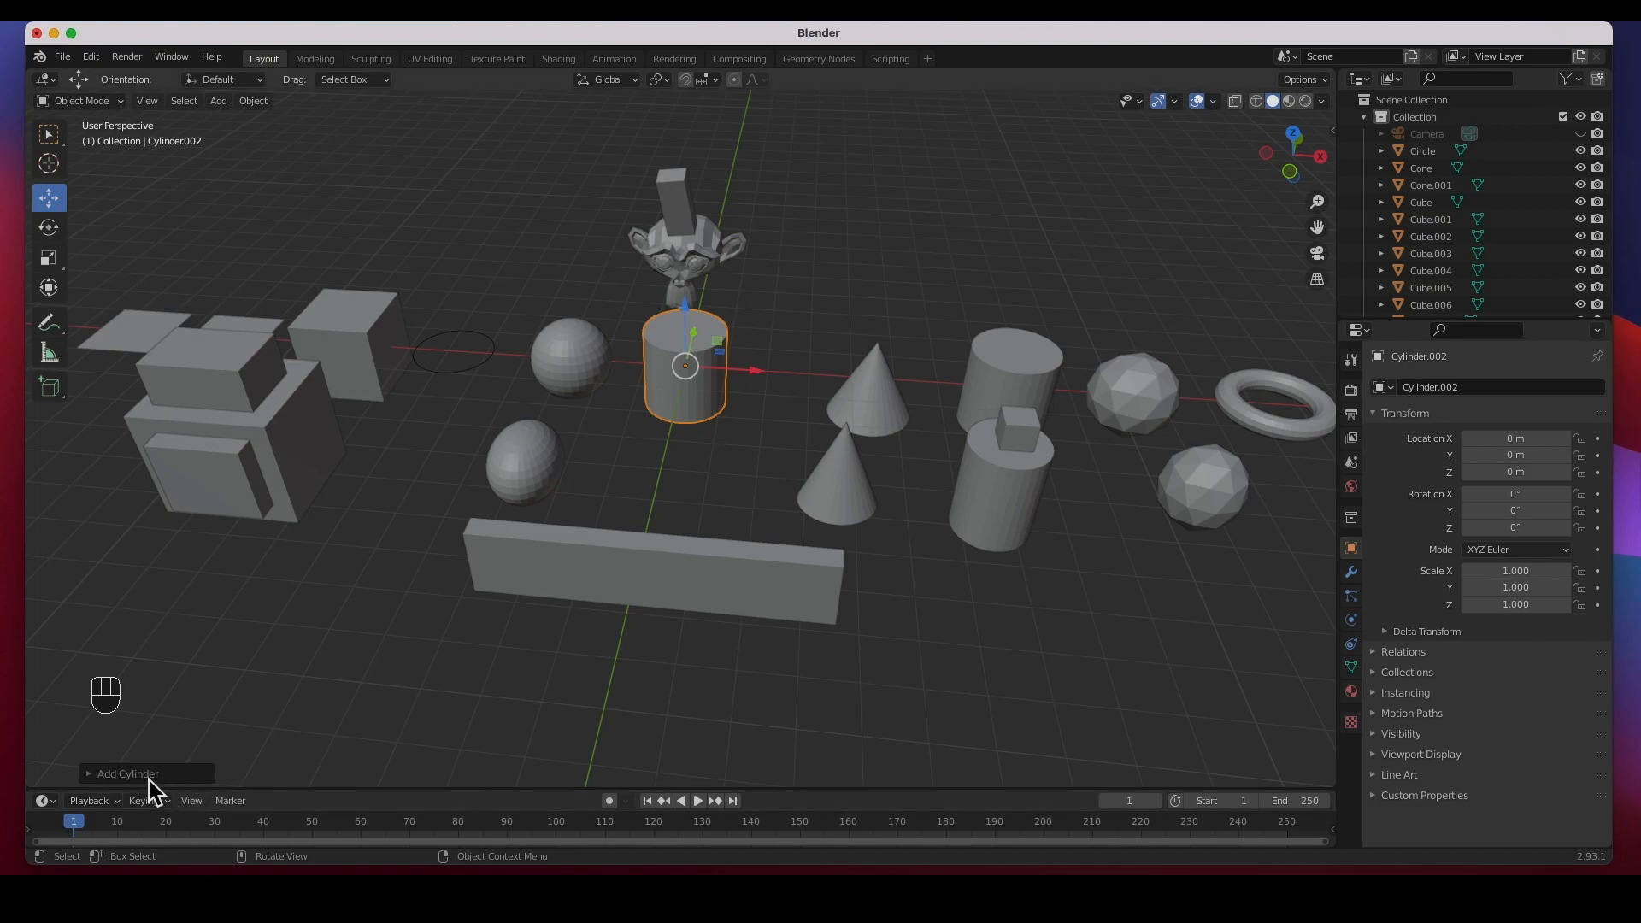
{"action": "left_click", "coordinate": [125, 772]}
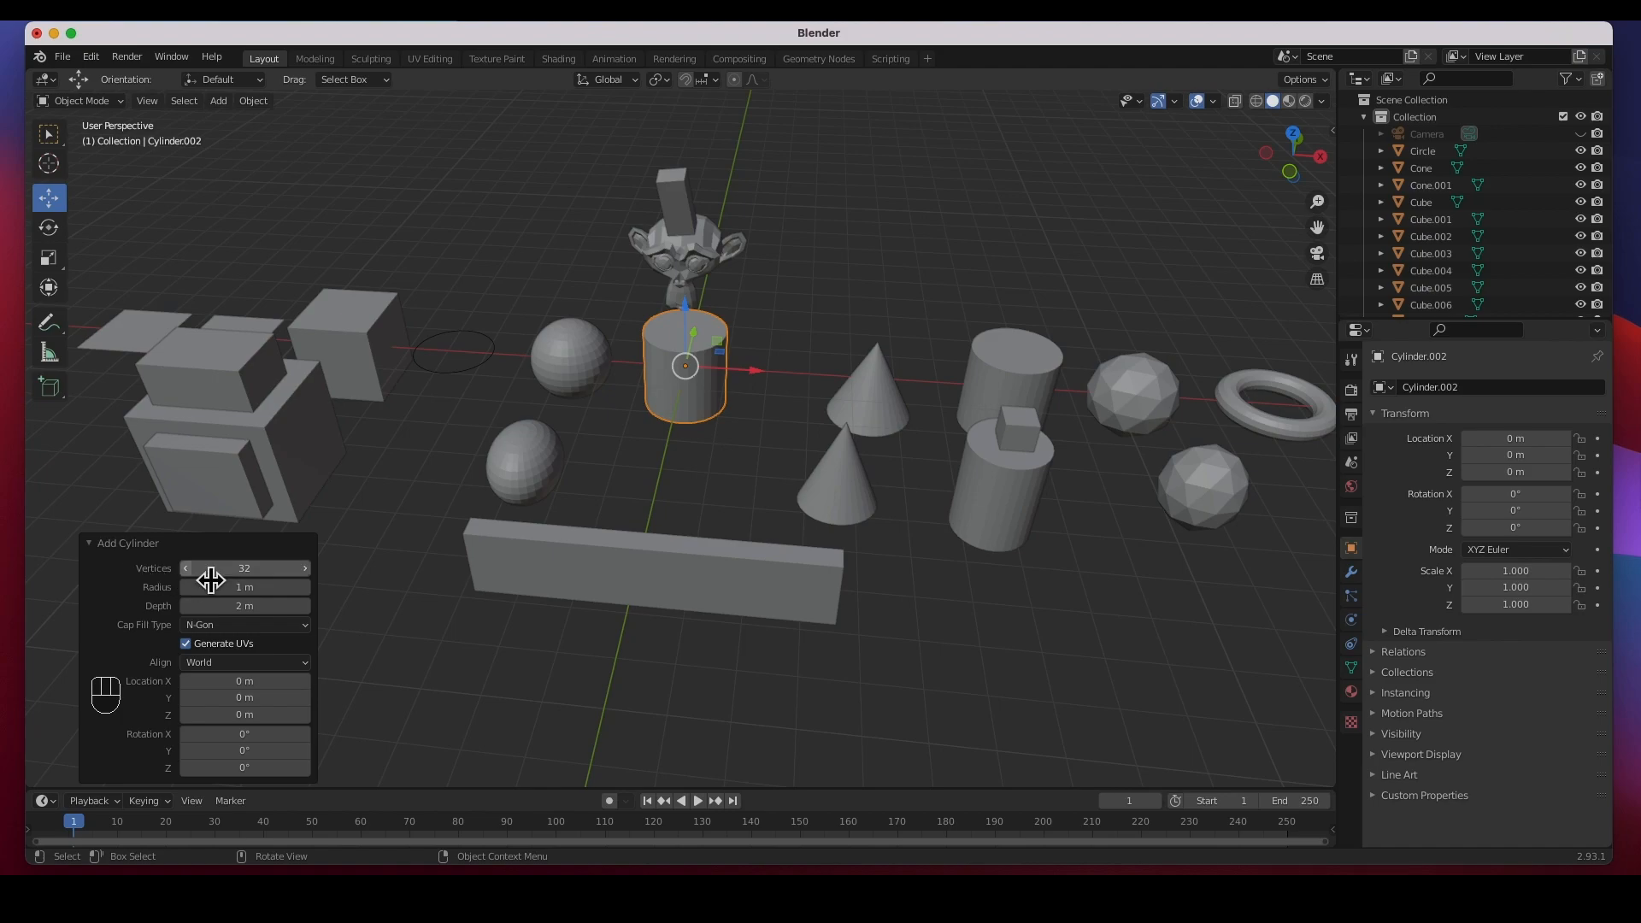
{"action": "mouse_move", "coordinate": [740, 351]}
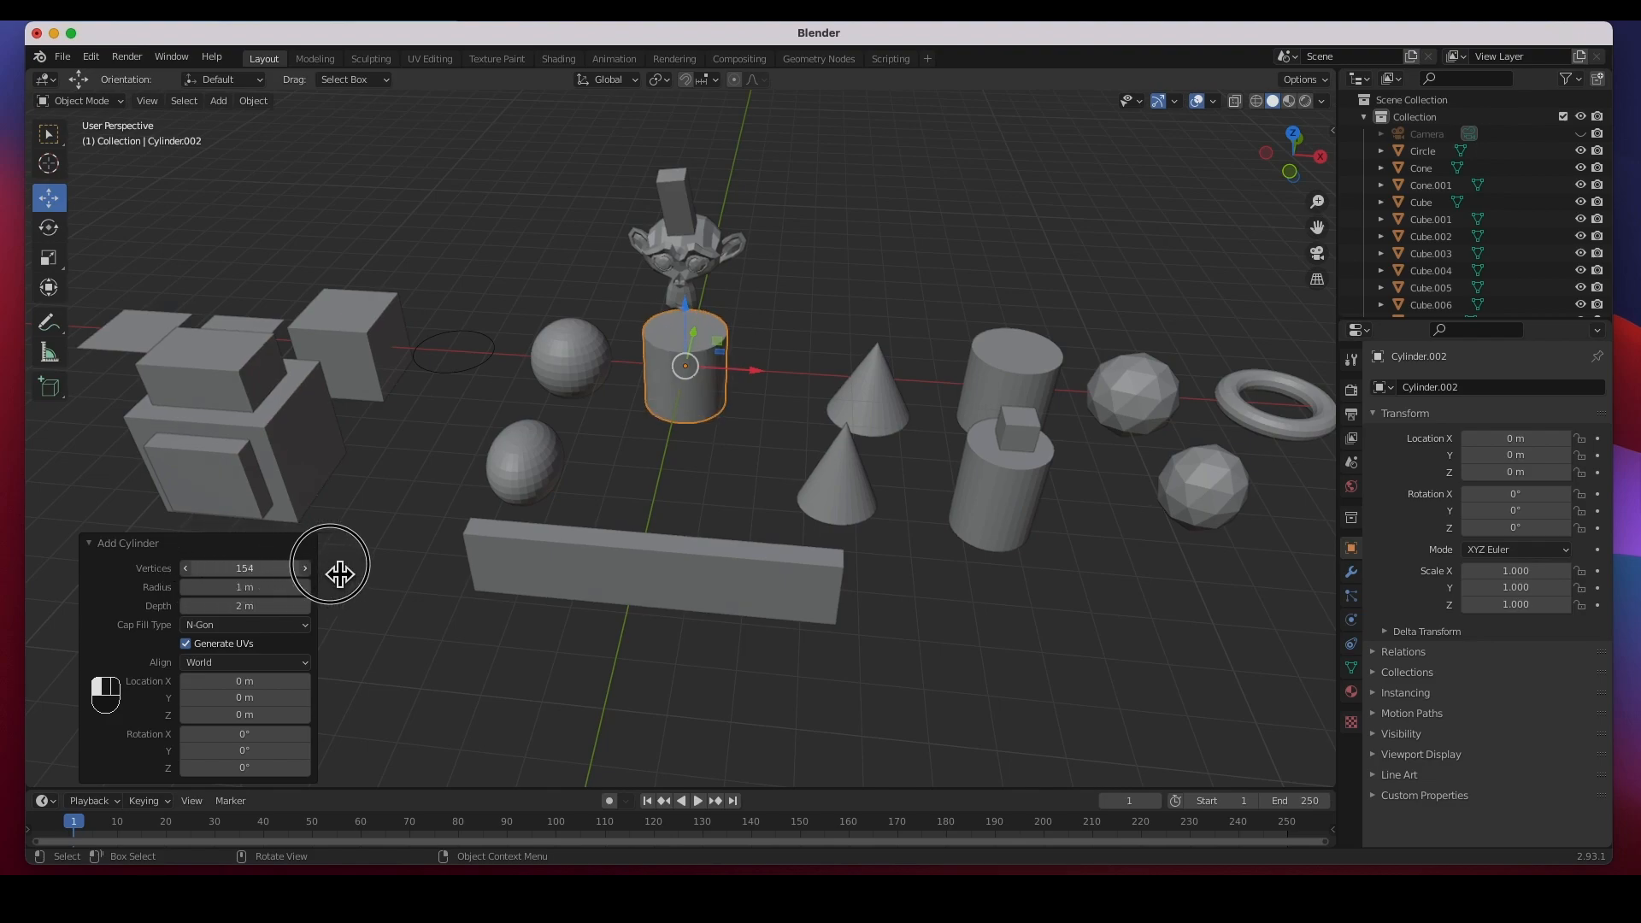
{"action": "mouse_move", "coordinate": [1066, 389]}
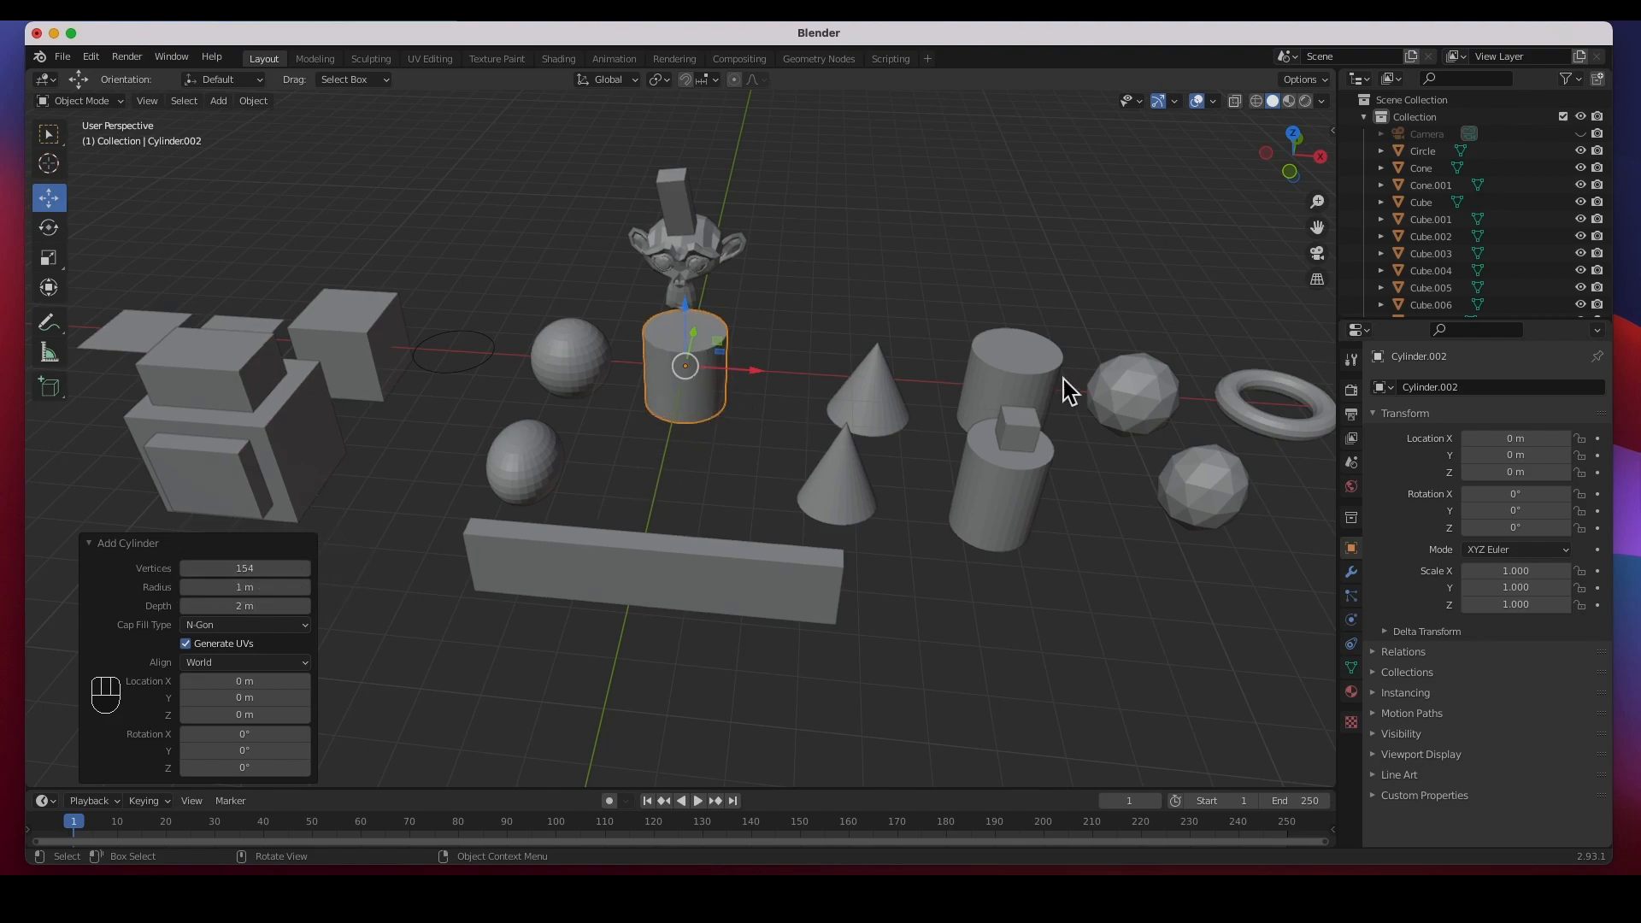
{"action": "mouse_move", "coordinate": [991, 395]}
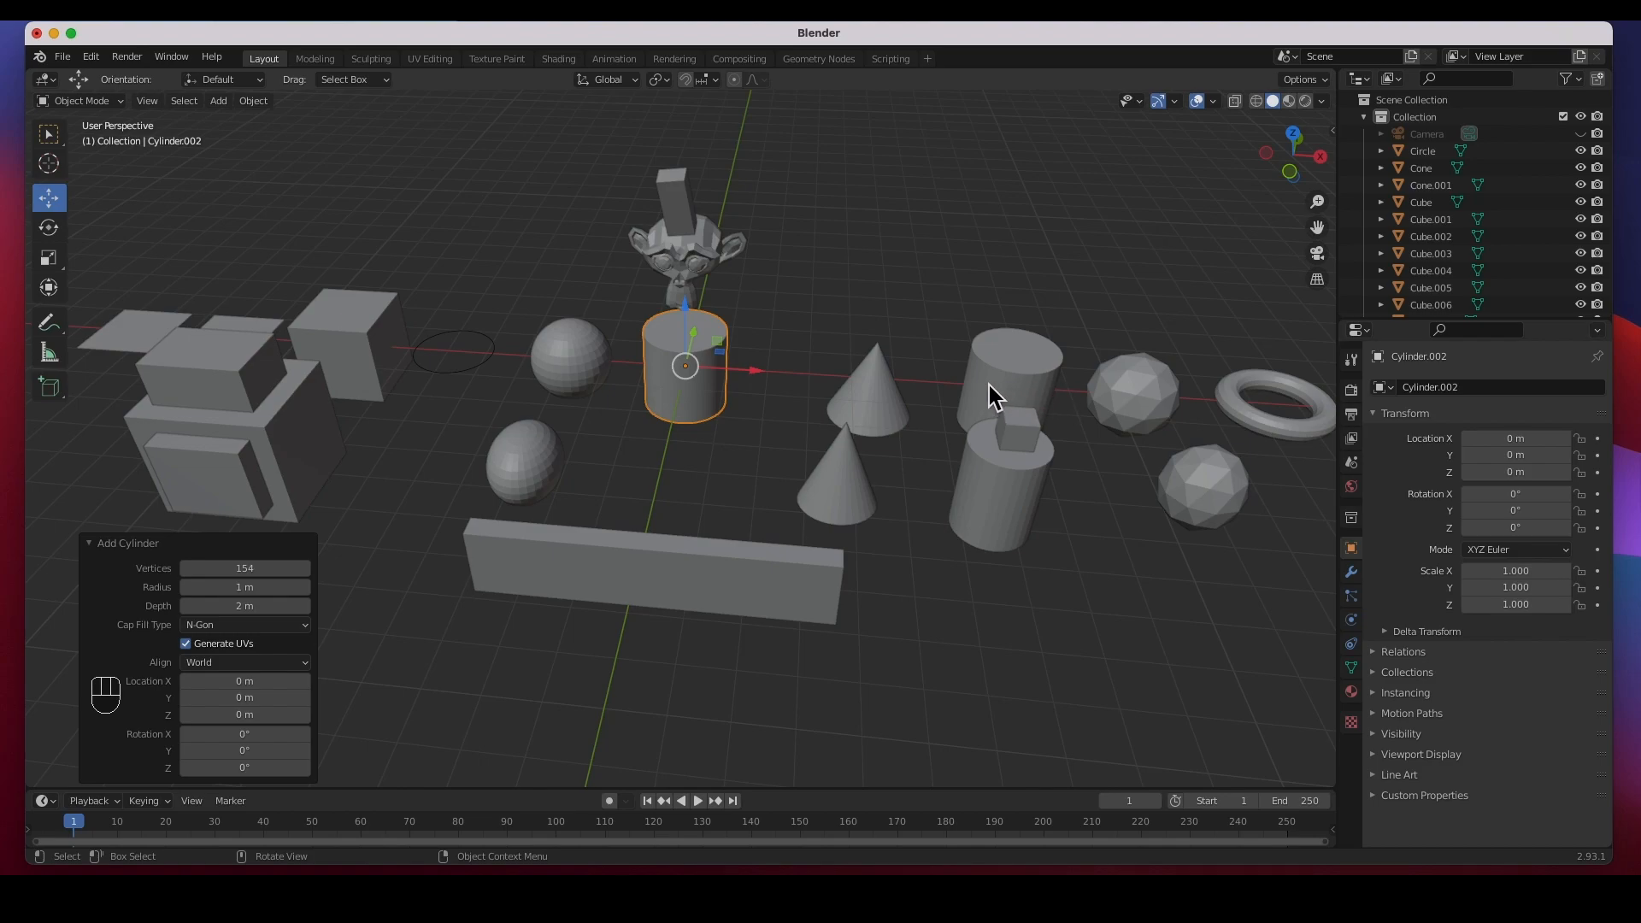
{"action": "mouse_move", "coordinate": [660, 408]}
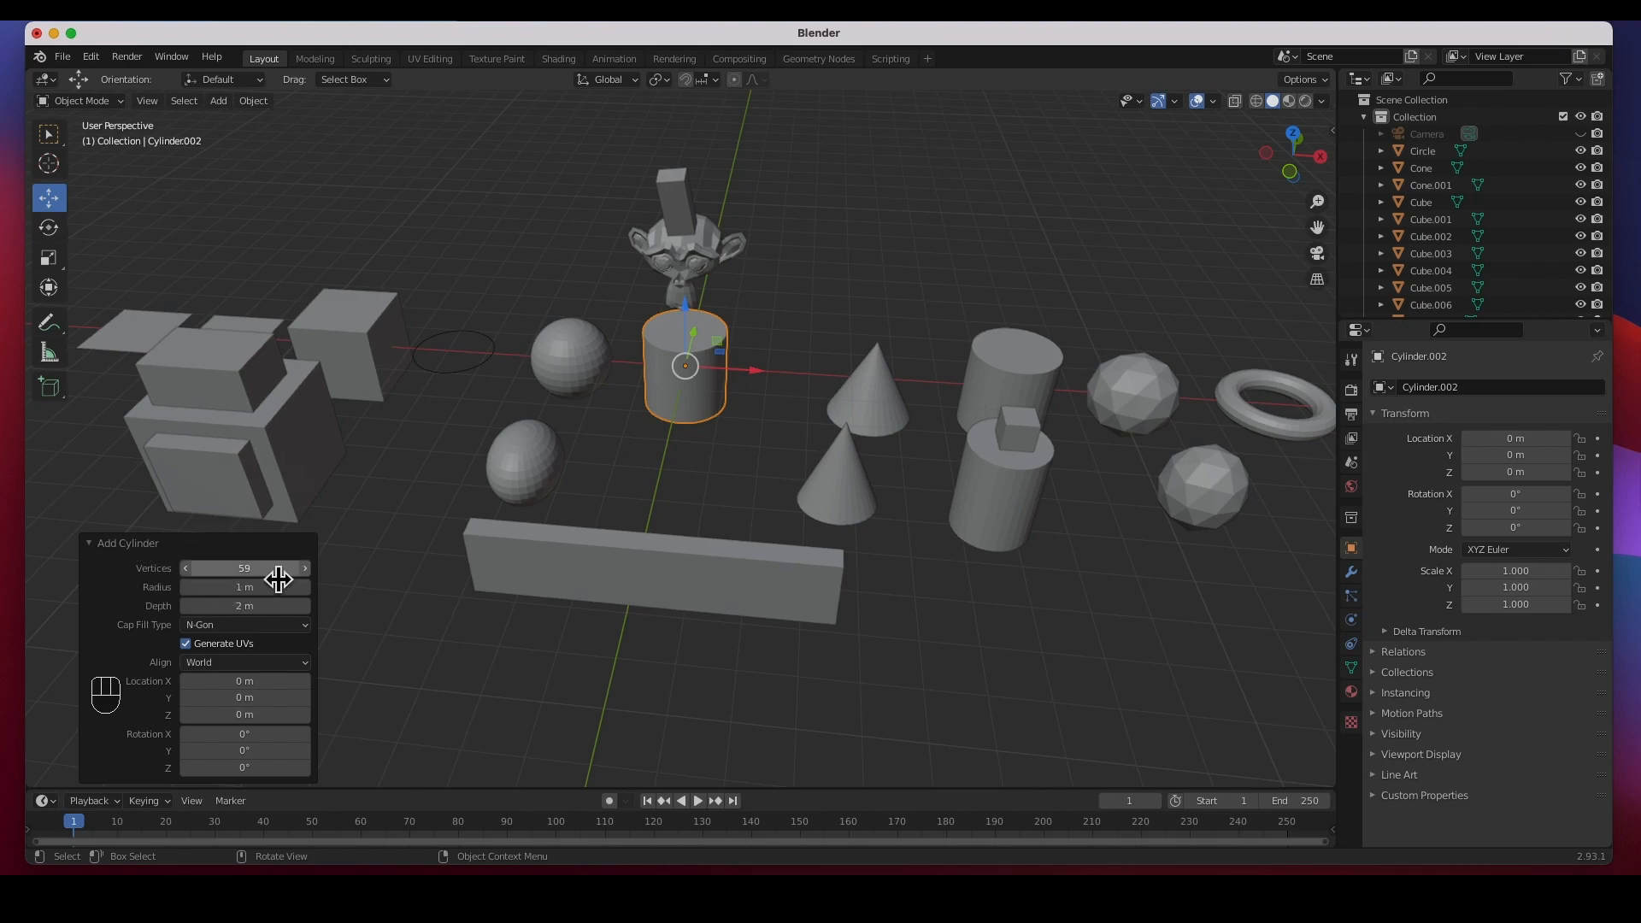
{"action": "left_click", "coordinate": [244, 567]}
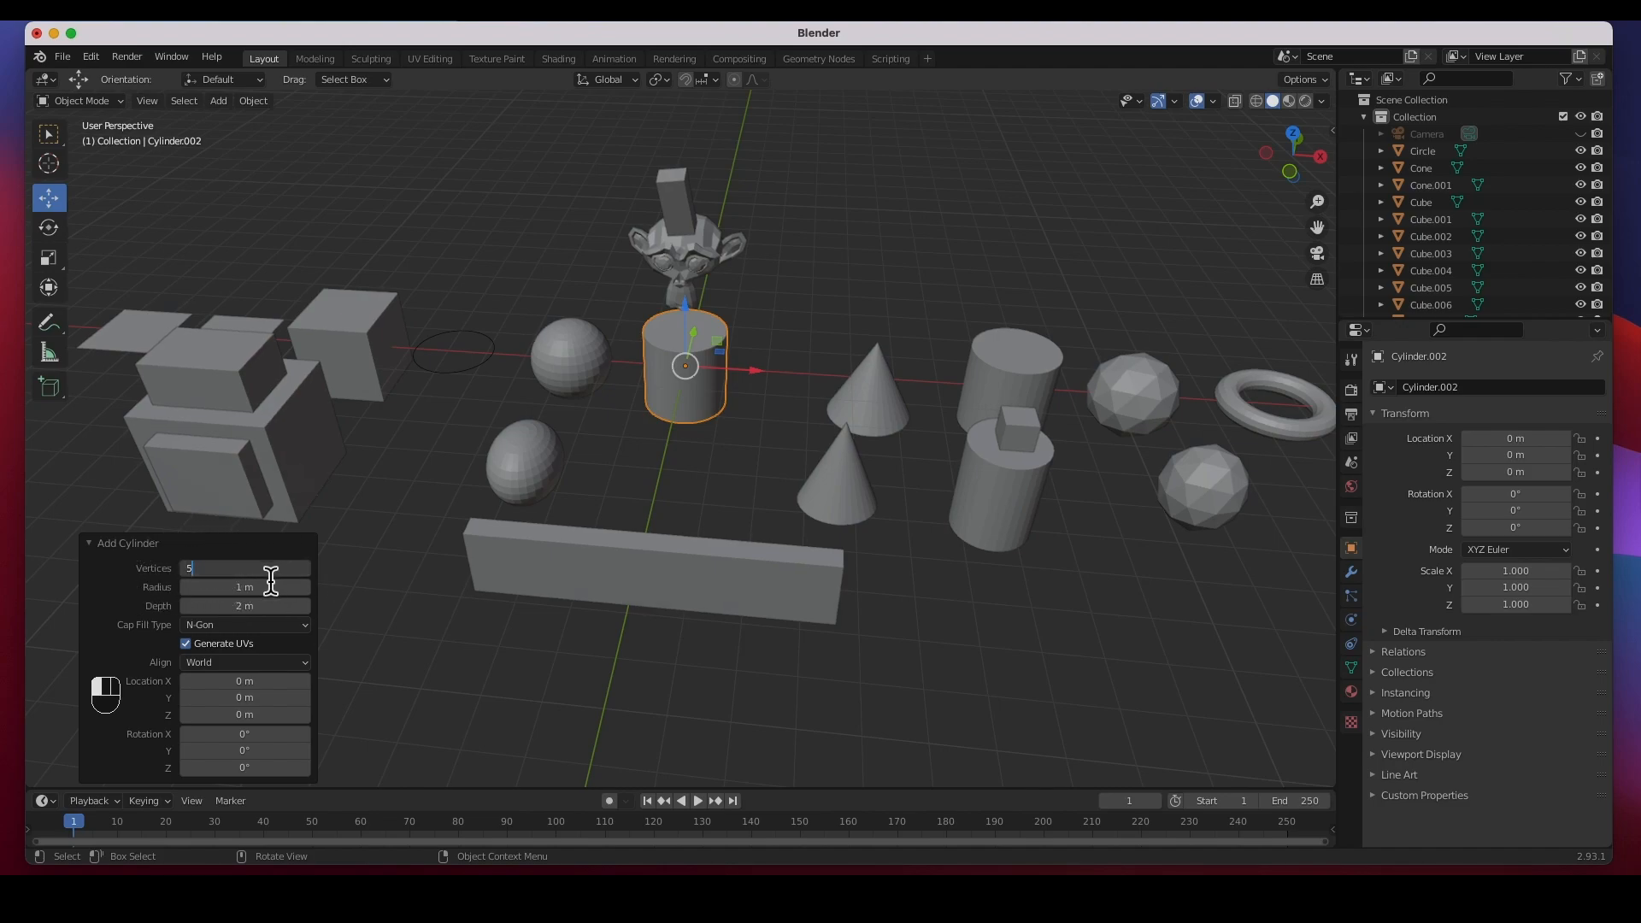
{"action": "key", "text": "Return"}
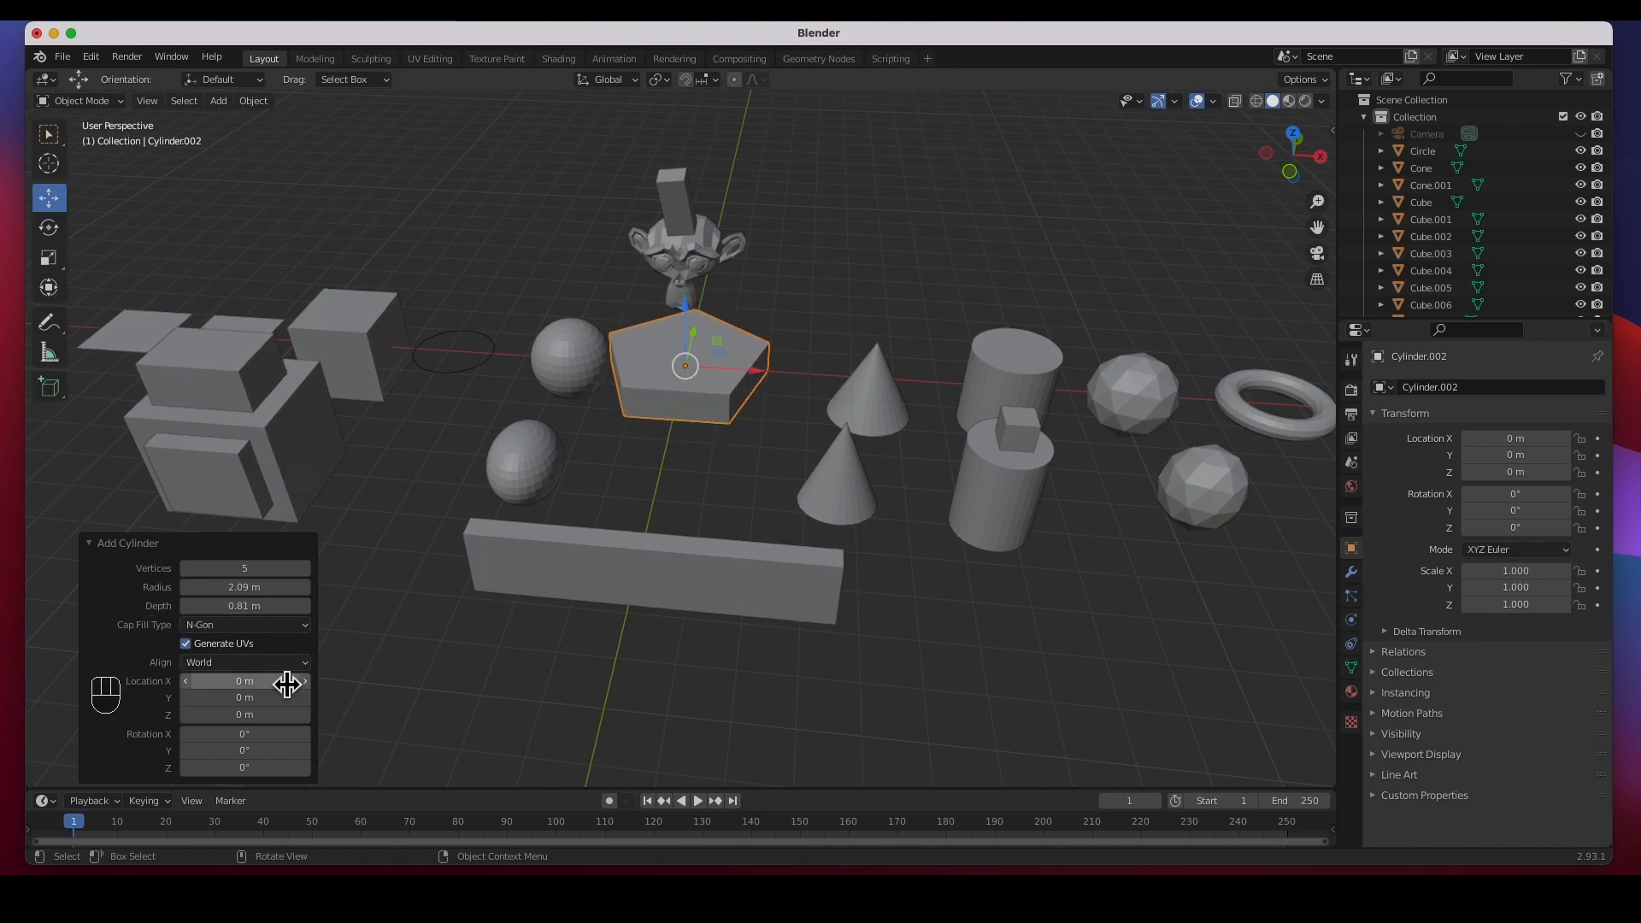
{"action": "mouse_move", "coordinate": [267, 681]}
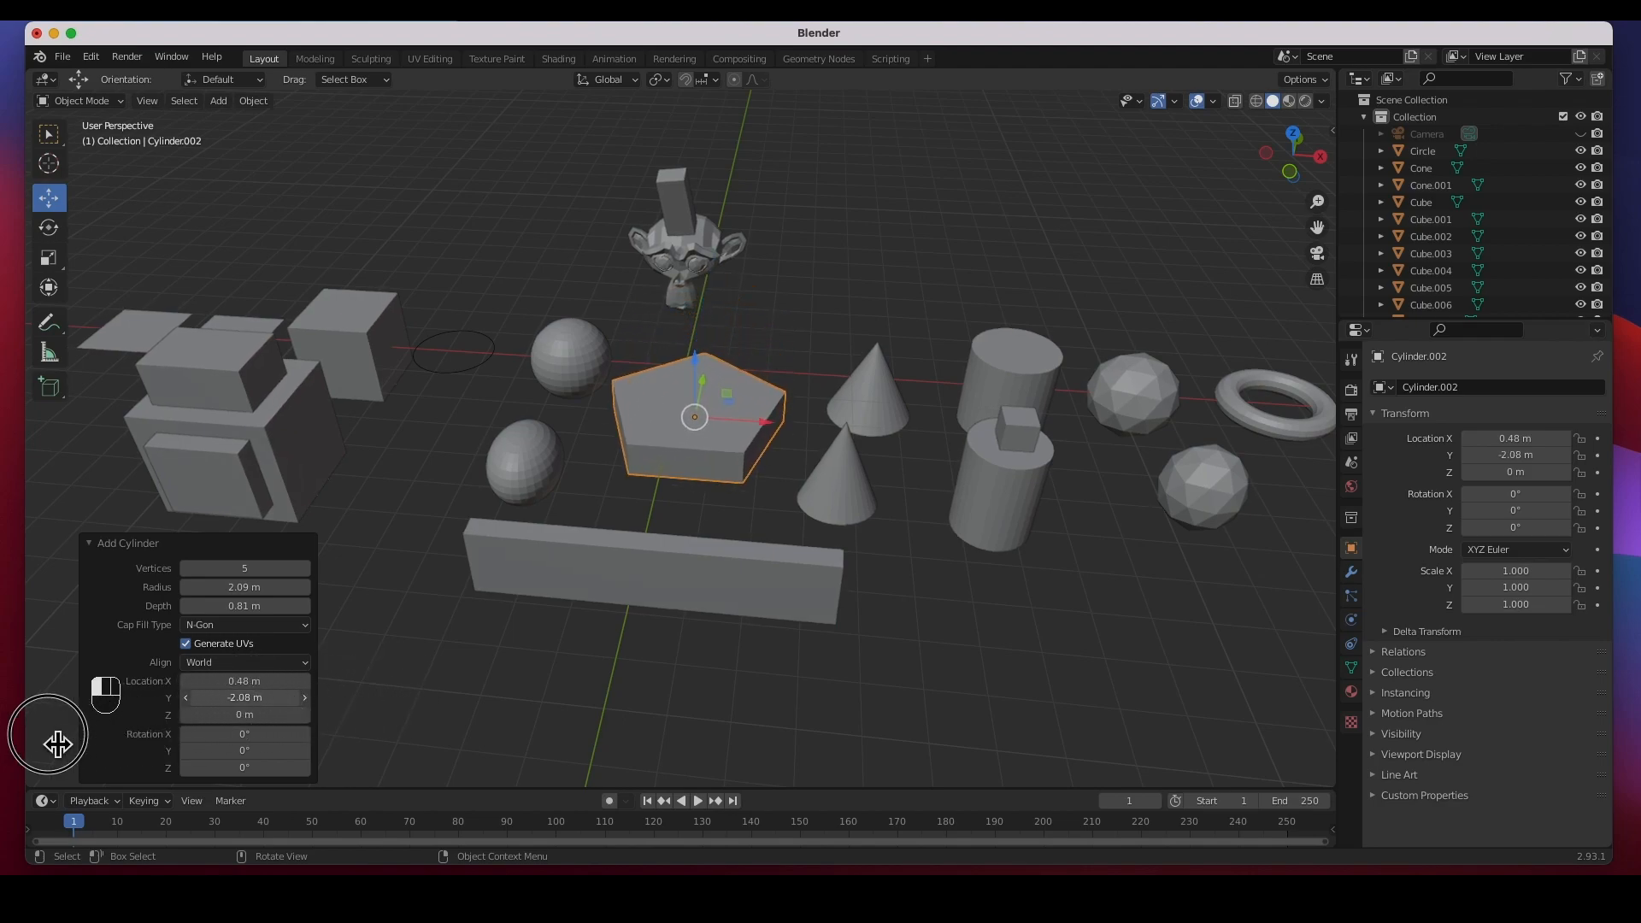
{"action": "mouse_move", "coordinate": [244, 750]}
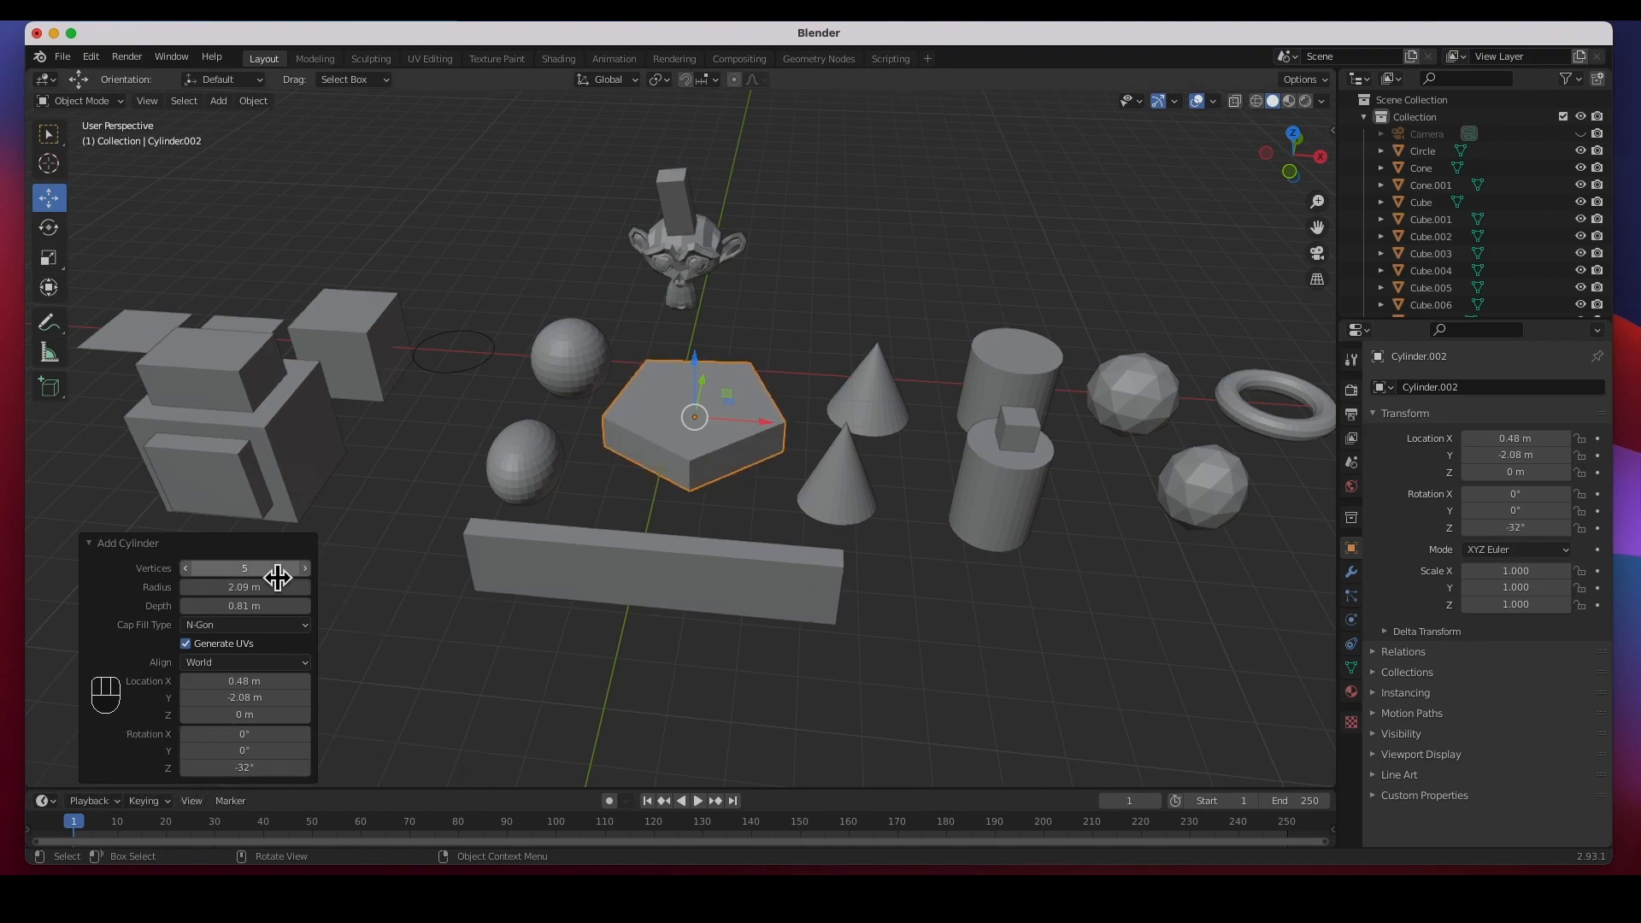
{"action": "mouse_move", "coordinate": [594, 408]}
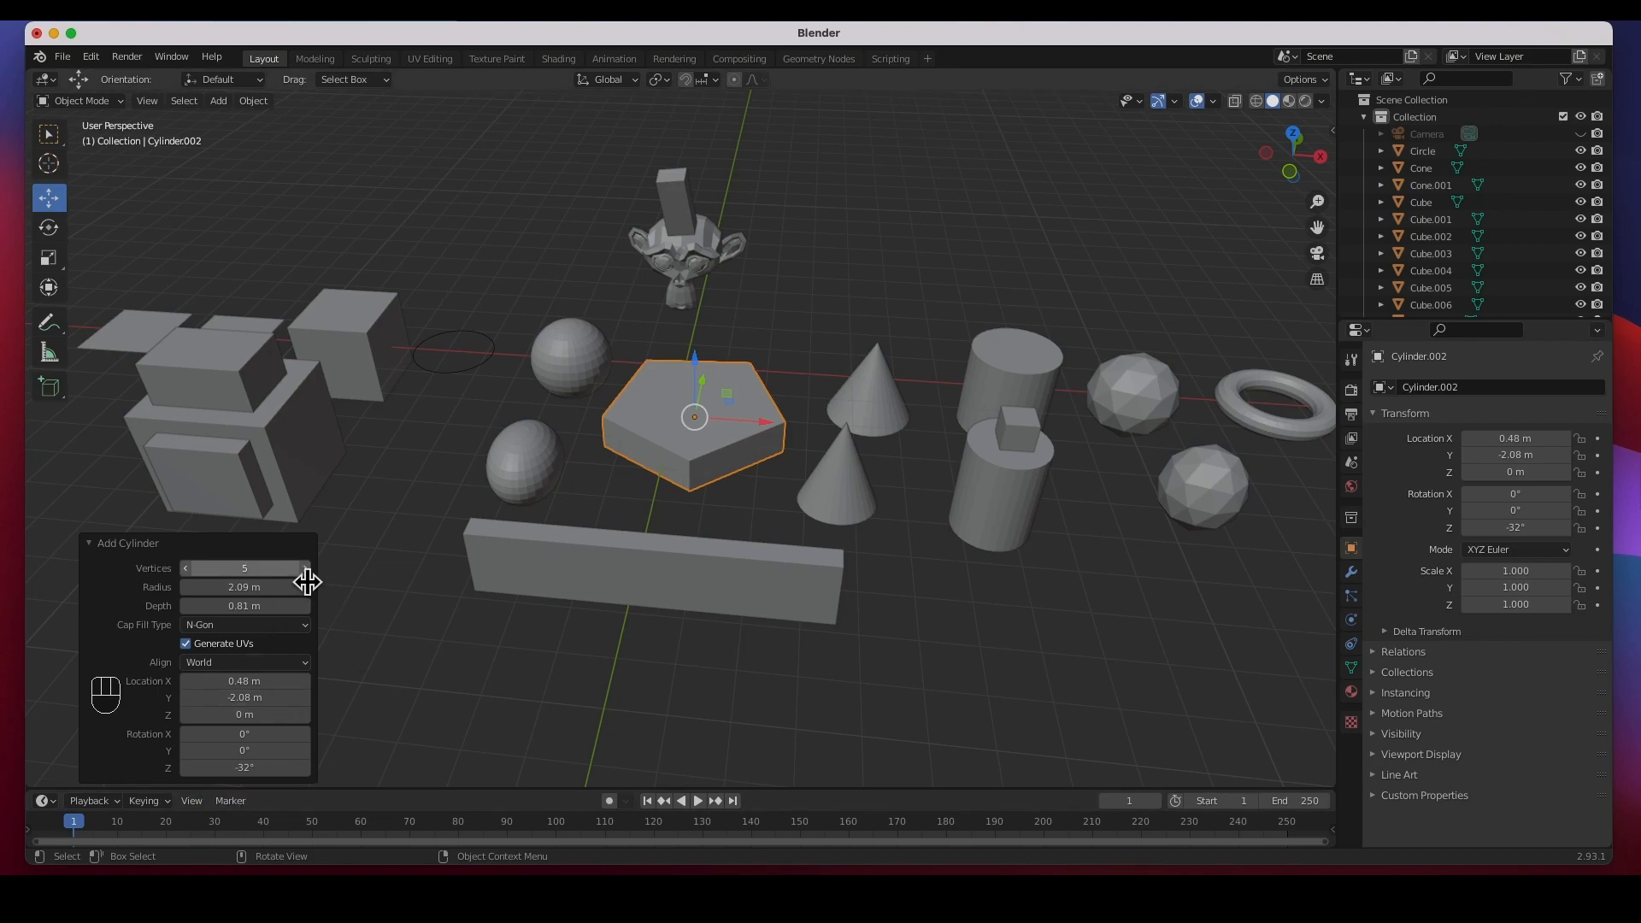
{"action": "mouse_move", "coordinate": [711, 419]}
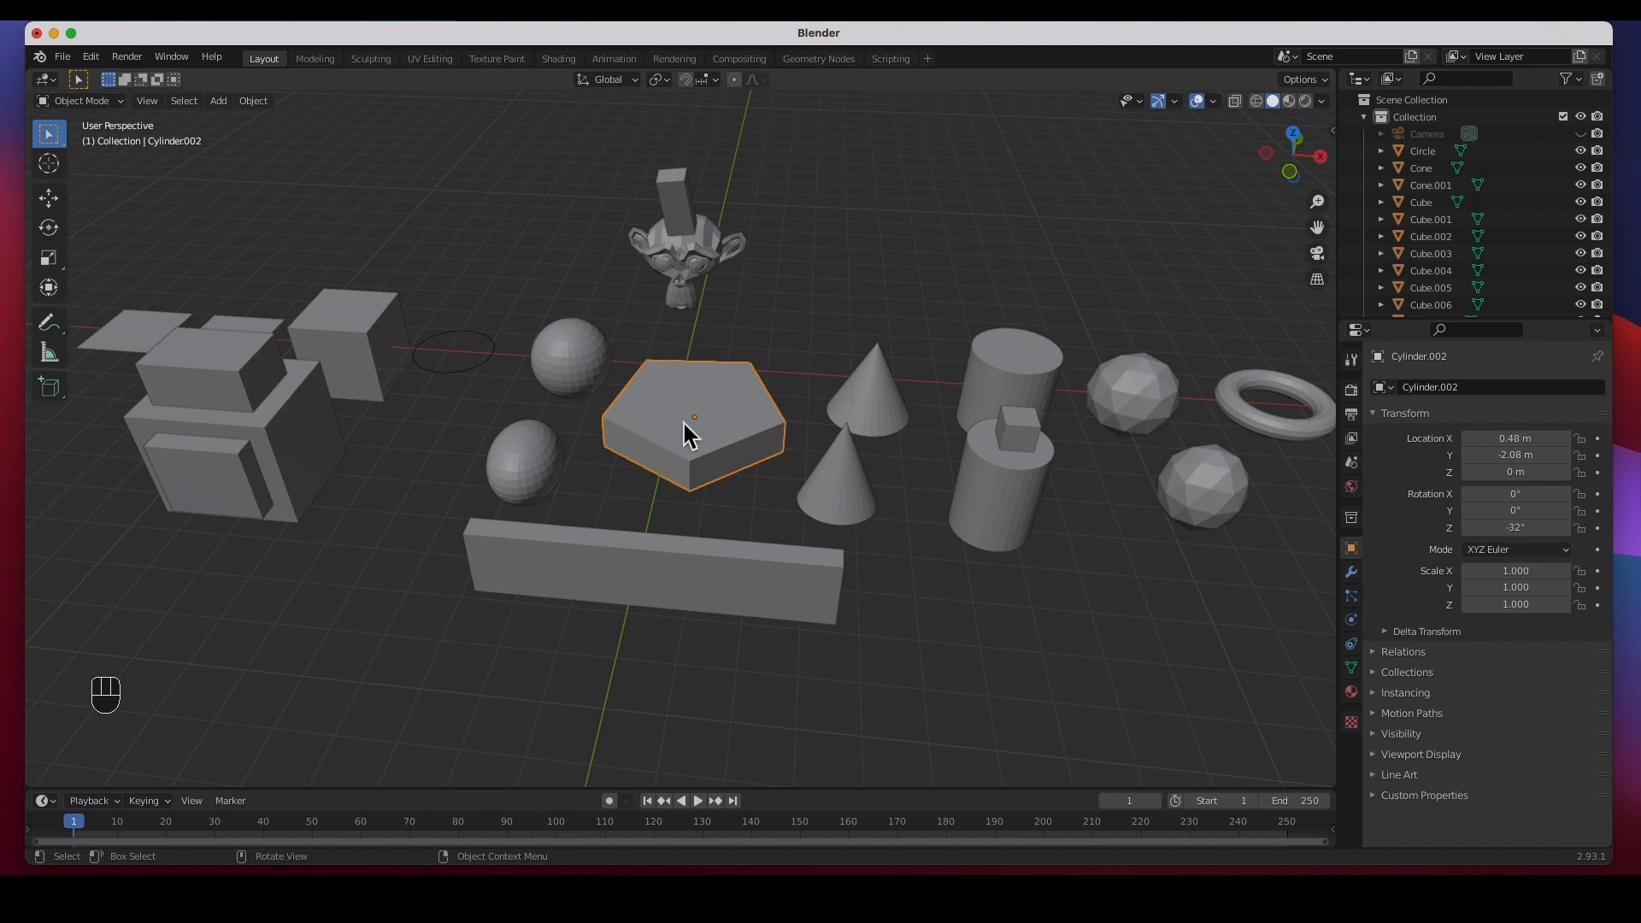
{"action": "mouse_move", "coordinate": [597, 554]}
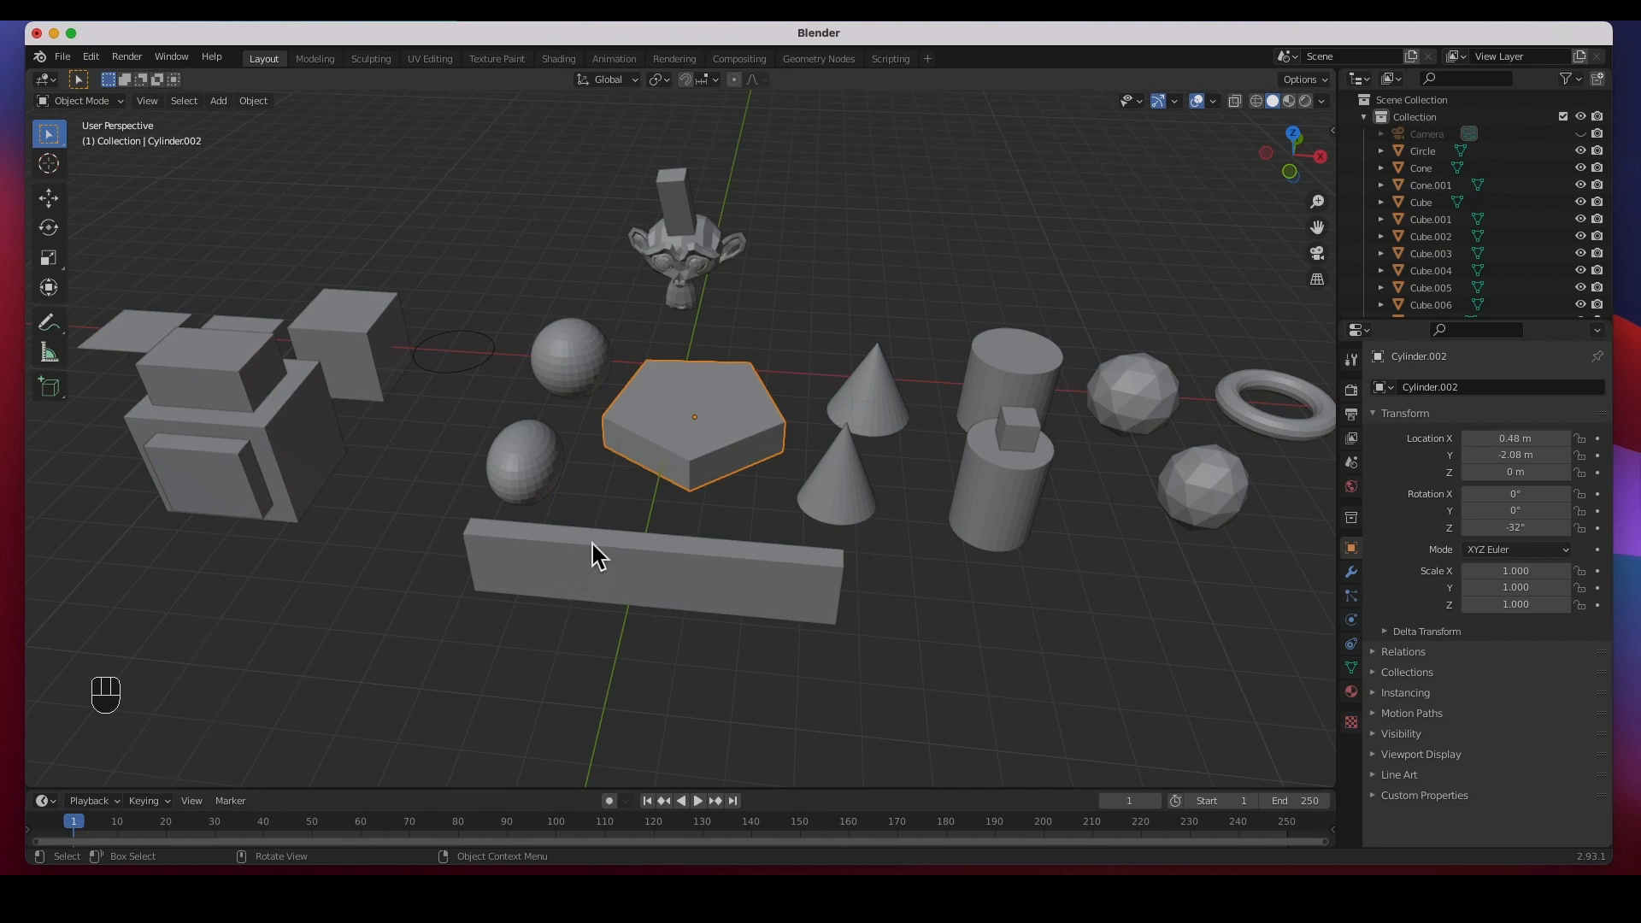
Step: Move the five-sided prism back along Y to about 6.66 m beside the monkey head
{"action": "left_click", "coordinate": [48, 199]}
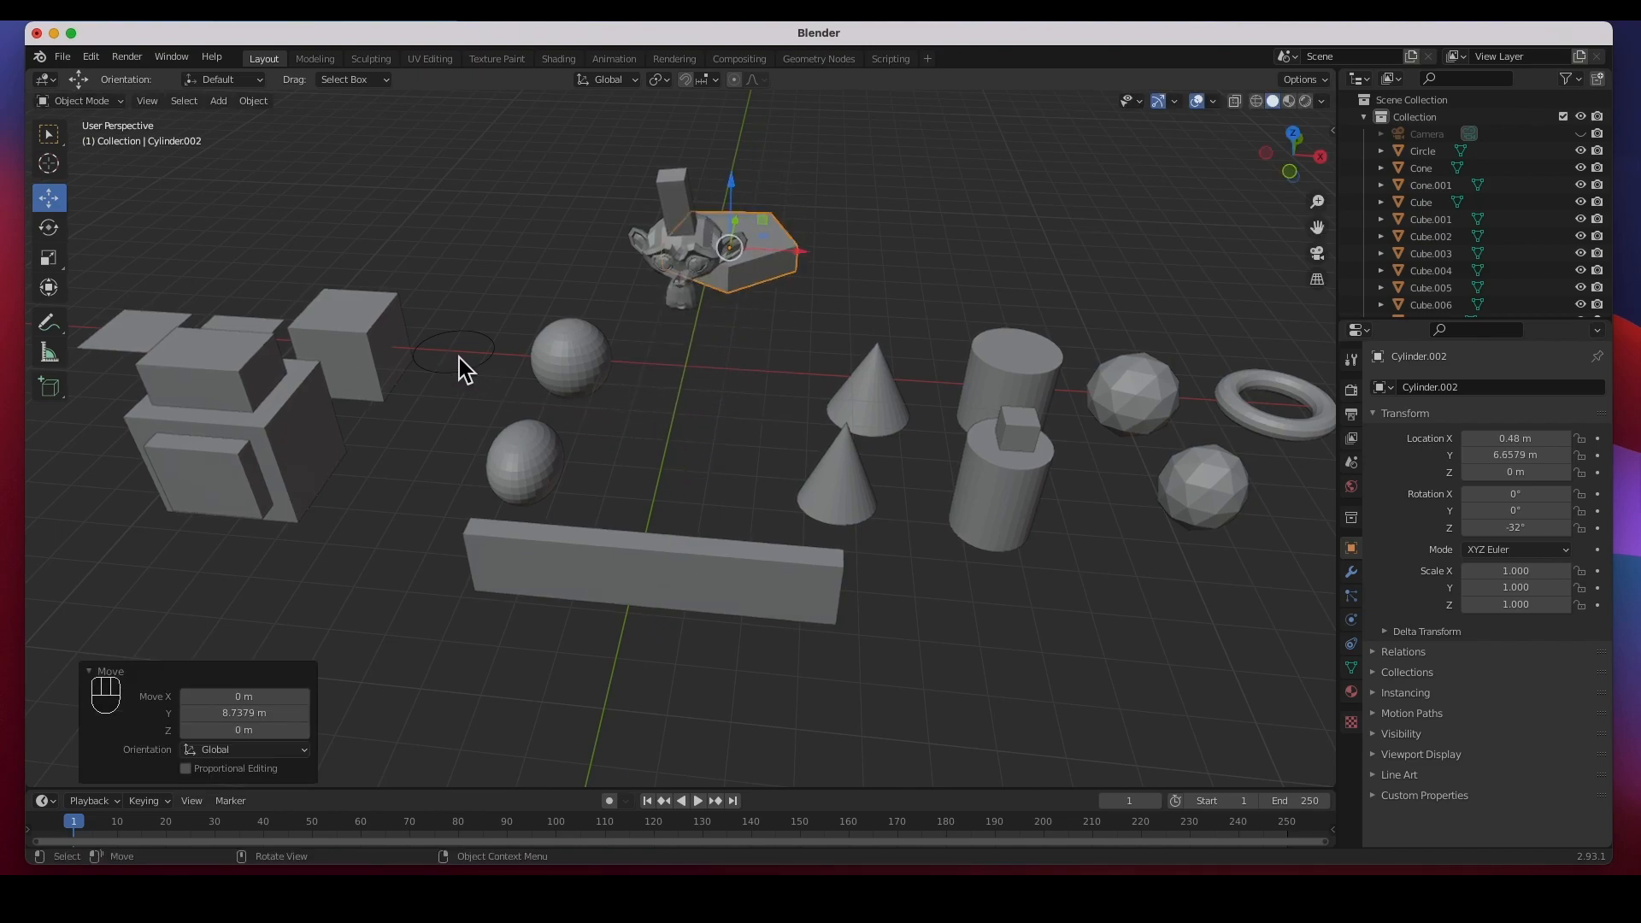
{"action": "mouse_move", "coordinate": [554, 413]}
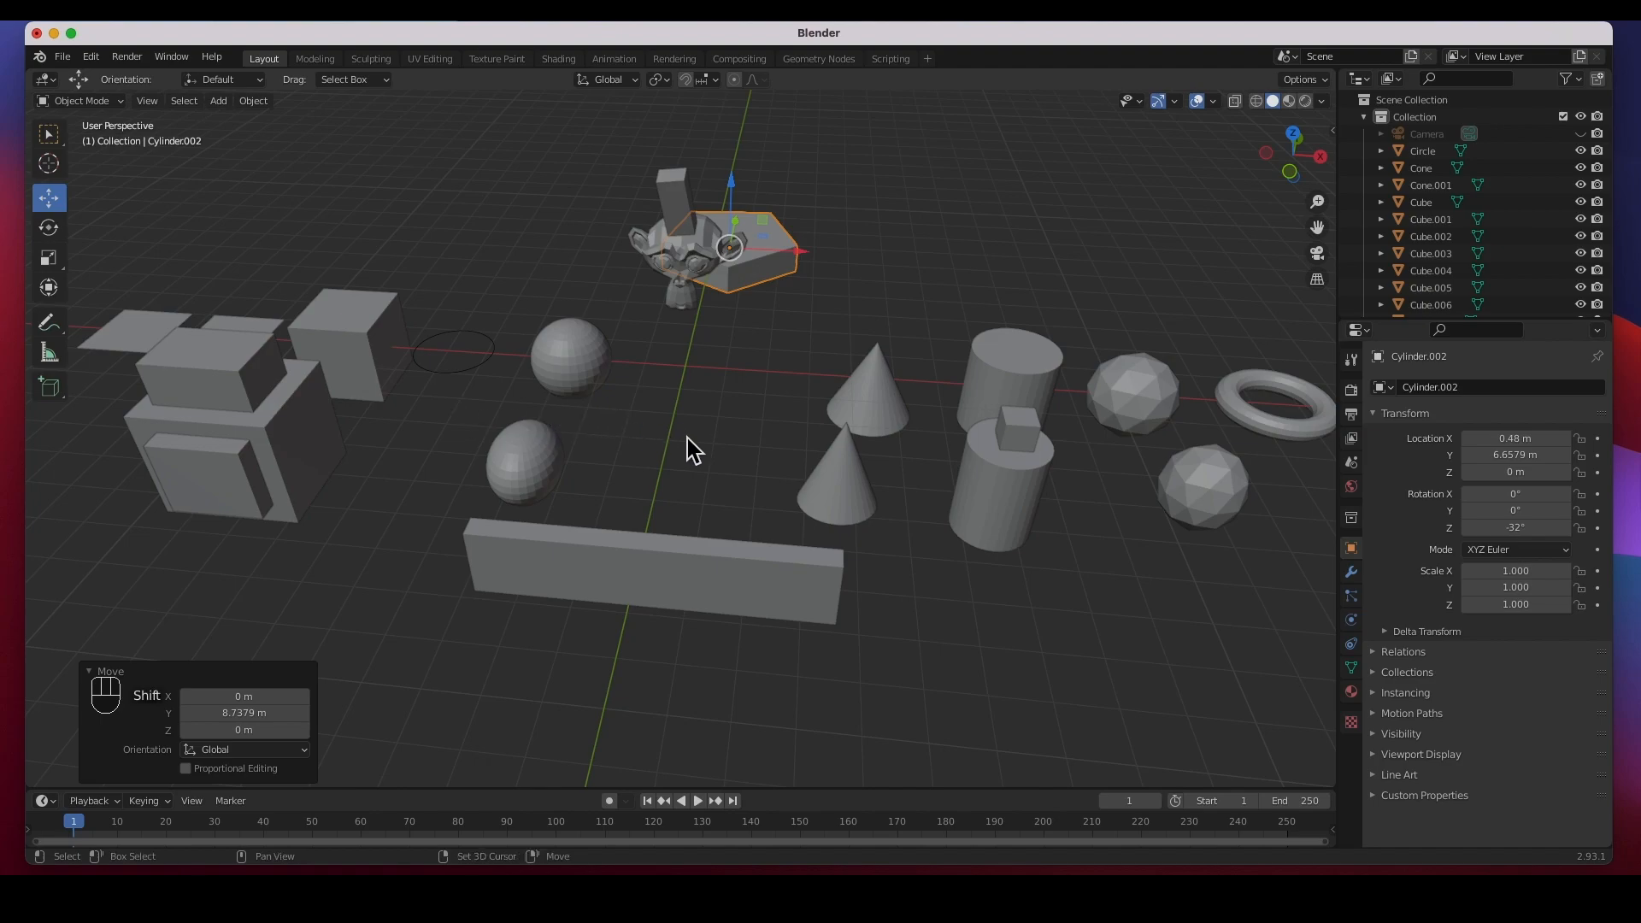
Step: Add a torus with 75/44 segments, minor radius 0.7 m, location X 0.61 and rotation X 15°
{"action": "key", "text": "shift+a"}
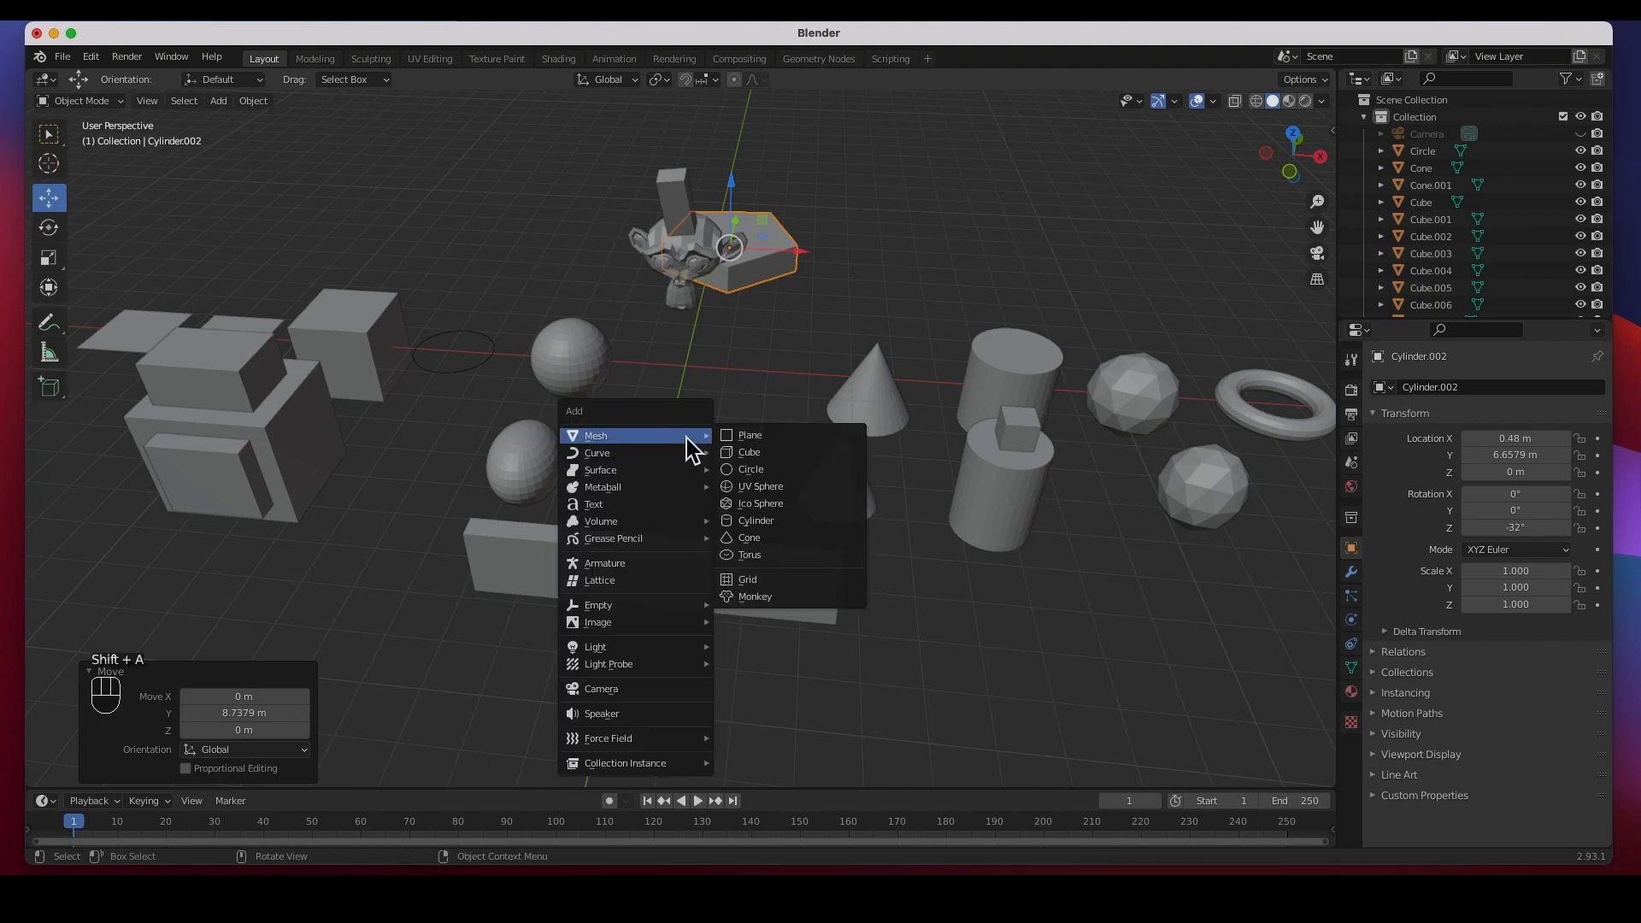
{"action": "mouse_move", "coordinate": [755, 519]}
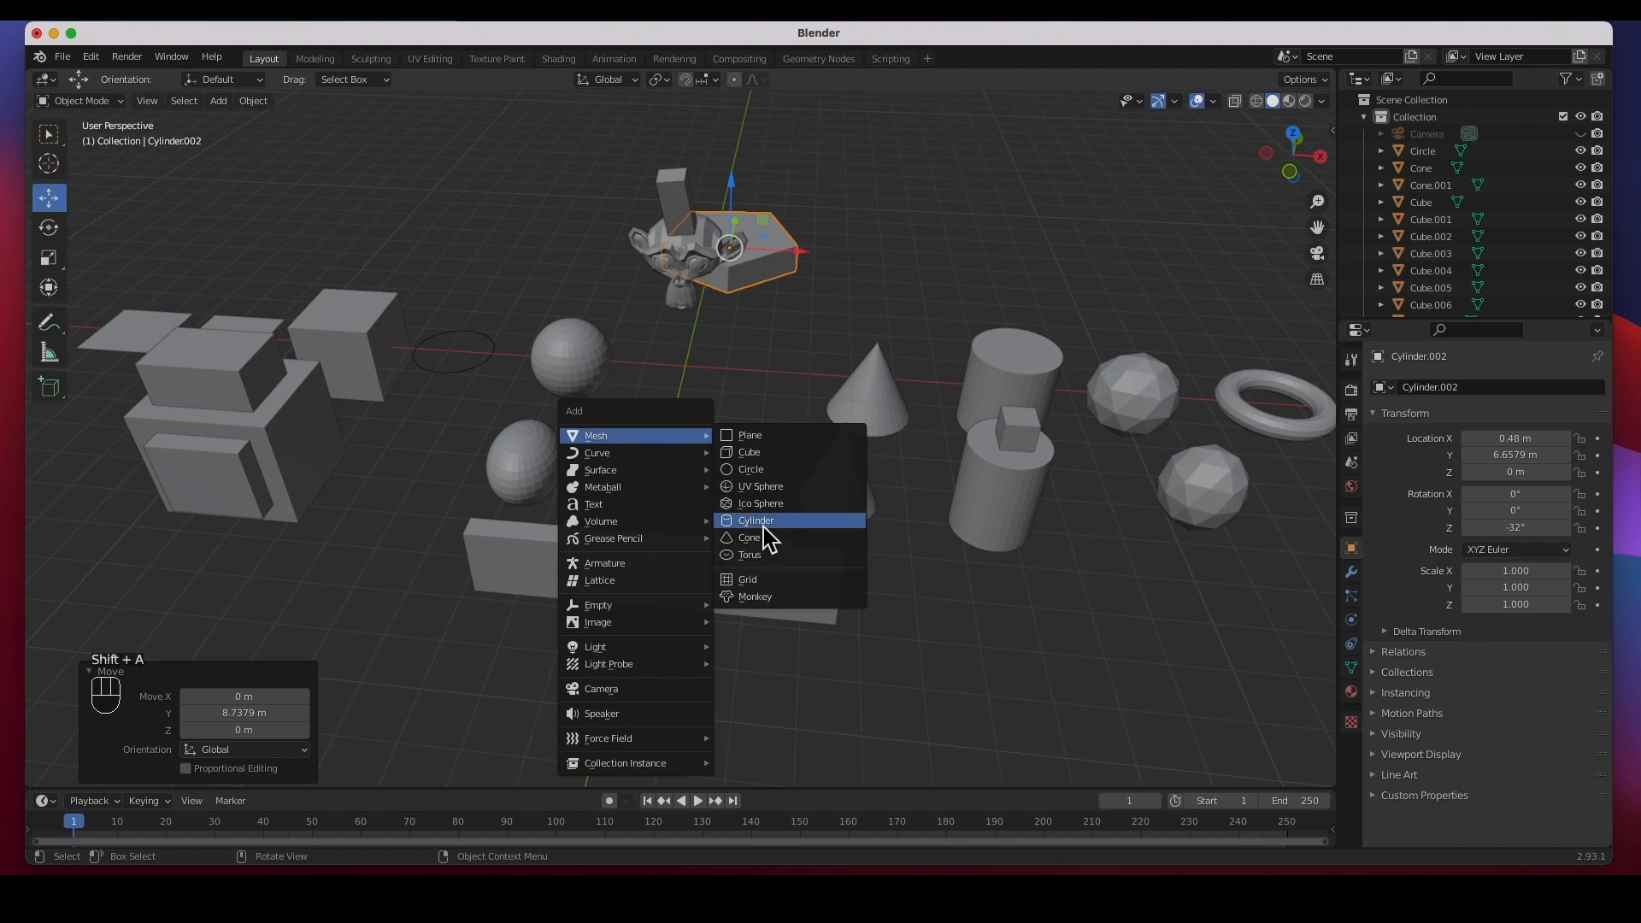
{"action": "left_click", "coordinate": [749, 554]}
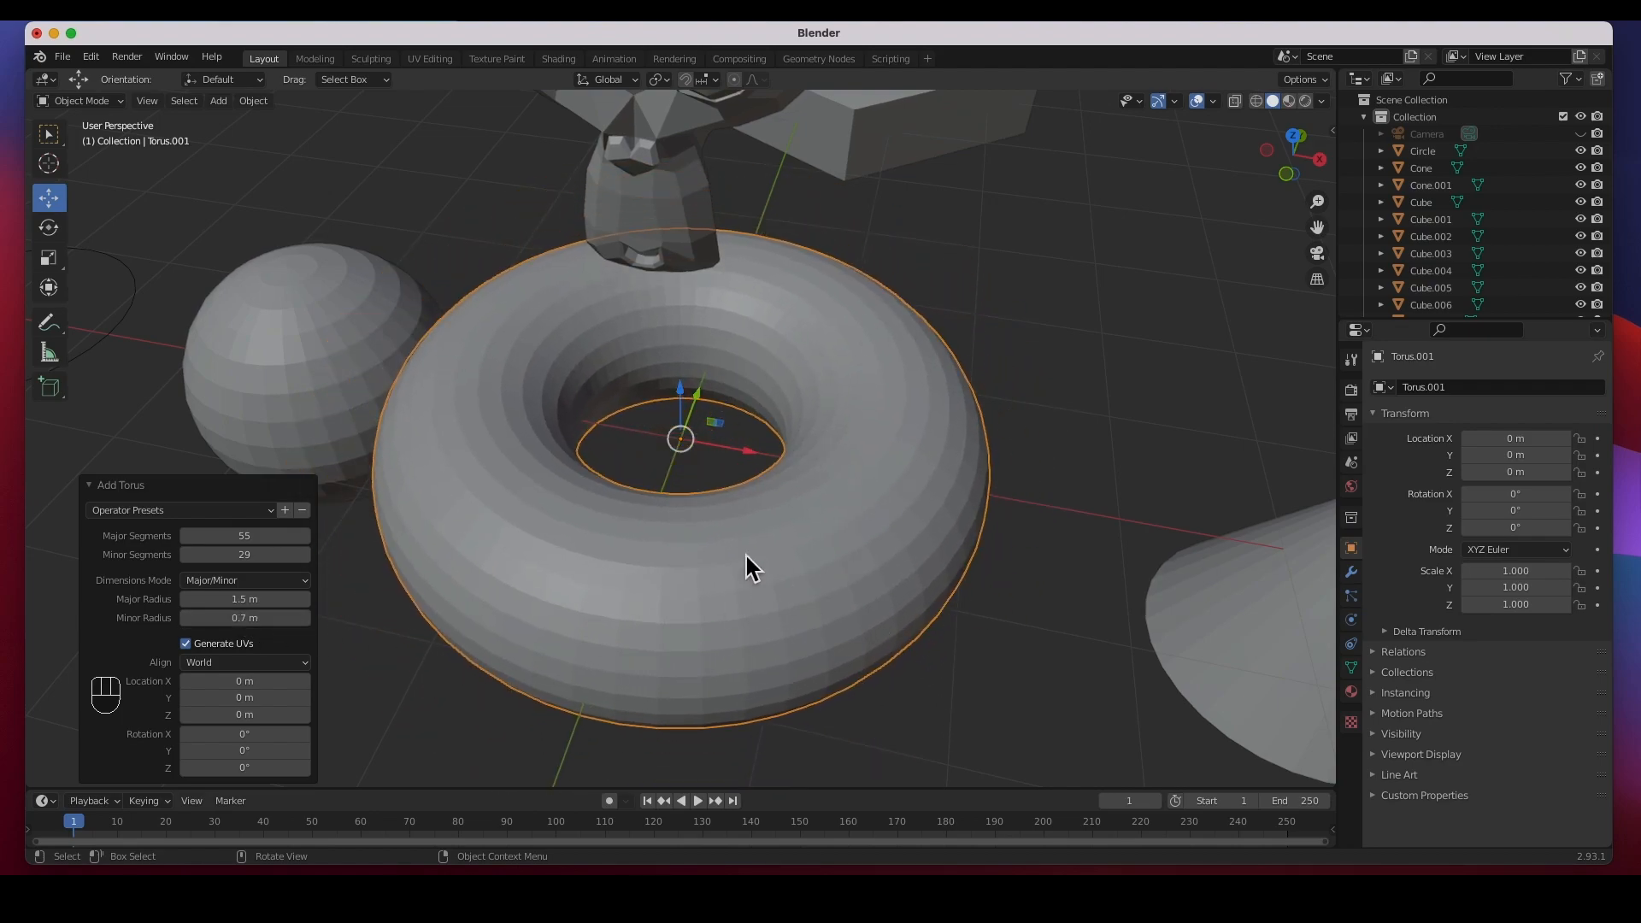
{"action": "left_click", "coordinate": [303, 554]}
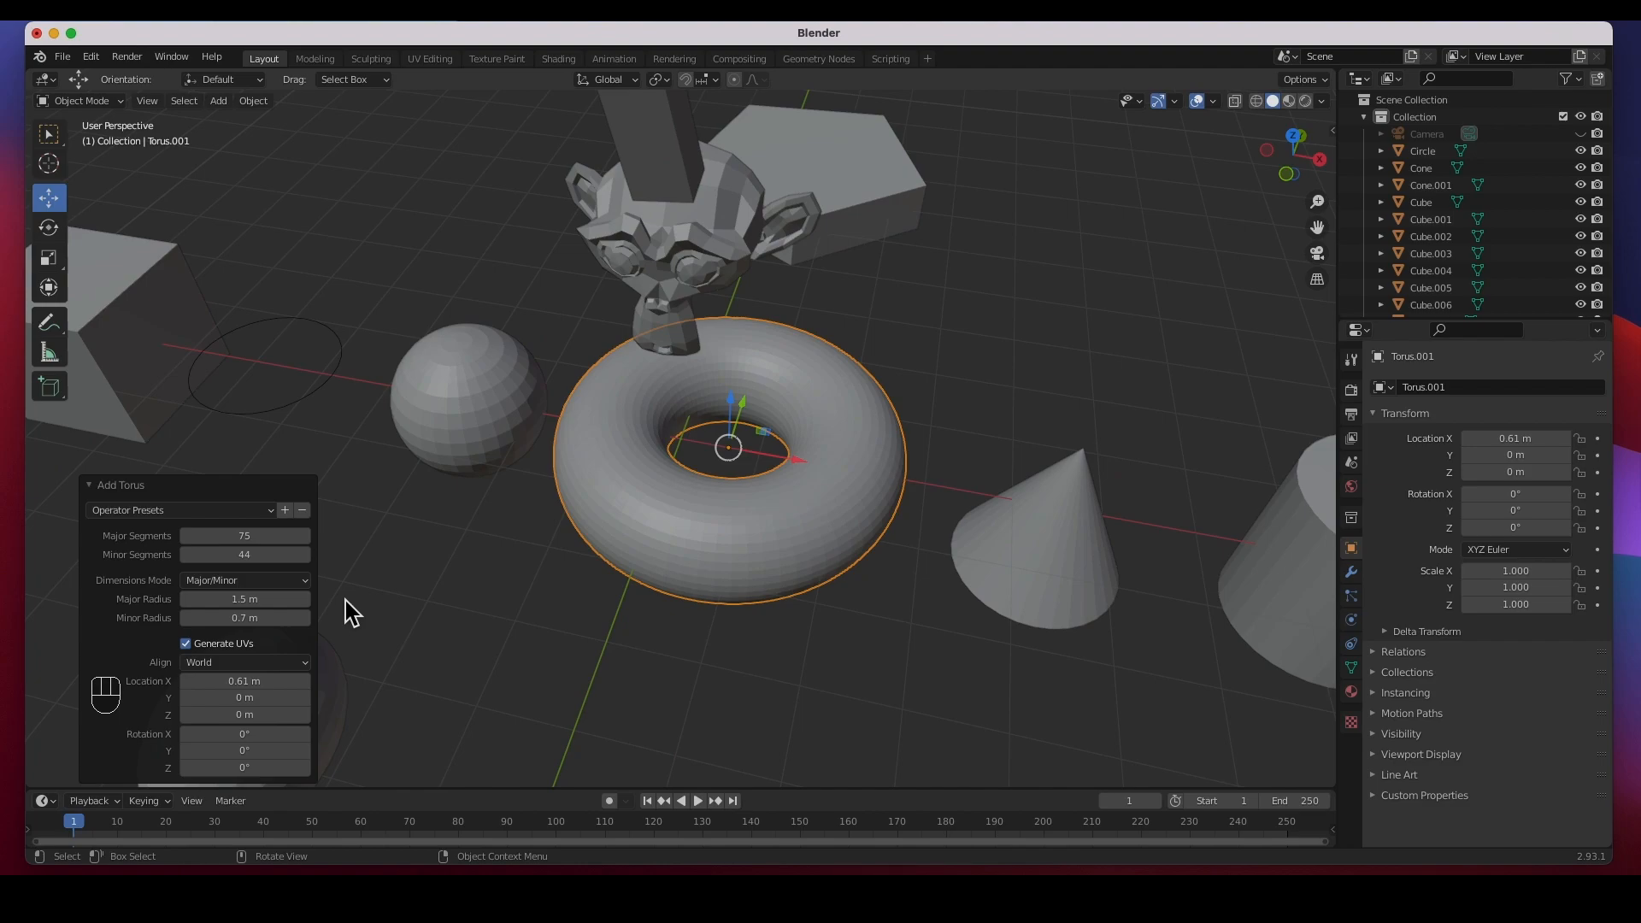
{"action": "mouse_move", "coordinate": [244, 750]}
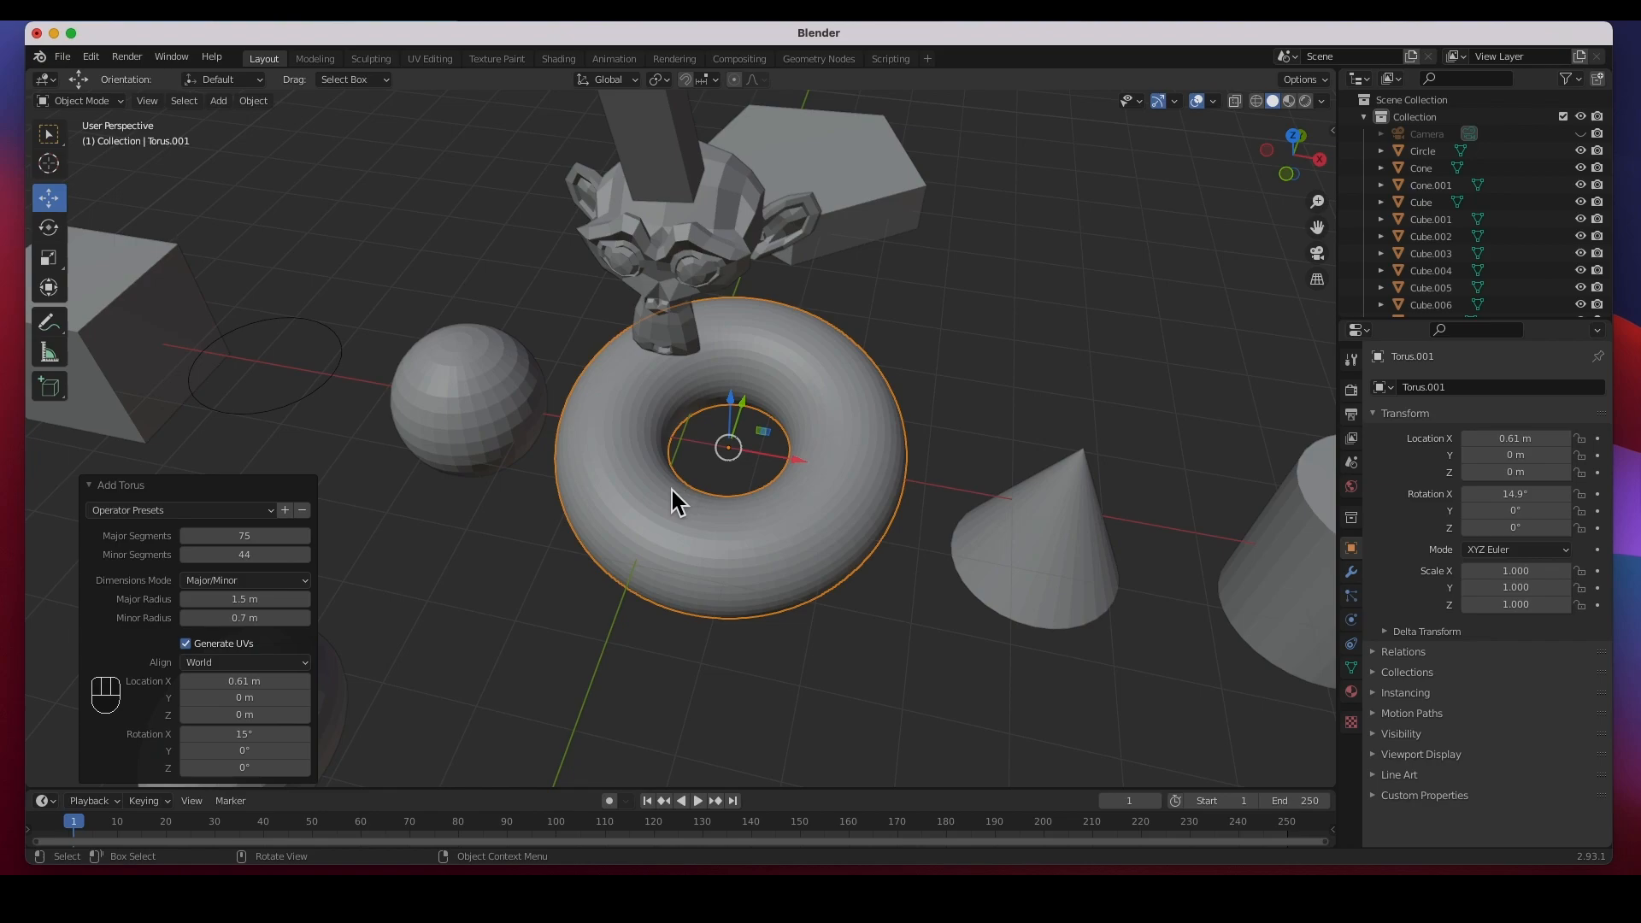
{"action": "left_click", "coordinate": [472, 398]}
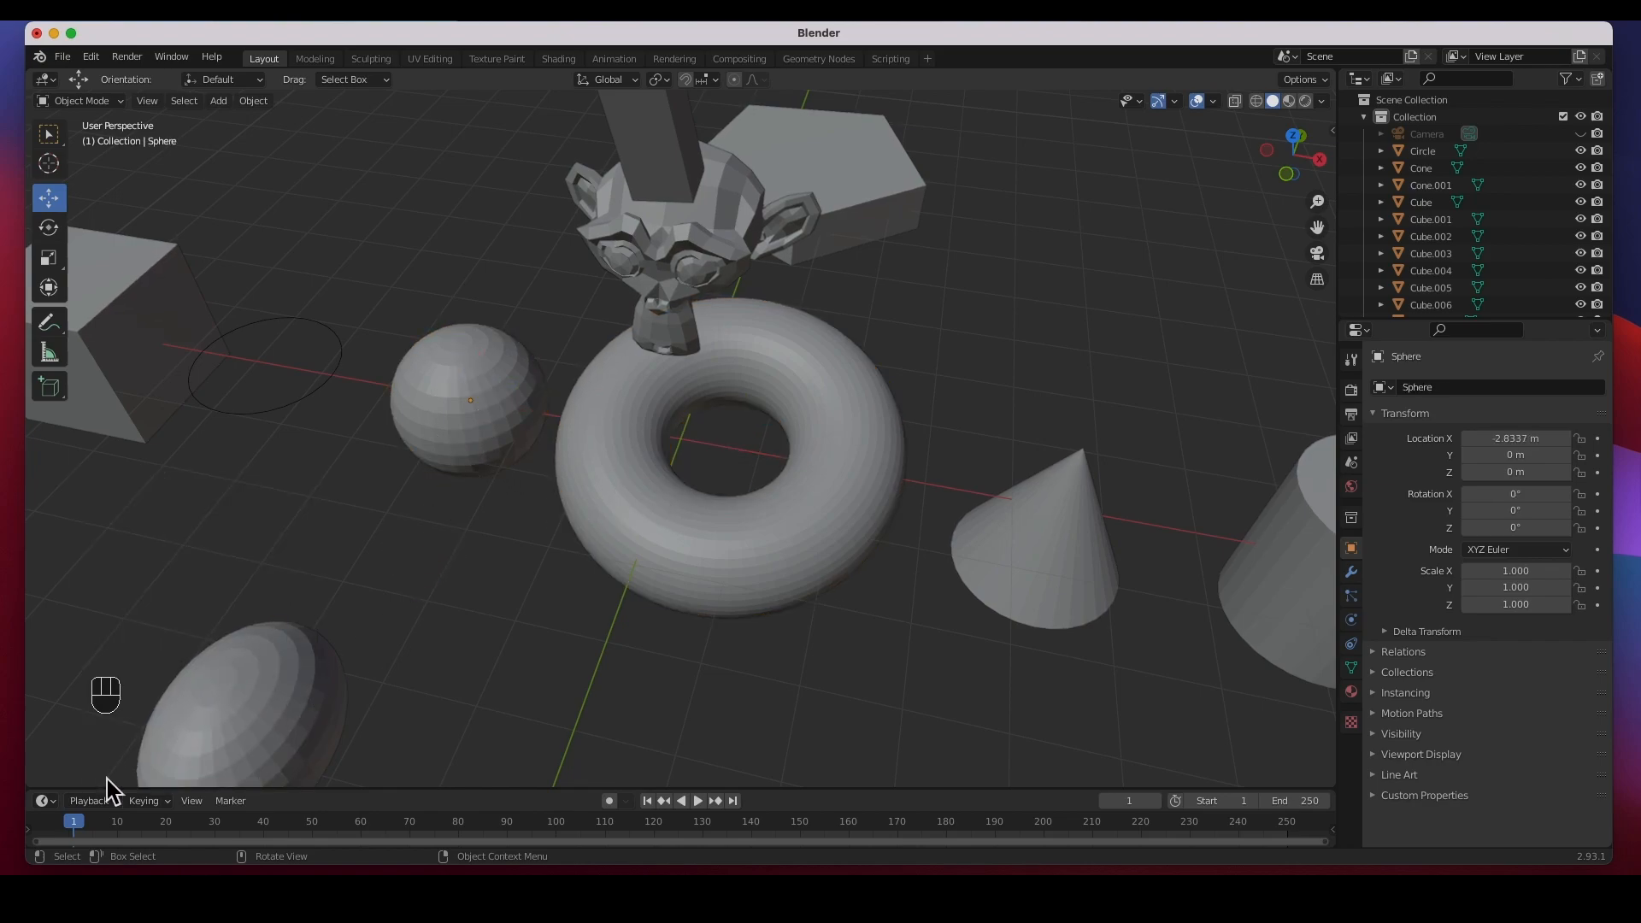
{"action": "mouse_move", "coordinate": [617, 552]}
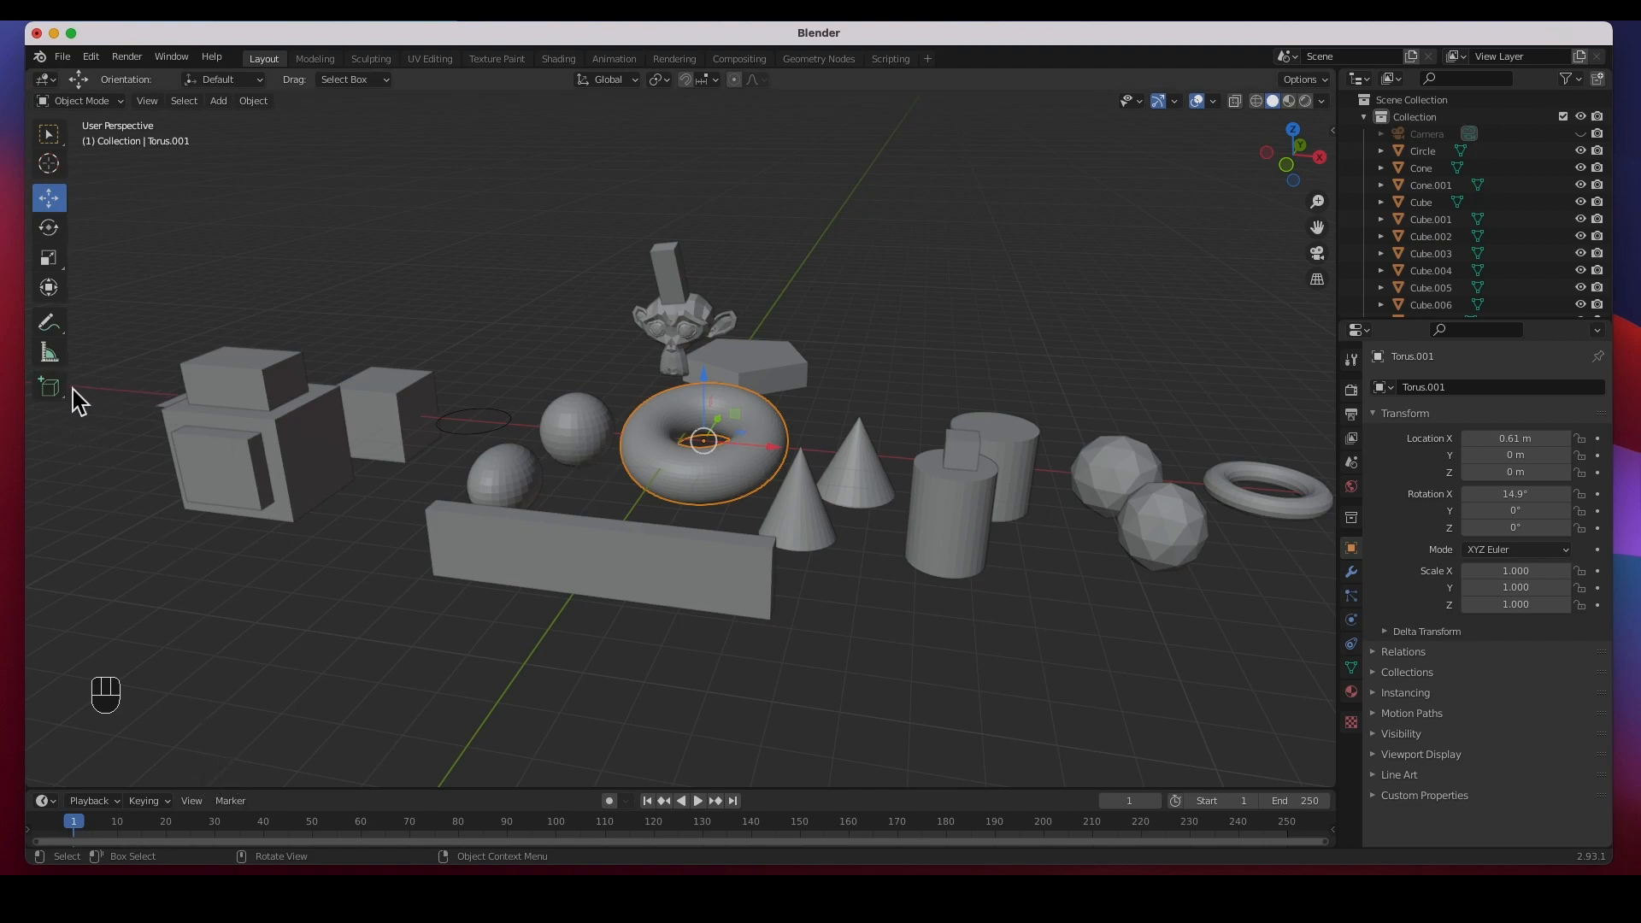
{"action": "mouse_move", "coordinate": [180, 423]}
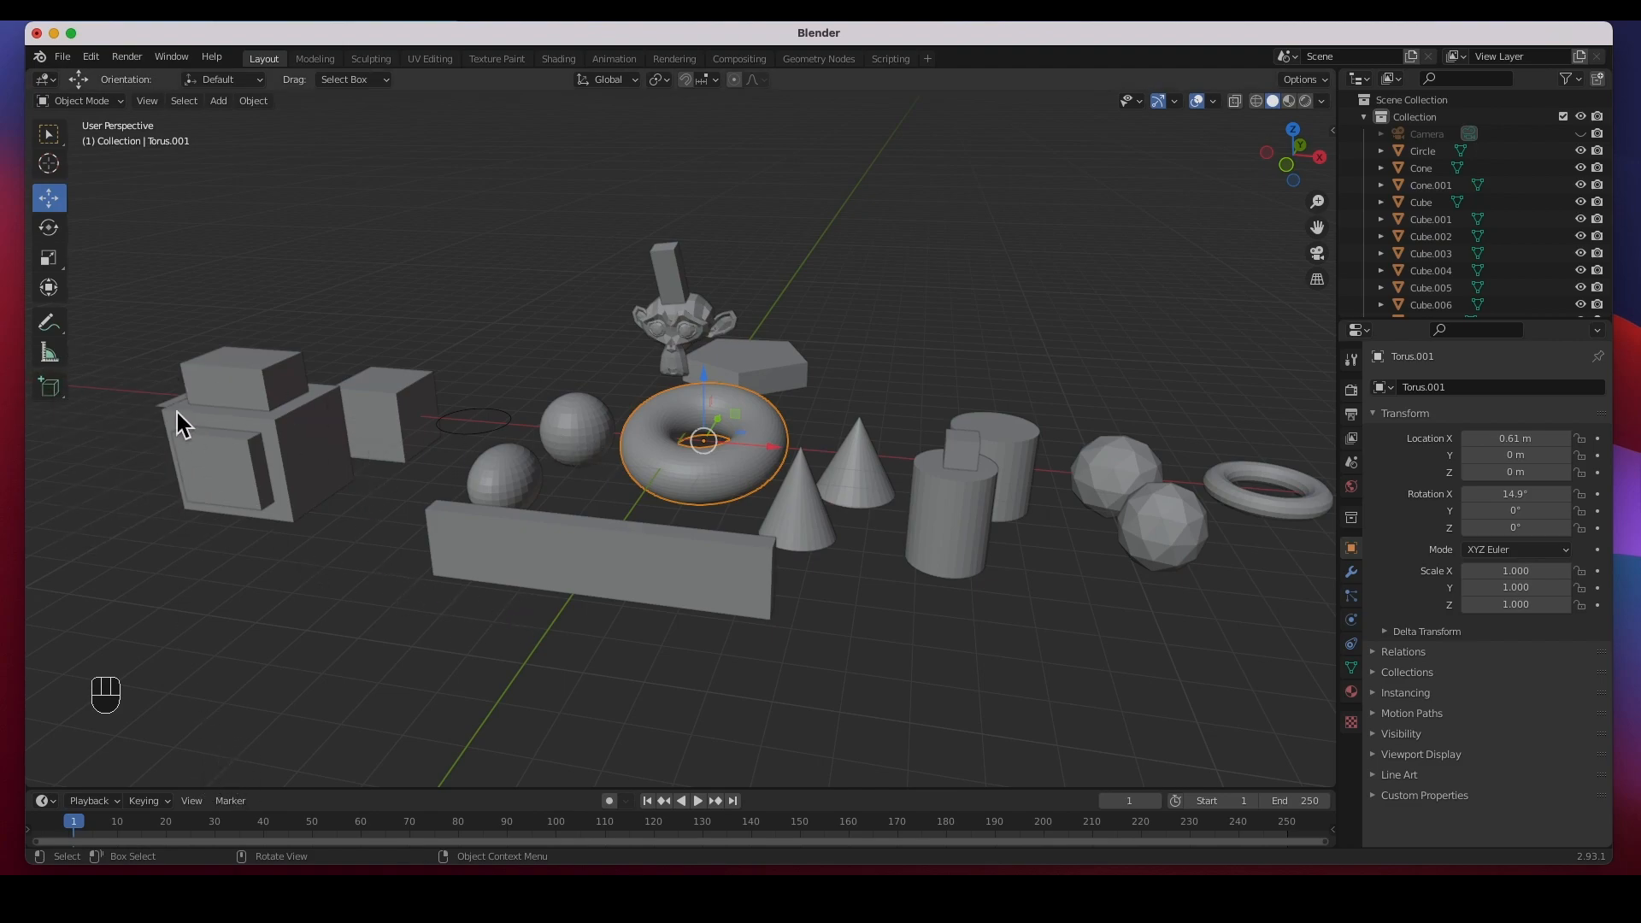
Step: Draw a tall slab-shaped cube on the right side of the scene with the Add Cube tool
{"action": "left_click", "coordinate": [48, 384]}
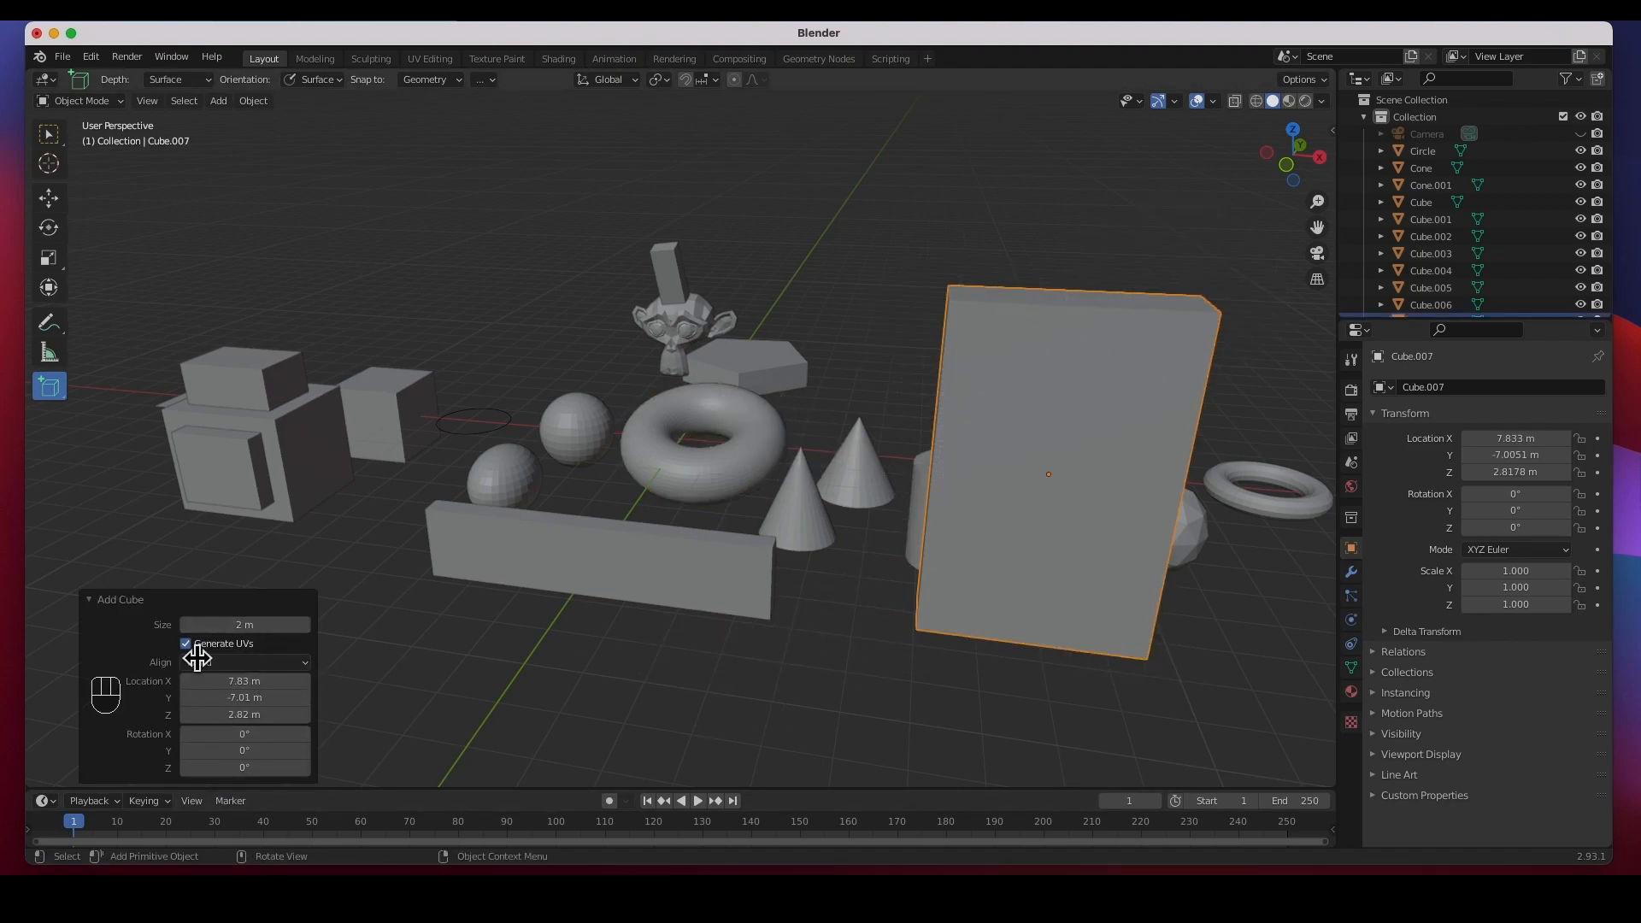
{"action": "mouse_move", "coordinate": [244, 662]}
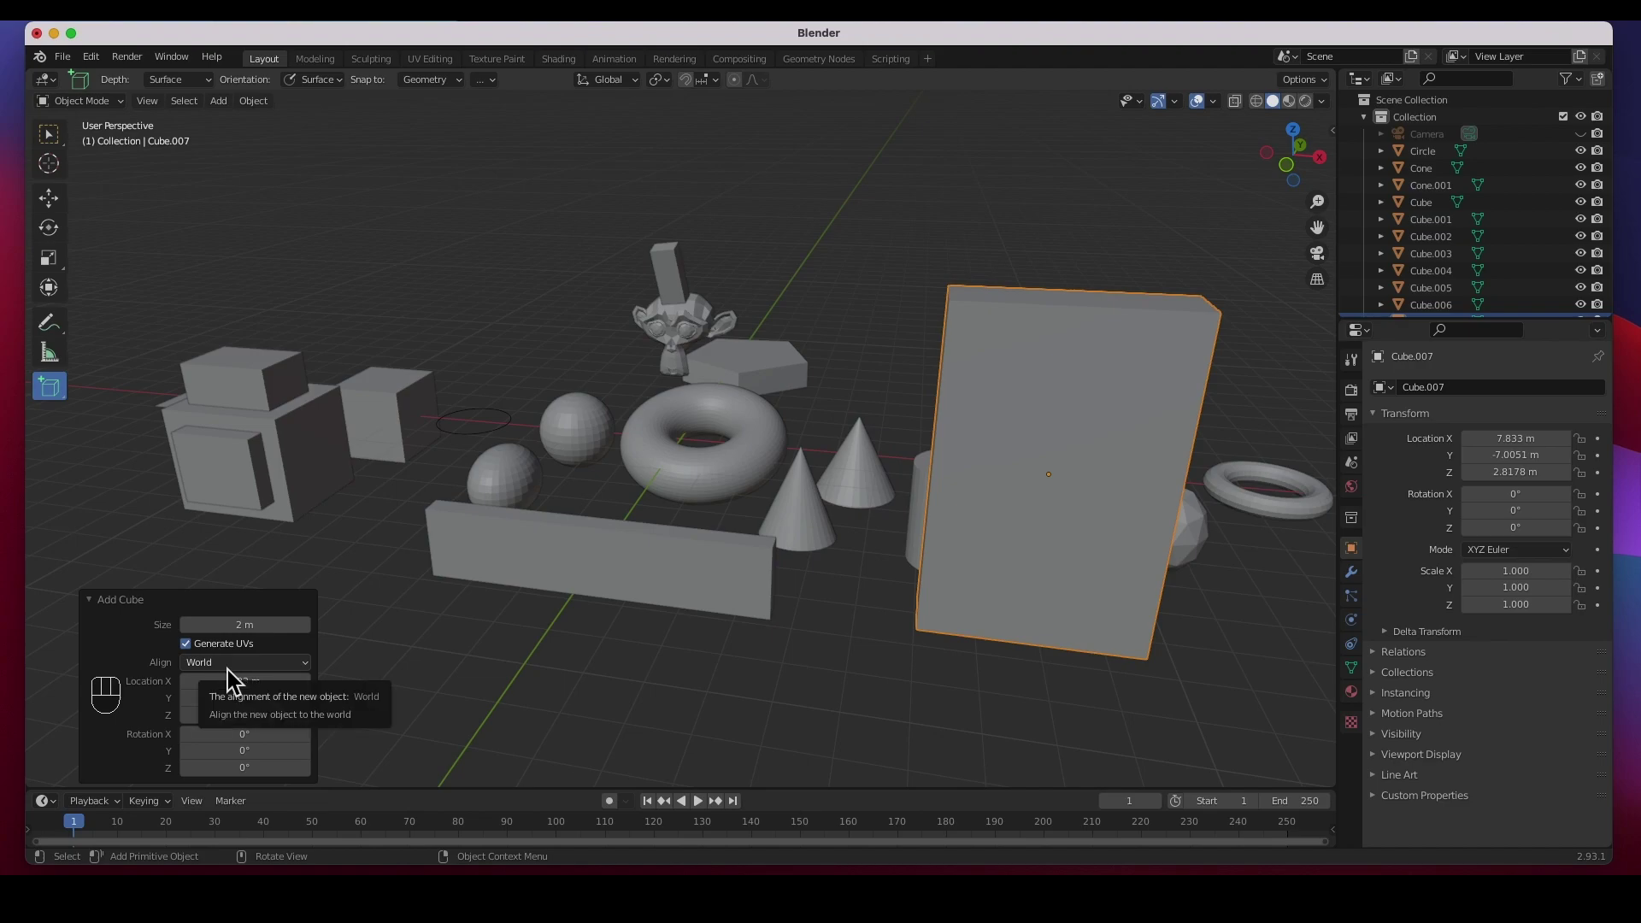